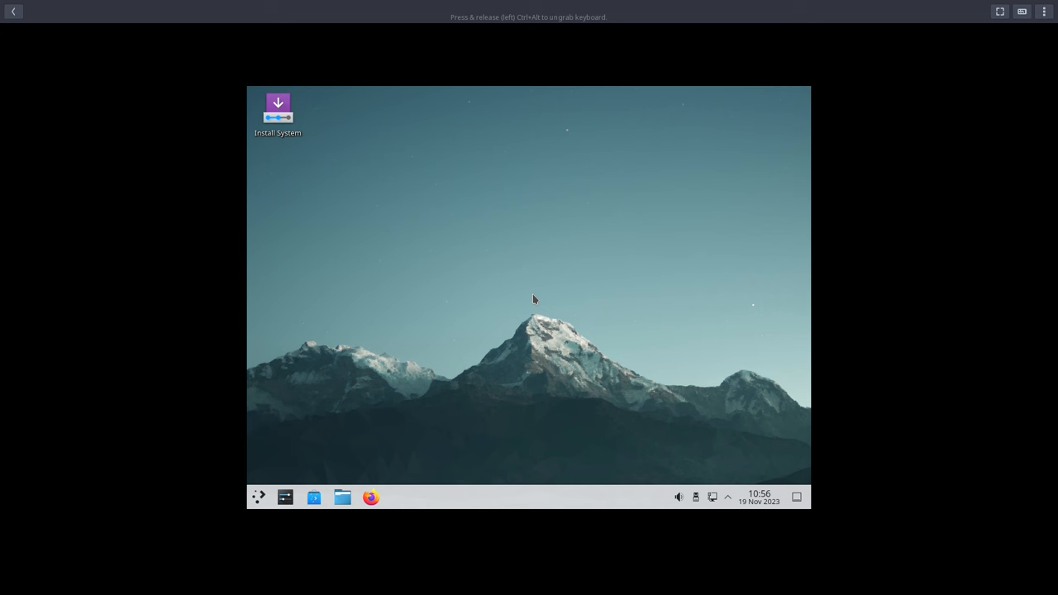
pyautogui.moveTo(126, 106)
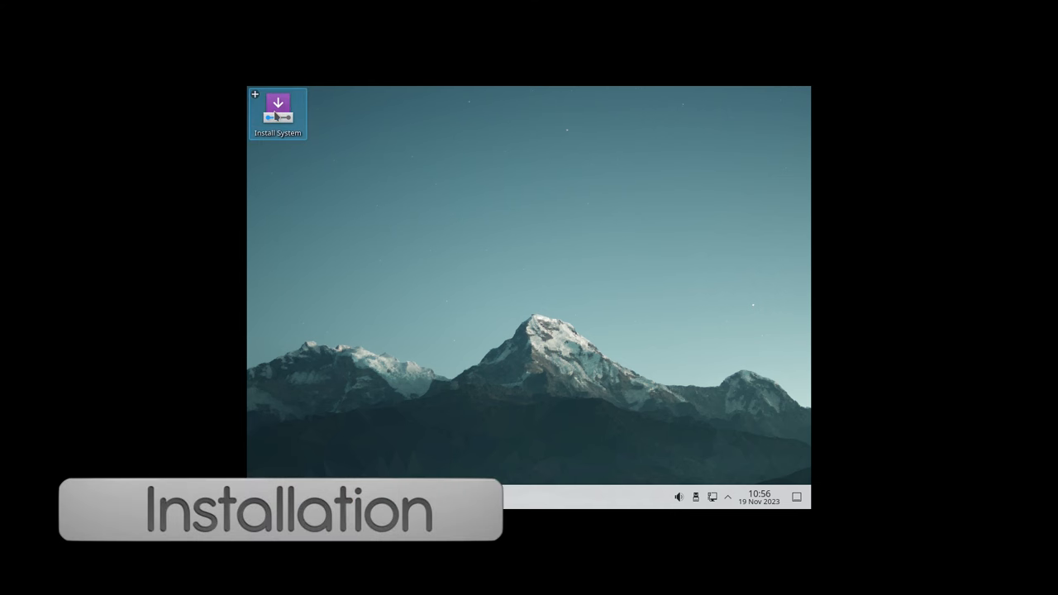
# Launch the KDE neon installer from the desktop, view its About information, then dismiss it
pyautogui.doubleClick(278, 113)
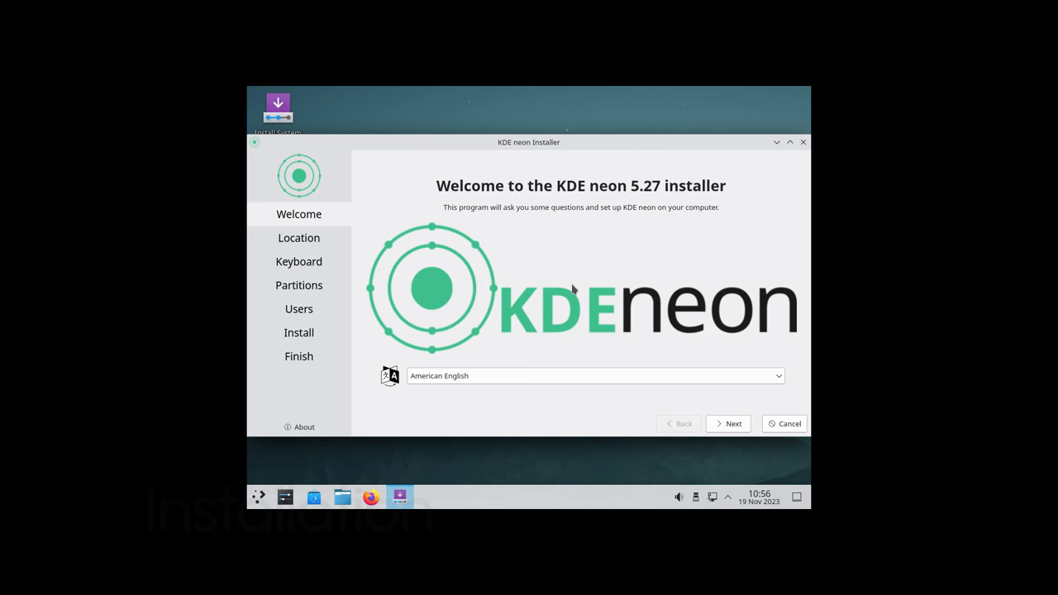
pyautogui.click(304, 427)
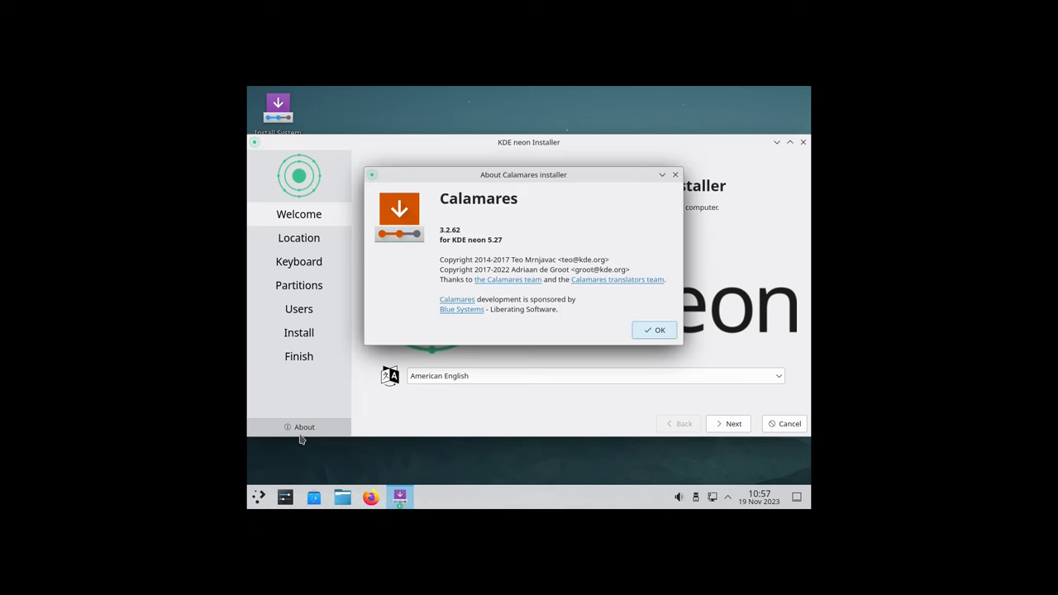
pyautogui.moveTo(657, 248)
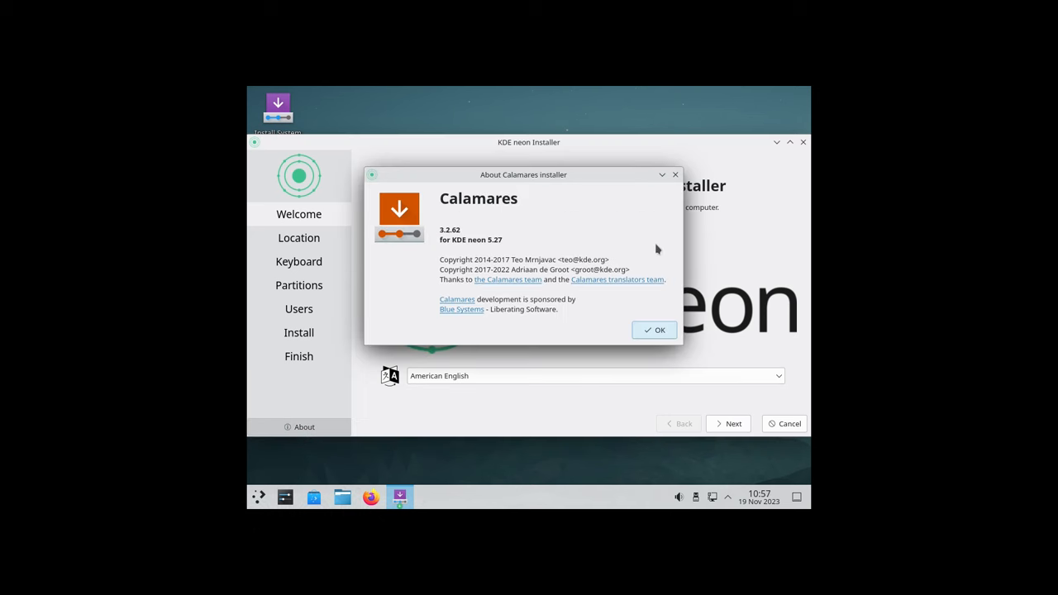
pyautogui.moveTo(436, 252)
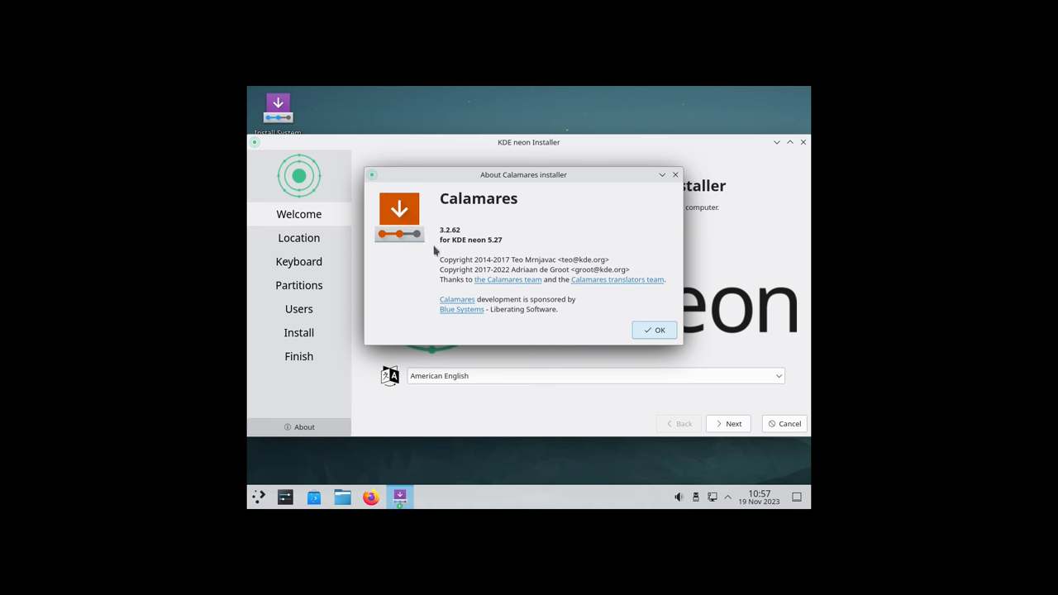
pyautogui.click(653, 329)
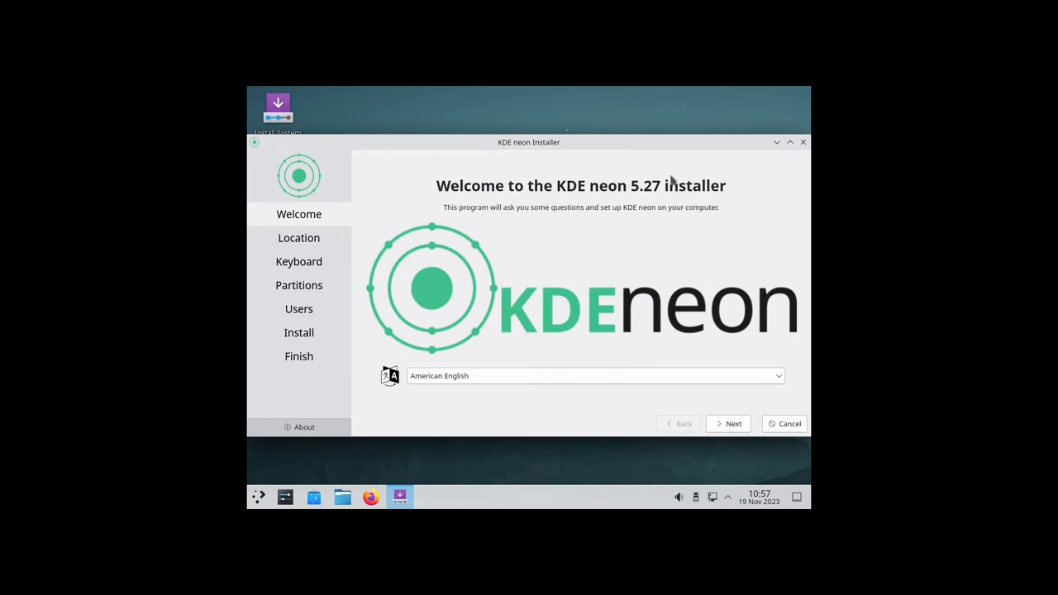
pyautogui.moveTo(453, 369)
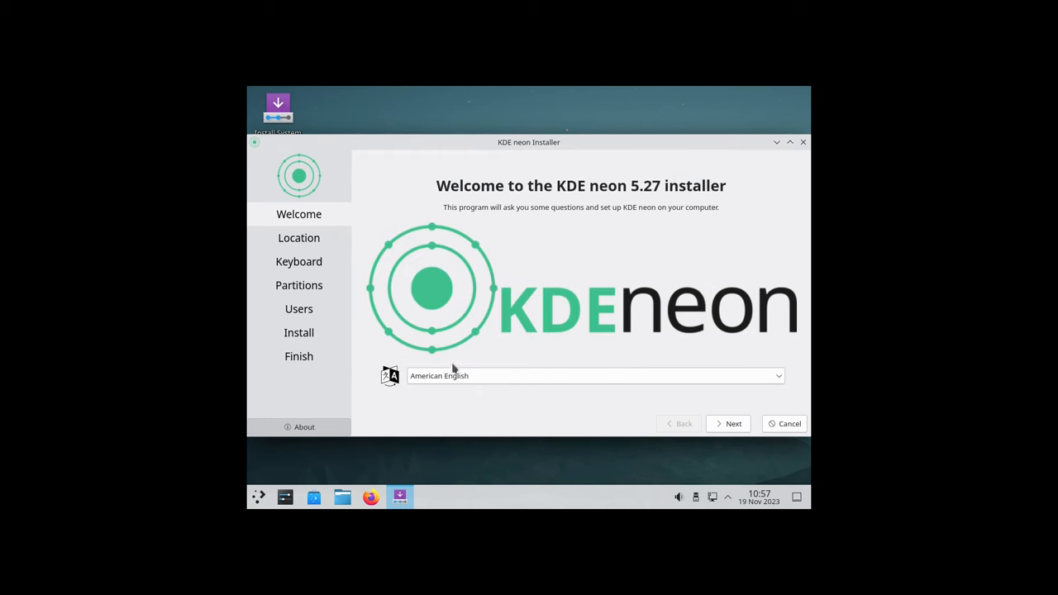
pyautogui.moveTo(733, 423)
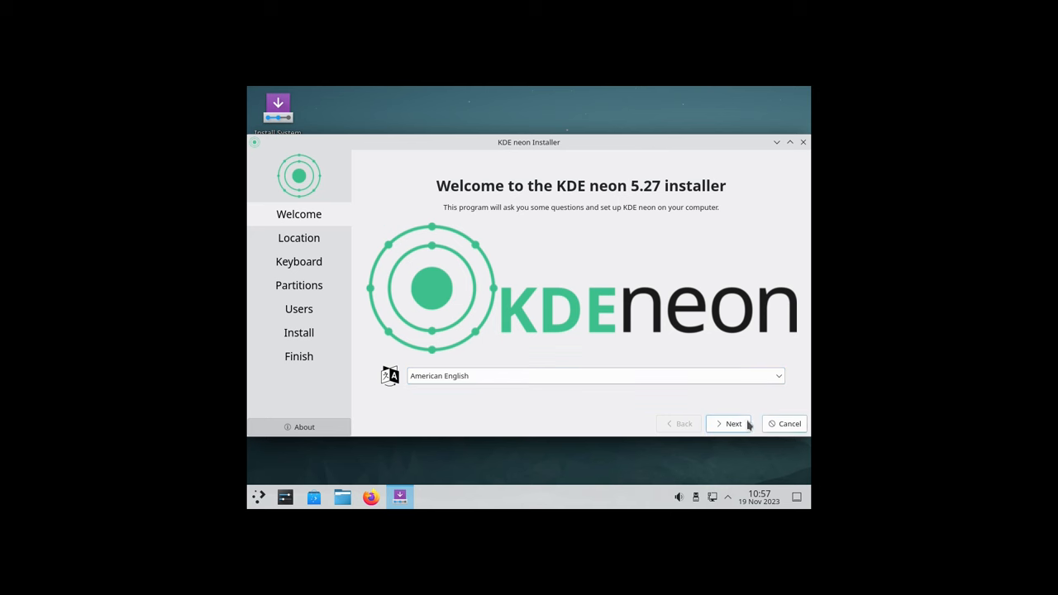
# Pick the Los Angeles time zone, keep English (US) keyboard, and choose Erase disk
pyautogui.click(733, 423)
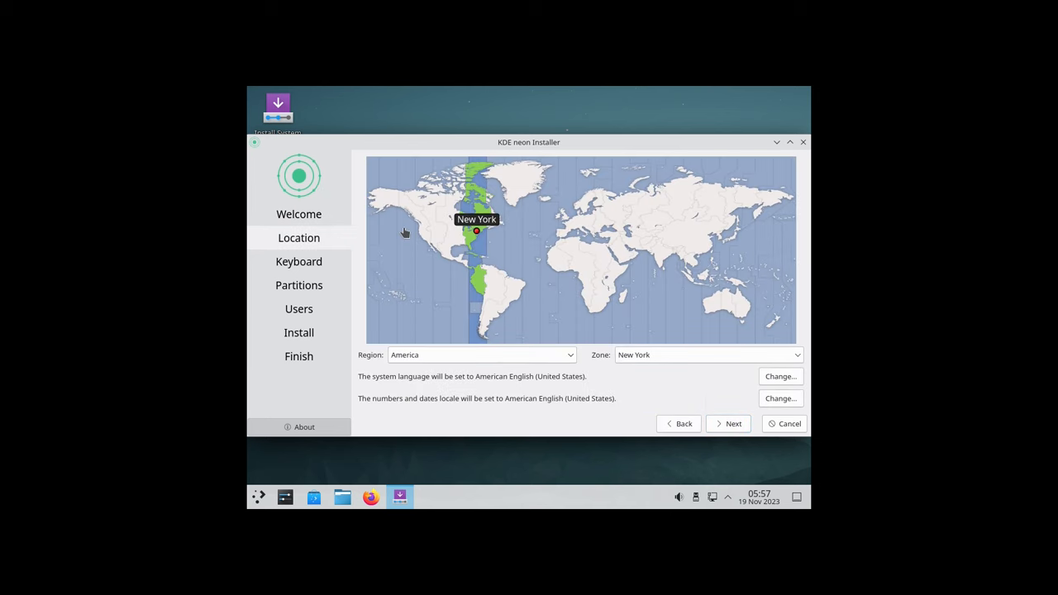
pyautogui.click(423, 239)
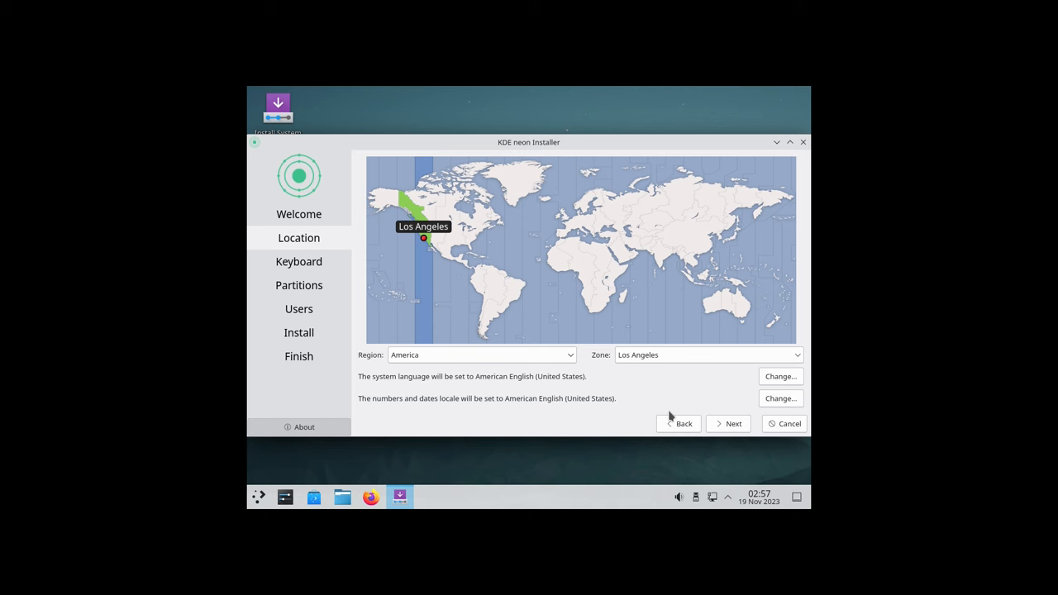
pyautogui.click(298, 261)
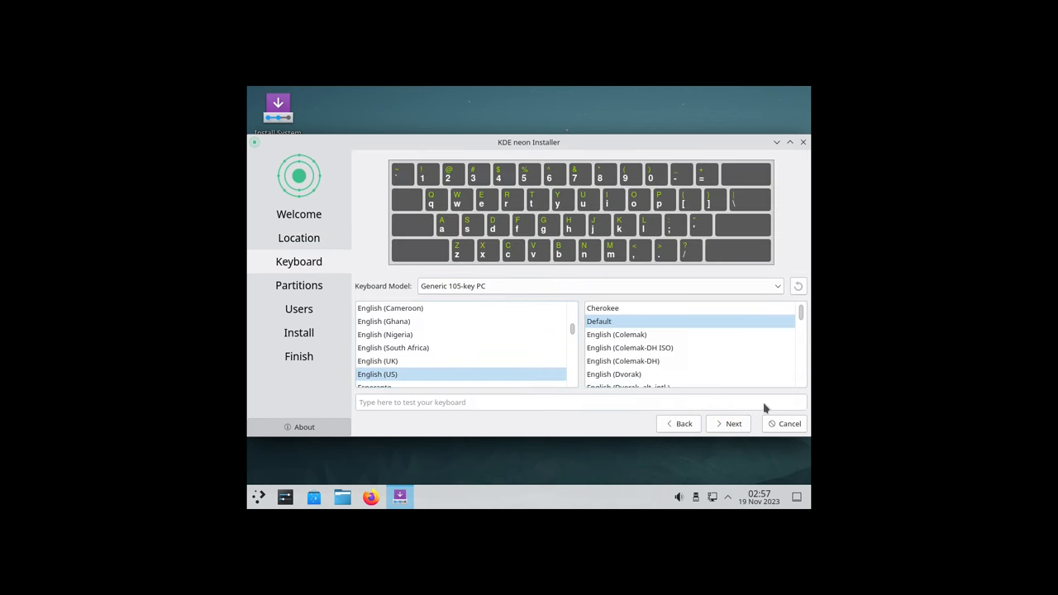
pyautogui.click(732, 423)
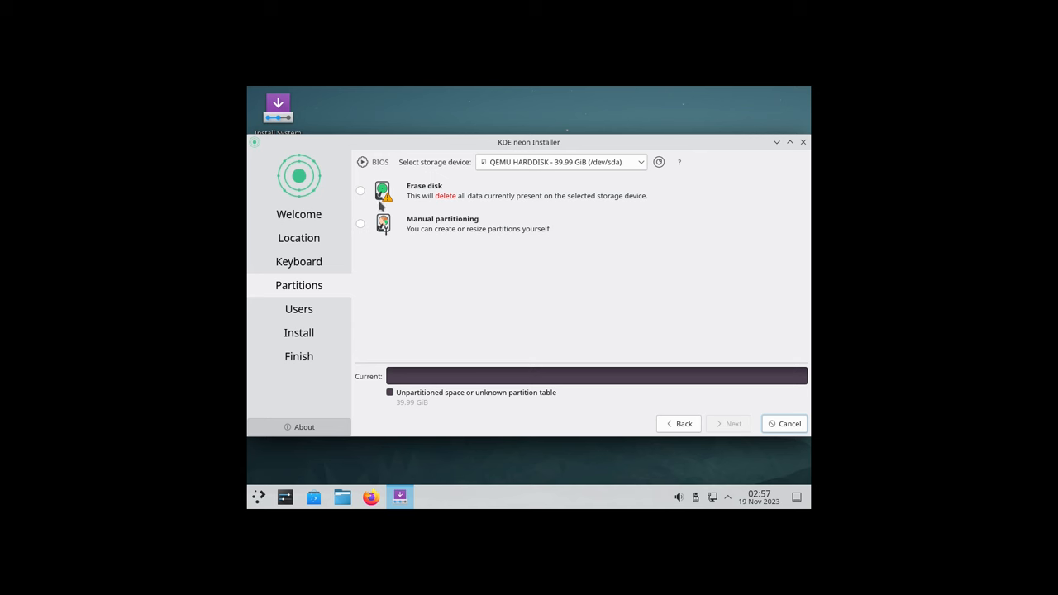
pyautogui.click(360, 191)
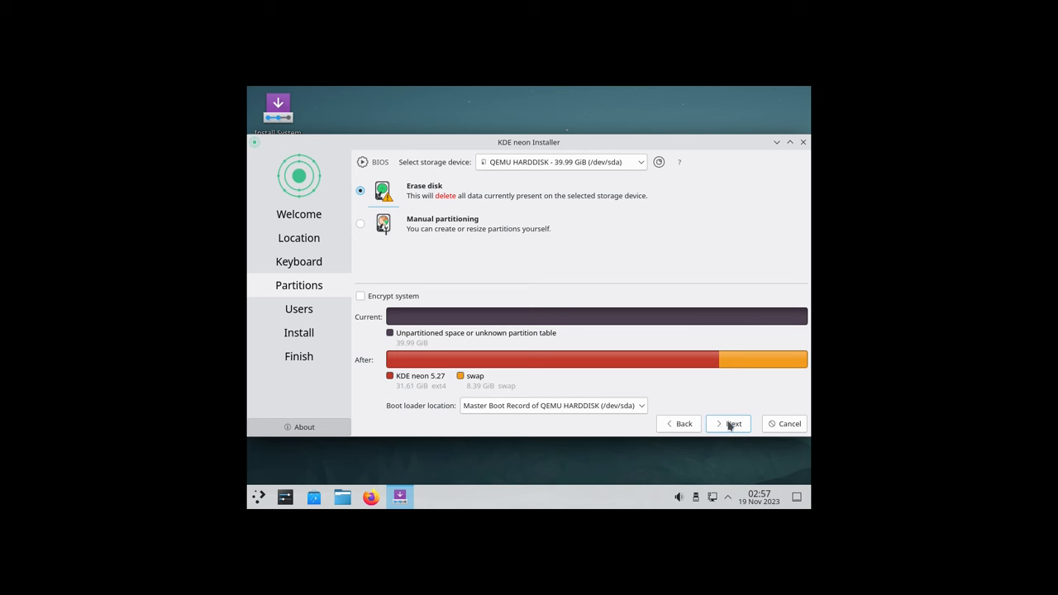
pyautogui.click(728, 424)
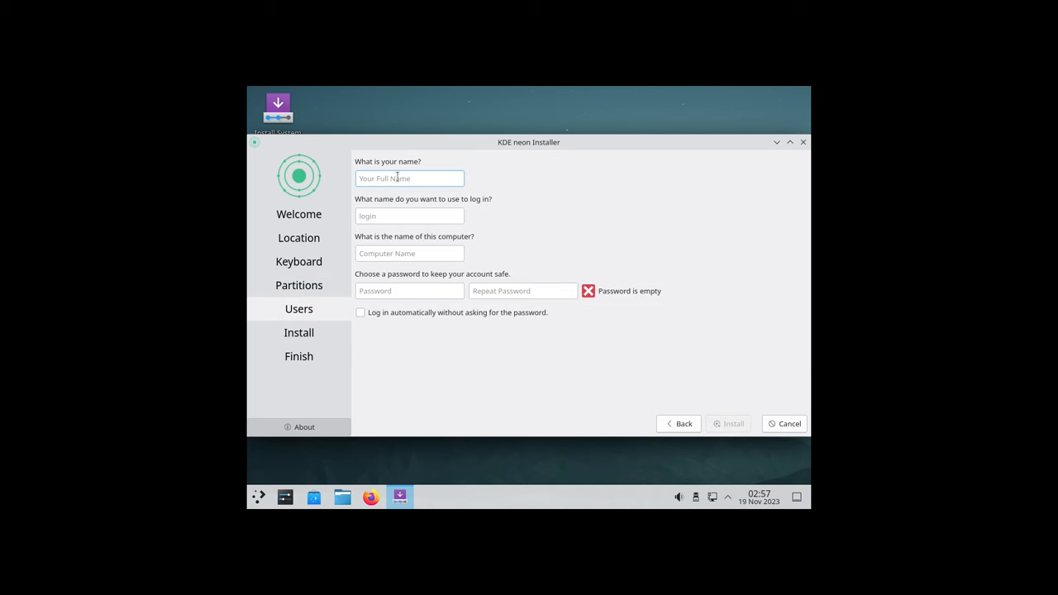
# Create user LinuxHub with a password and automatic login, then start installing
pyautogui.write('l')
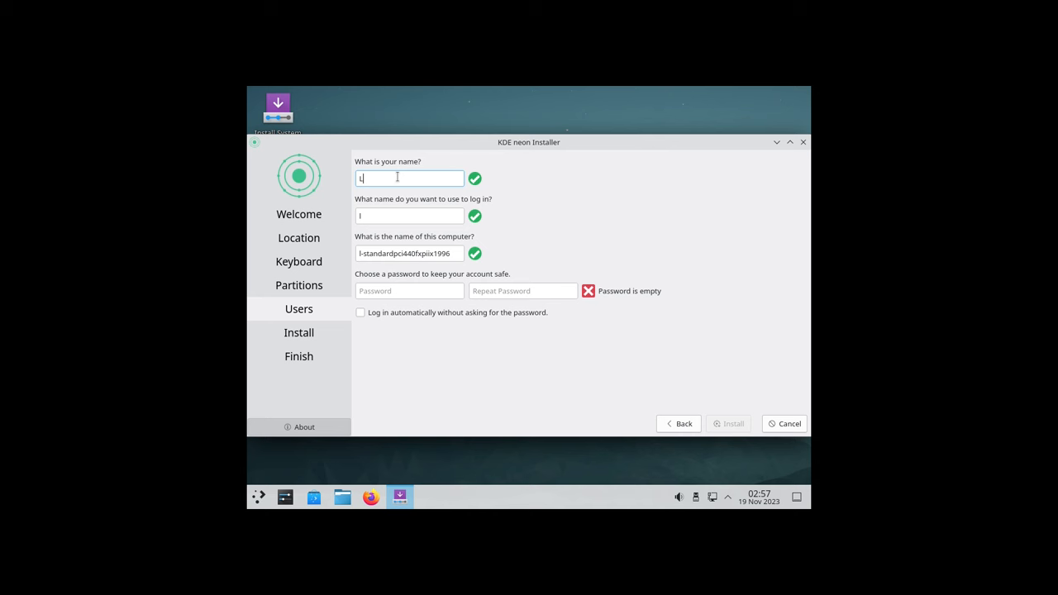
pyautogui.write('inuxHub')
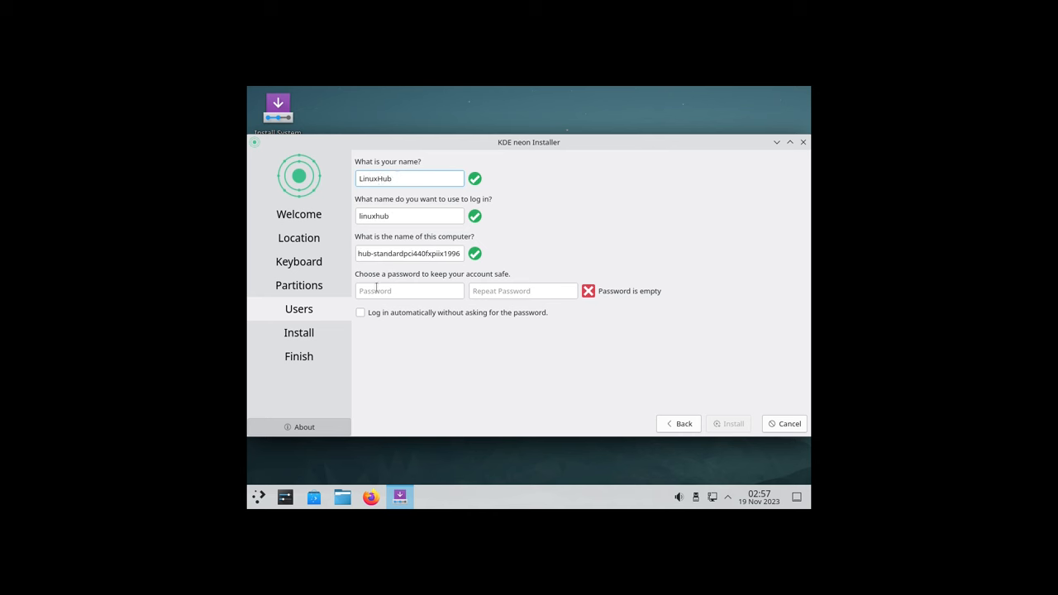
pyautogui.write('••')
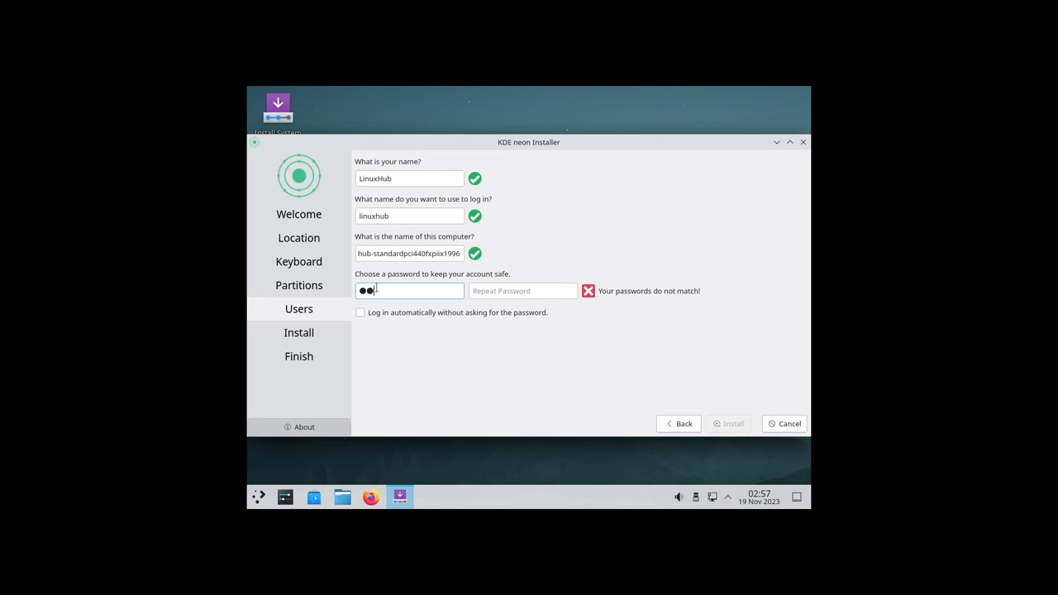
pyautogui.write('••')
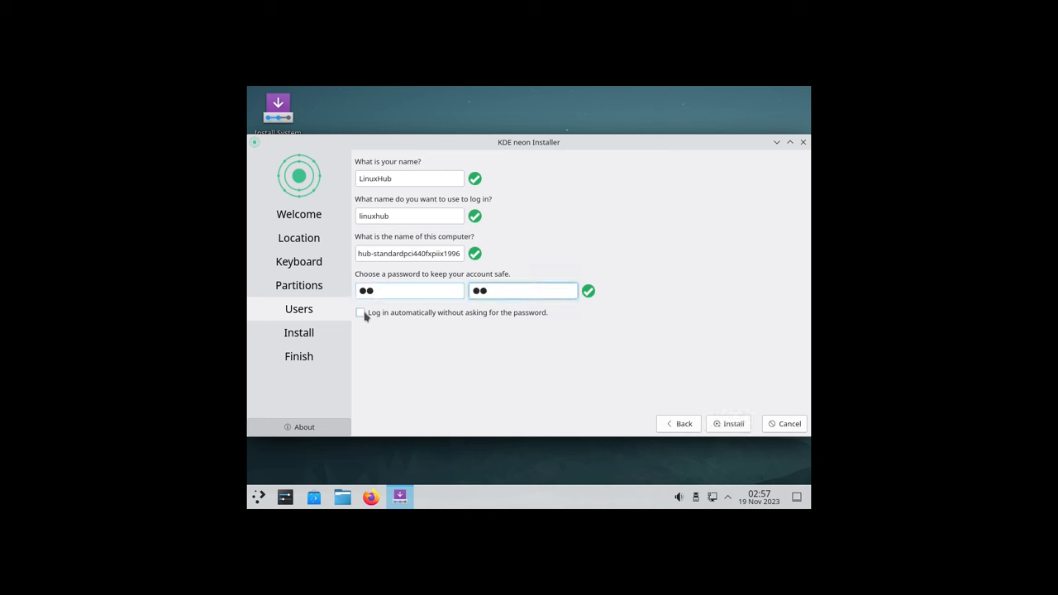
pyautogui.click(360, 313)
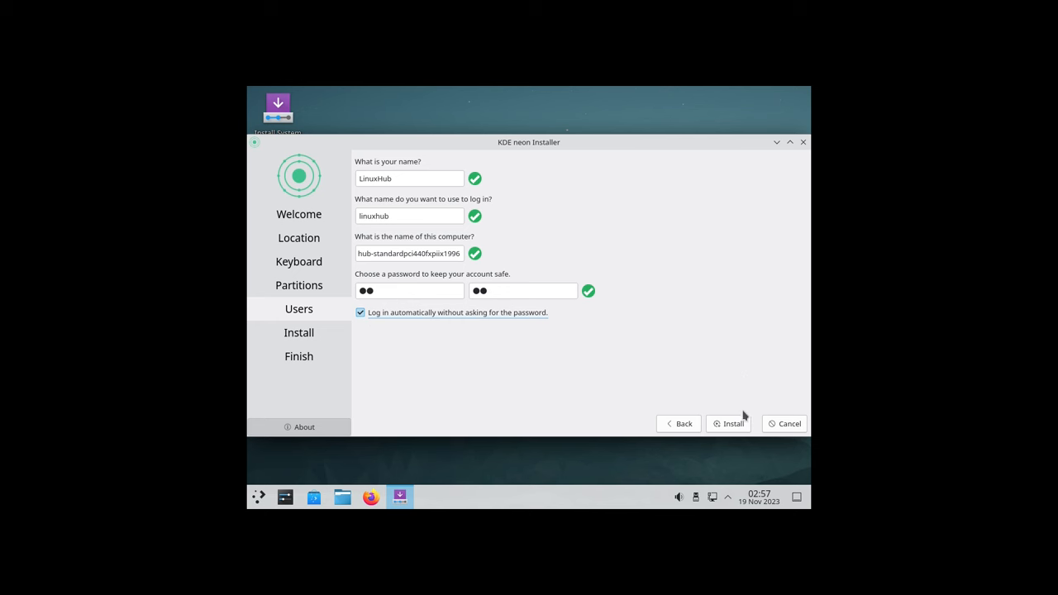
pyautogui.click(729, 423)
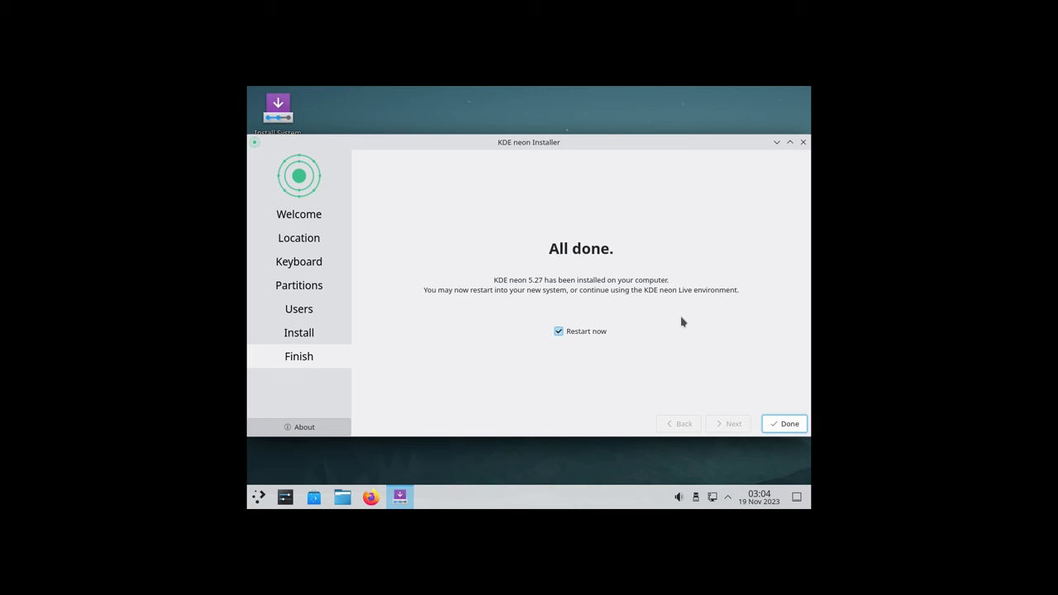
pyautogui.moveTo(696, 333)
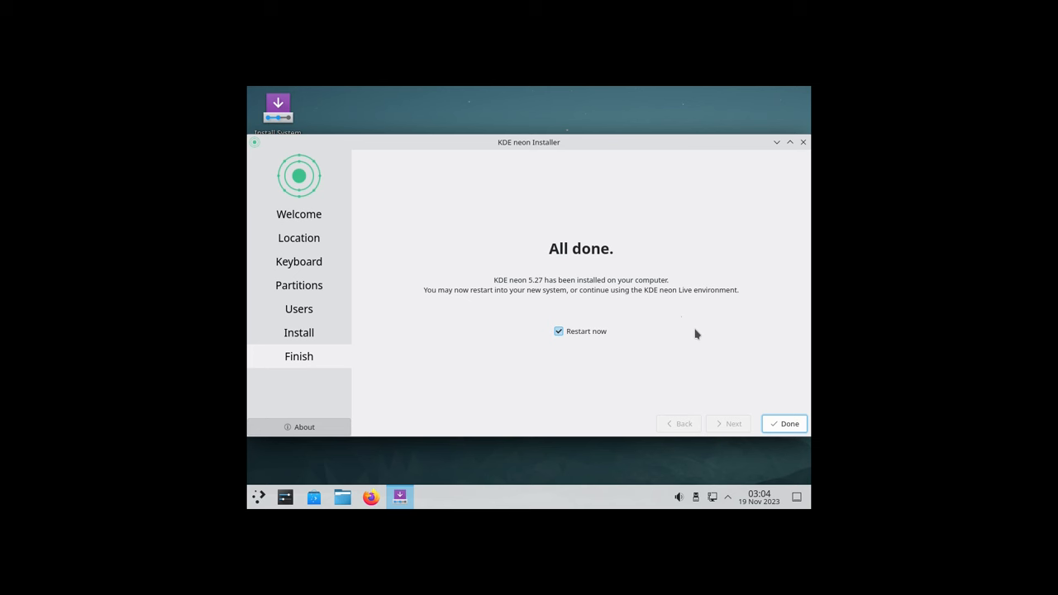
pyautogui.moveTo(768, 384)
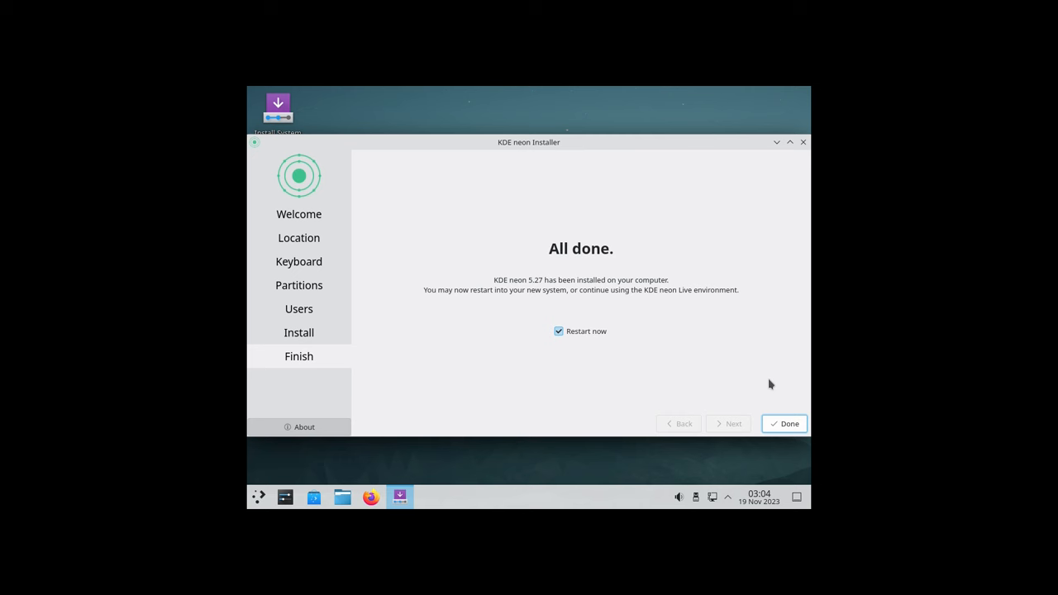
# Restart into the installed system, then set and keep a 1920x1080 (16:9) resolution
pyautogui.click(783, 423)
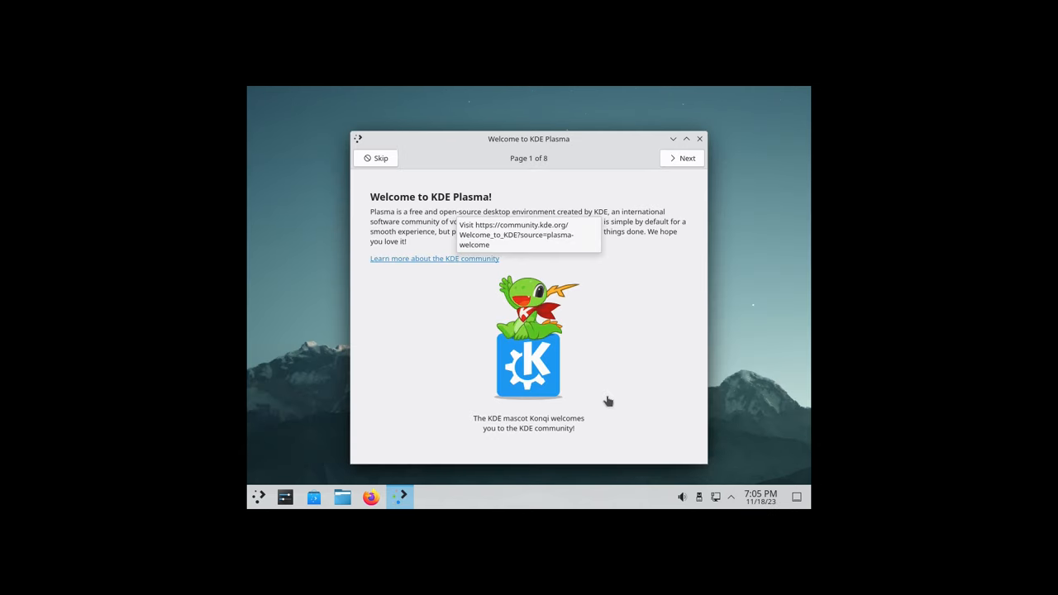
pyautogui.moveTo(611, 308)
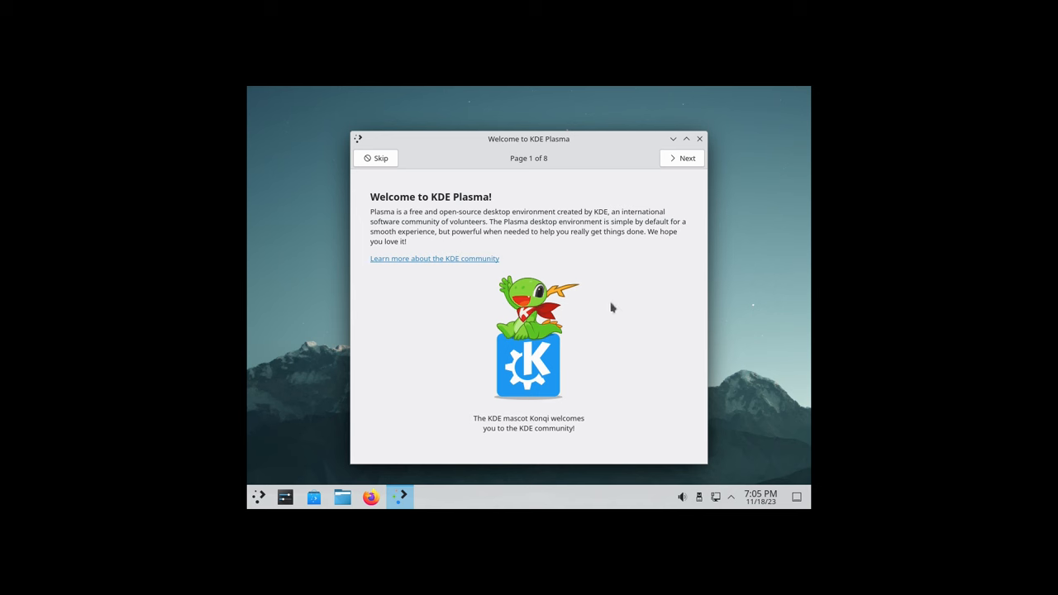
pyautogui.moveTo(636, 300)
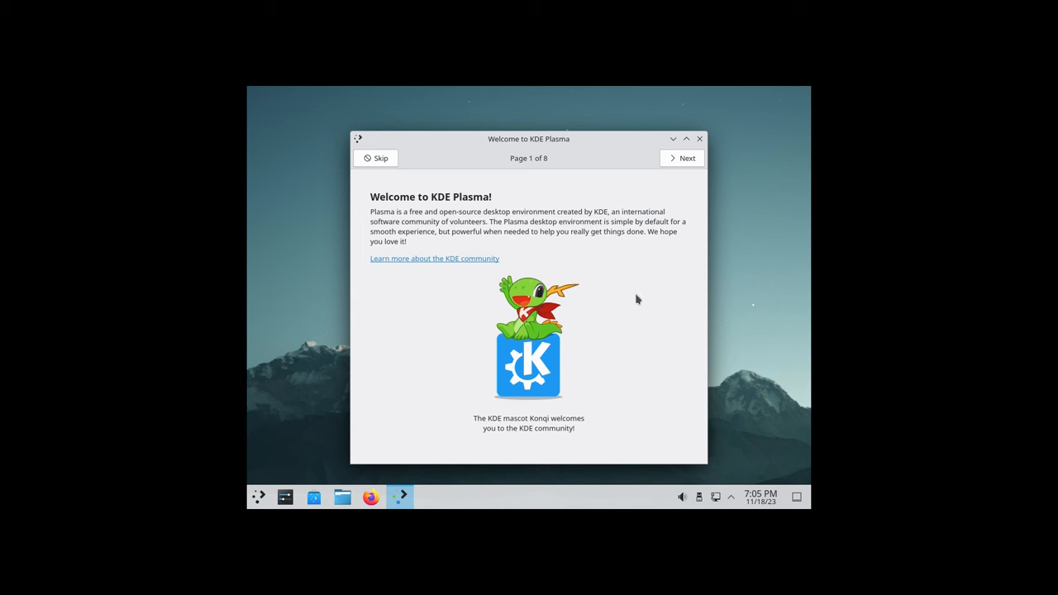
pyautogui.moveTo(442, 339)
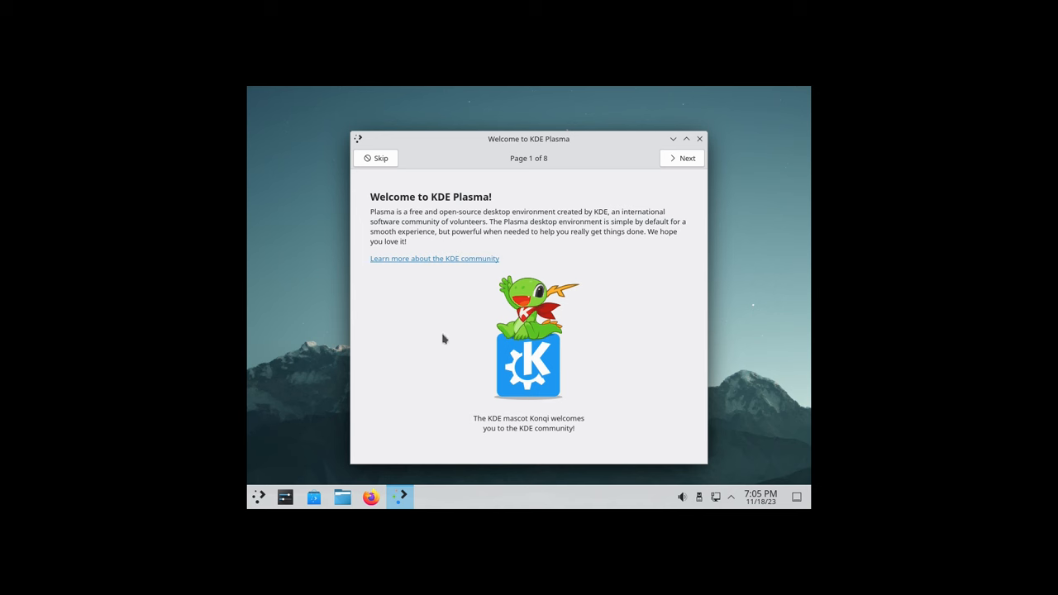
pyautogui.moveTo(723, 249)
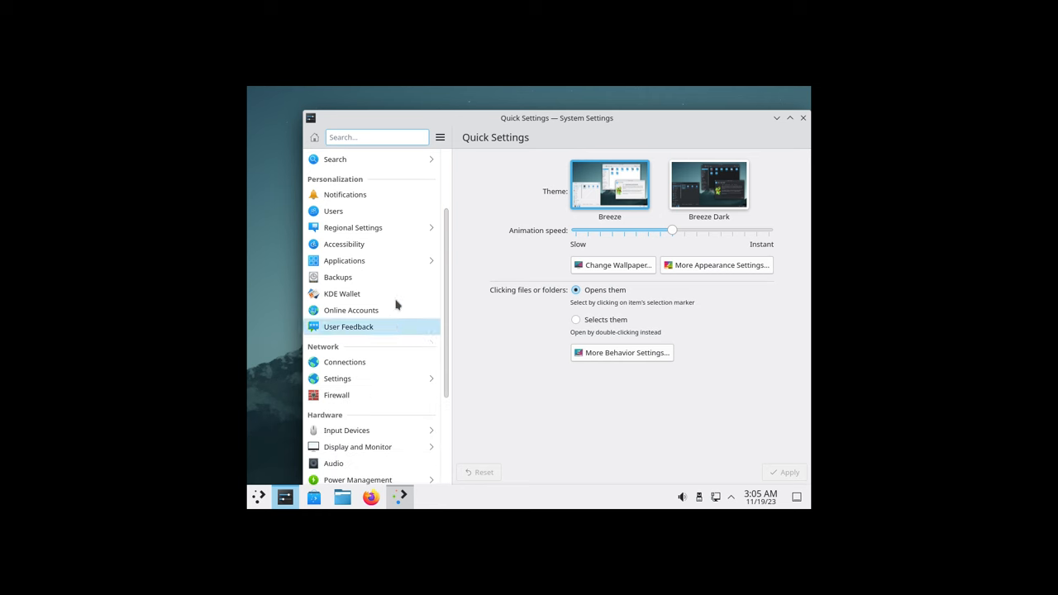
pyautogui.moveTo(358, 446)
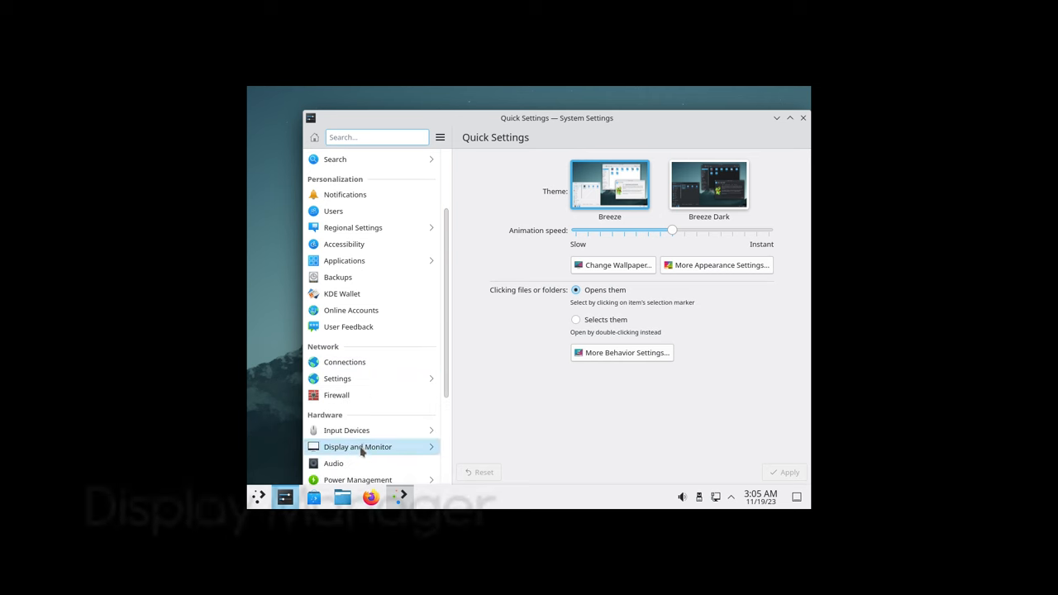
pyautogui.click(357, 446)
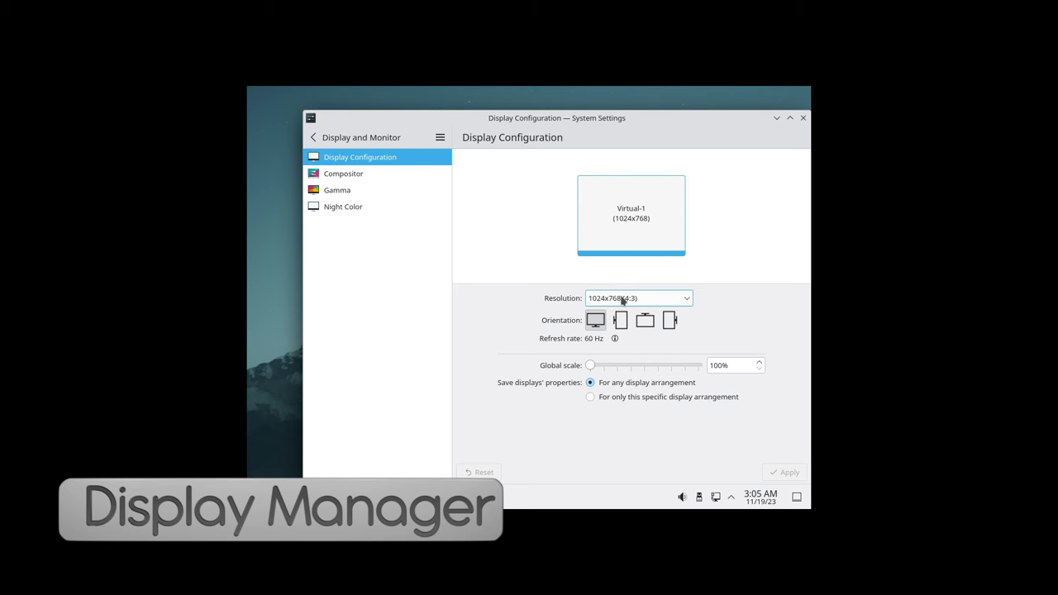
pyautogui.click(636, 298)
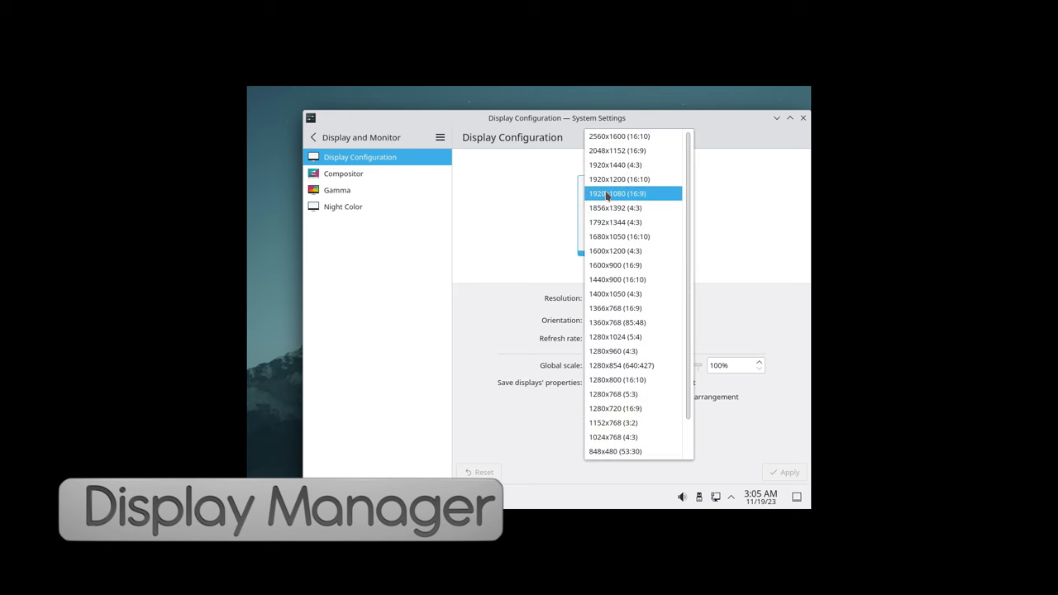
pyautogui.click(616, 193)
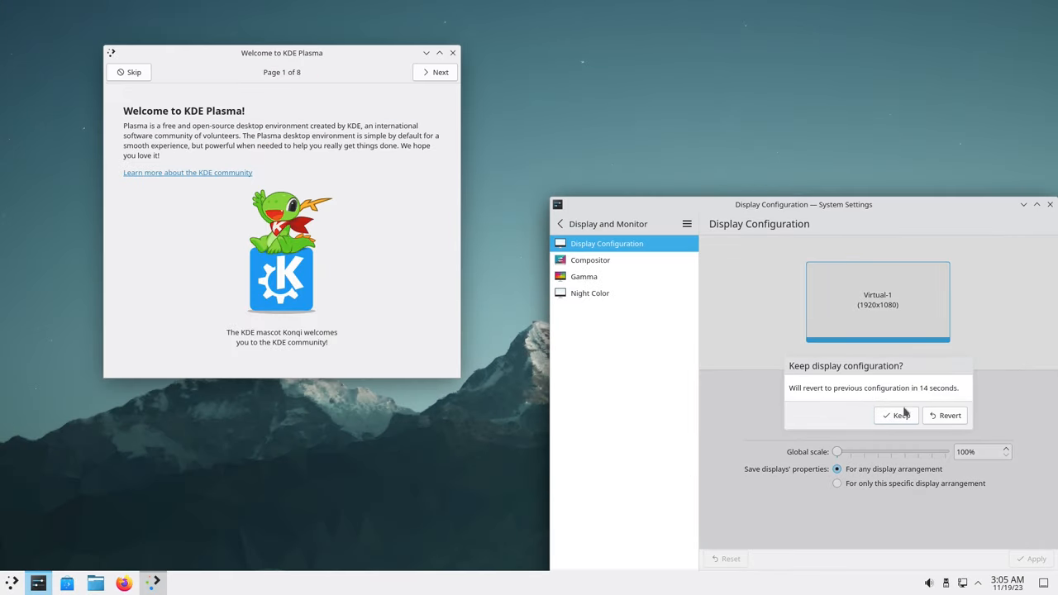
pyautogui.click(896, 415)
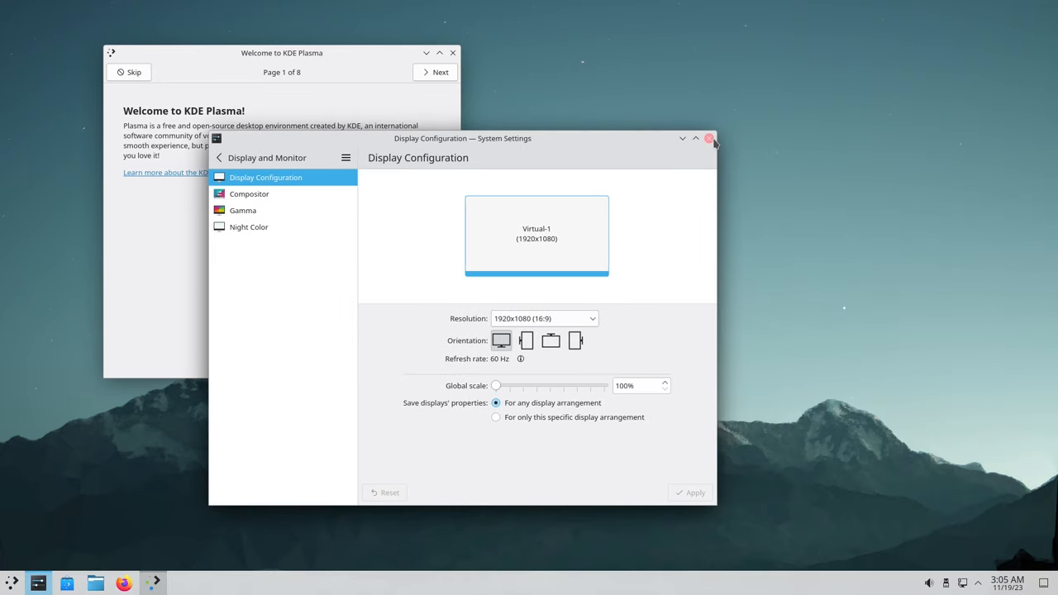
pyautogui.click(708, 138)
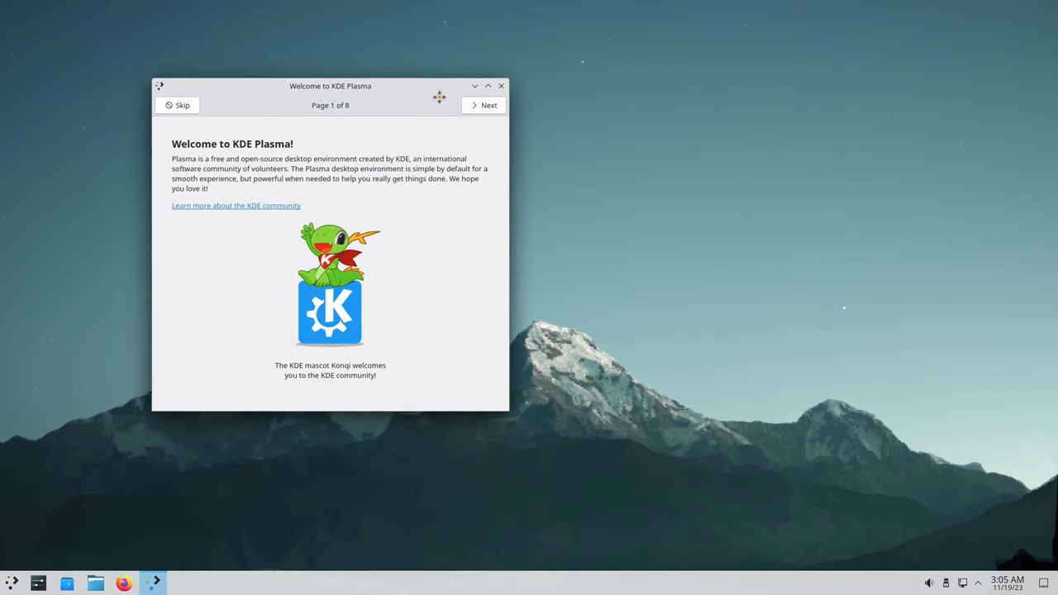
# Center the welcome window and page through to the usage sharing page
pyautogui.moveTo(329, 86); pyautogui.dragTo(498, 151)
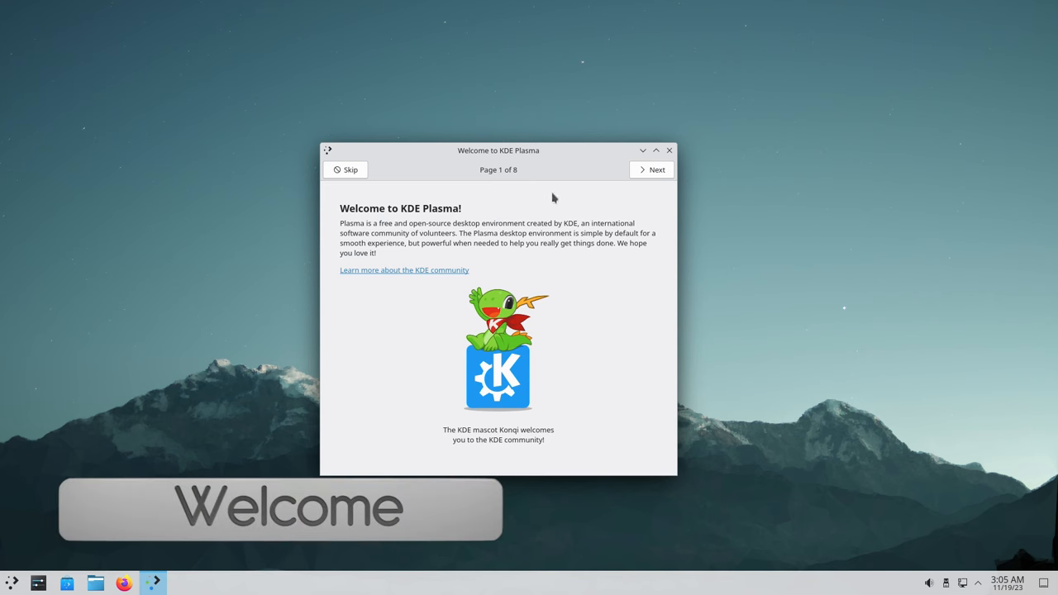
pyautogui.click(651, 170)
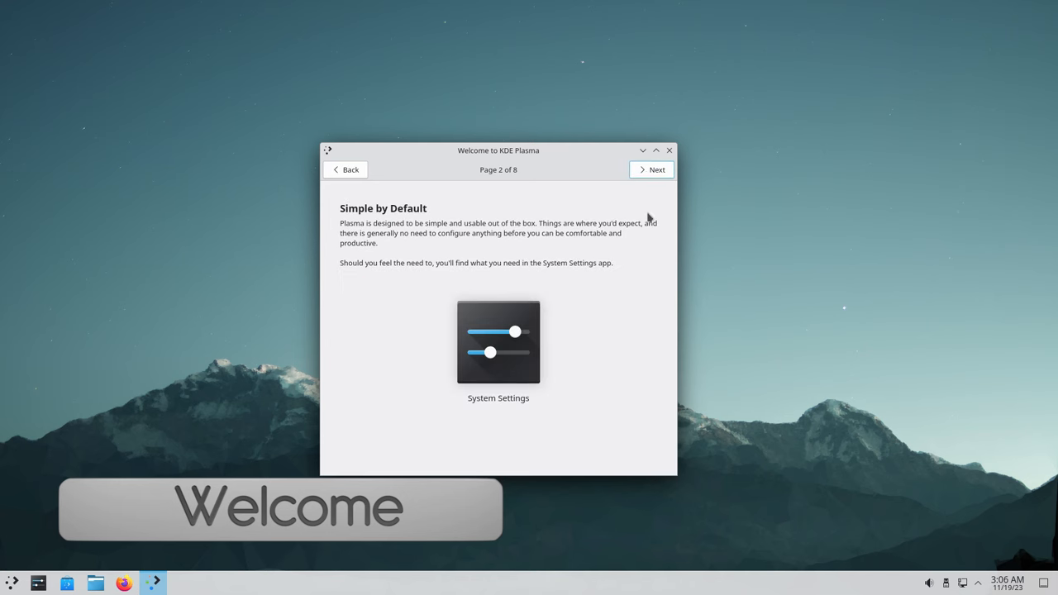
pyautogui.moveTo(512, 371)
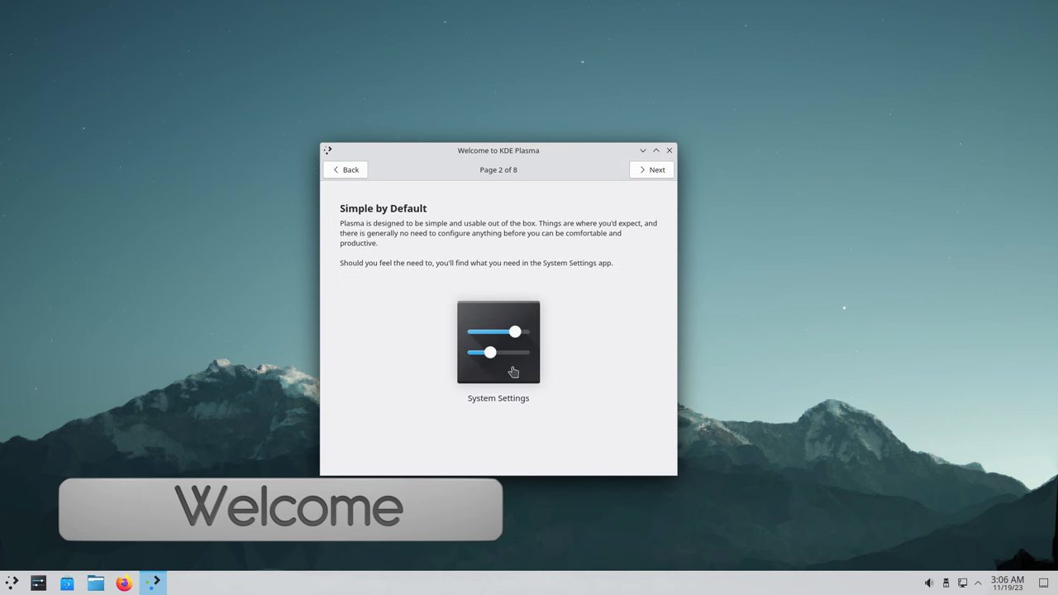
pyautogui.click(651, 170)
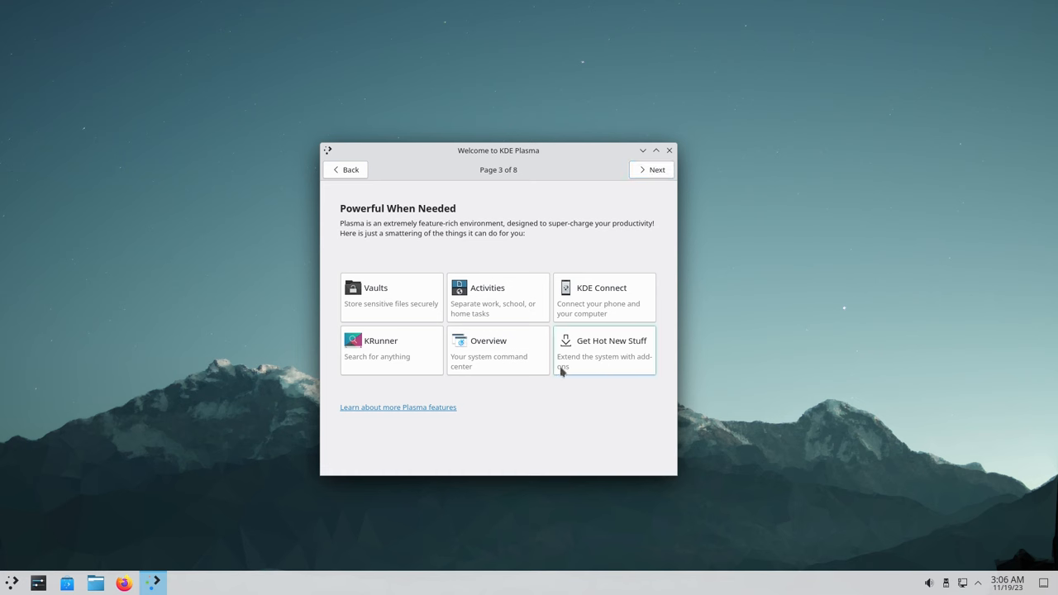
pyautogui.moveTo(498, 297)
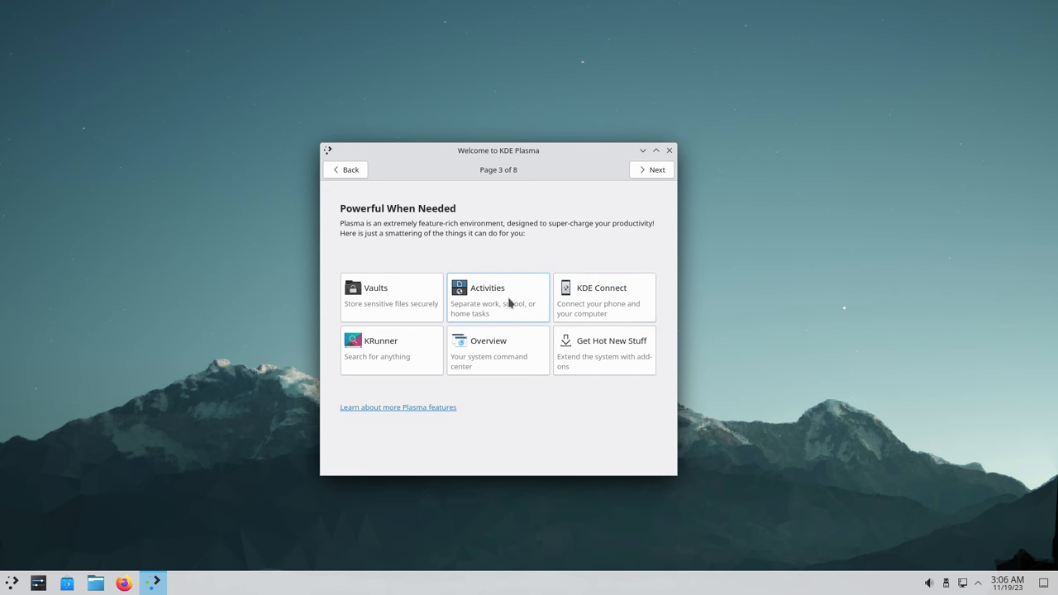
pyautogui.moveTo(404, 289)
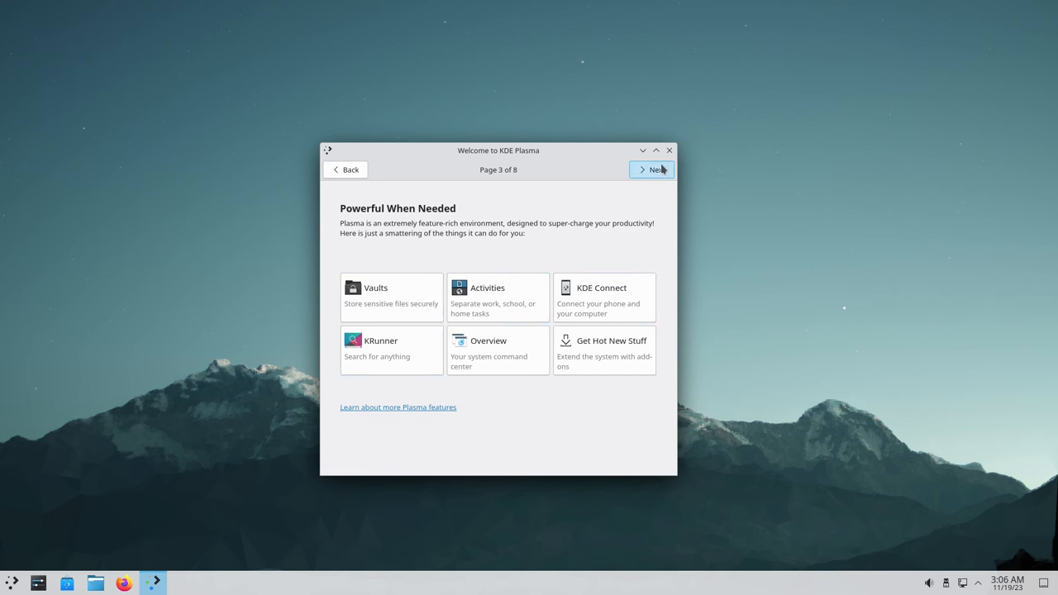
pyautogui.click(651, 170)
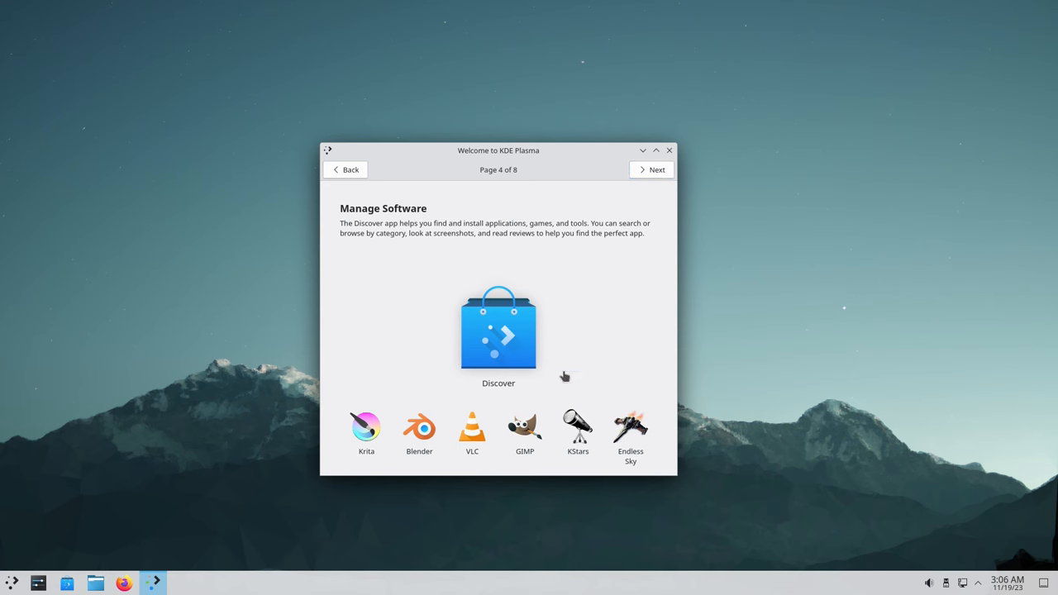
pyautogui.moveTo(405, 307)
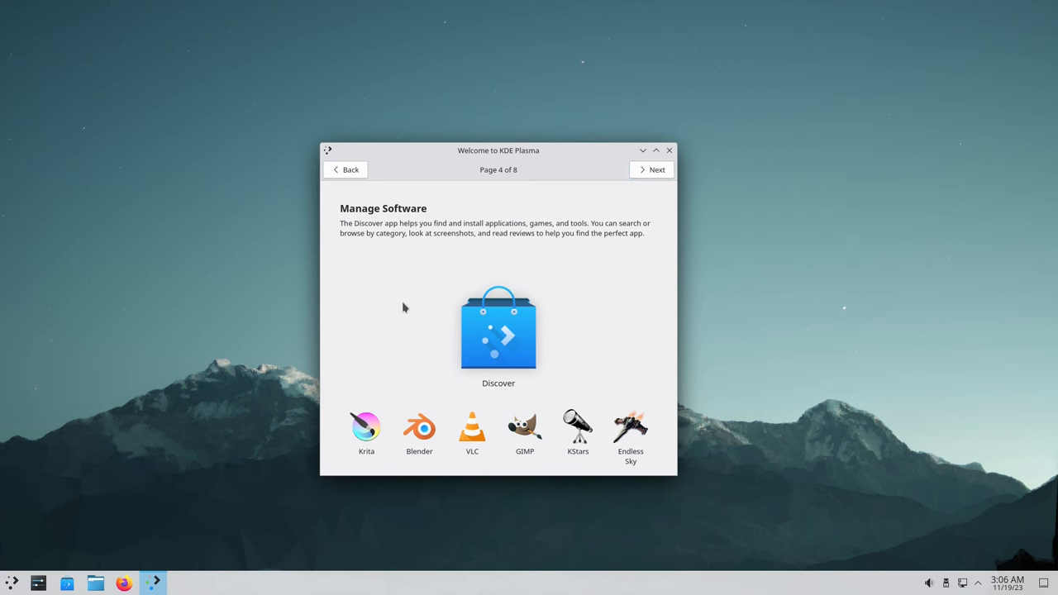
pyautogui.click(651, 169)
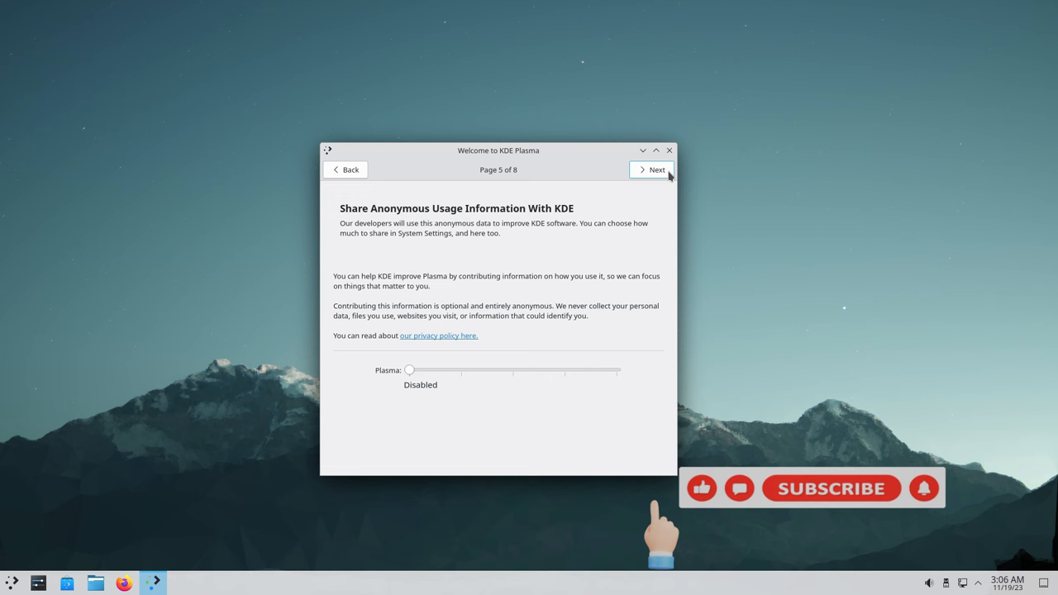
pyautogui.moveTo(308, 217)
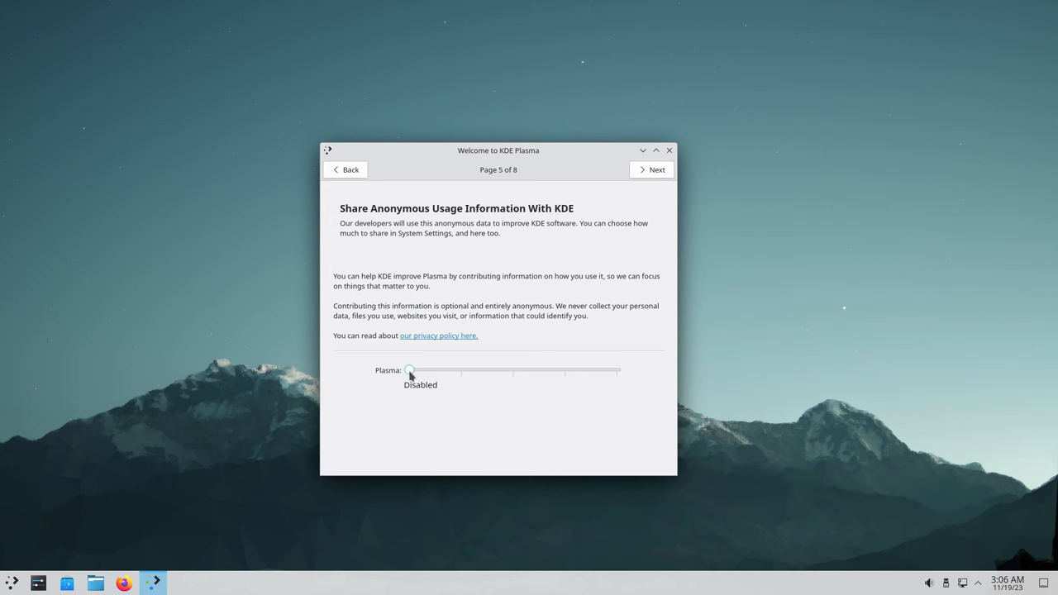
# Leave usage sharing Disabled, page through Online Accounts, Get Involved and Support, then finish
pyautogui.moveTo(410, 370); pyautogui.dragTo(610, 371)
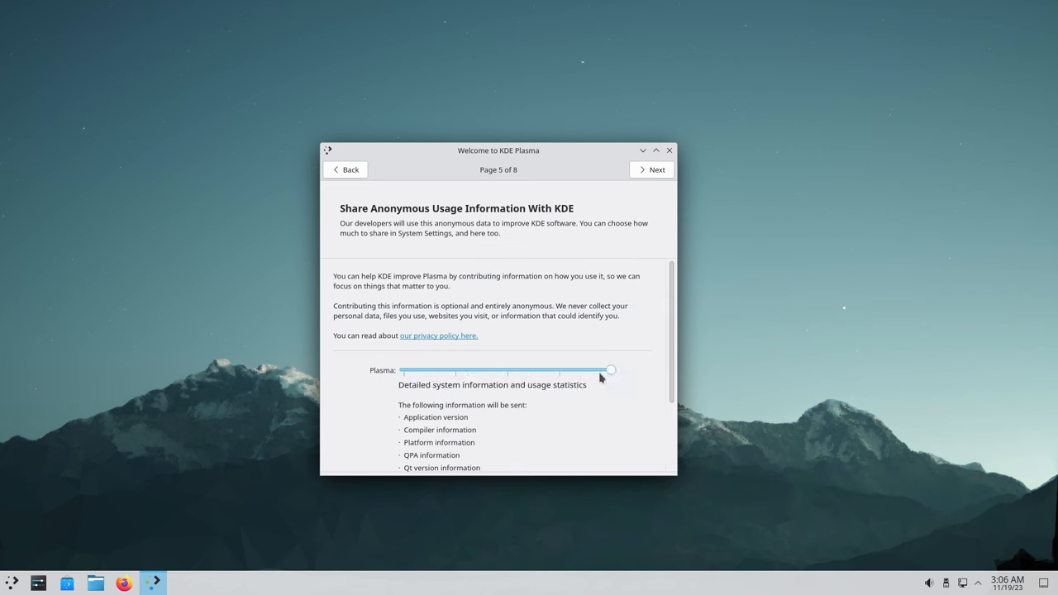
pyautogui.moveTo(610, 370); pyautogui.dragTo(409, 370)
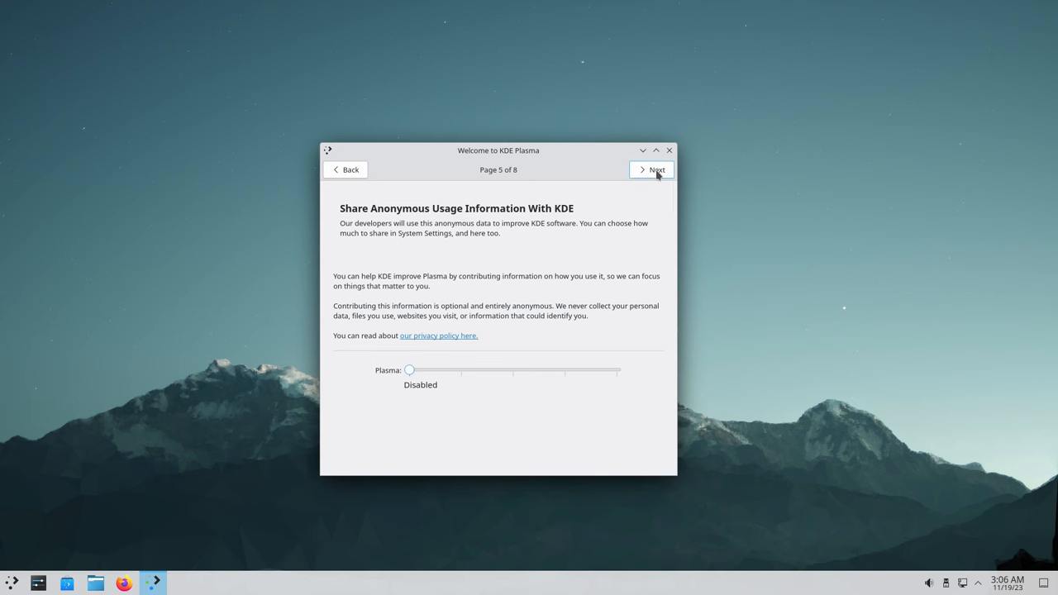
pyautogui.click(651, 170)
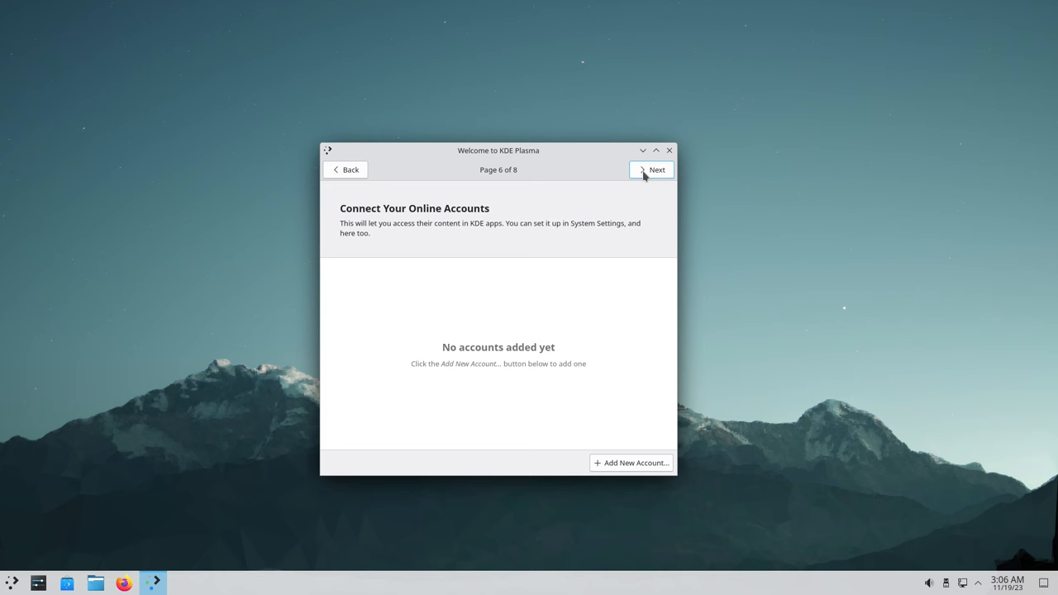
pyautogui.click(651, 169)
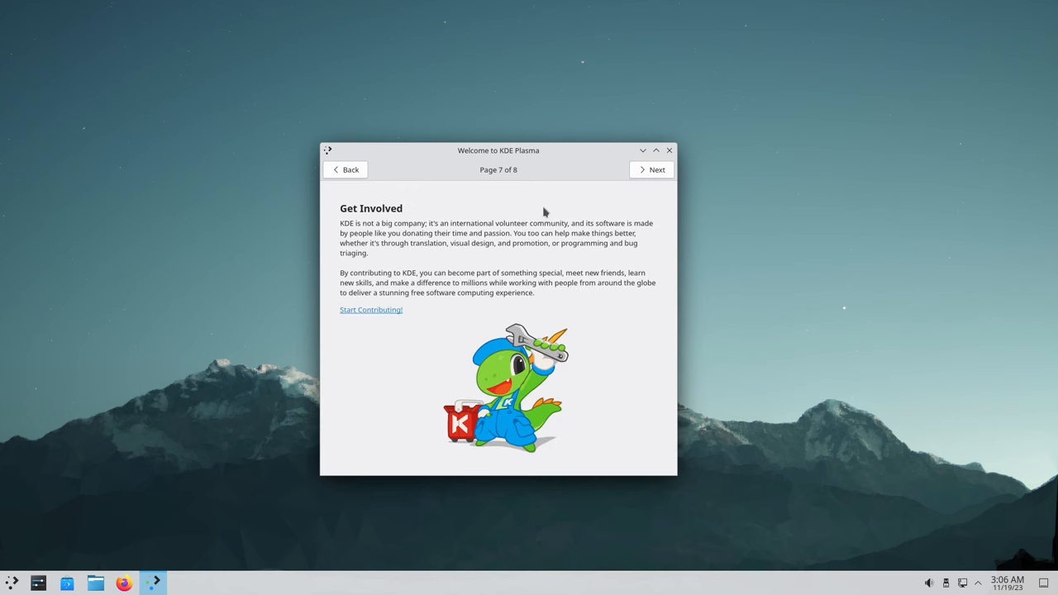
pyautogui.moveTo(536, 317)
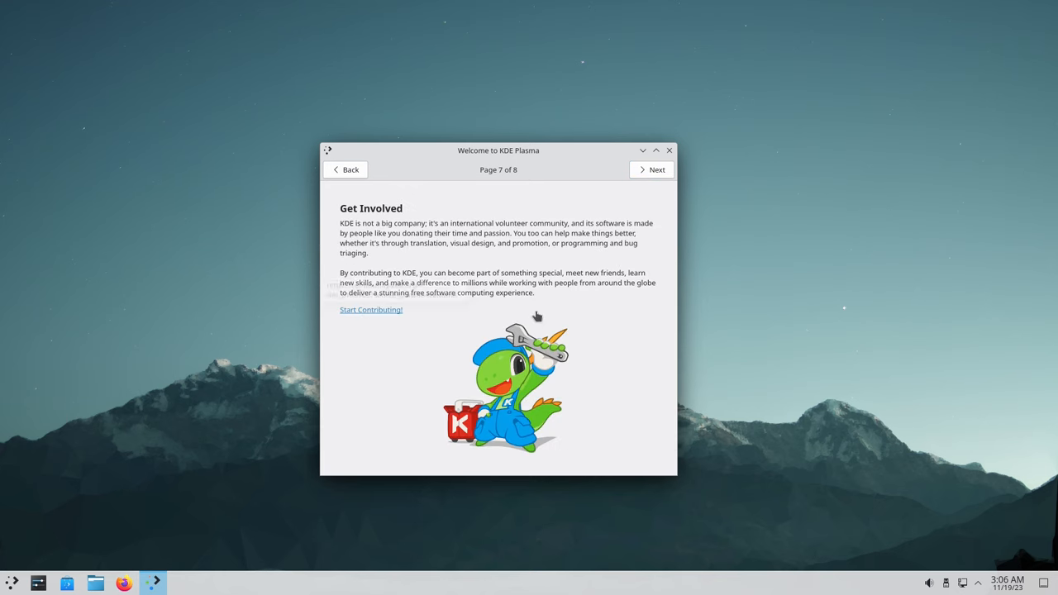
pyautogui.moveTo(656, 170)
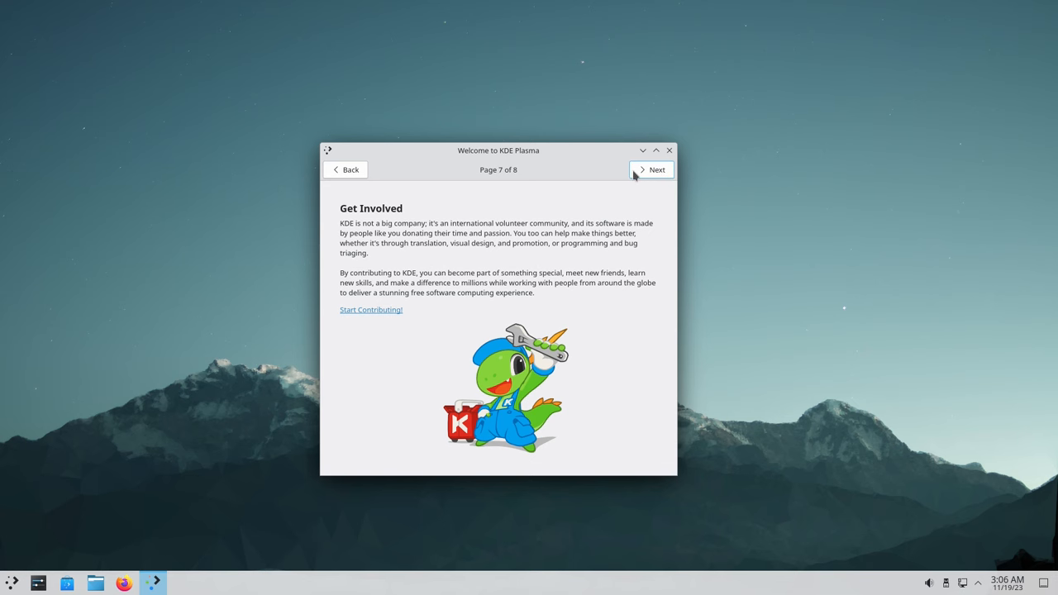
pyautogui.click(655, 170)
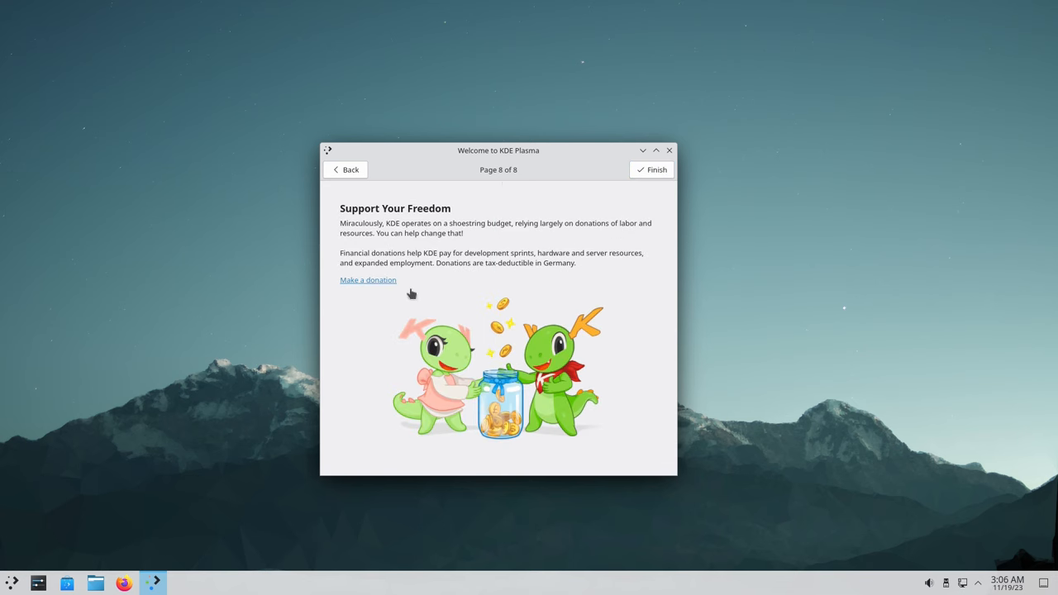
pyautogui.moveTo(345, 366)
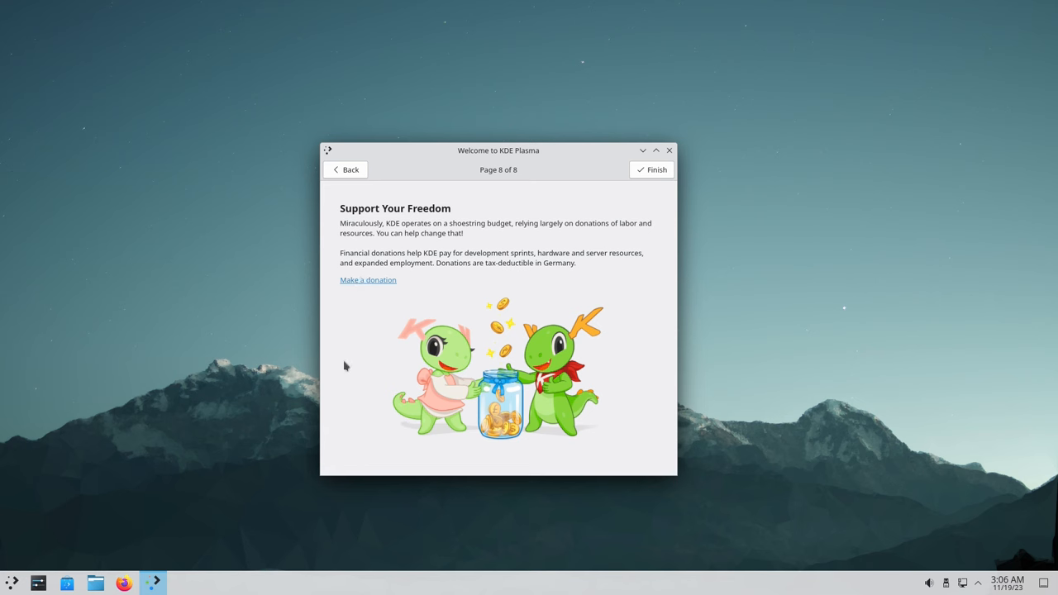
pyautogui.moveTo(659, 191)
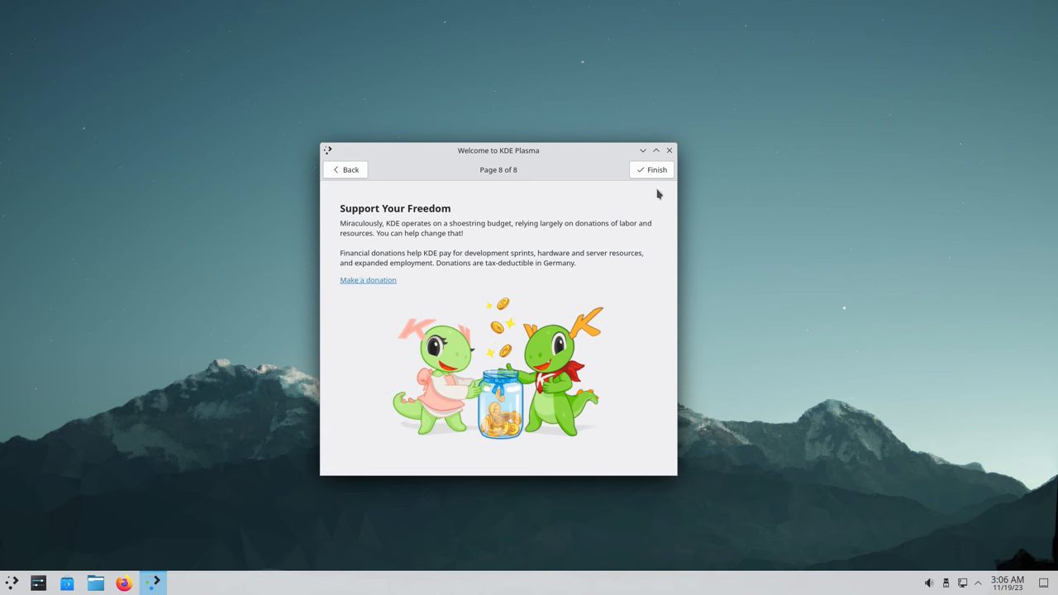
pyautogui.click(651, 170)
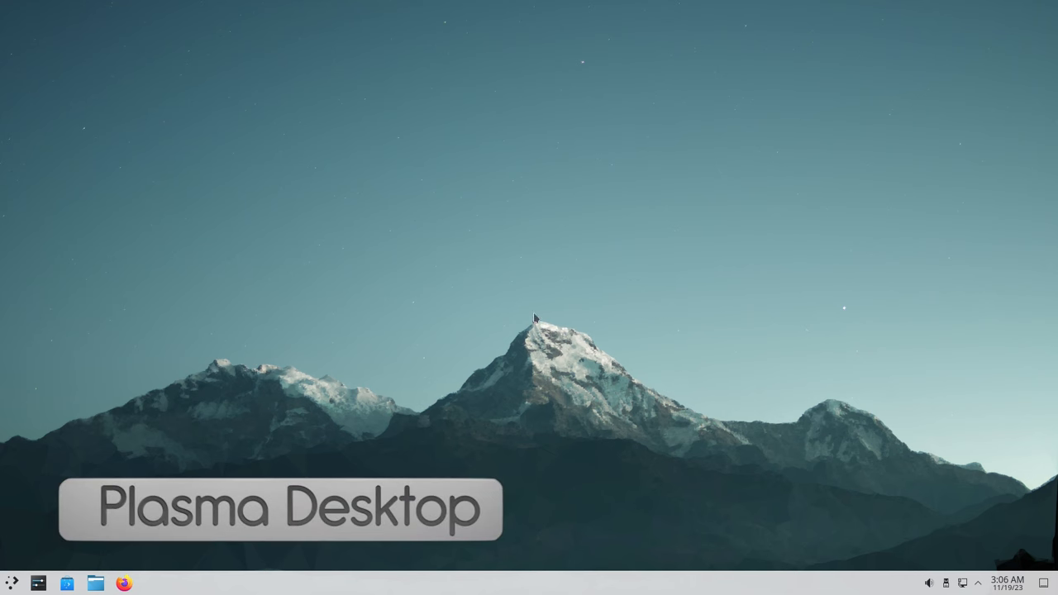
pyautogui.moveTo(490, 328)
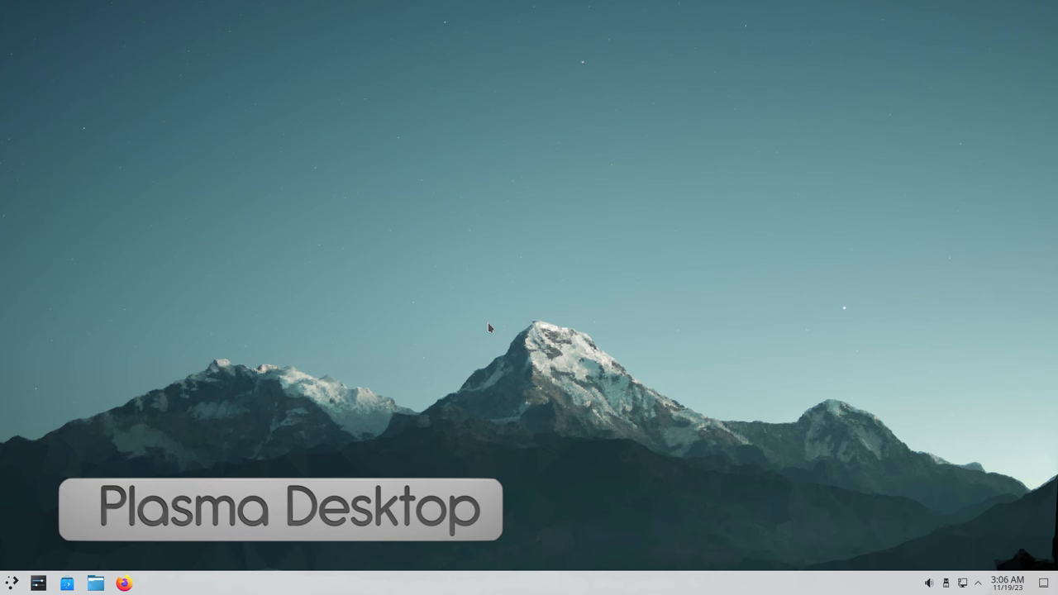
pyautogui.moveTo(246, 261)
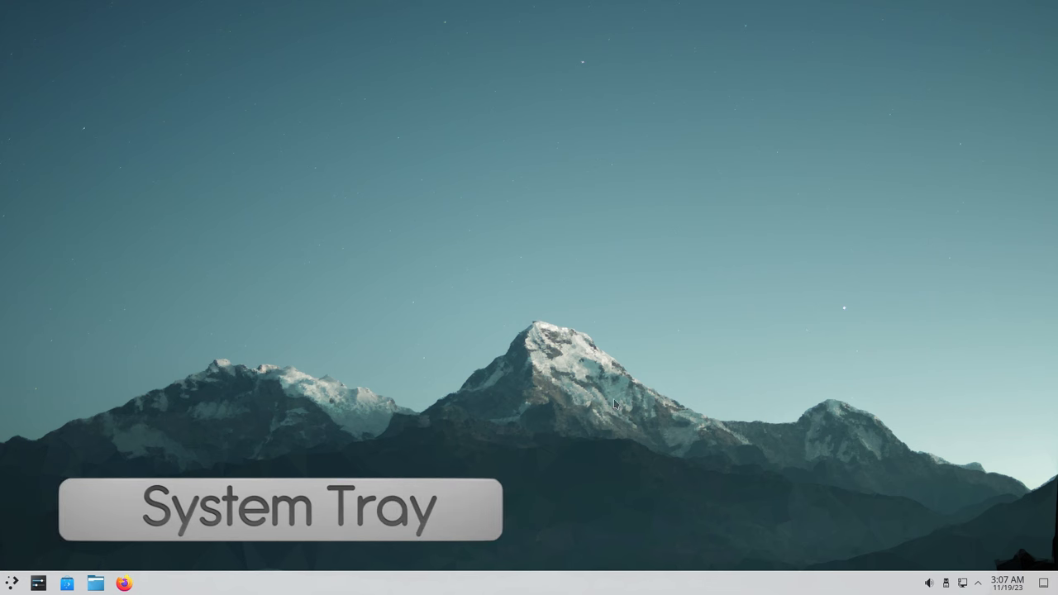
pyautogui.moveTo(1051, 562)
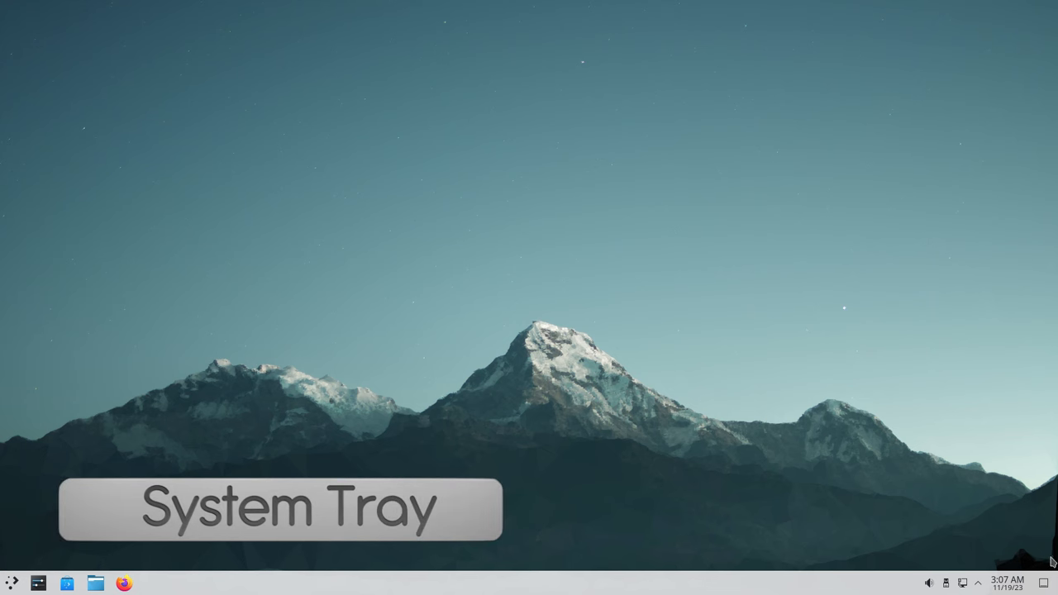
pyautogui.moveTo(1051, 582)
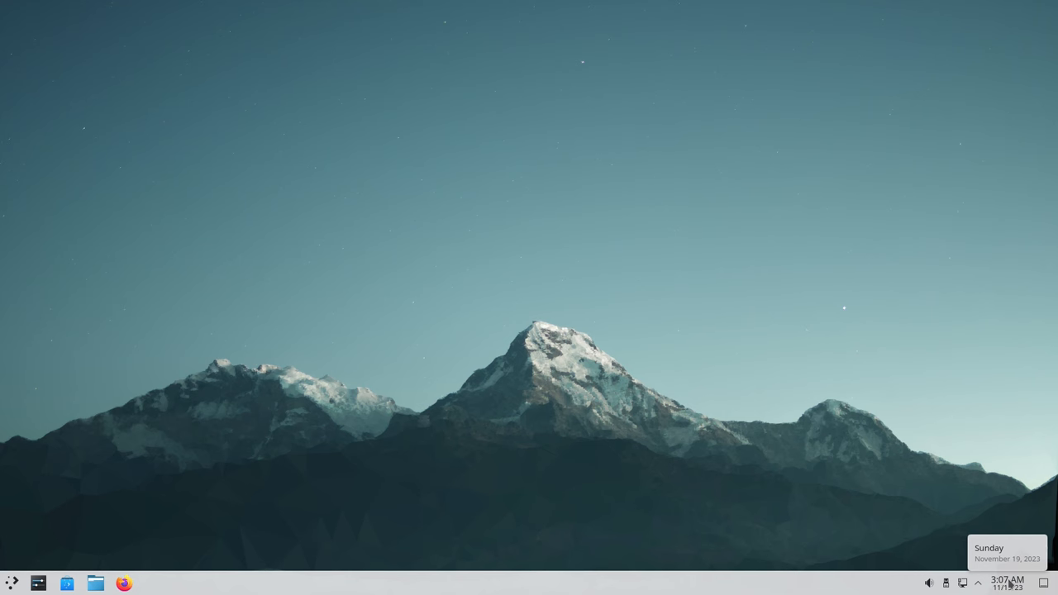
# Close the clock calendar and review Networks and Disks & Devices in the system tray
pyautogui.click(1007, 582)
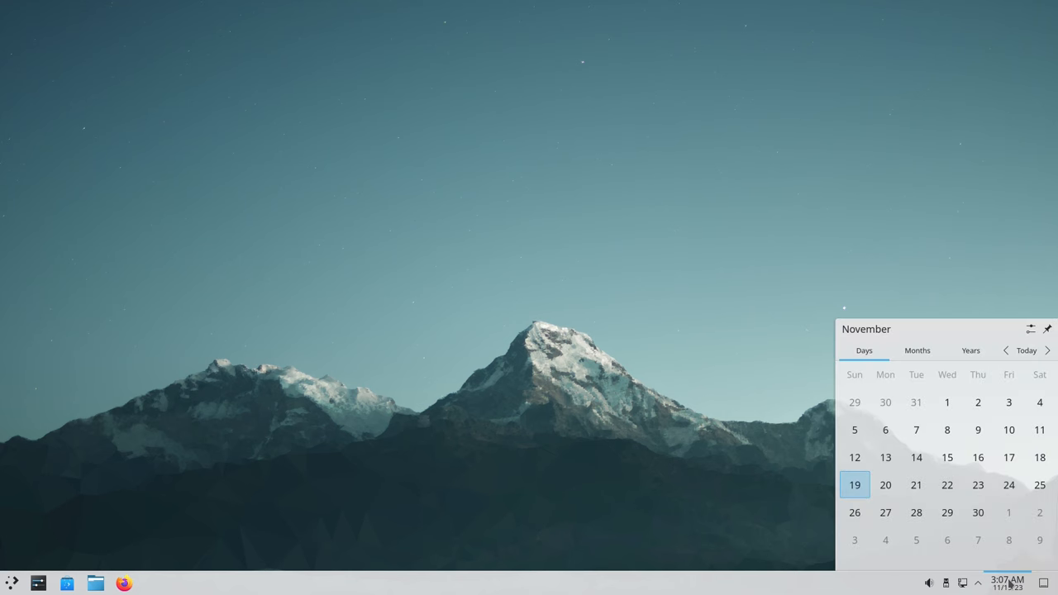
pyautogui.click(1006, 583)
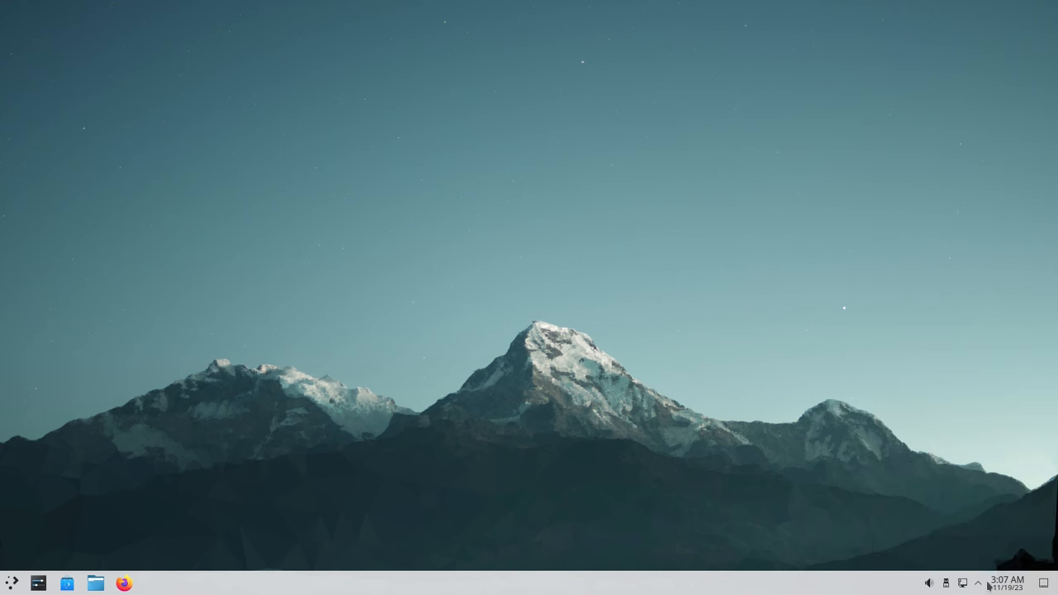
pyautogui.click(977, 582)
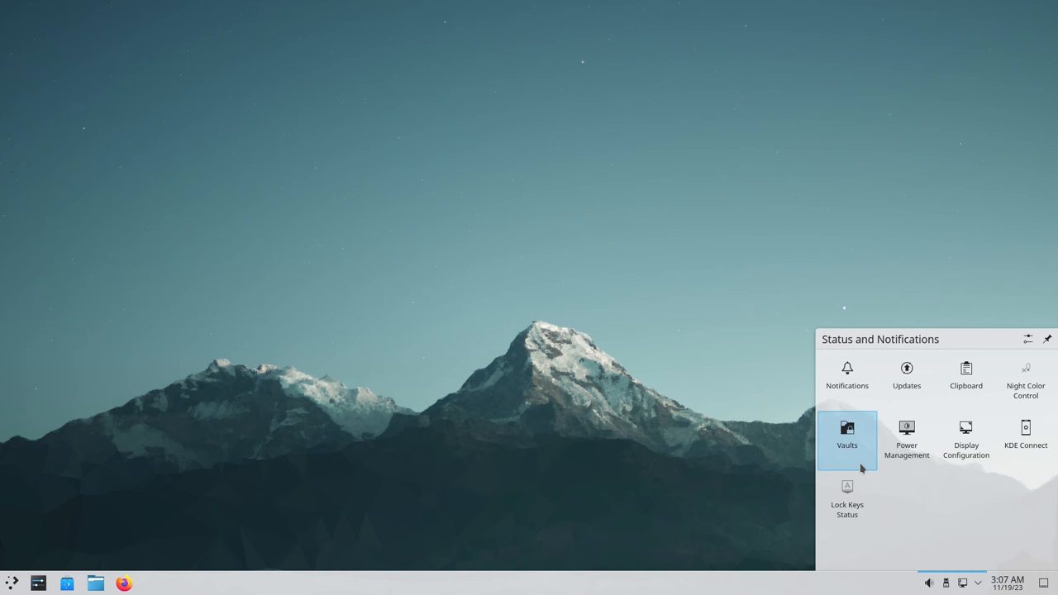
pyautogui.moveTo(1024, 380)
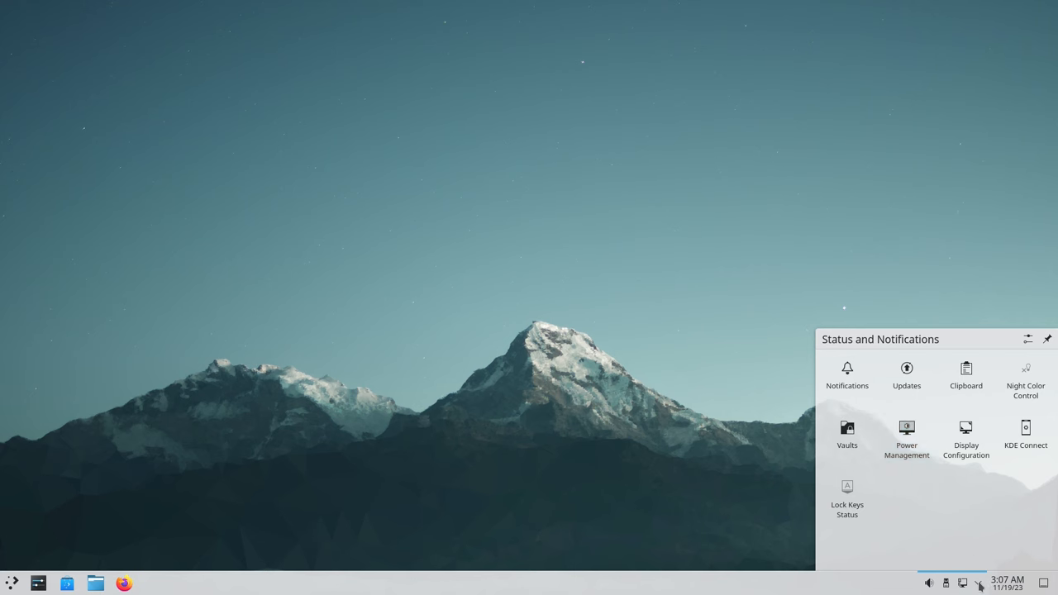
pyautogui.click(962, 583)
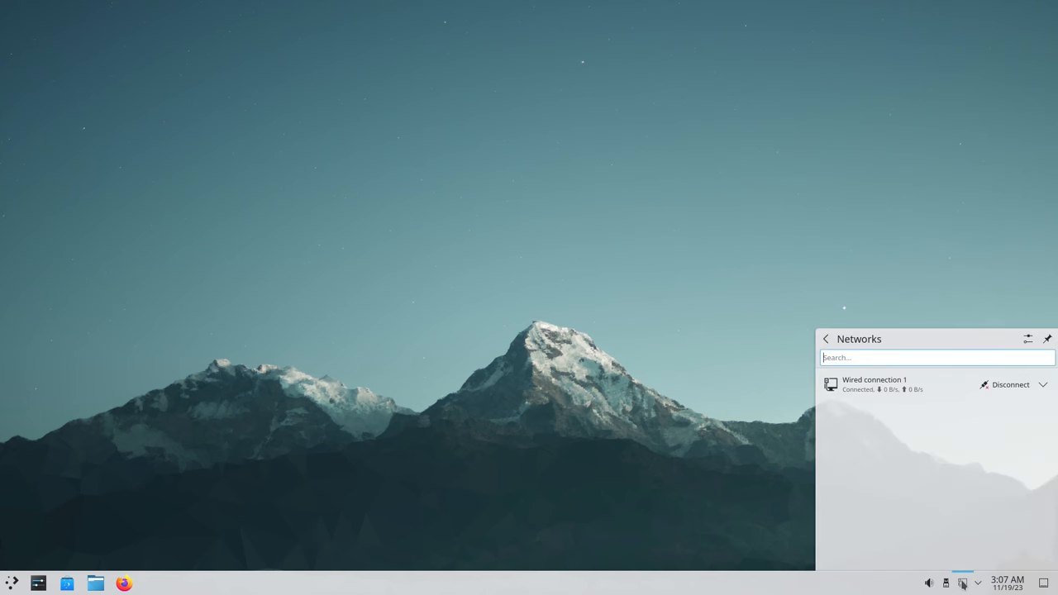
pyautogui.moveTo(903, 457)
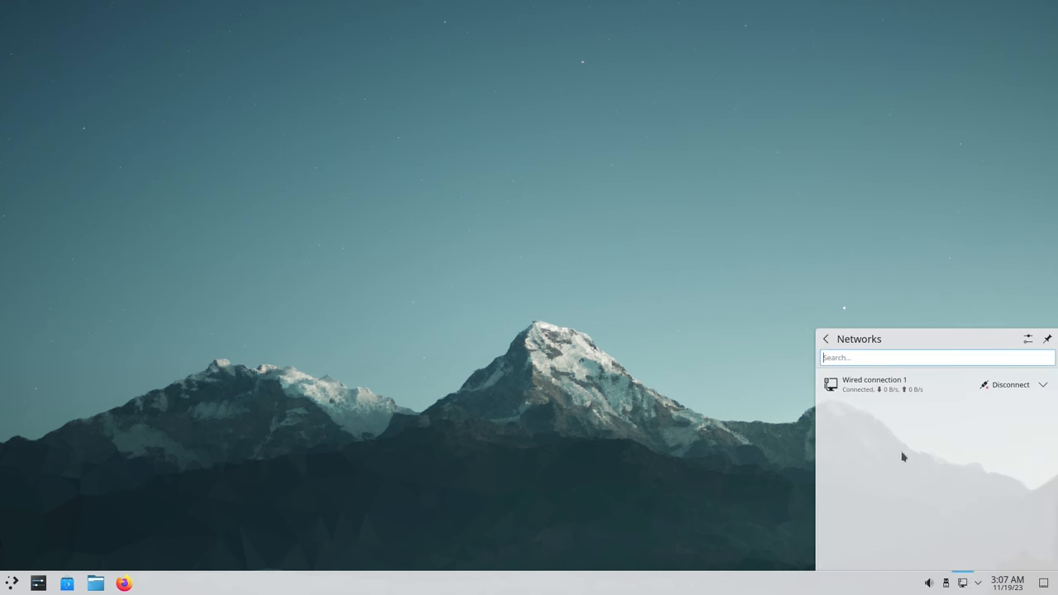
pyautogui.moveTo(909, 452)
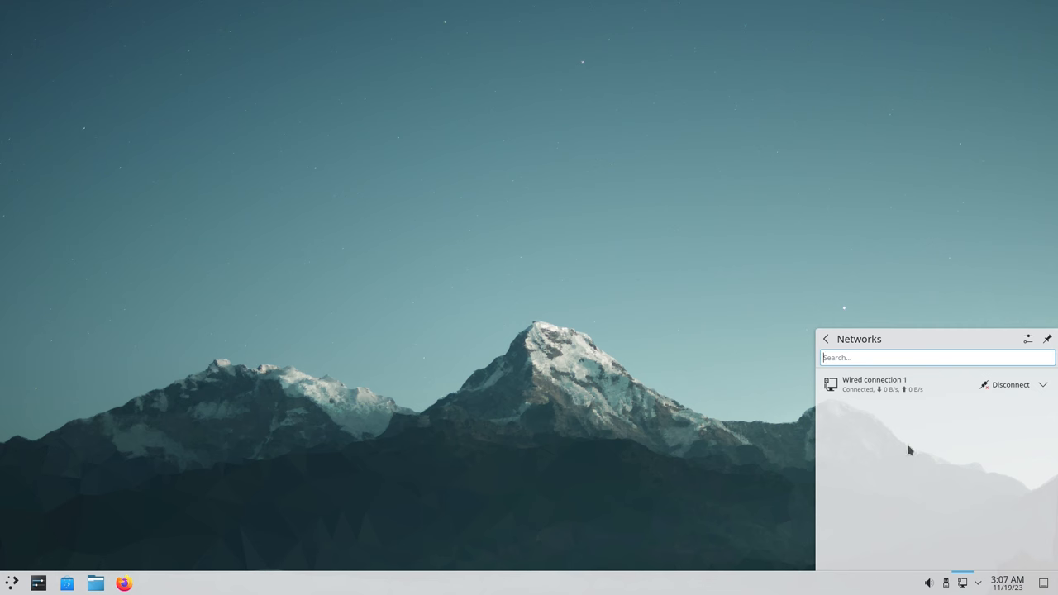
pyautogui.moveTo(961, 584)
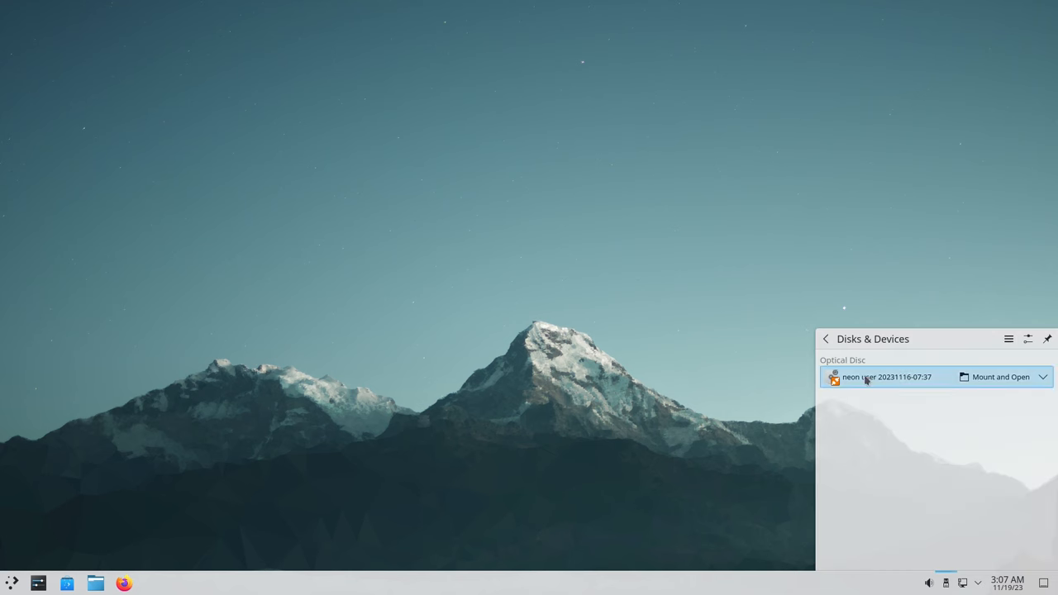
pyautogui.moveTo(904, 384)
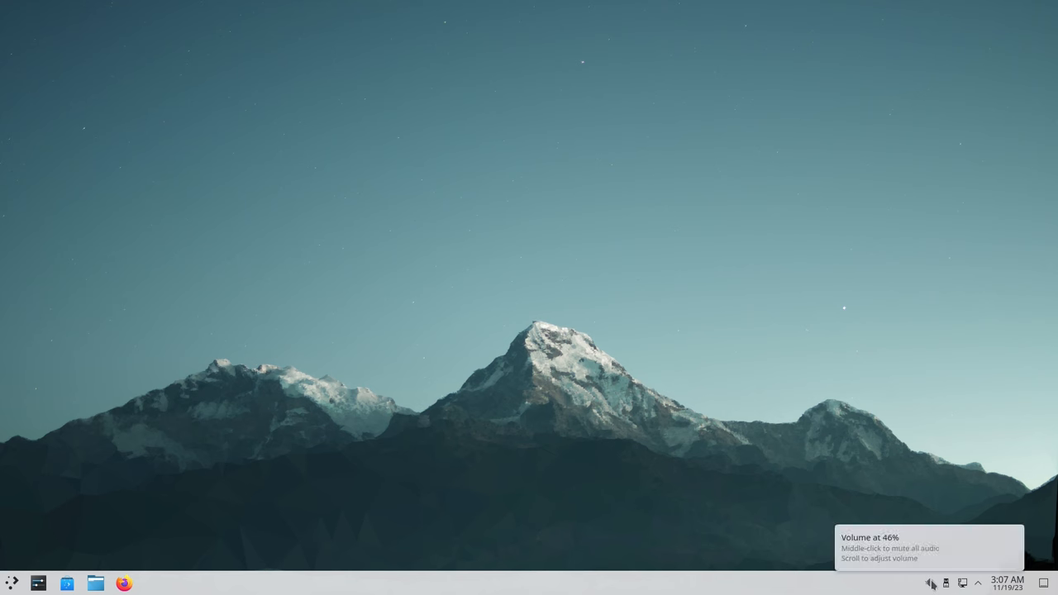
pyautogui.click(929, 583)
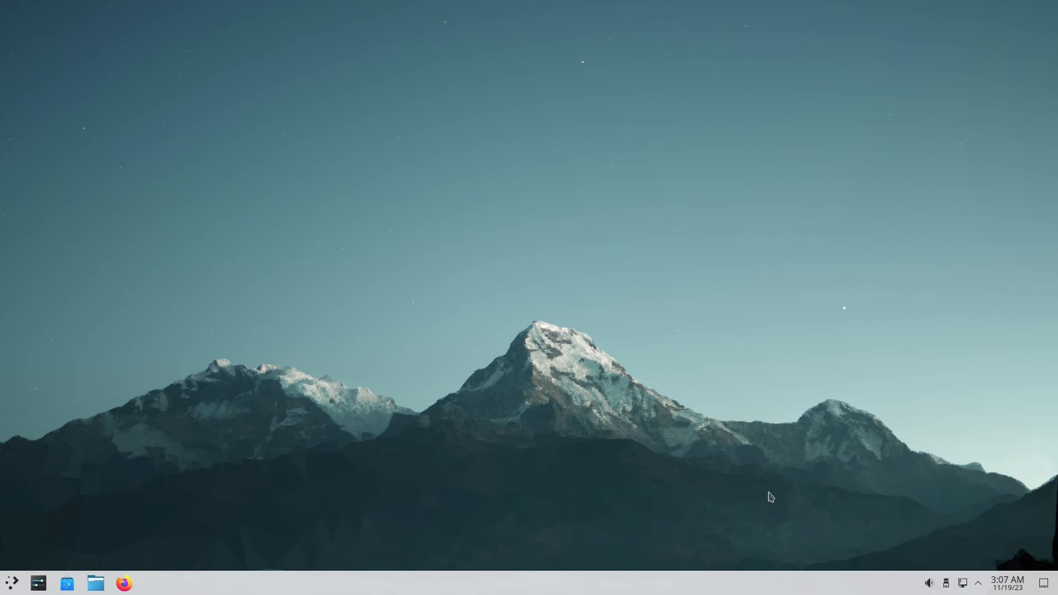
pyautogui.moveTo(418, 392)
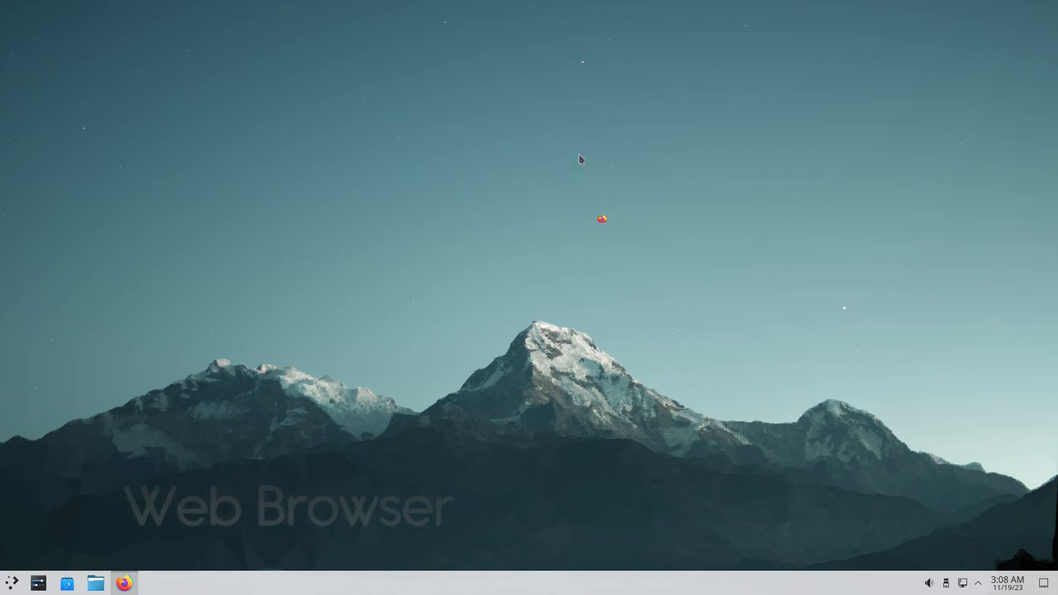
pyautogui.click(122, 582)
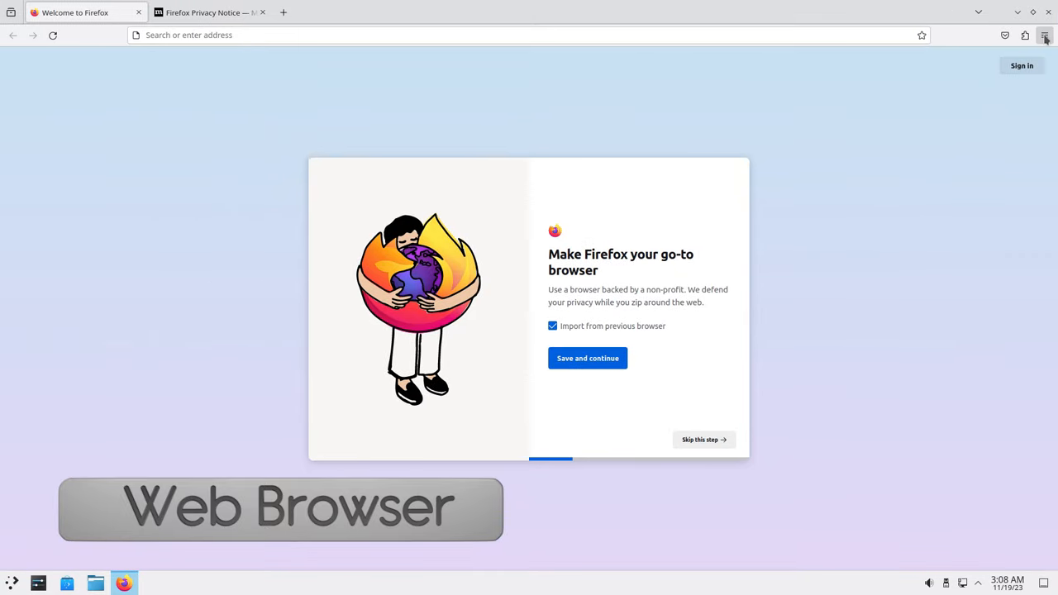
pyautogui.click(1044, 35)
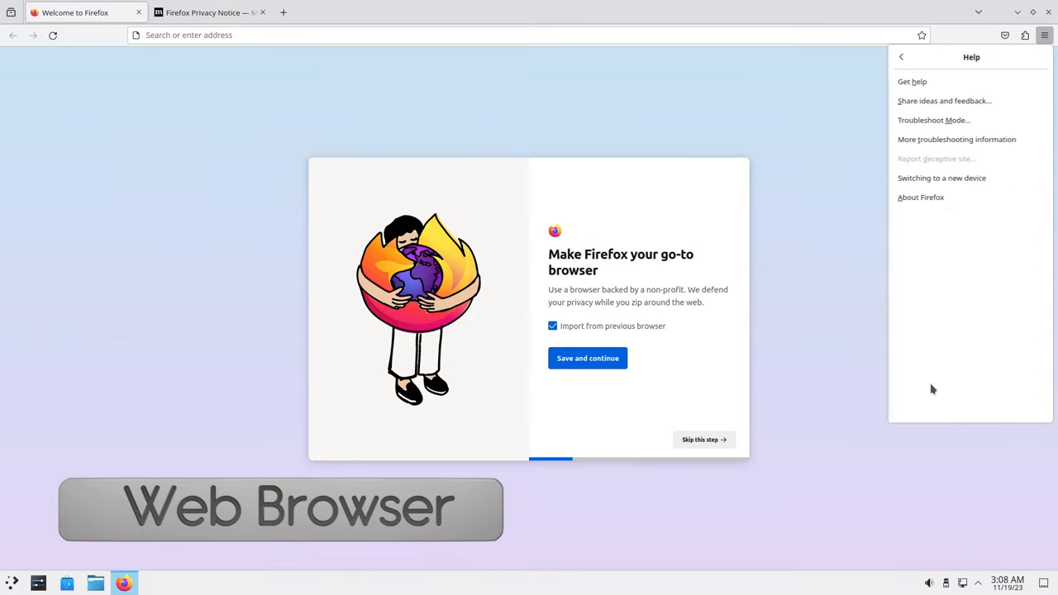
pyautogui.click(920, 197)
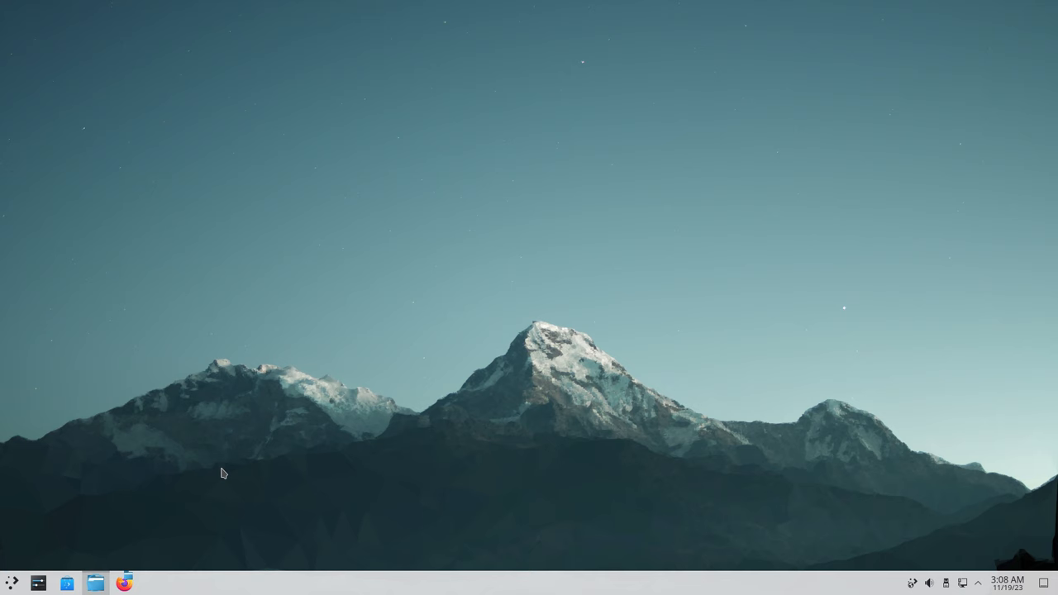
pyautogui.click(38, 583)
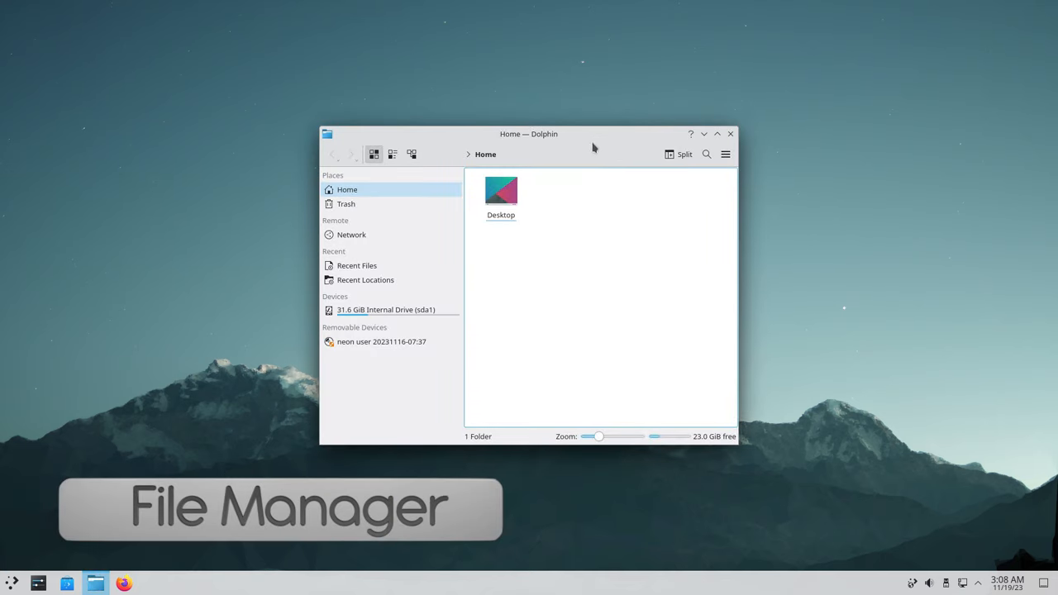
pyautogui.moveTo(425, 288)
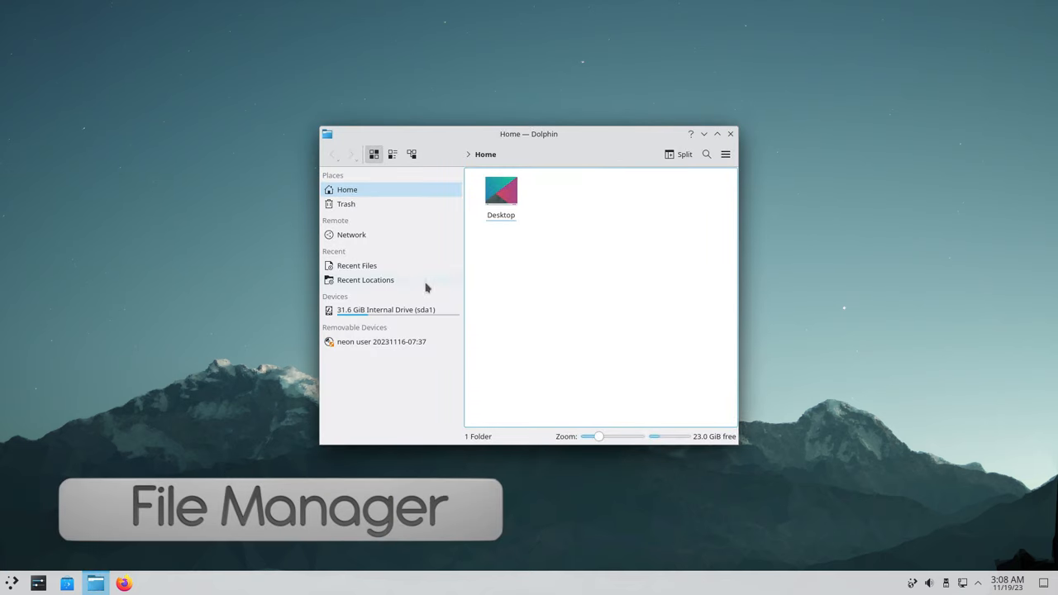
pyautogui.moveTo(485, 179)
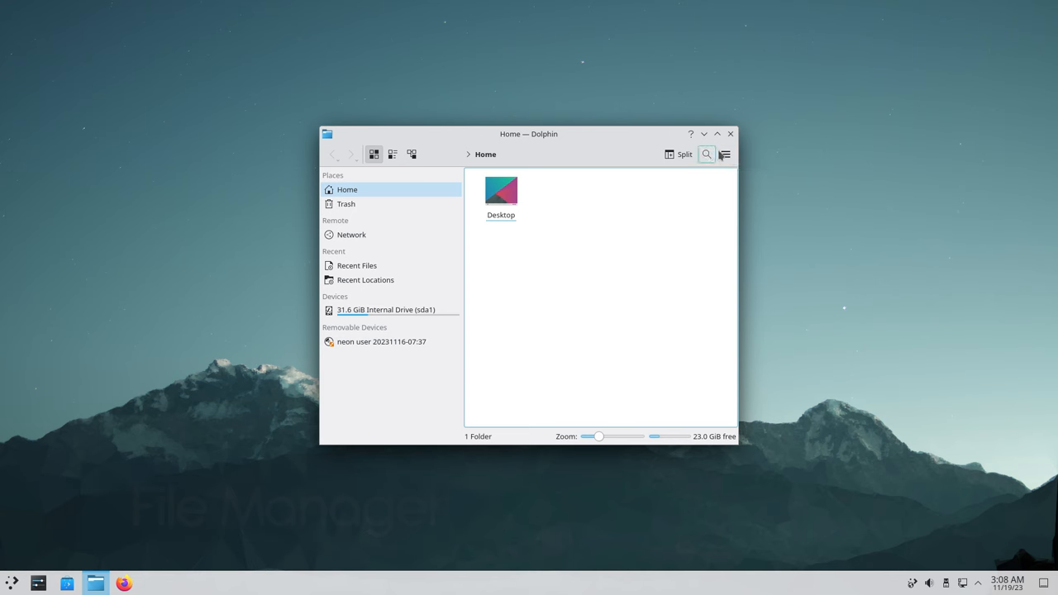
pyautogui.click(724, 154)
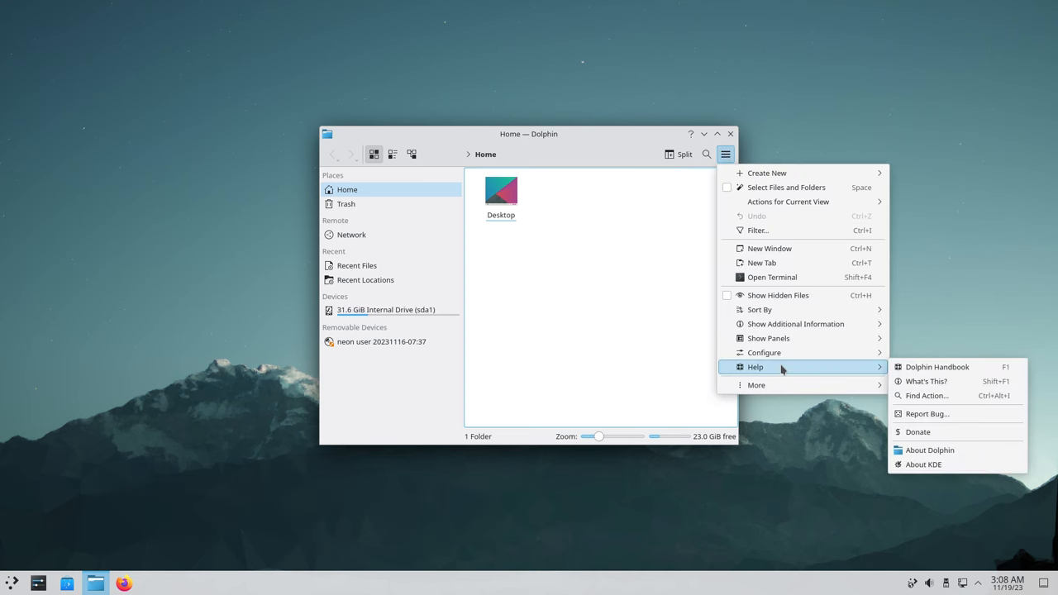
pyautogui.click(929, 450)
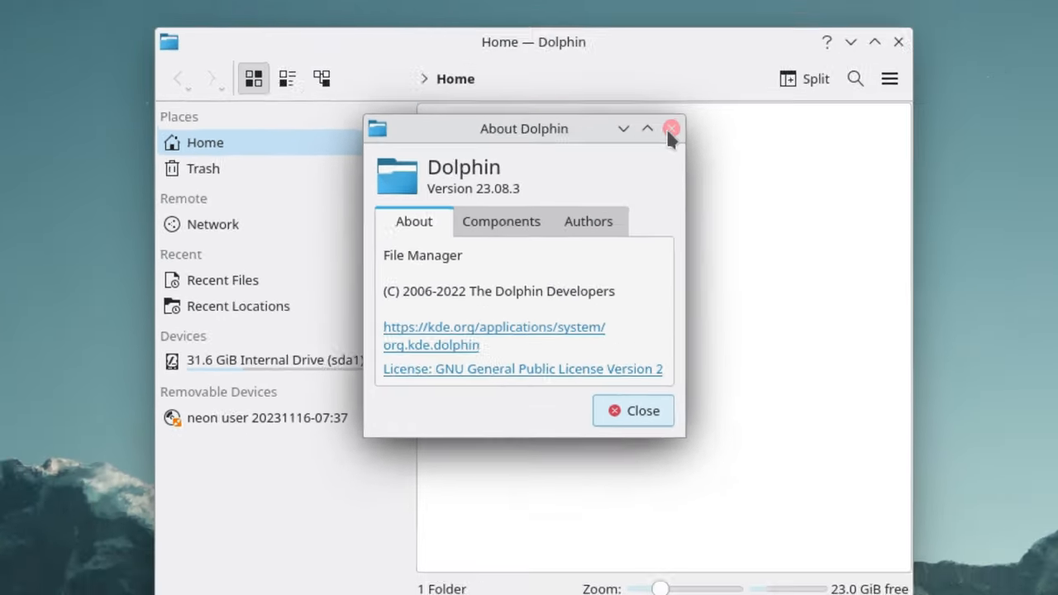
pyautogui.click(670, 128)
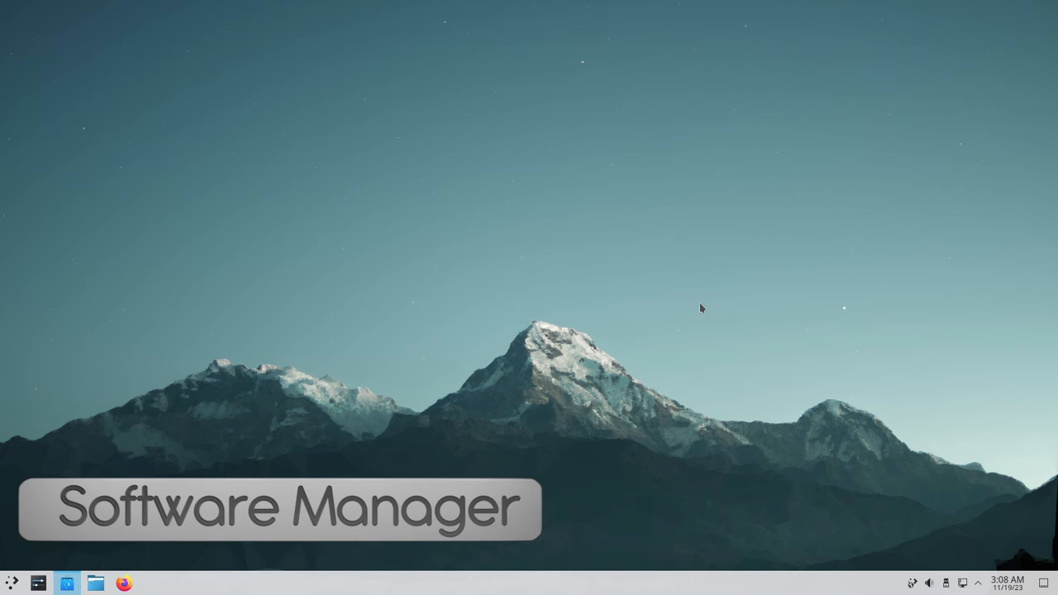
# Launch Discover and browse the Developer Tools category before returning home
pyautogui.click(68, 584)
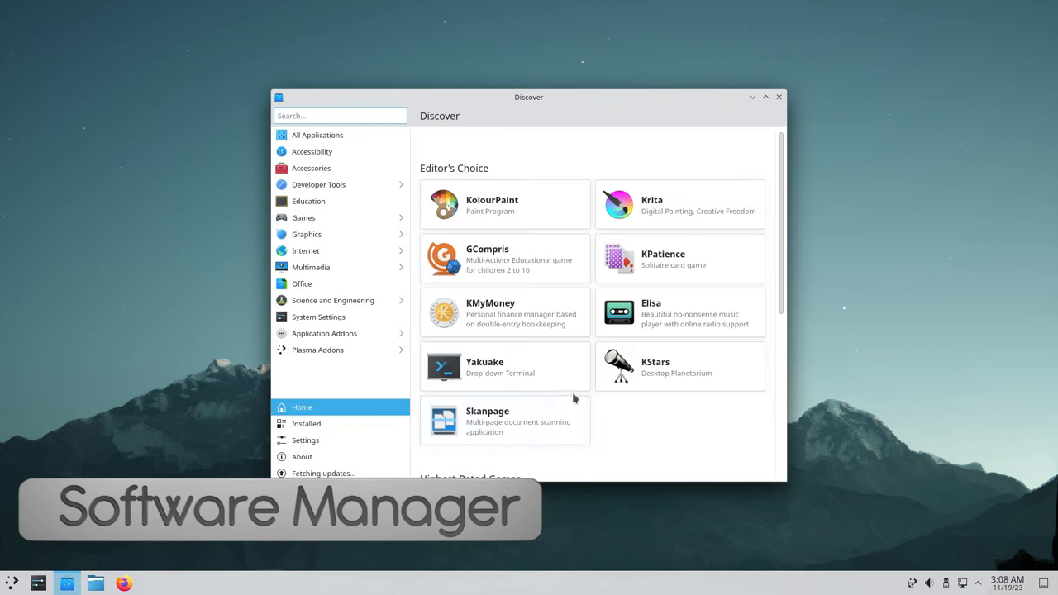
pyautogui.scroll(3)
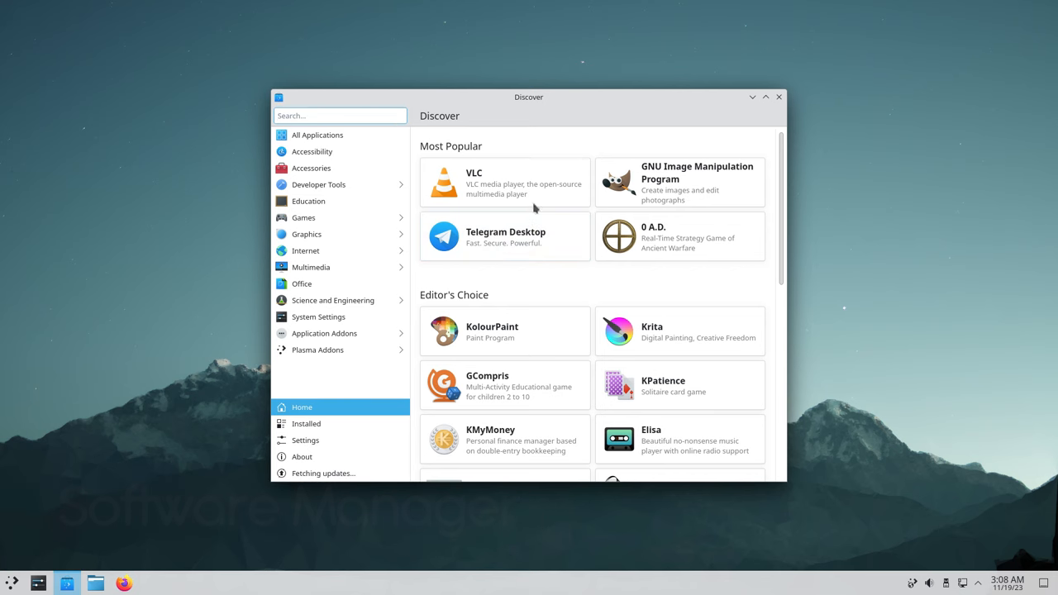
pyautogui.click(339, 115)
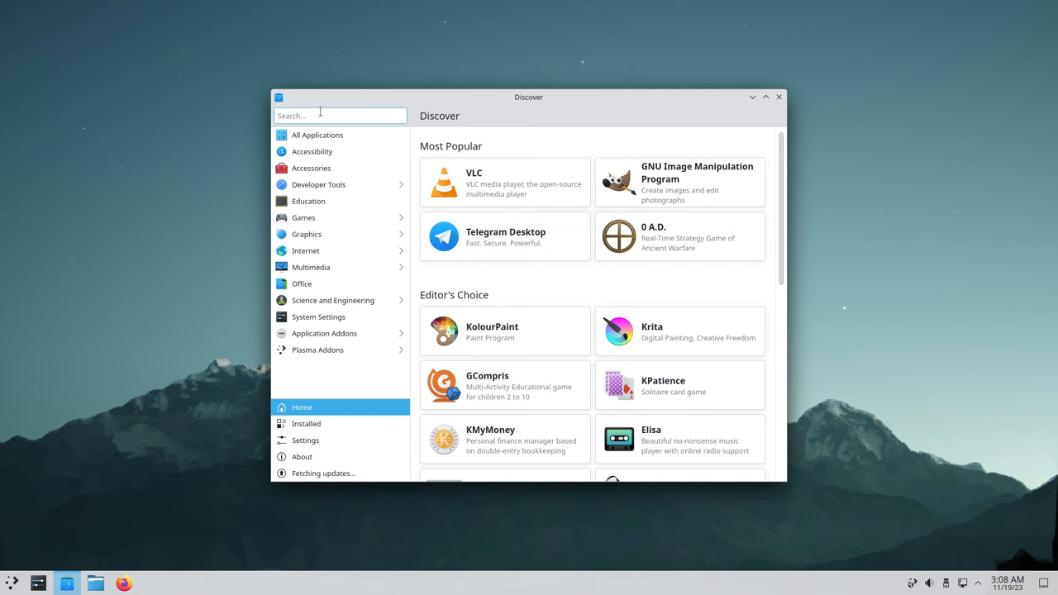
pyautogui.scroll(-3)
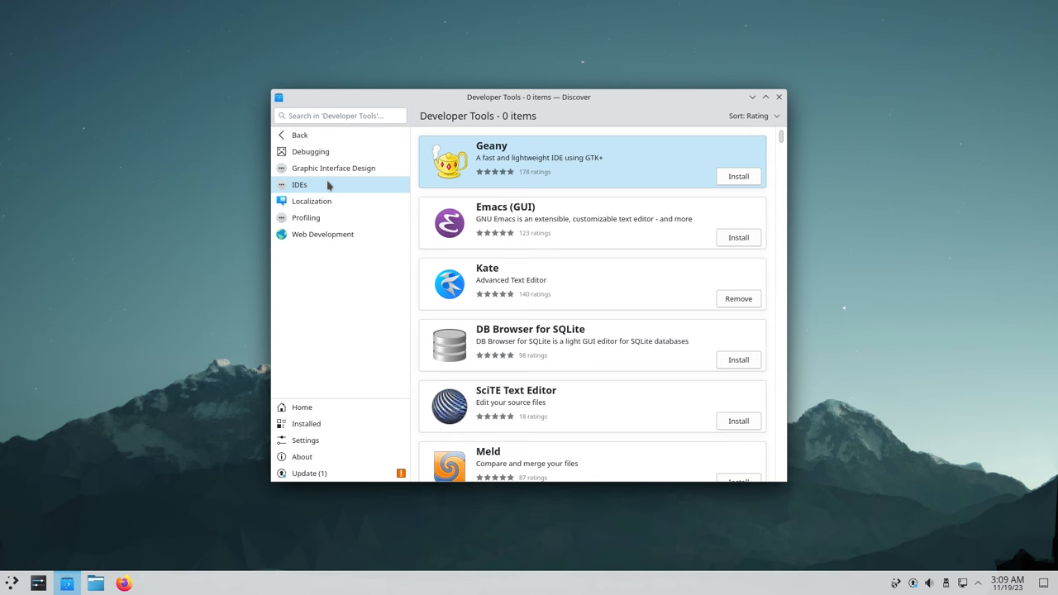
pyautogui.click(299, 135)
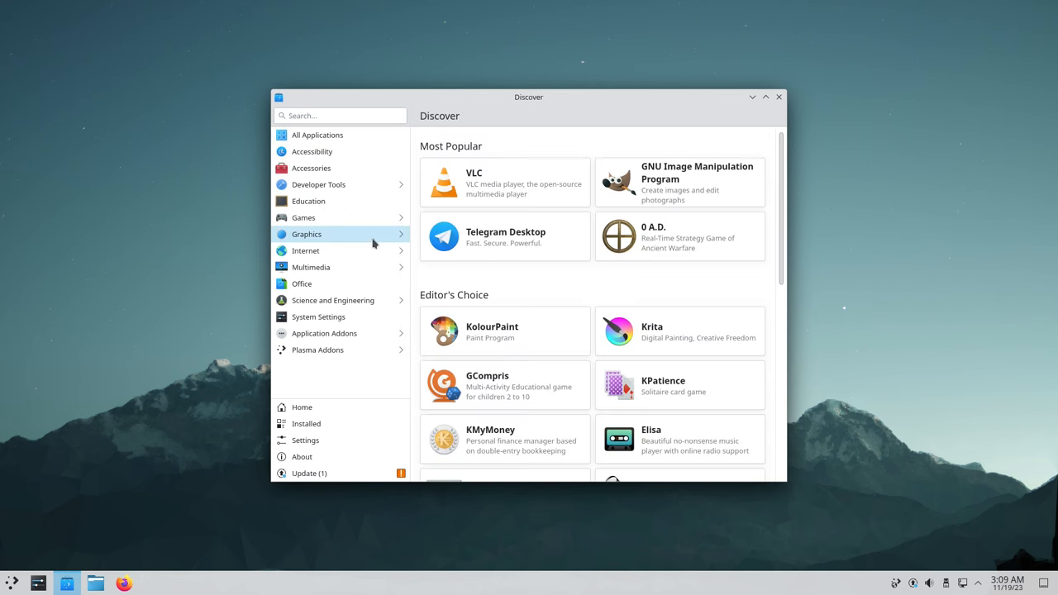
# Browse Discover's Games and Multimedia categories
pyautogui.click(303, 217)
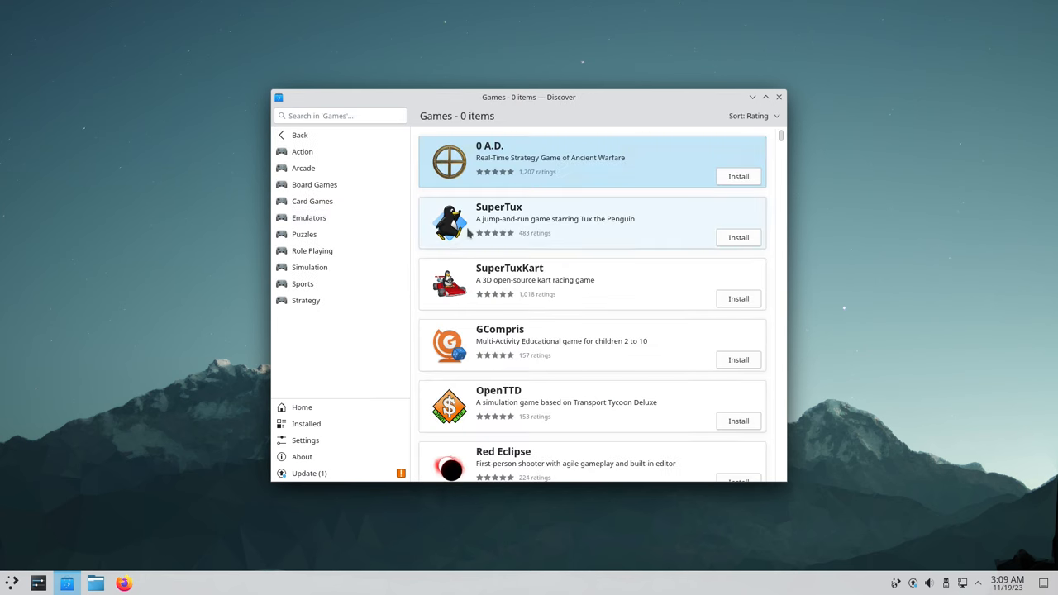
pyautogui.scroll(-3)
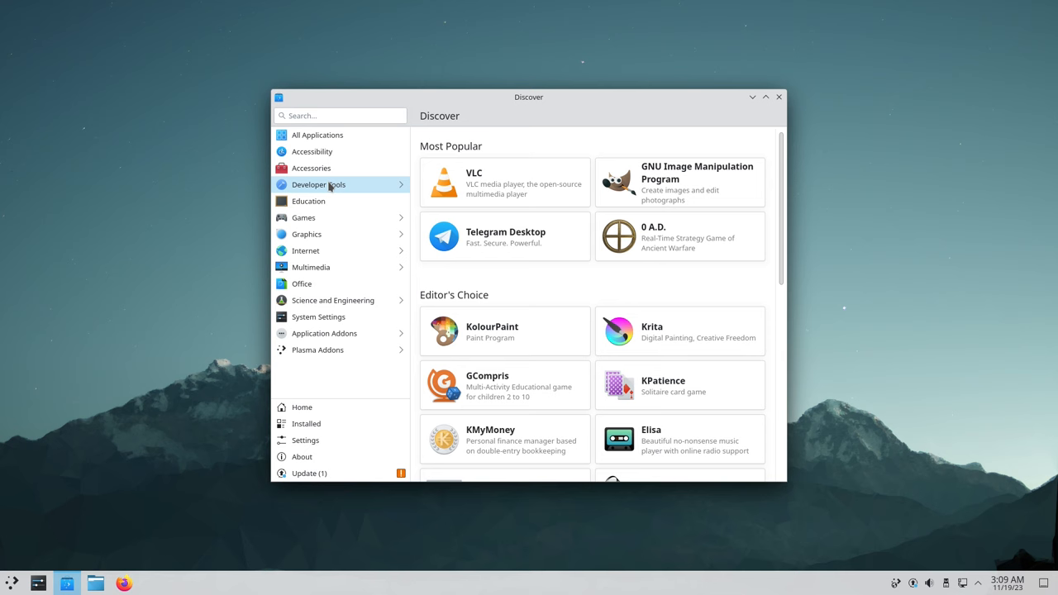
pyautogui.click(310, 266)
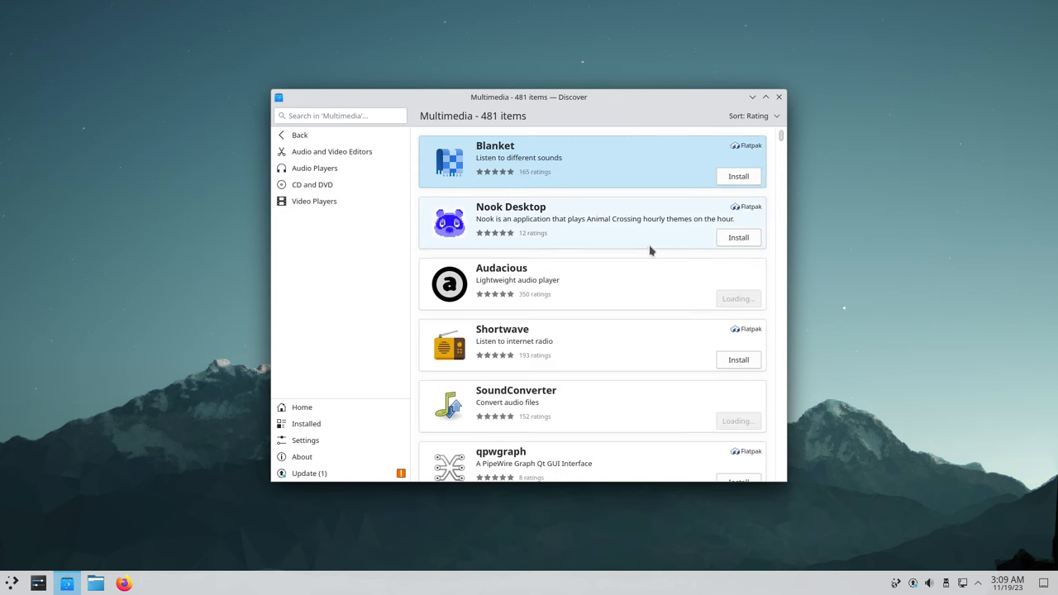
pyautogui.scroll(-3)
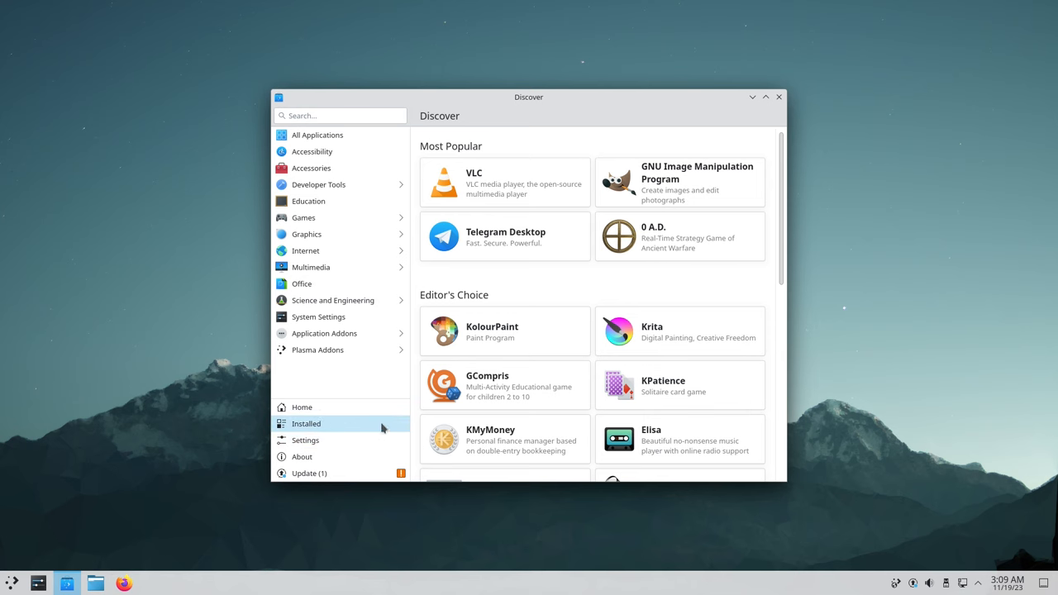
pyautogui.moveTo(309, 473)
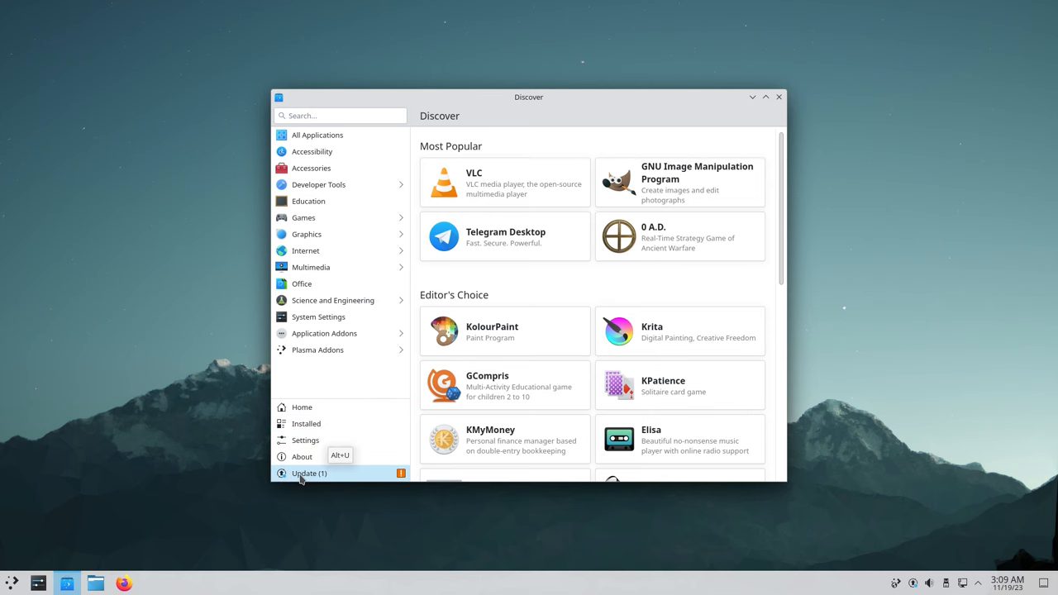
pyautogui.click(302, 456)
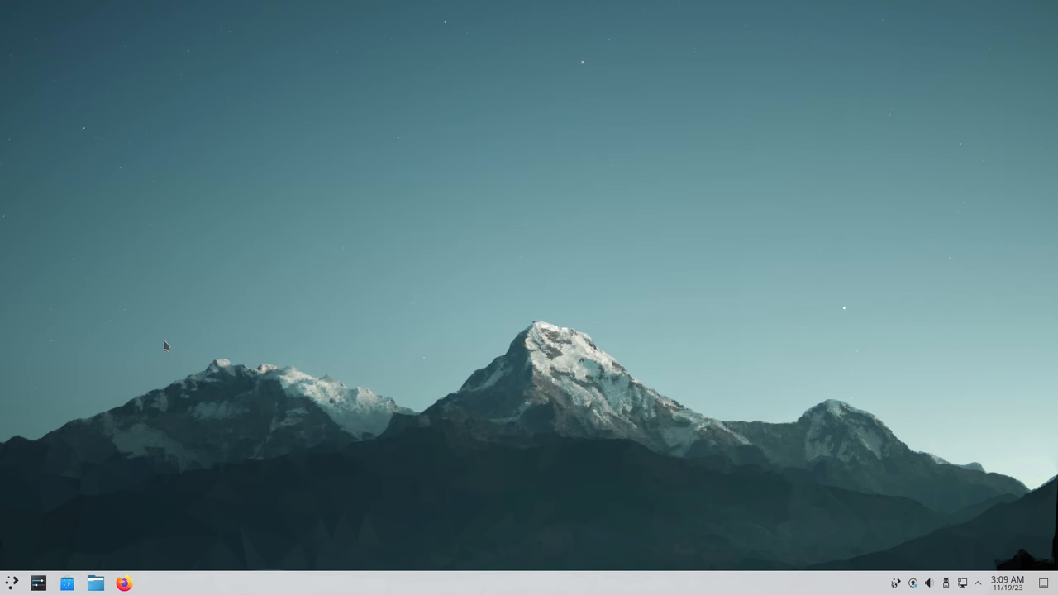
# Open System Settings maximized, visit Appearance and Workspace Behavior, then view the LinuxHub account
pyautogui.click(37, 583)
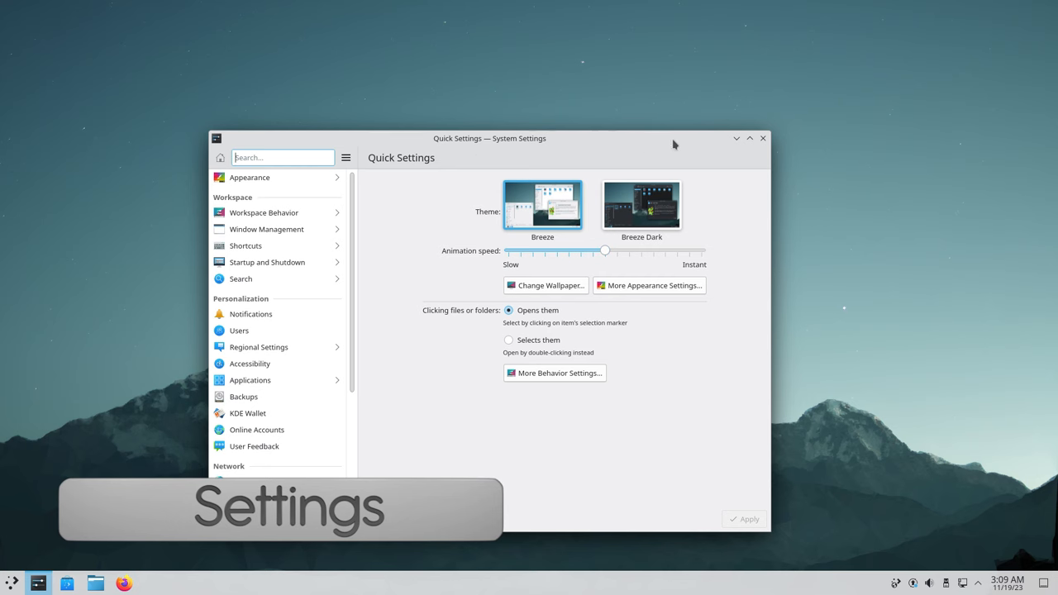
pyautogui.click(748, 138)
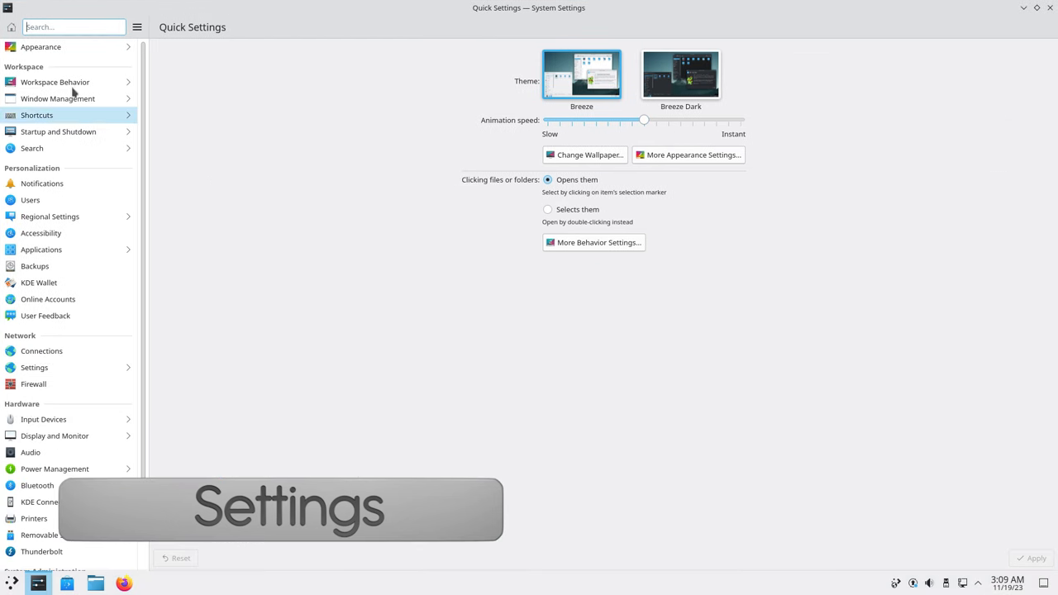
pyautogui.click(41, 47)
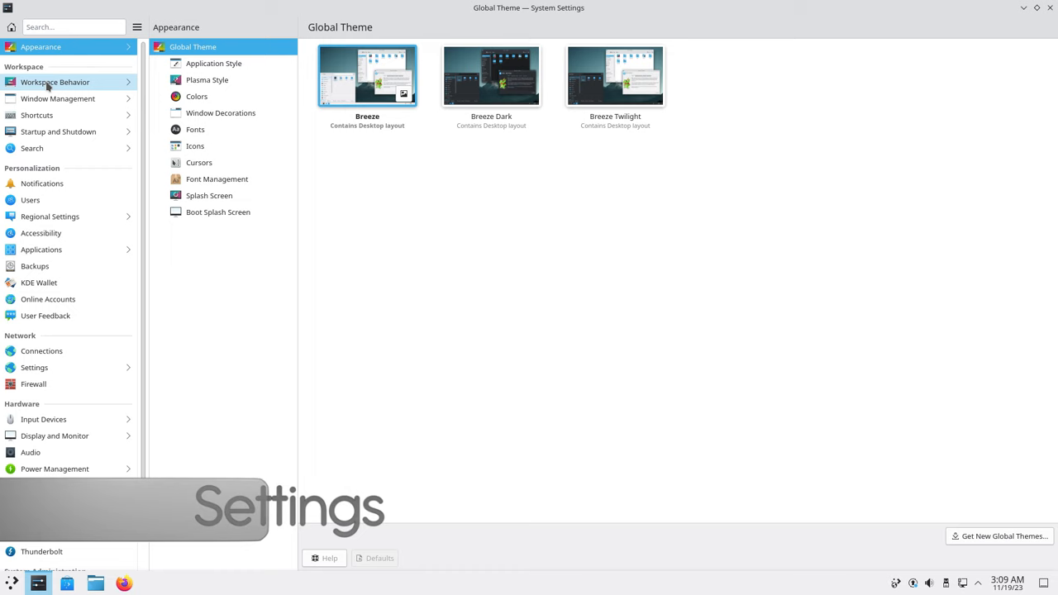
pyautogui.click(55, 81)
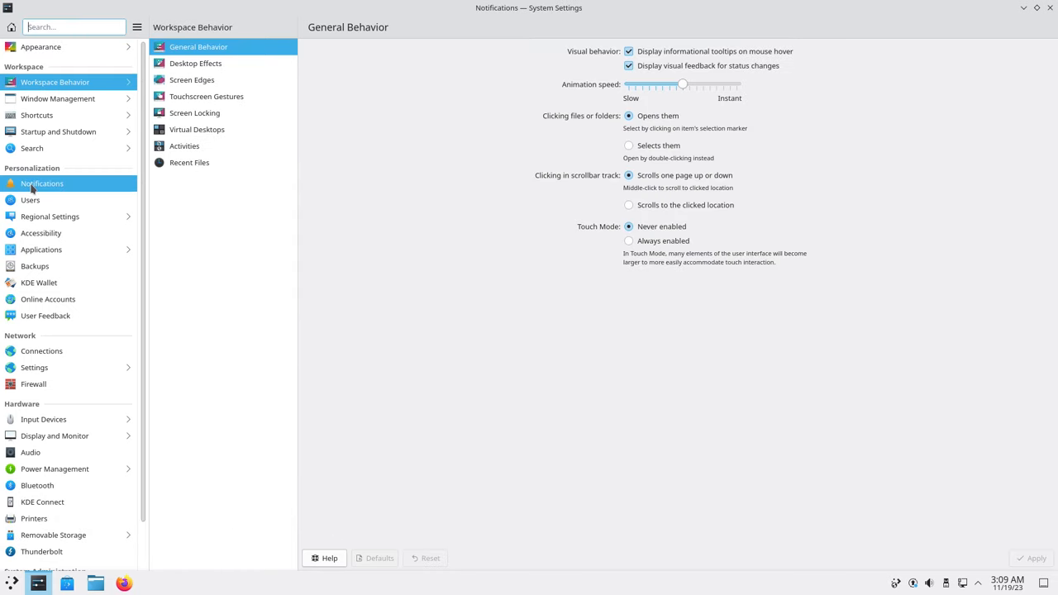
pyautogui.click(30, 200)
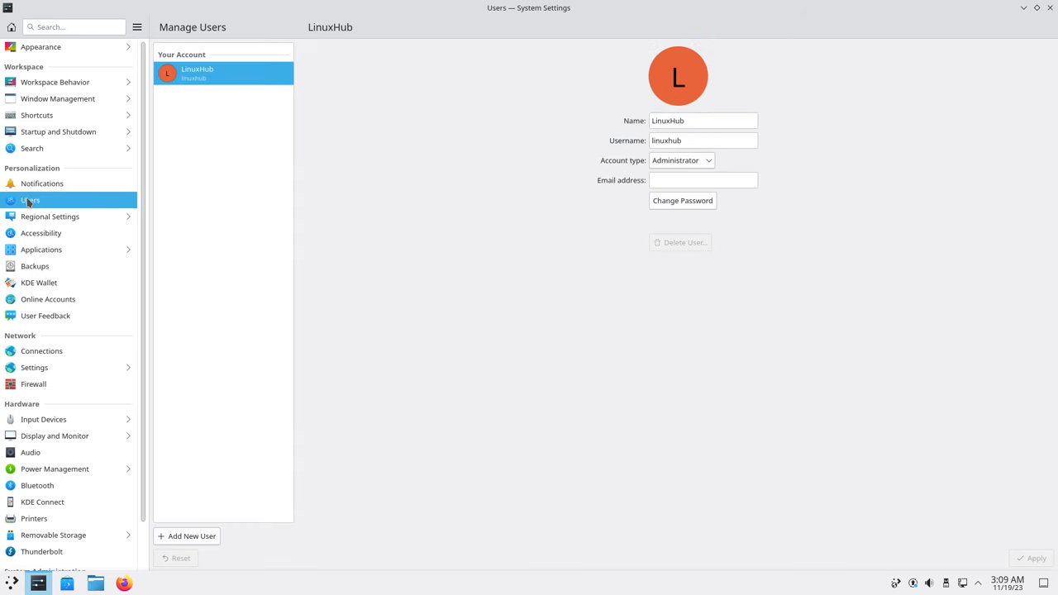
pyautogui.scroll(-3)
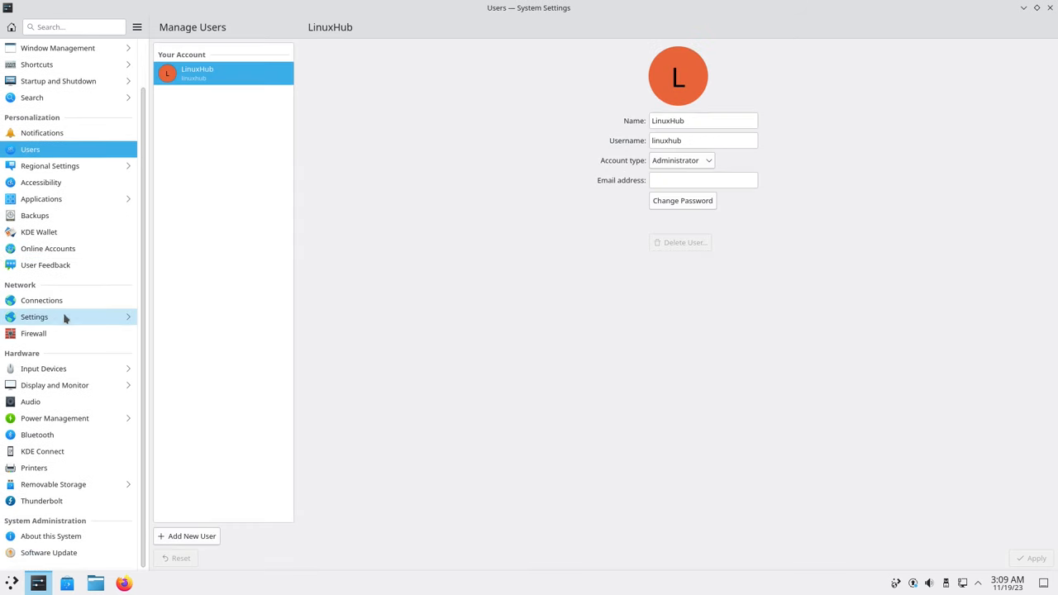
pyautogui.moveTo(81, 80)
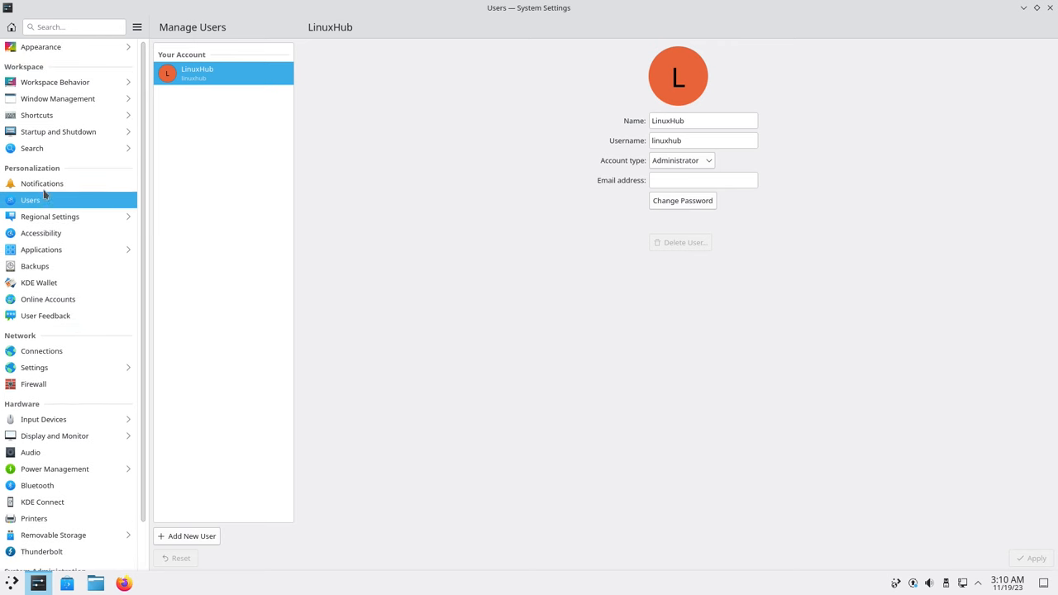
pyautogui.scroll(-3)
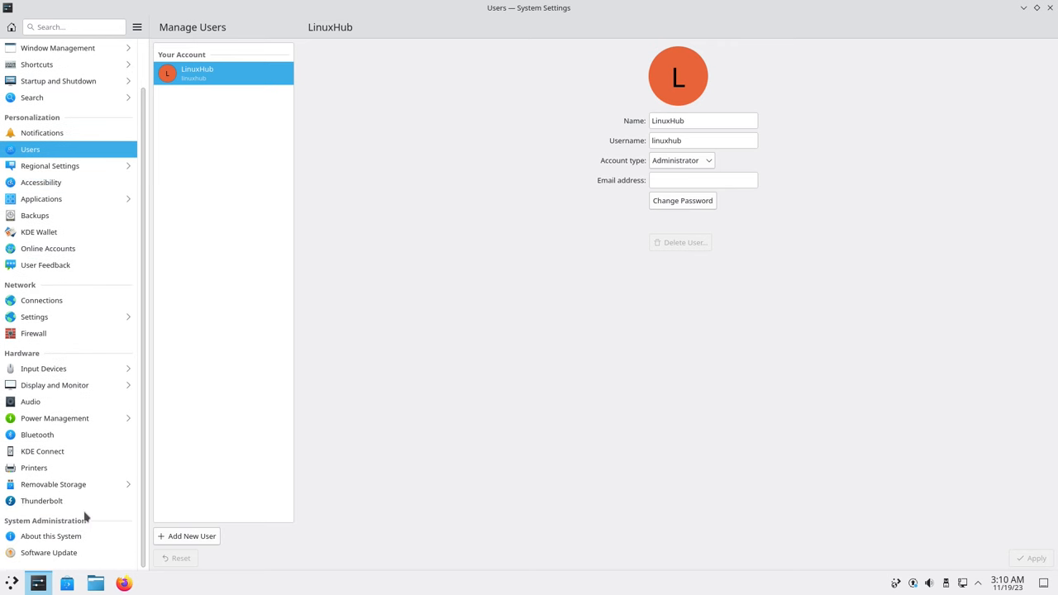
pyautogui.moveTo(49, 552)
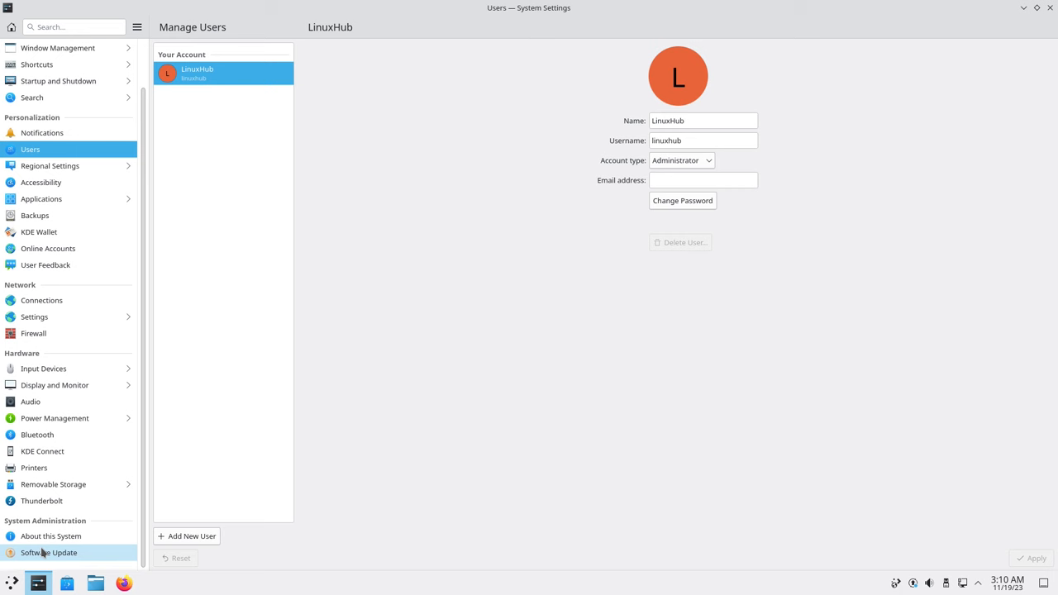
# Open About this System under System Administration to see KDE neon 5.27 details
pyautogui.click(50, 536)
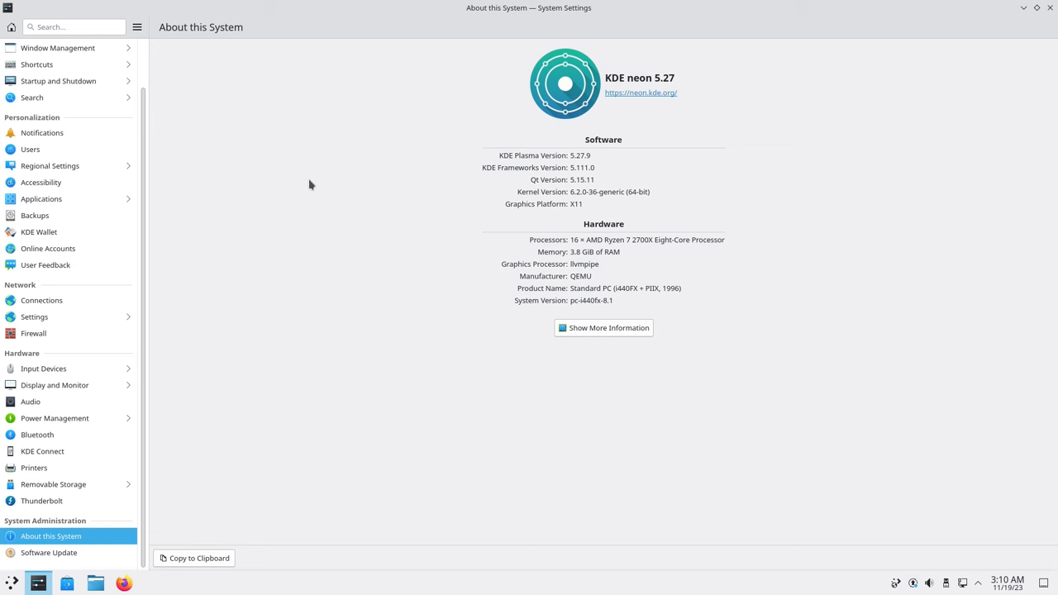
pyautogui.moveTo(451, 102)
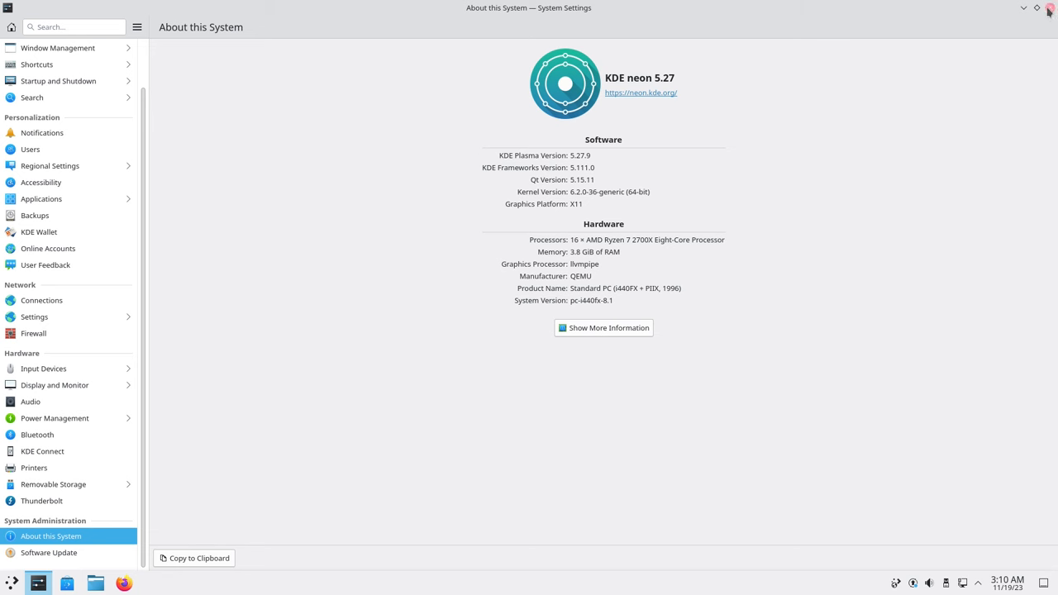
# Close System Settings and browse the launcher's Internet, Multimedia, Settings and System categories
pyautogui.click(1047, 8)
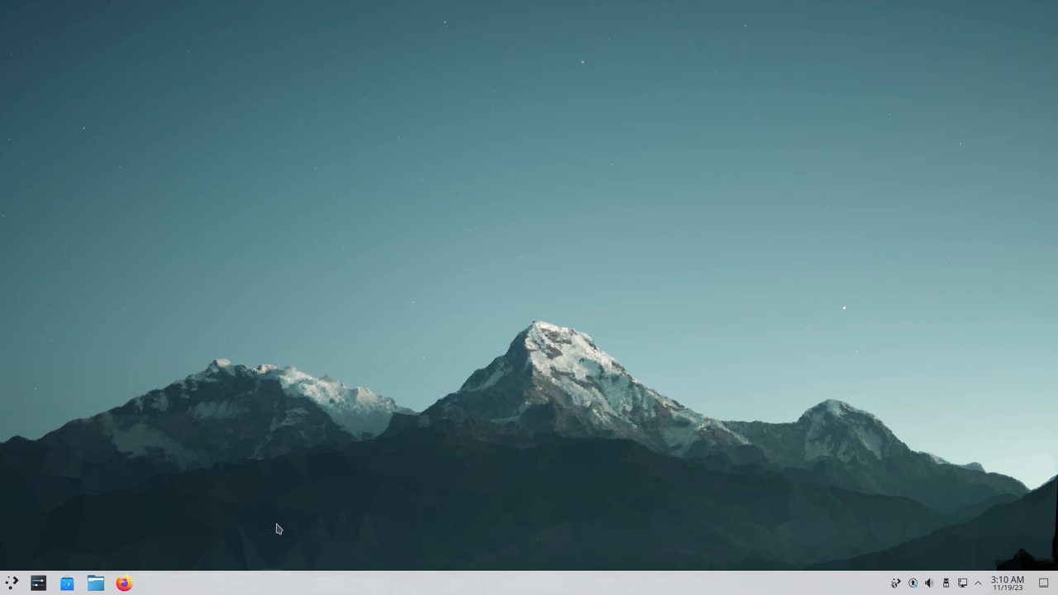
pyautogui.moveTo(11, 567)
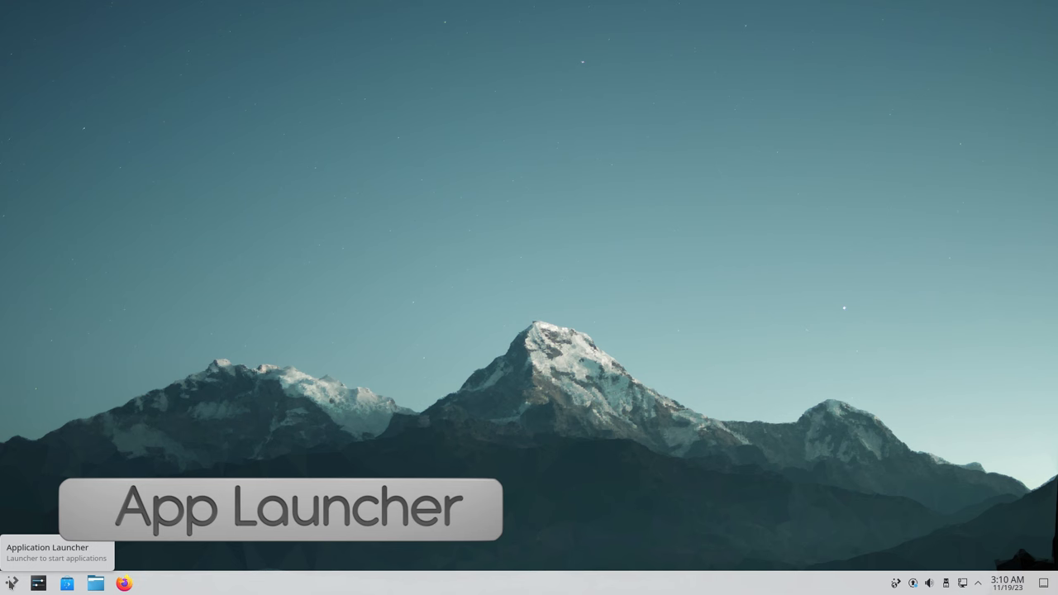
pyautogui.click(12, 583)
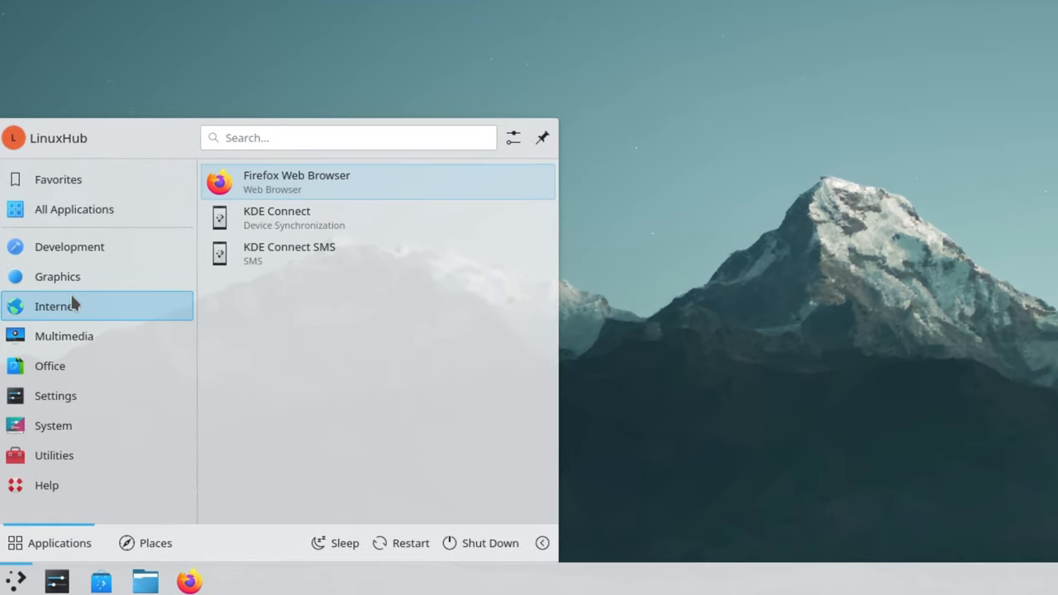
pyautogui.click(64, 336)
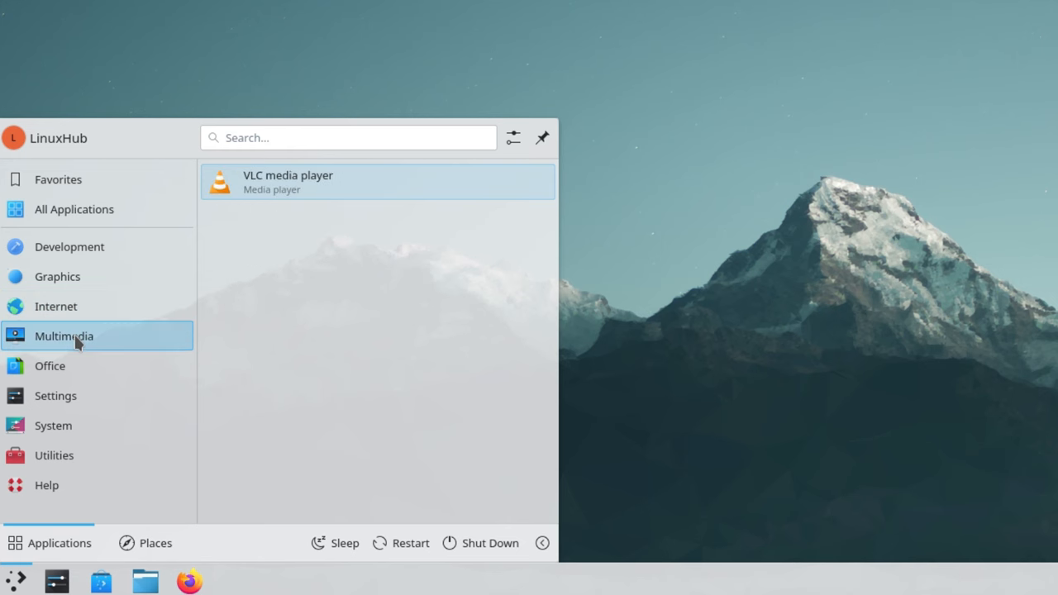
pyautogui.click(49, 365)
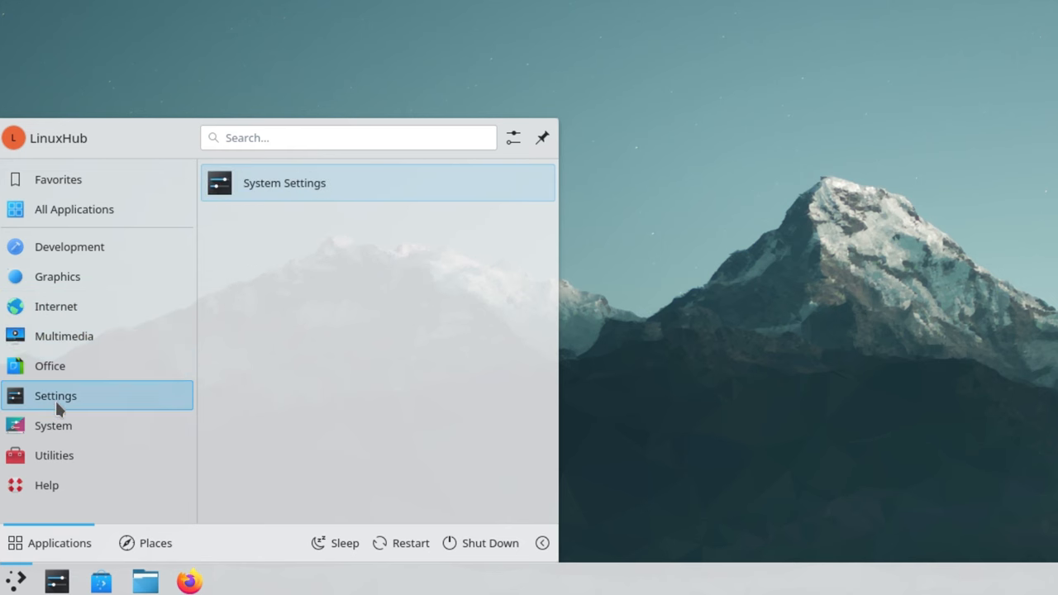
pyautogui.click(53, 425)
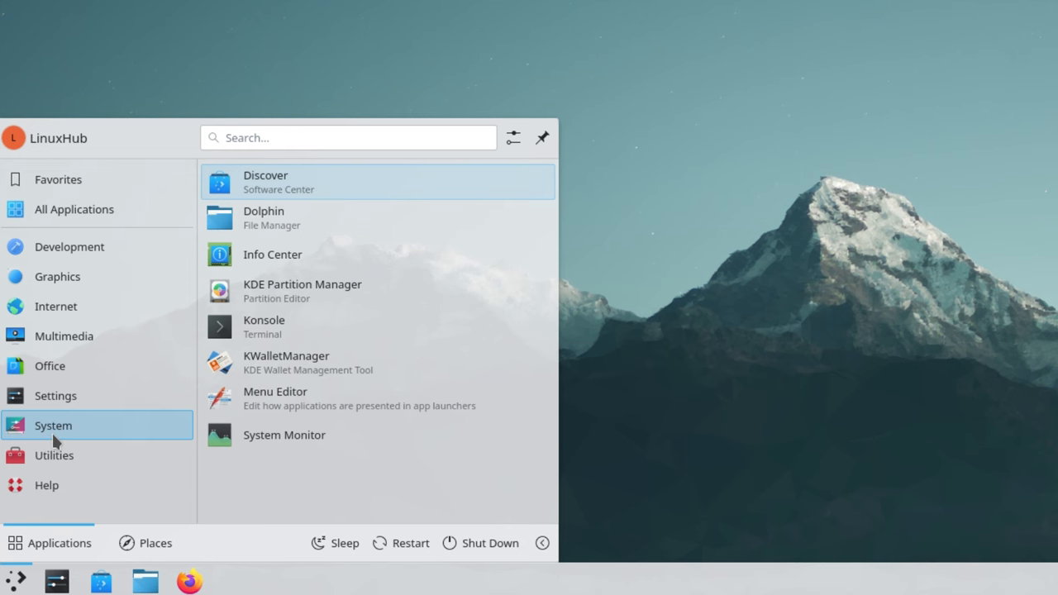
pyautogui.click(53, 456)
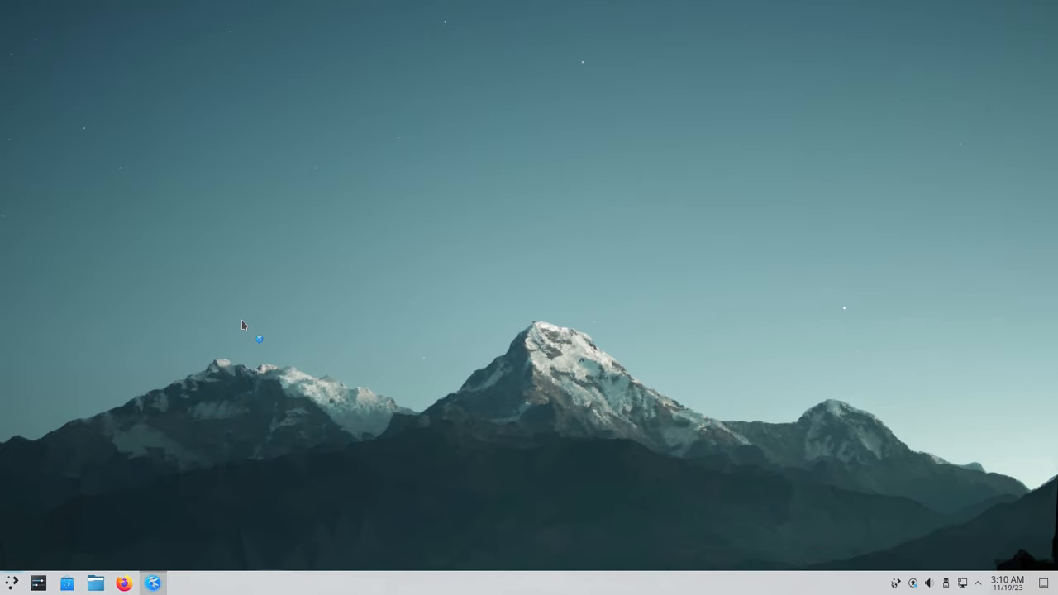
# Launch Kate and start a new document containing the text 'srthshjdfjdgjde'
pyautogui.click(152, 583)
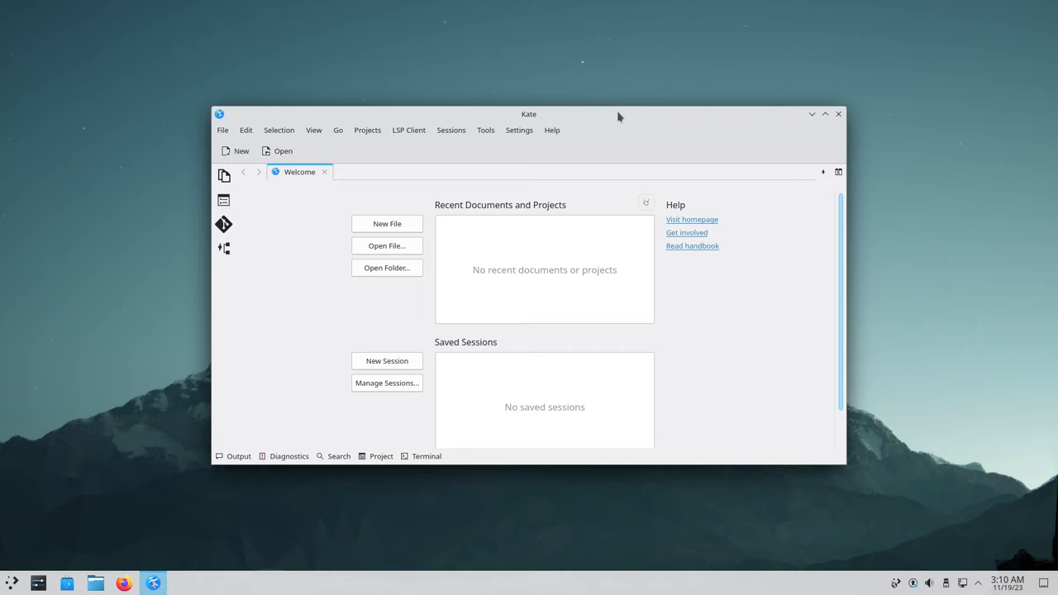
pyautogui.click(824, 114)
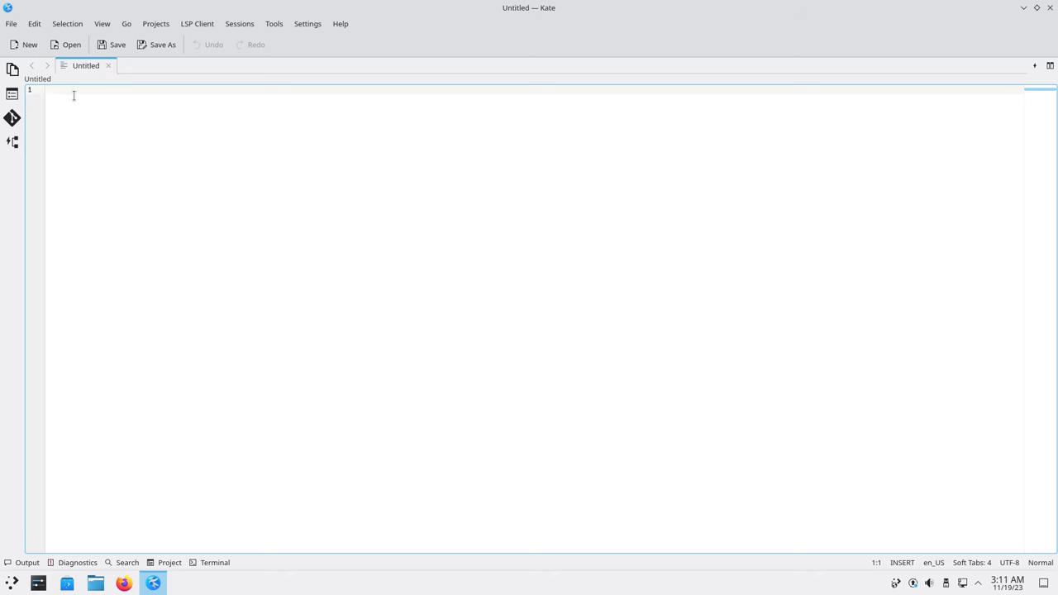
pyautogui.write('srthshjdfjdgjde')
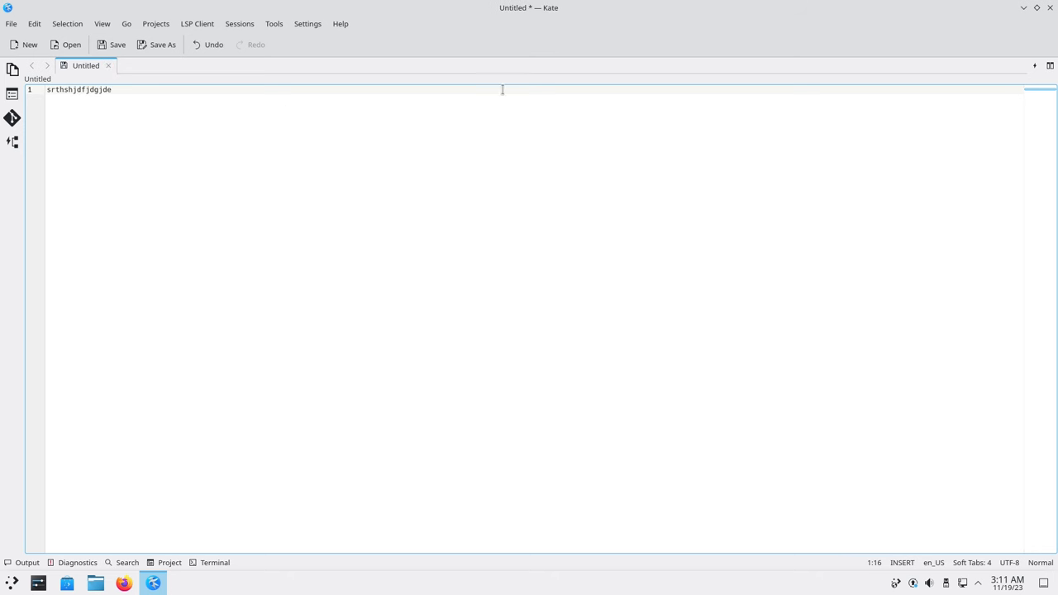
# View Kate's About information, then quit Kate, discarding the unsaved text
pyautogui.click(340, 23)
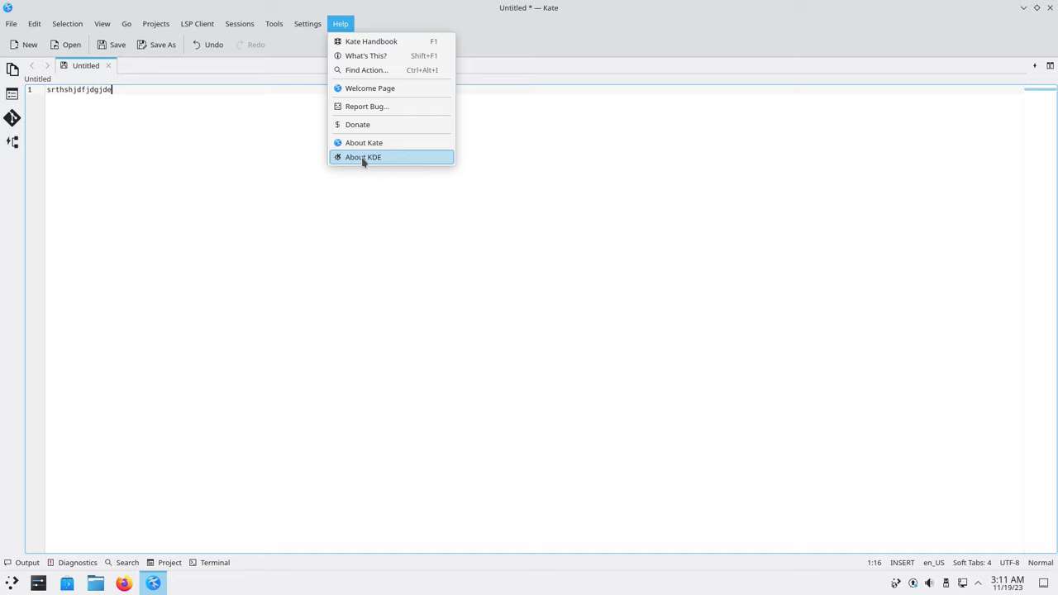
pyautogui.click(364, 142)
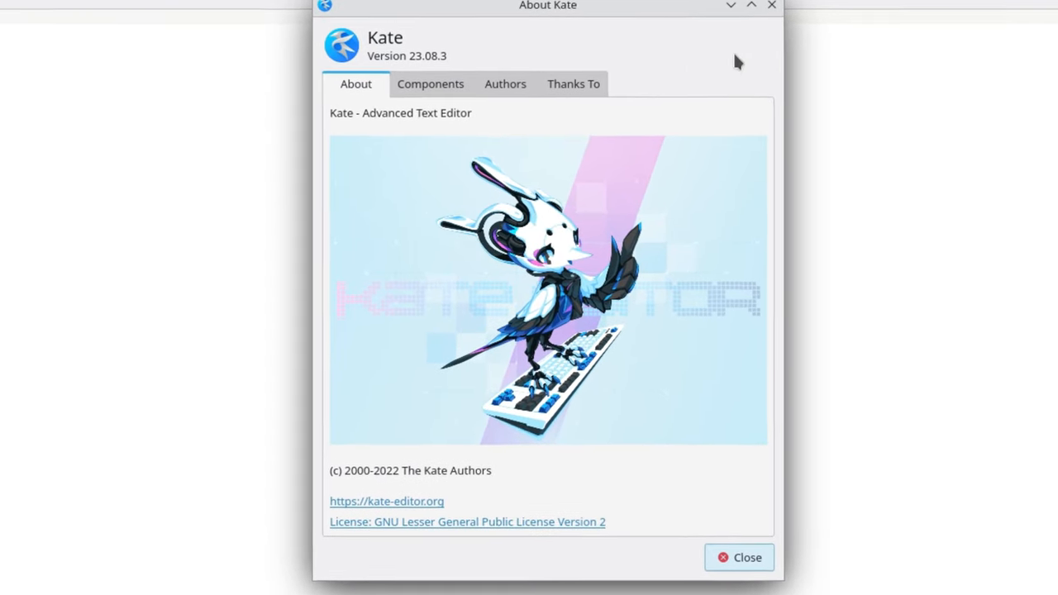
pyautogui.click(738, 557)
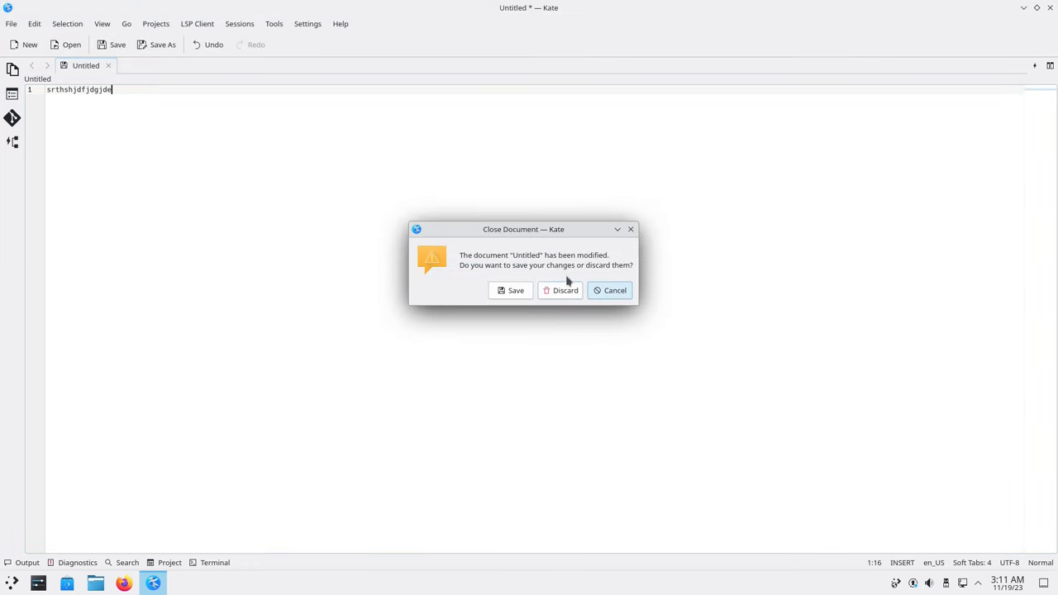
pyautogui.click(566, 290)
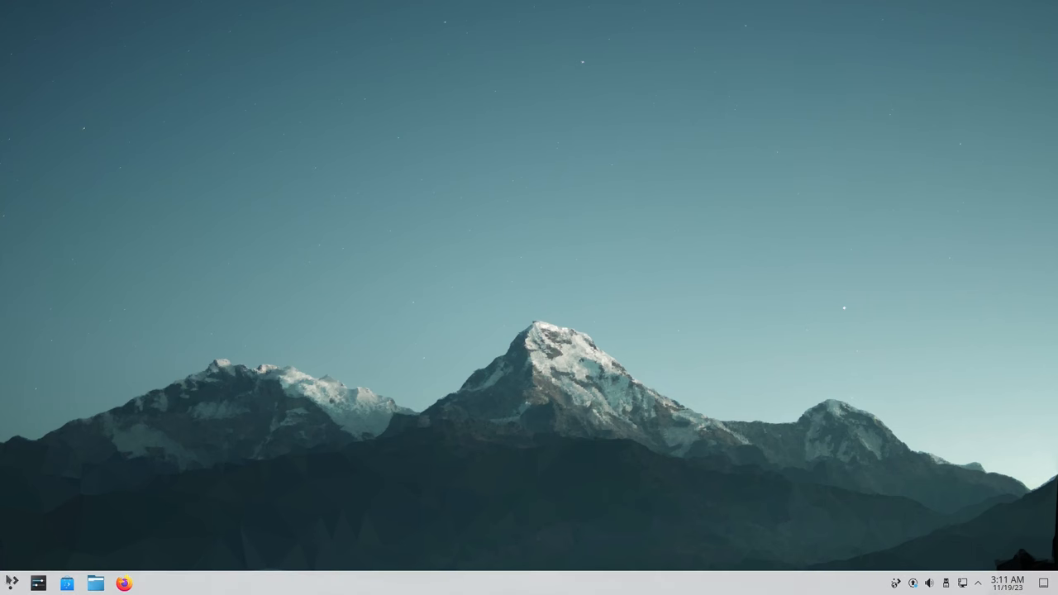
# Start Gwenview from the application launcher's Graphics category
pyautogui.click(12, 583)
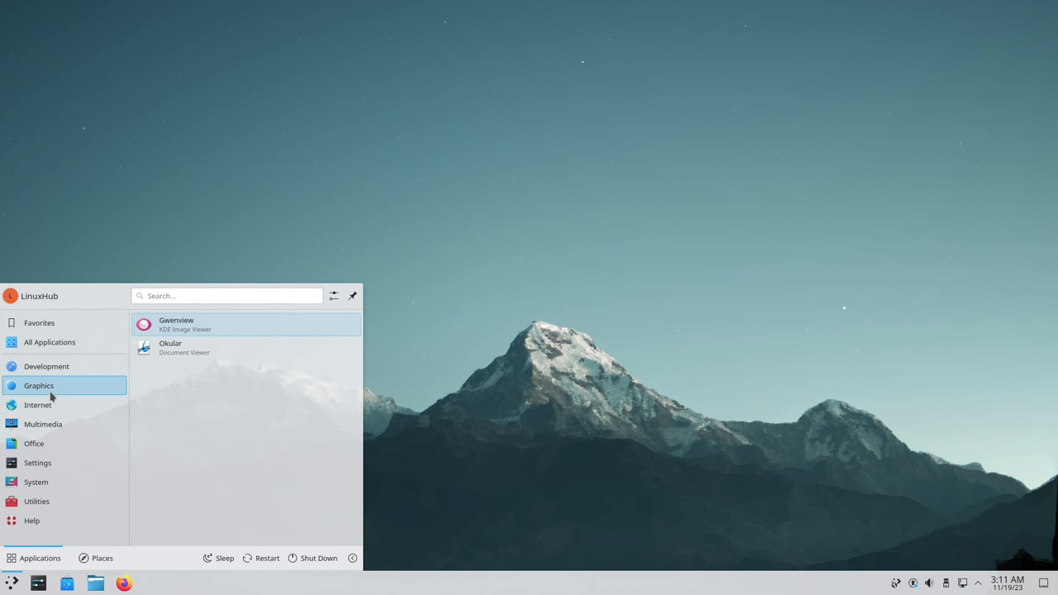
pyautogui.moveTo(299, 370)
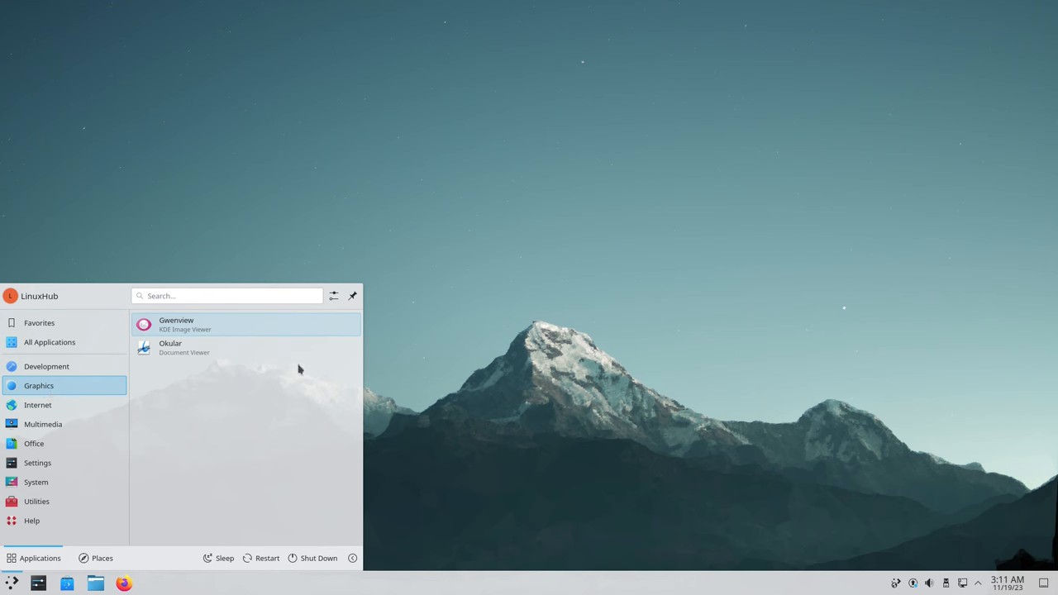
pyautogui.moveTo(203, 347)
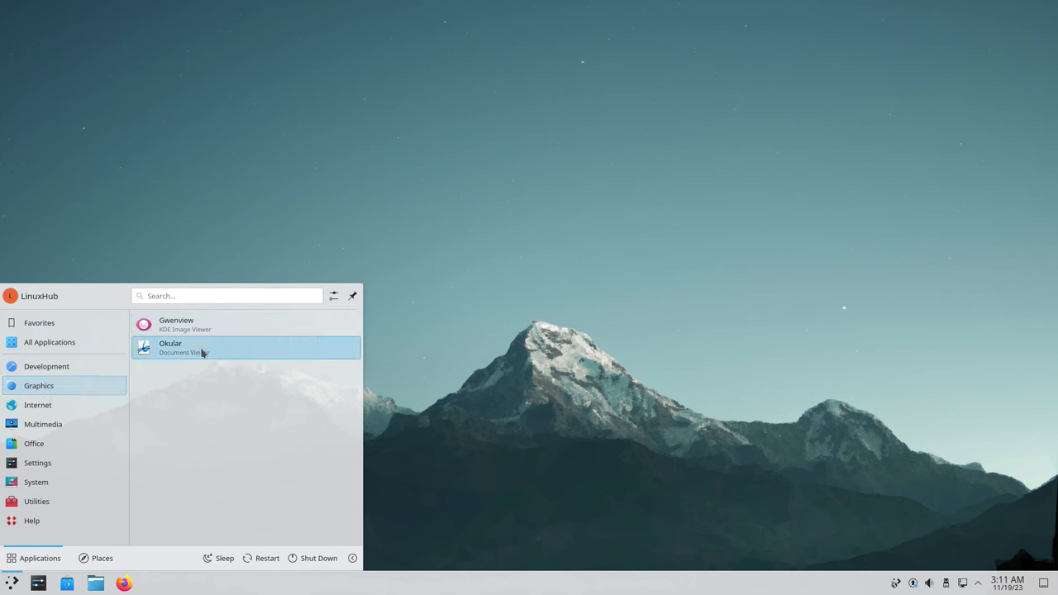
pyautogui.click(176, 324)
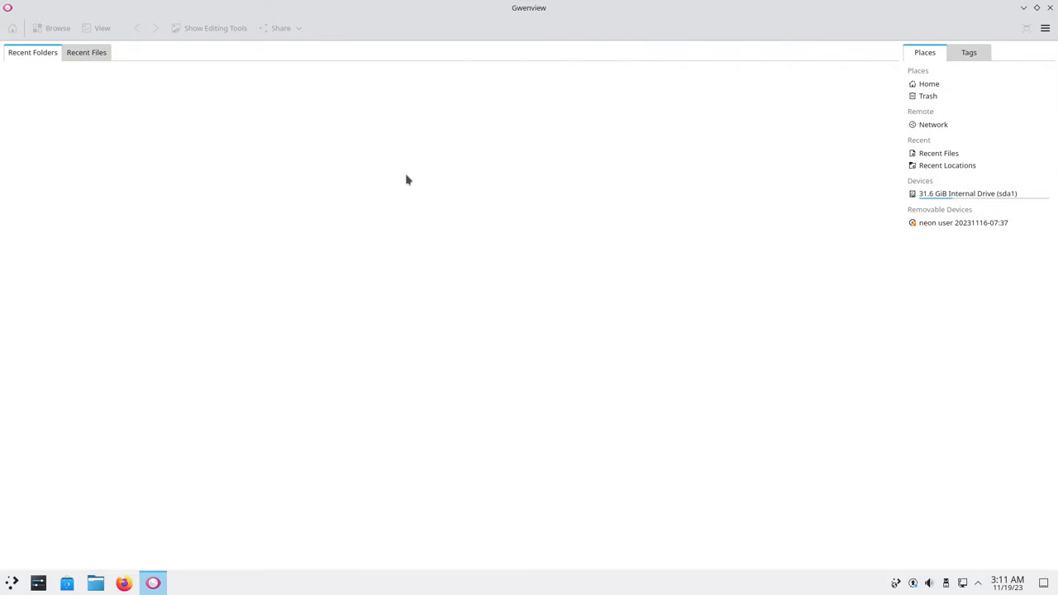
pyautogui.moveTo(338, 46)
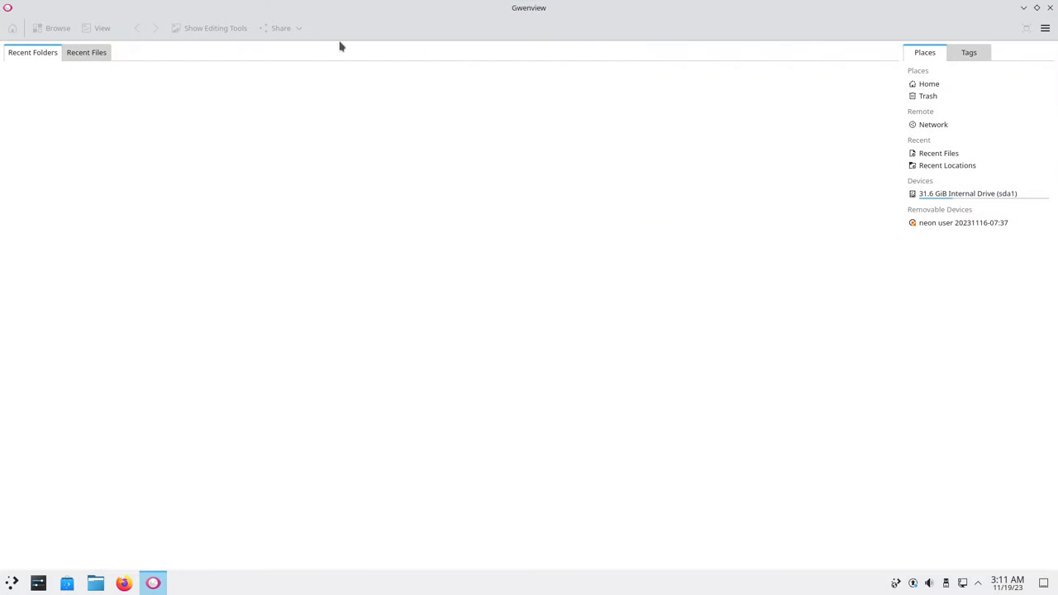
# Show Gwenview's Recent Files, then open and cancel the Open Image dialog
pyautogui.click(86, 52)
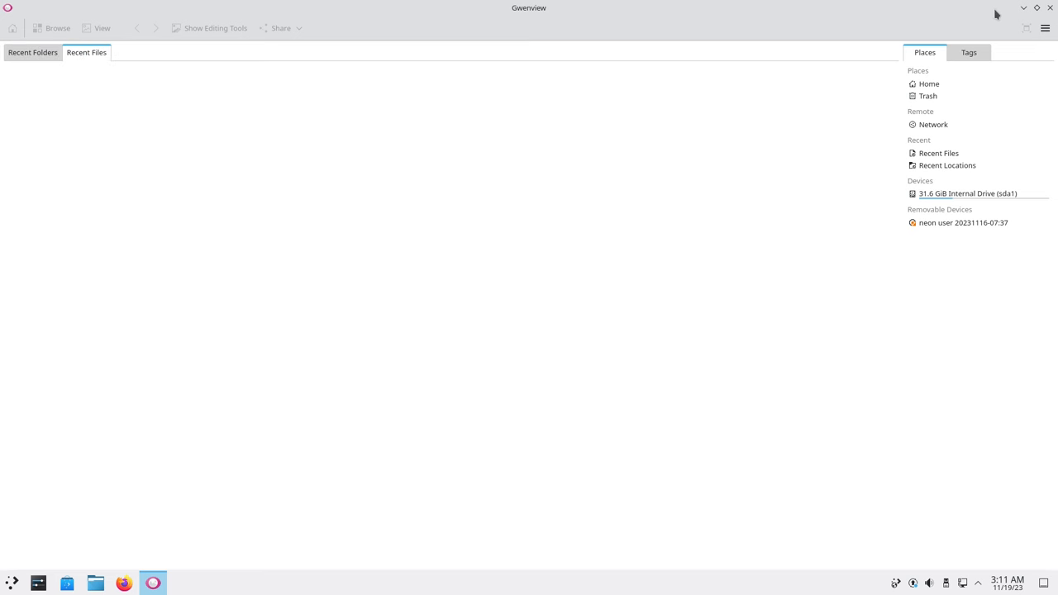
pyautogui.click(1045, 27)
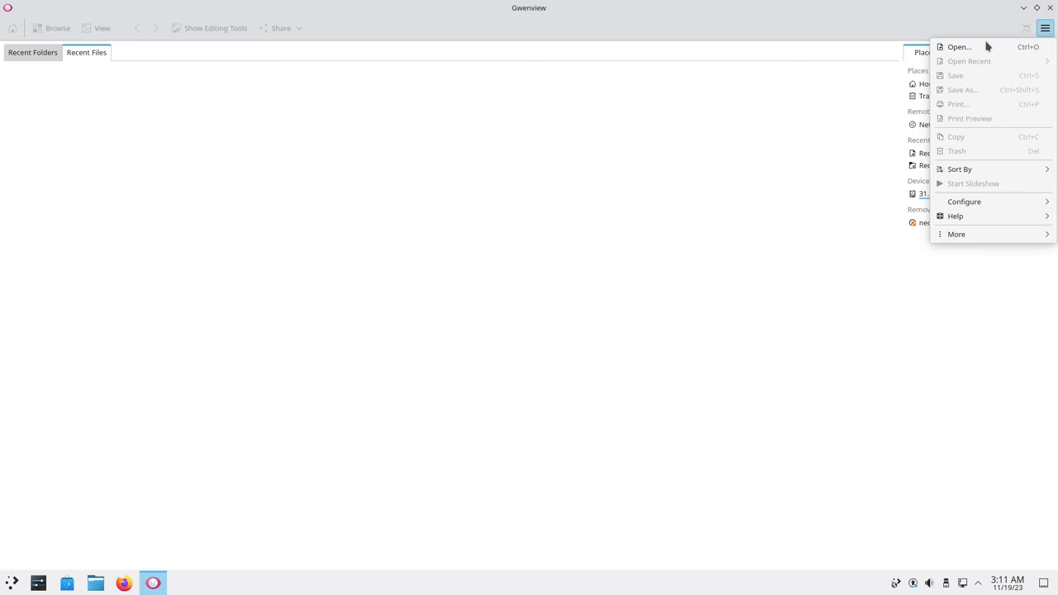
pyautogui.moveTo(959, 47)
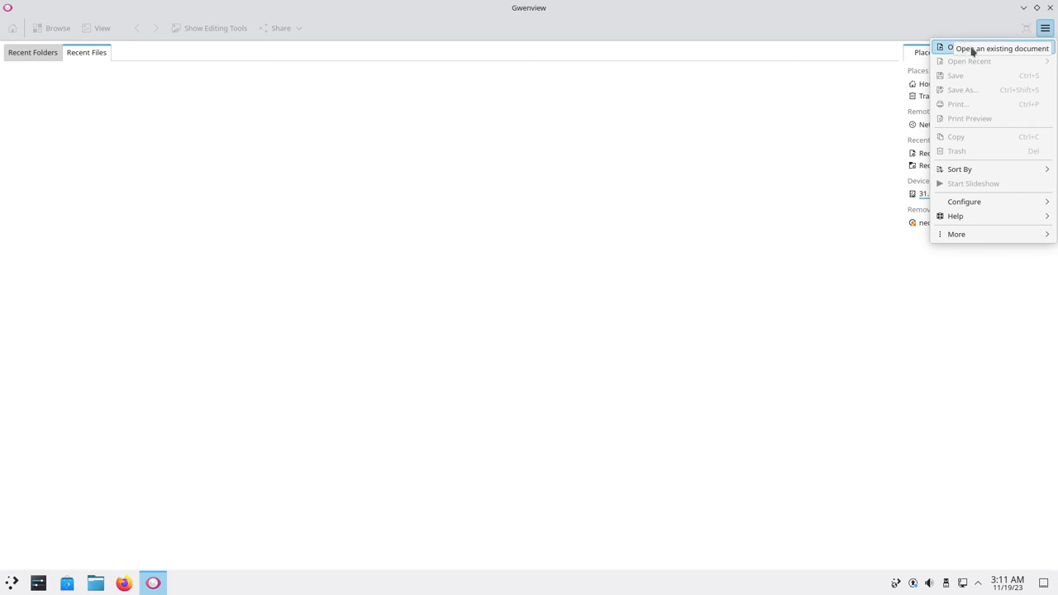
pyautogui.click(1000, 48)
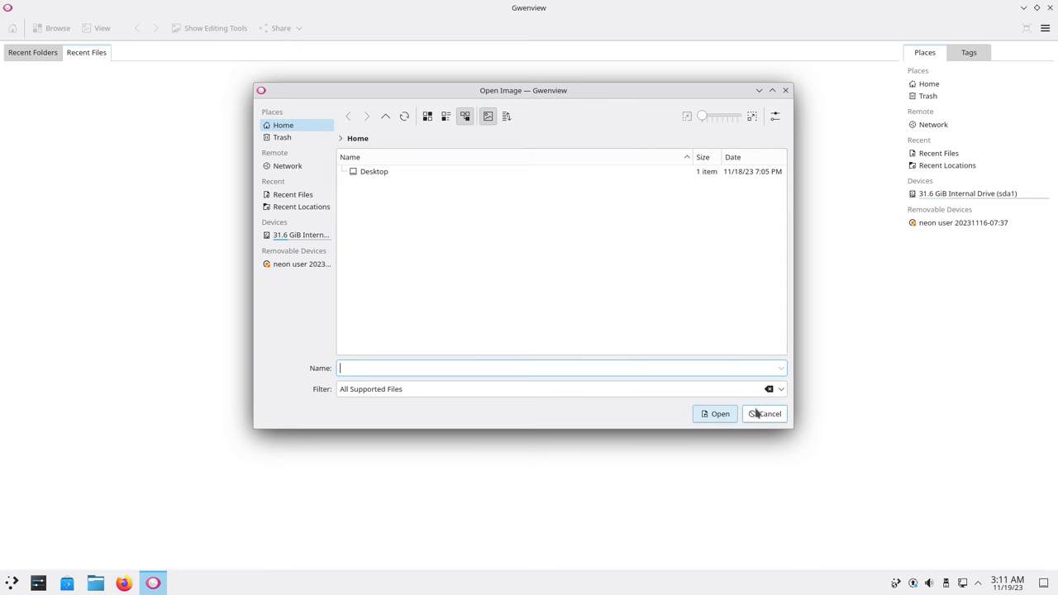
pyautogui.click(763, 413)
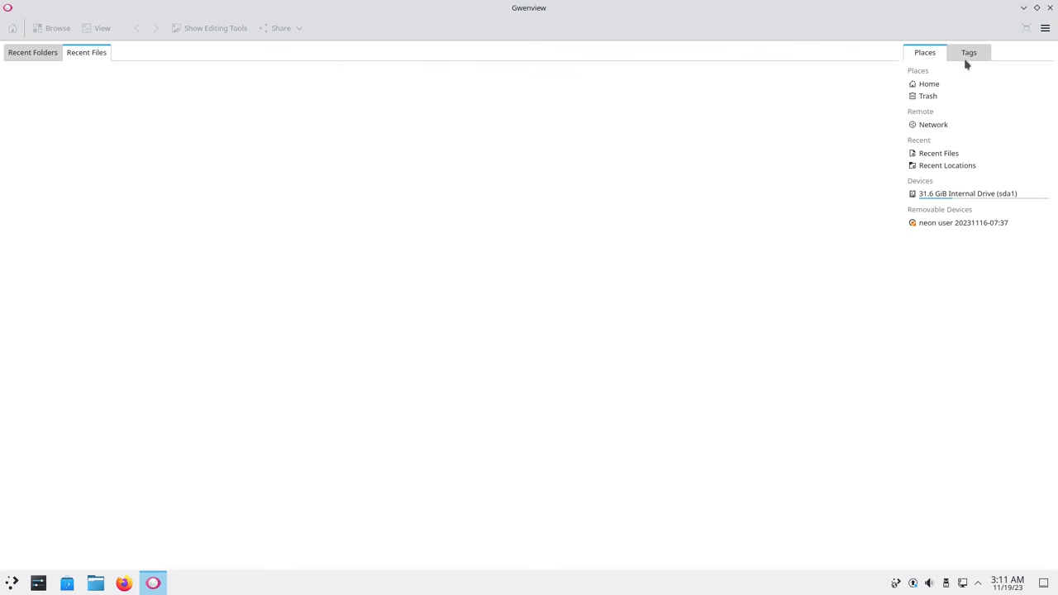
# View Gwenview's About dialog (version 23.08.3), then close Gwenview
pyautogui.click(1044, 27)
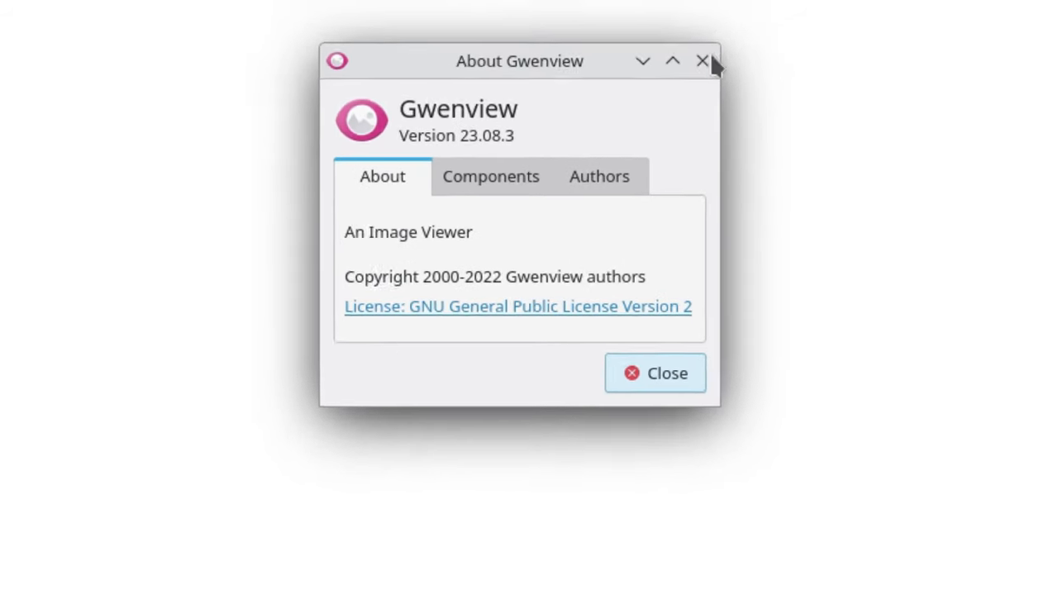
pyautogui.click(702, 60)
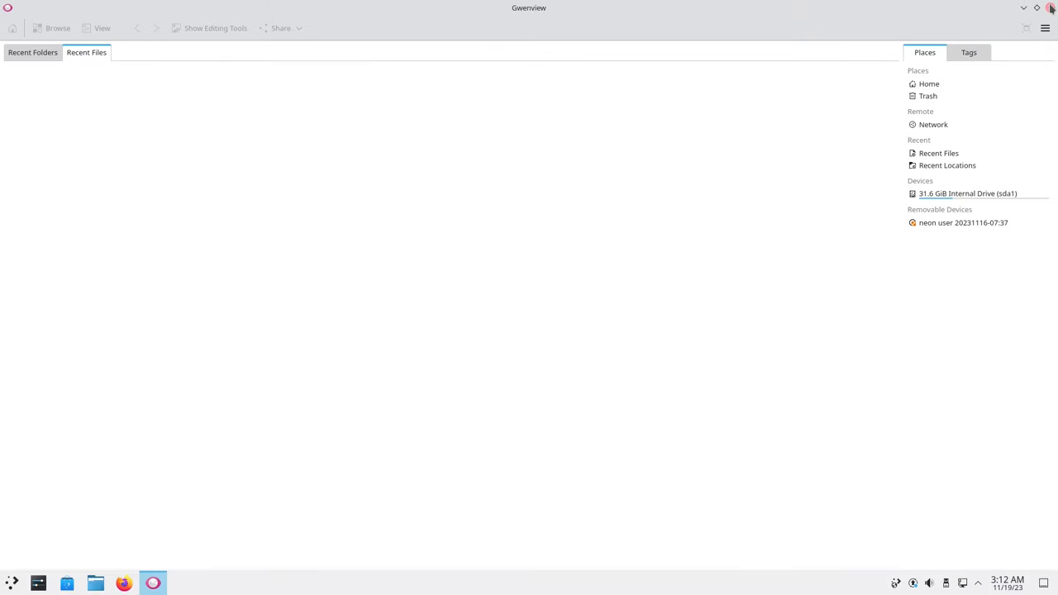
pyautogui.click(1051, 7)
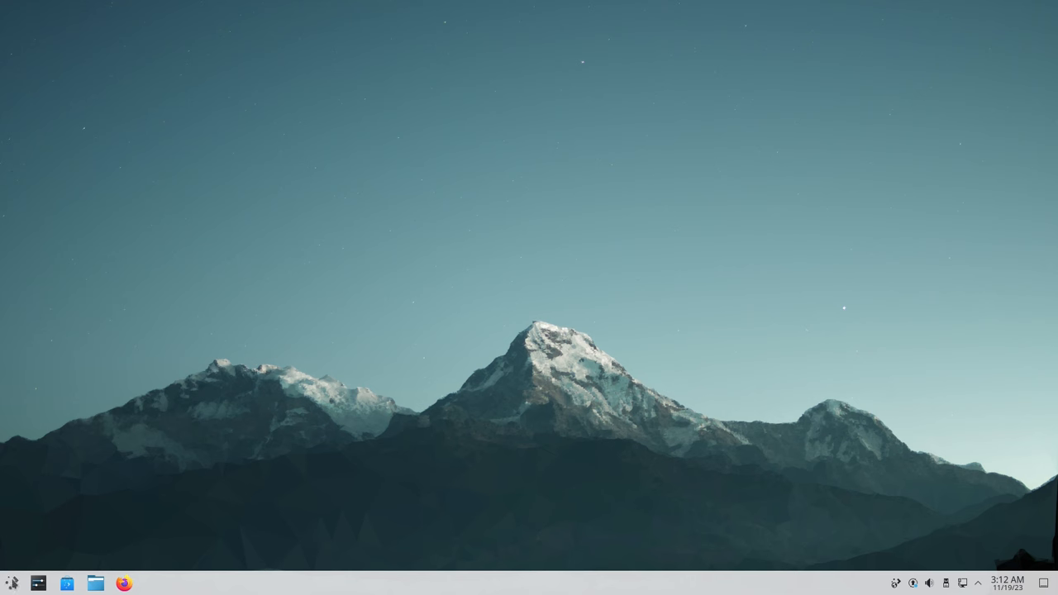
# Open the application launcher and browse its application categories
pyautogui.click(12, 583)
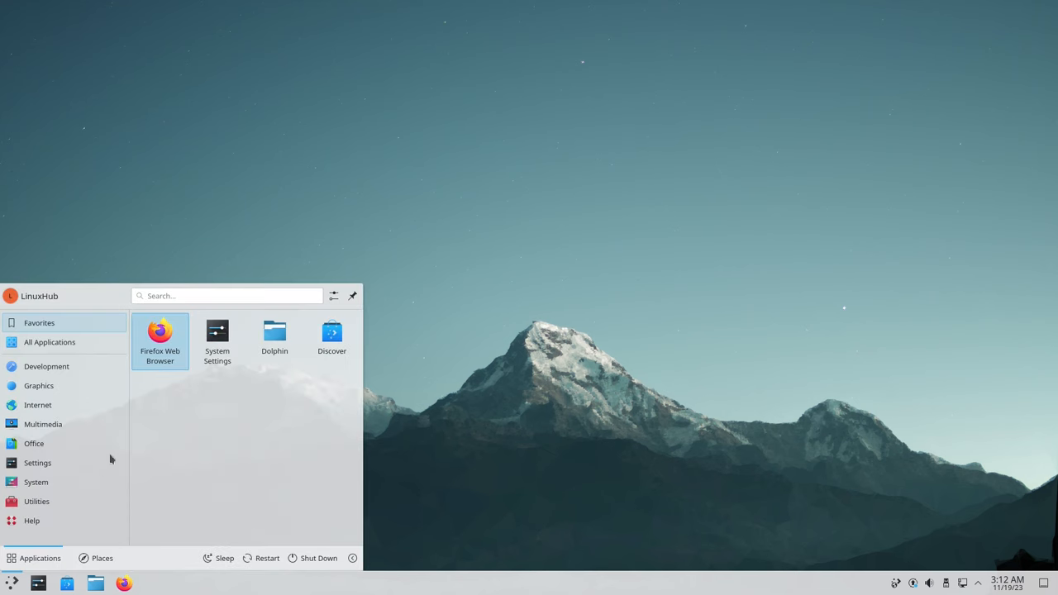
pyautogui.click(38, 405)
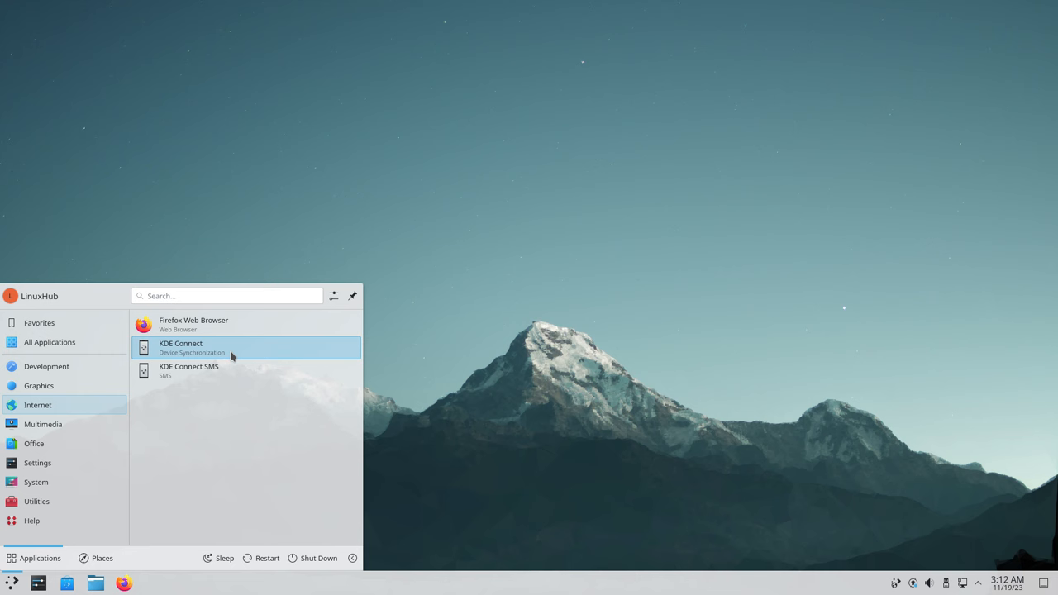
pyautogui.moveTo(183, 370)
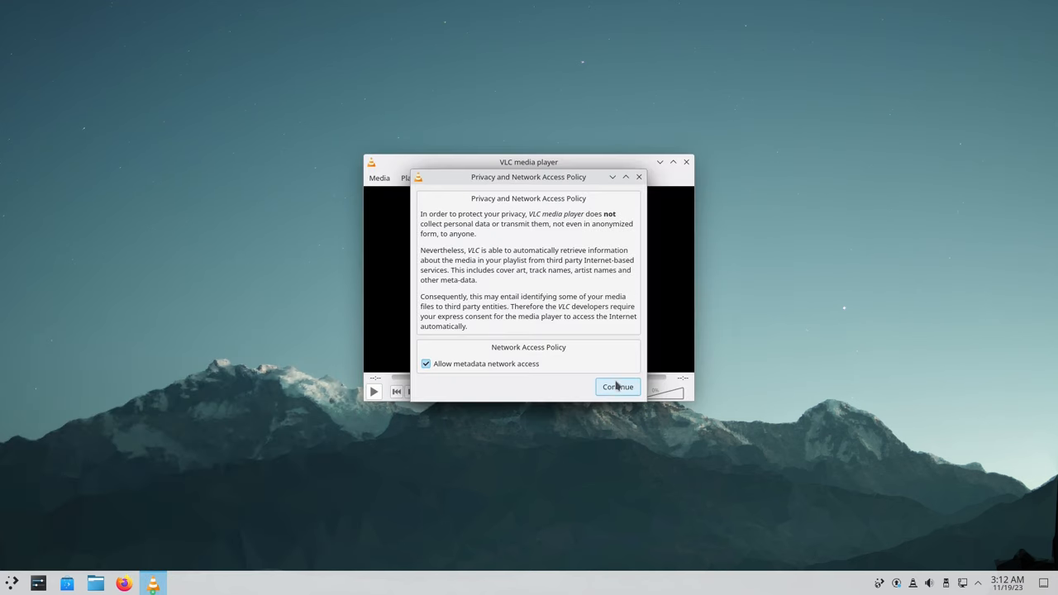
# Accept VLC's privacy prompt, browse Media and Playback menus, and view About (3.0.16)
pyautogui.click(616, 386)
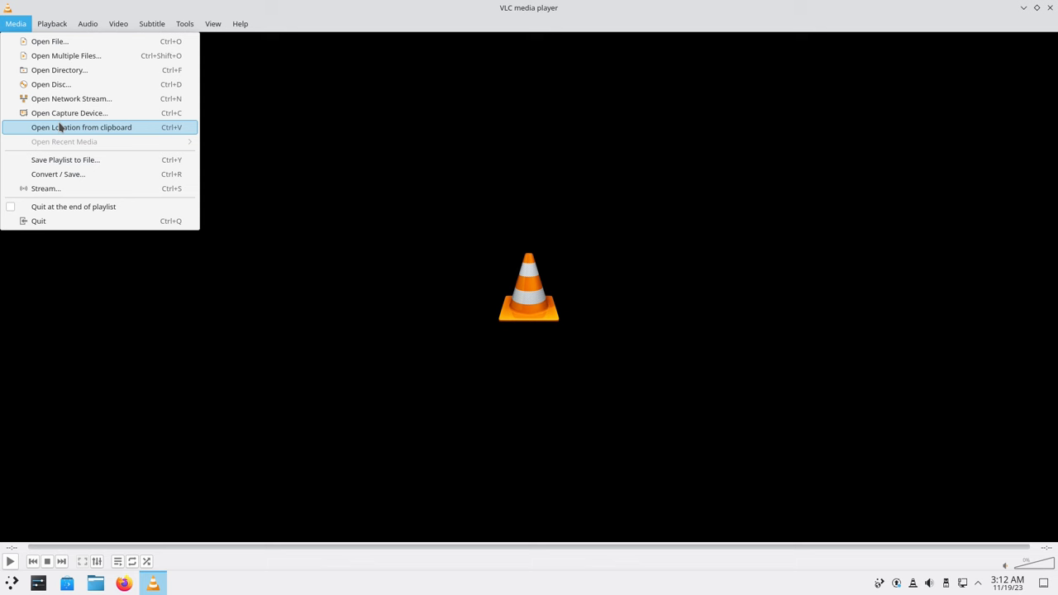
pyautogui.click(52, 23)
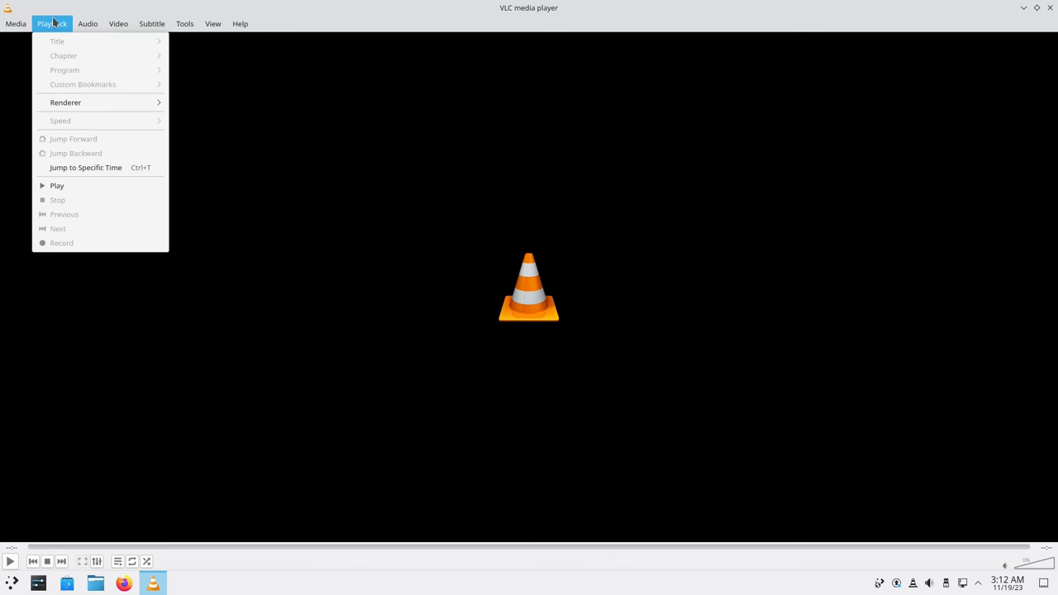
pyautogui.click(240, 24)
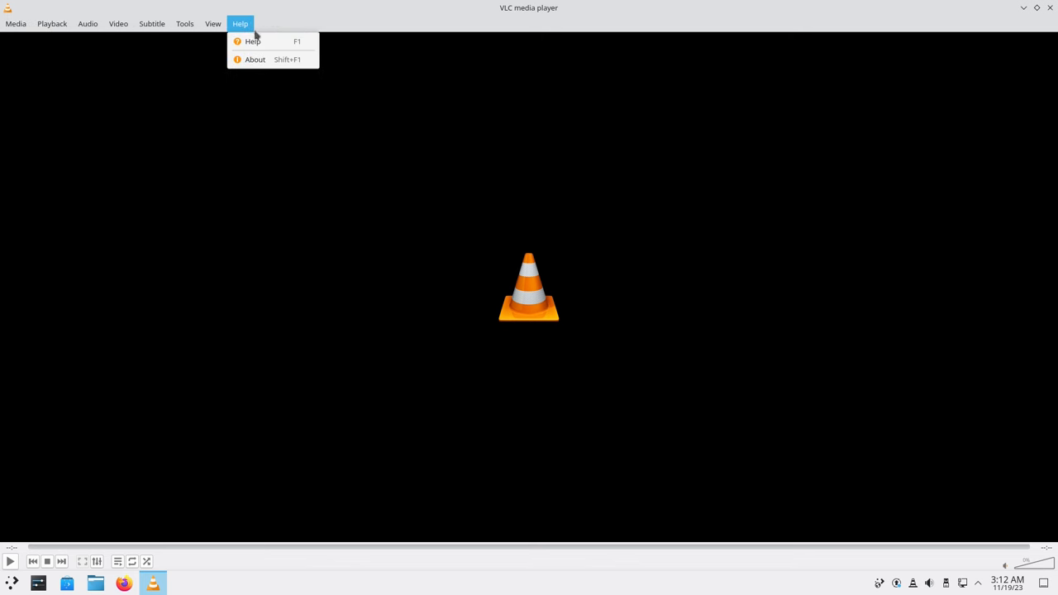
pyautogui.click(254, 59)
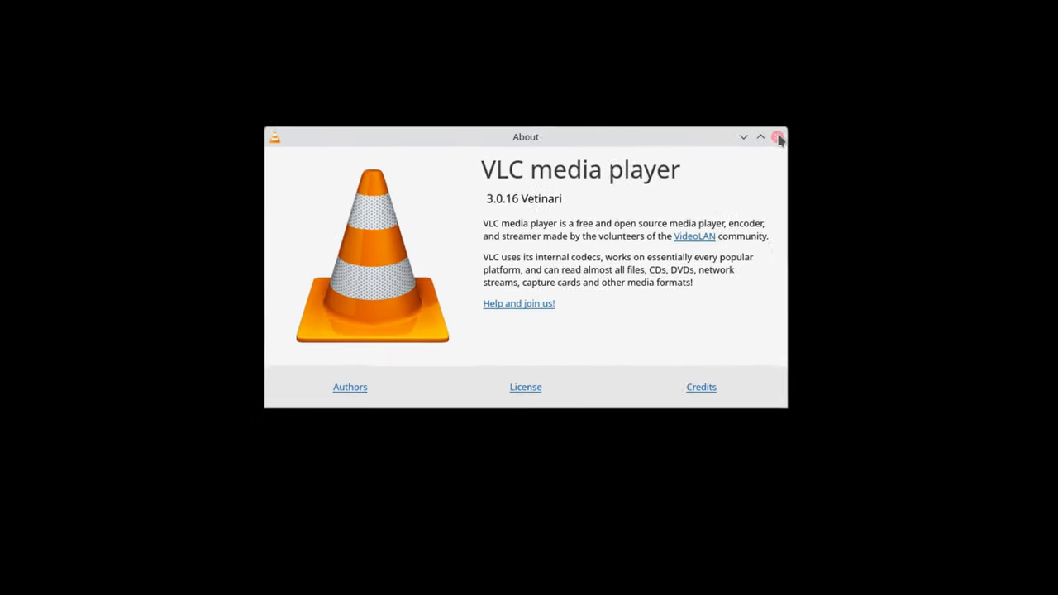
pyautogui.click(777, 136)
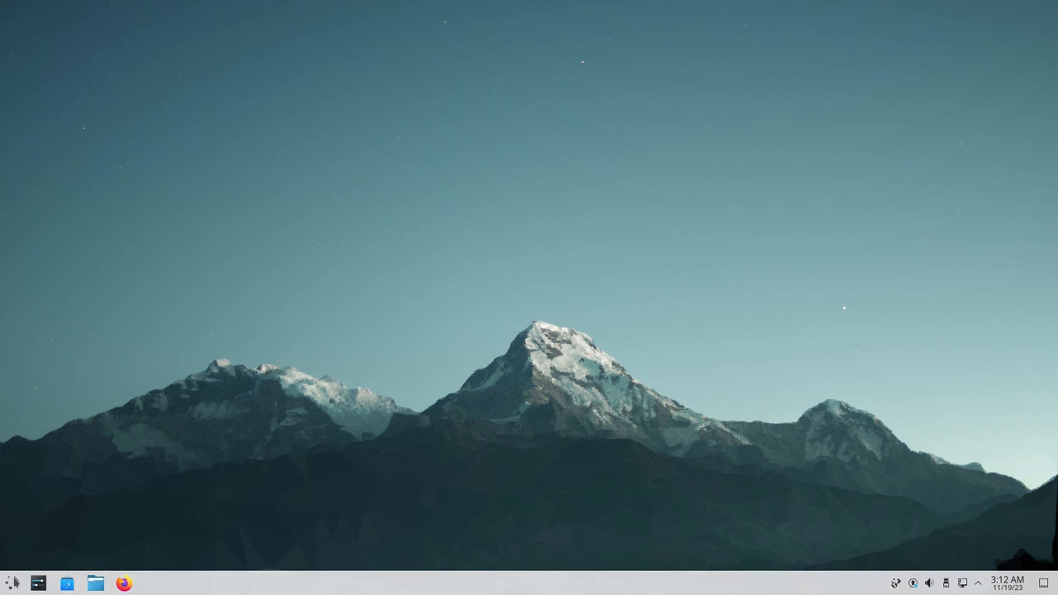
# Launch Okular, view its About dialog (version 23.08.3), and dismiss it
pyautogui.click(13, 583)
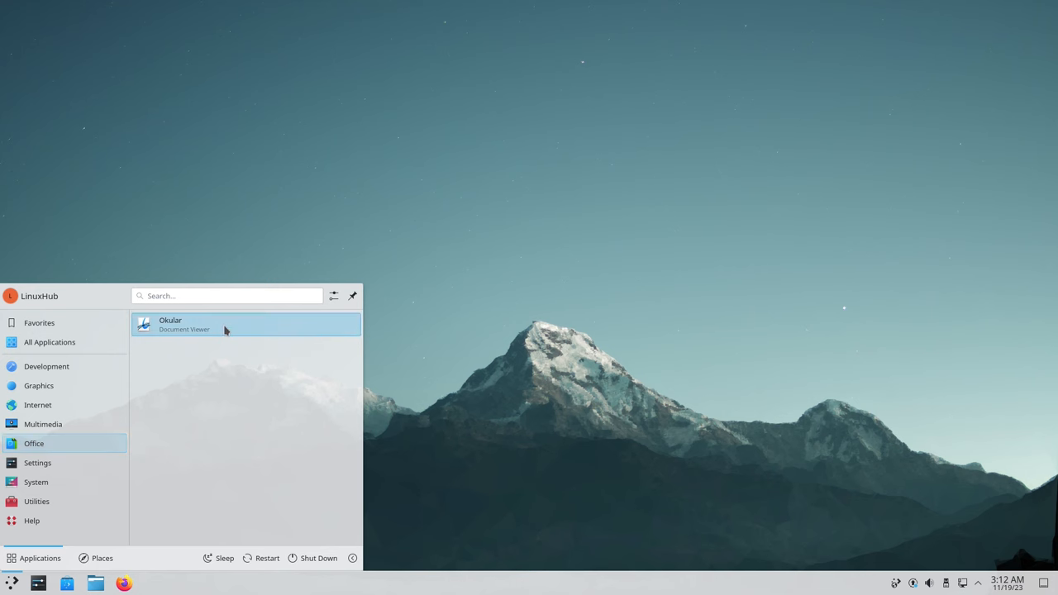
pyautogui.click(170, 324)
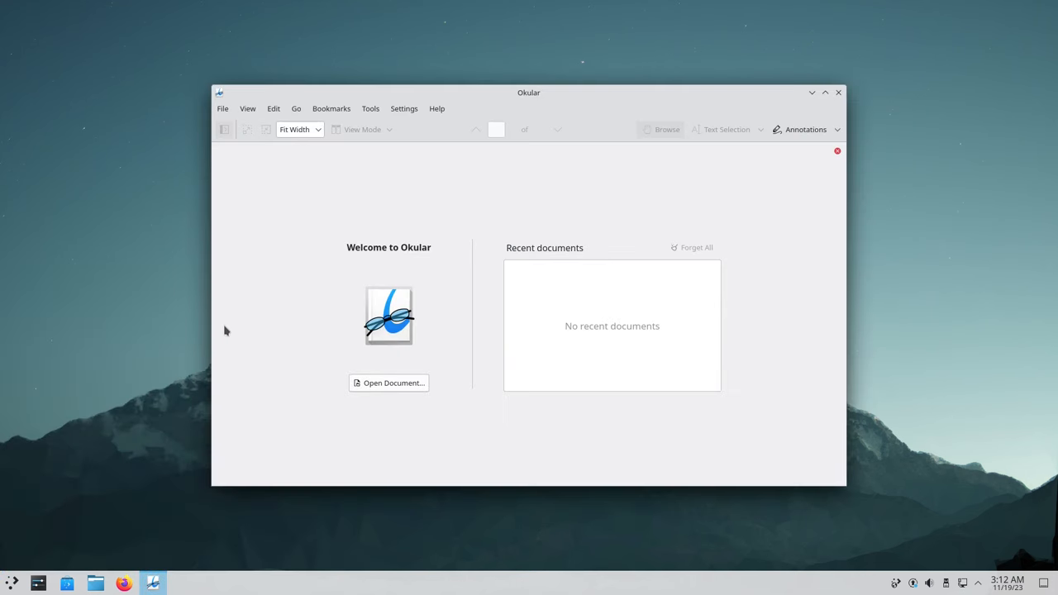
pyautogui.moveTo(718, 378)
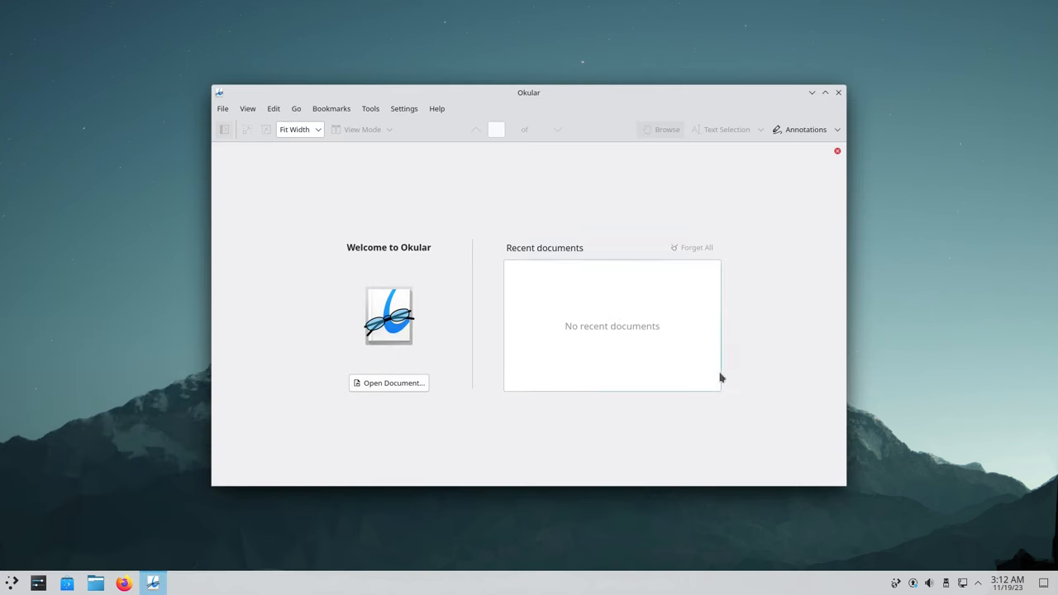
pyautogui.moveTo(626, 202)
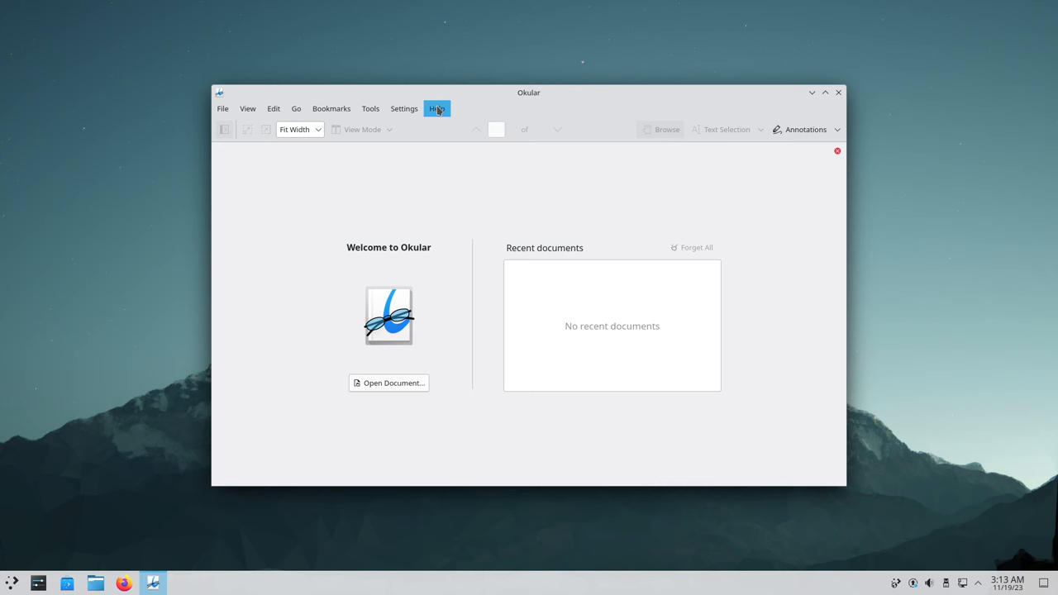
pyautogui.click(223, 108)
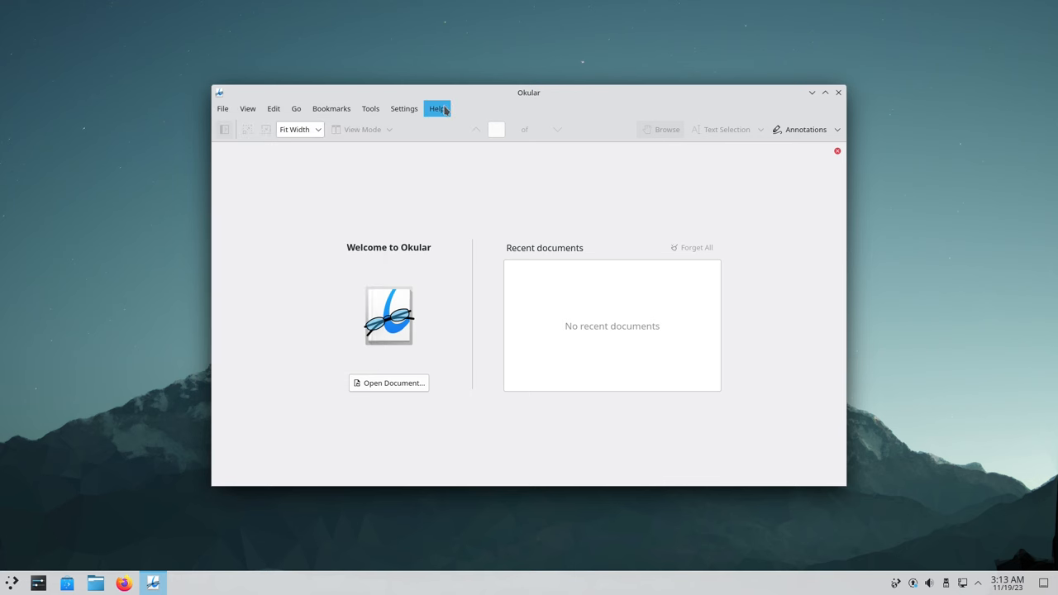
pyautogui.click(436, 108)
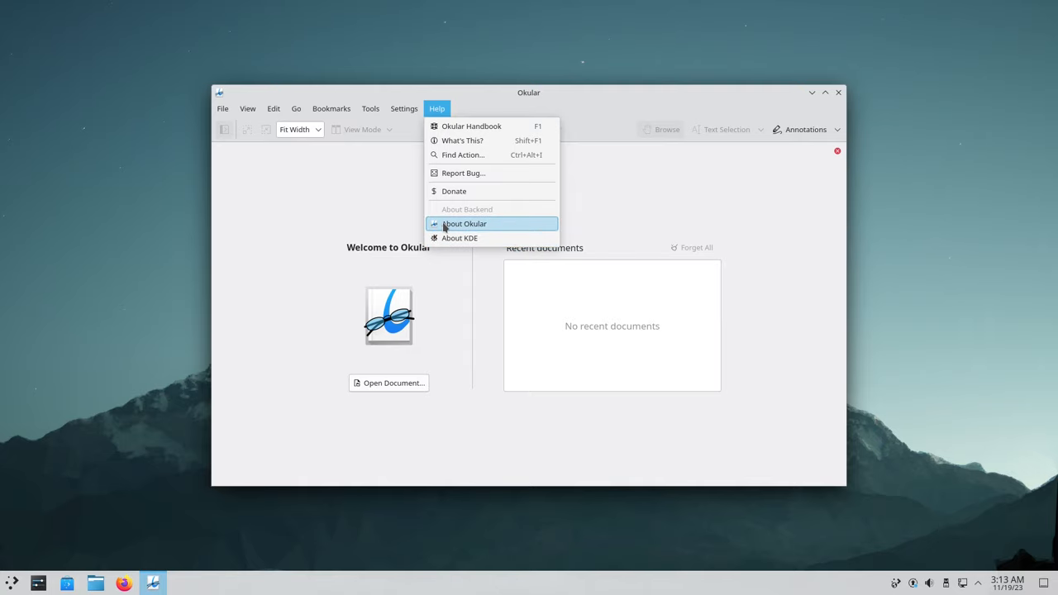
pyautogui.click(463, 223)
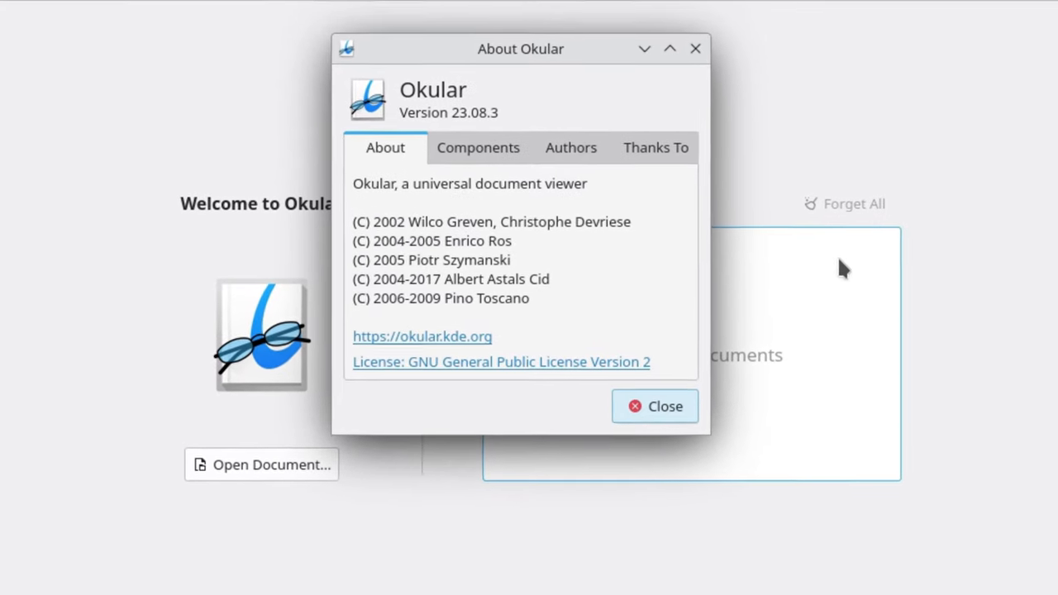
pyautogui.click(654, 405)
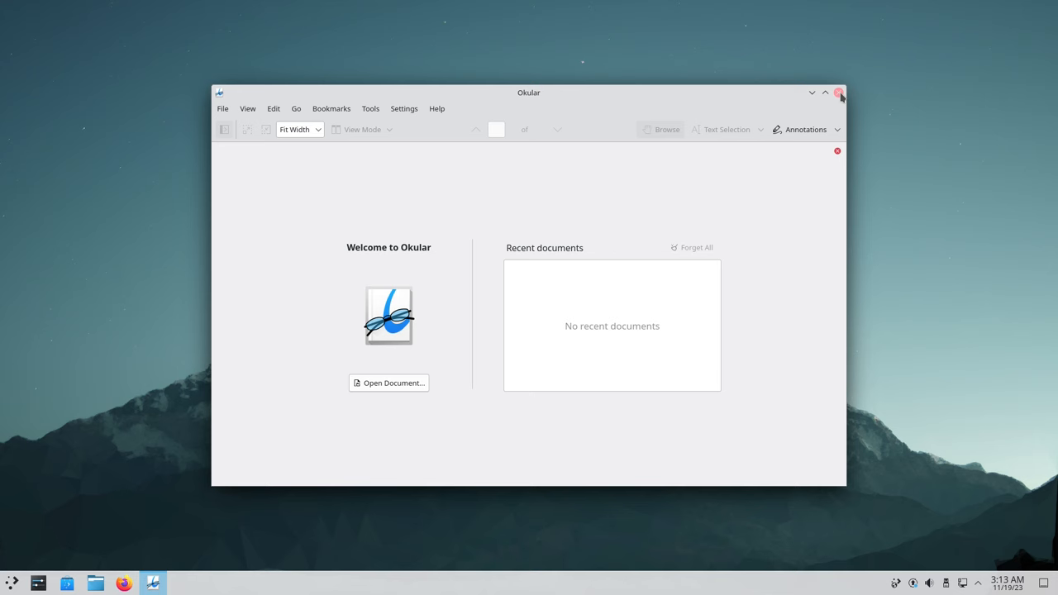
pyautogui.click(11, 582)
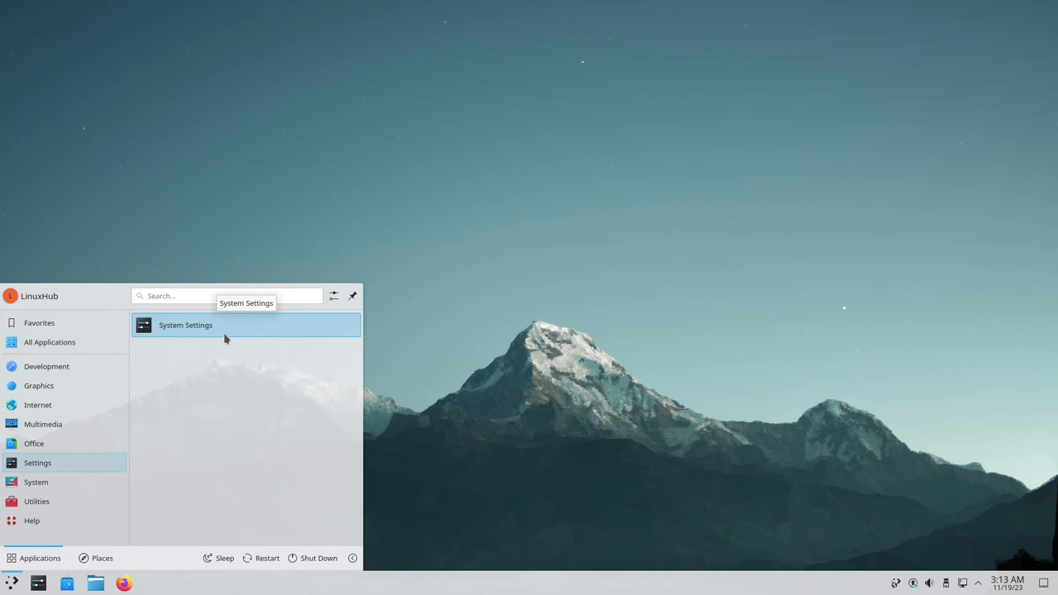
# Launch System Settings, then drag the Dolphin window to the left beside it
pyautogui.click(185, 325)
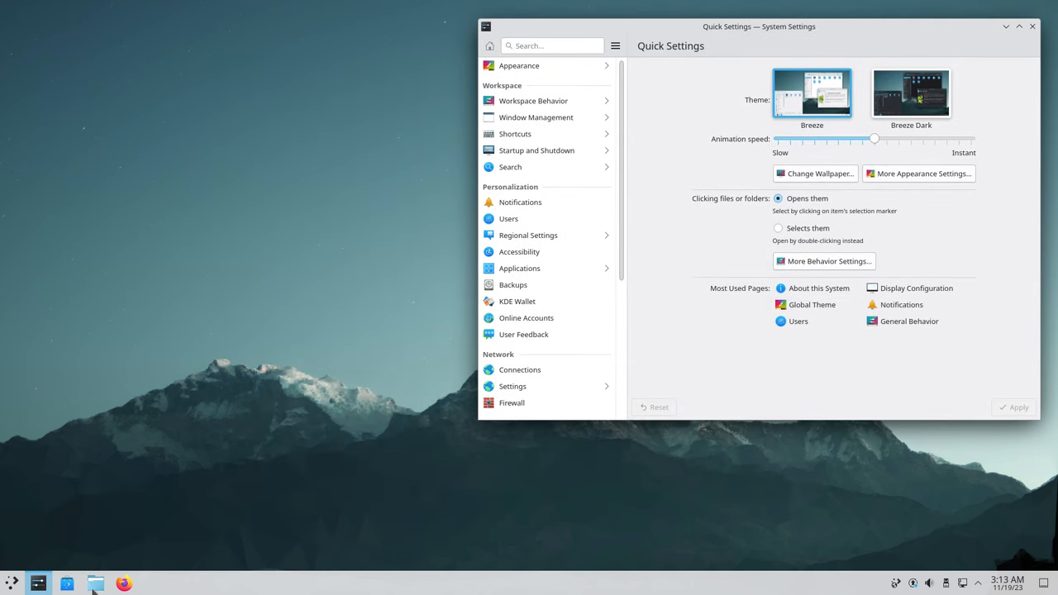
pyautogui.click(94, 583)
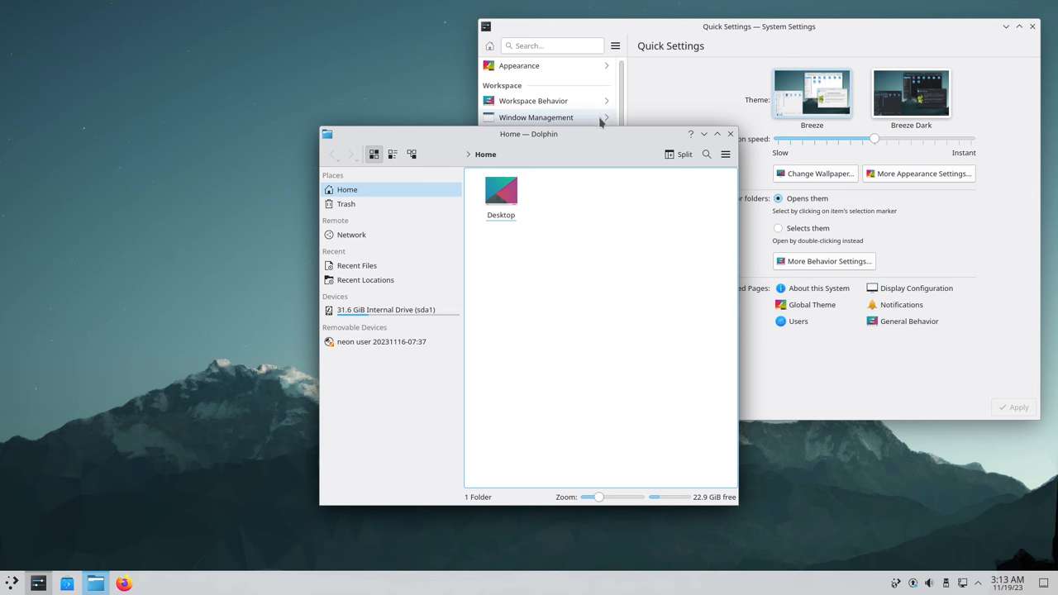
pyautogui.moveTo(529, 133); pyautogui.dragTo(229, 88)
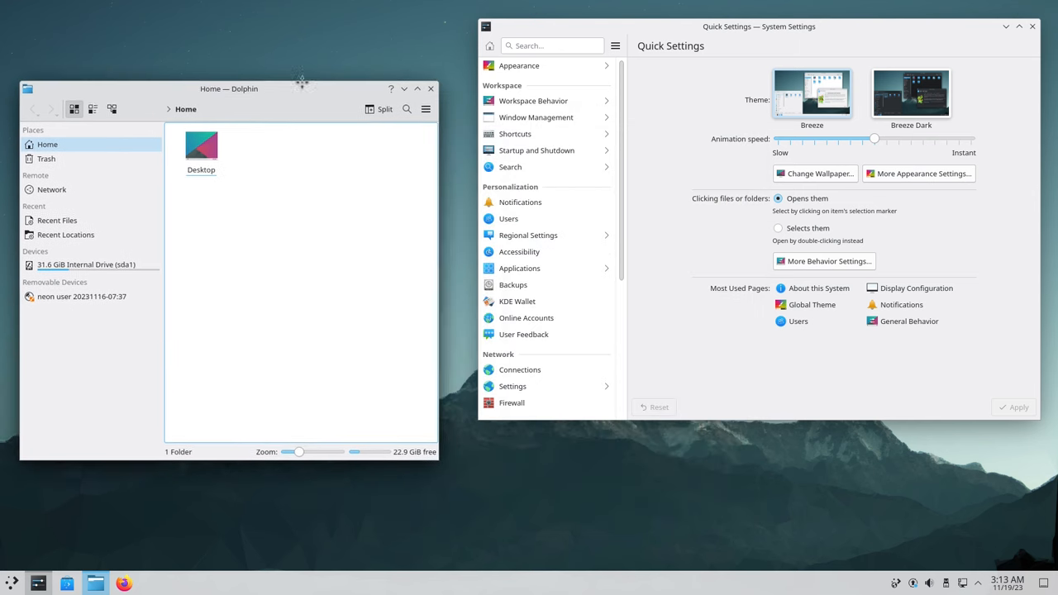
pyautogui.moveTo(228, 89); pyautogui.dragTo(256, 65)
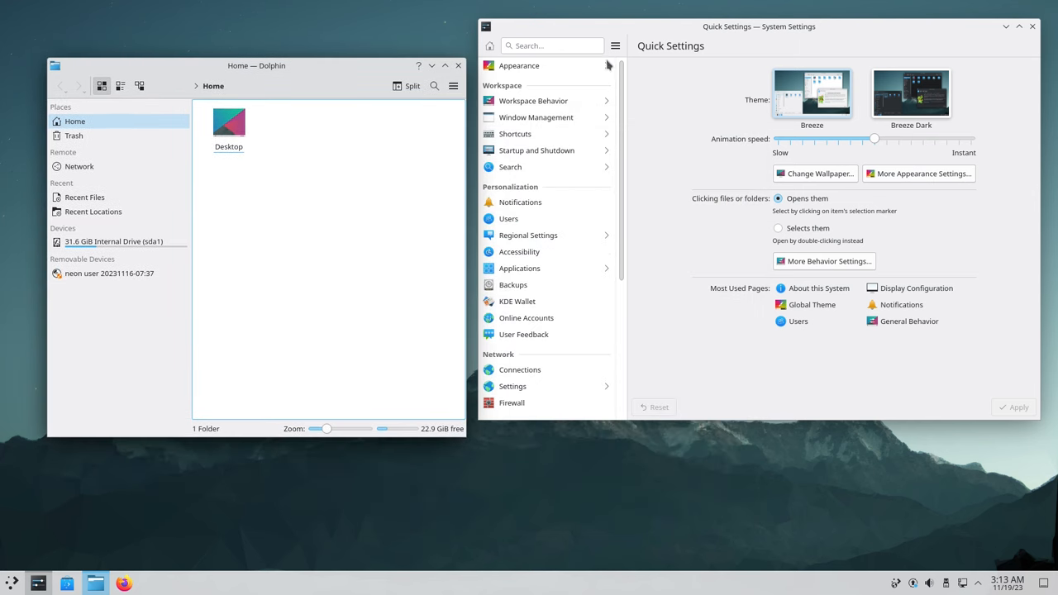
# Apply the Breeze Dark global theme including the desktop and window layout
pyautogui.click(812, 304)
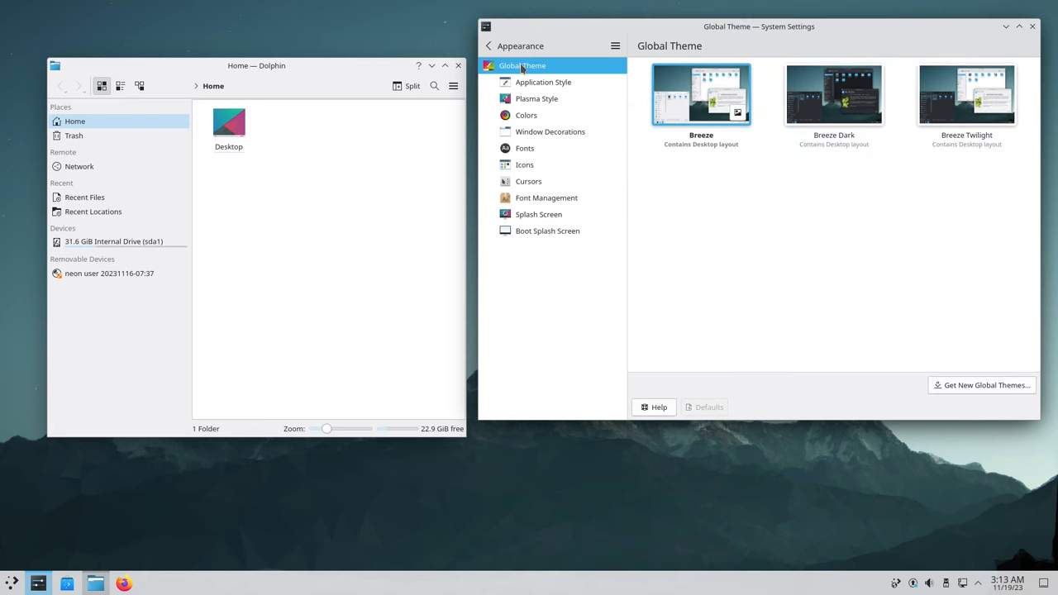
pyautogui.moveTo(689, 150)
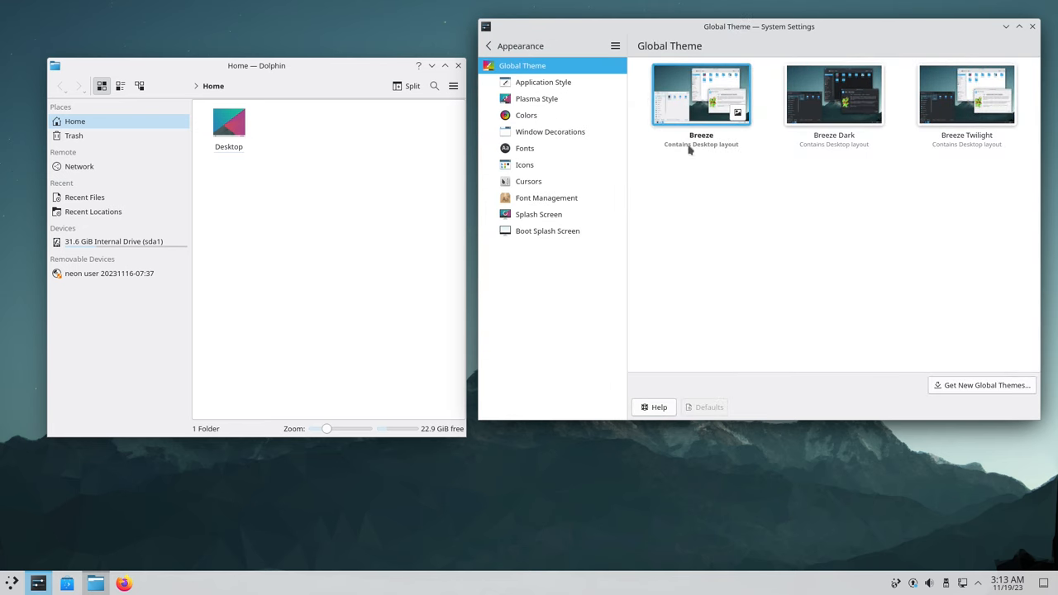
pyautogui.moveTo(833, 94)
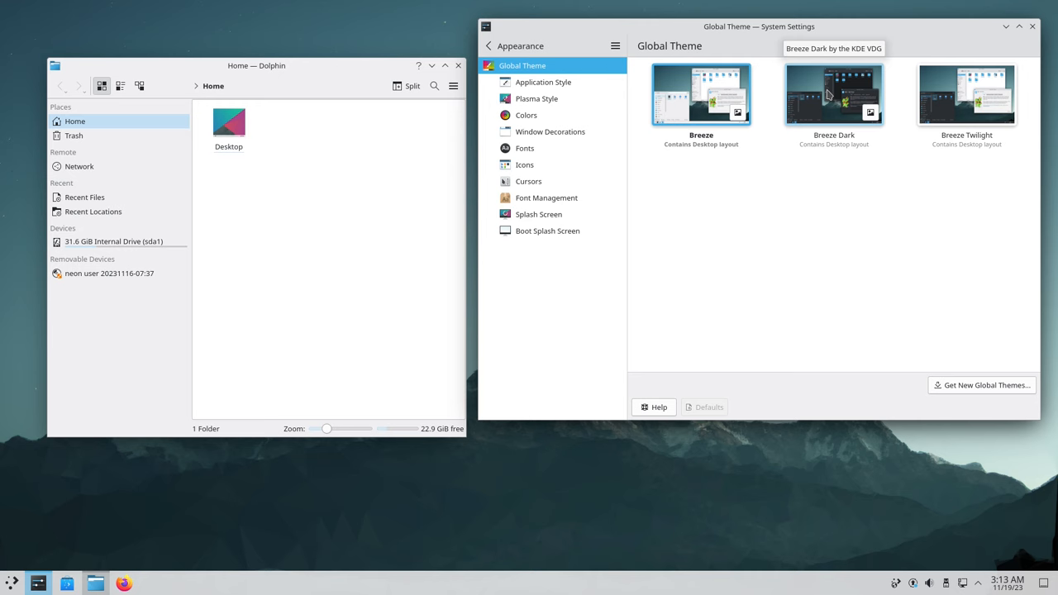
pyautogui.click(833, 94)
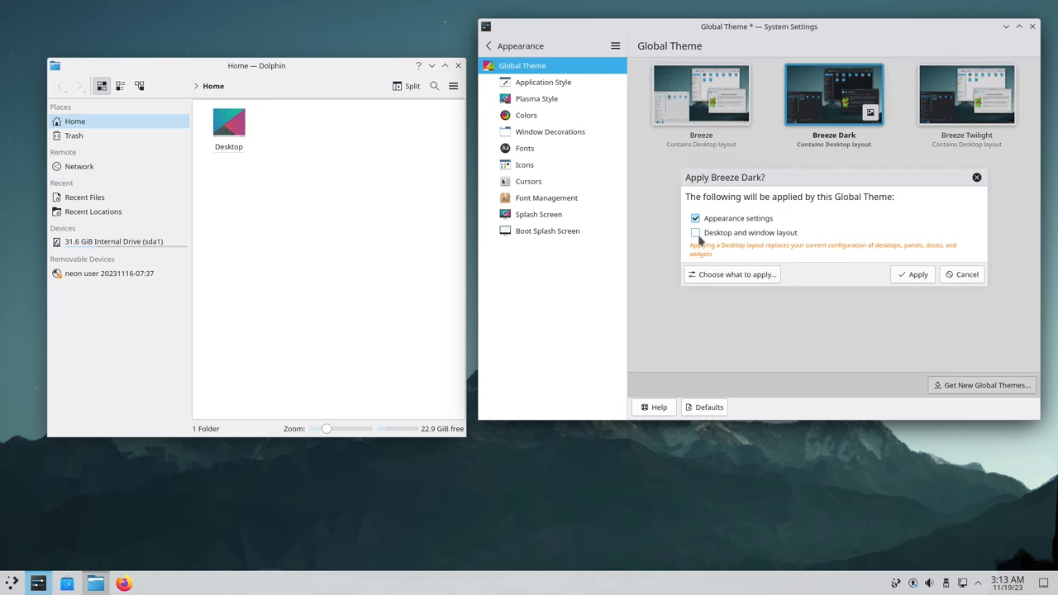
pyautogui.click(695, 232)
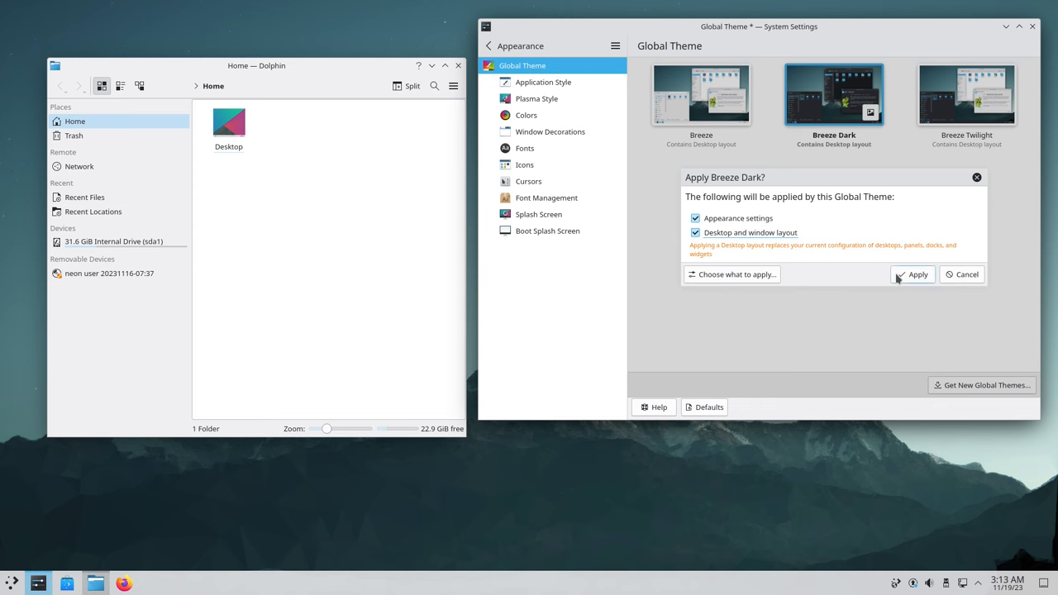
pyautogui.click(917, 274)
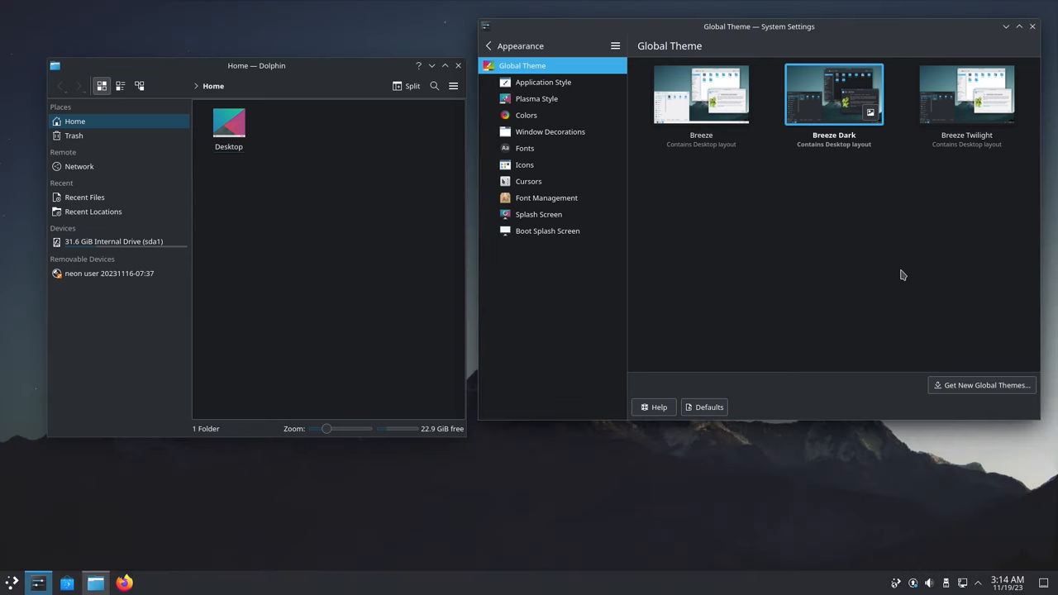
pyautogui.moveTo(698, 589)
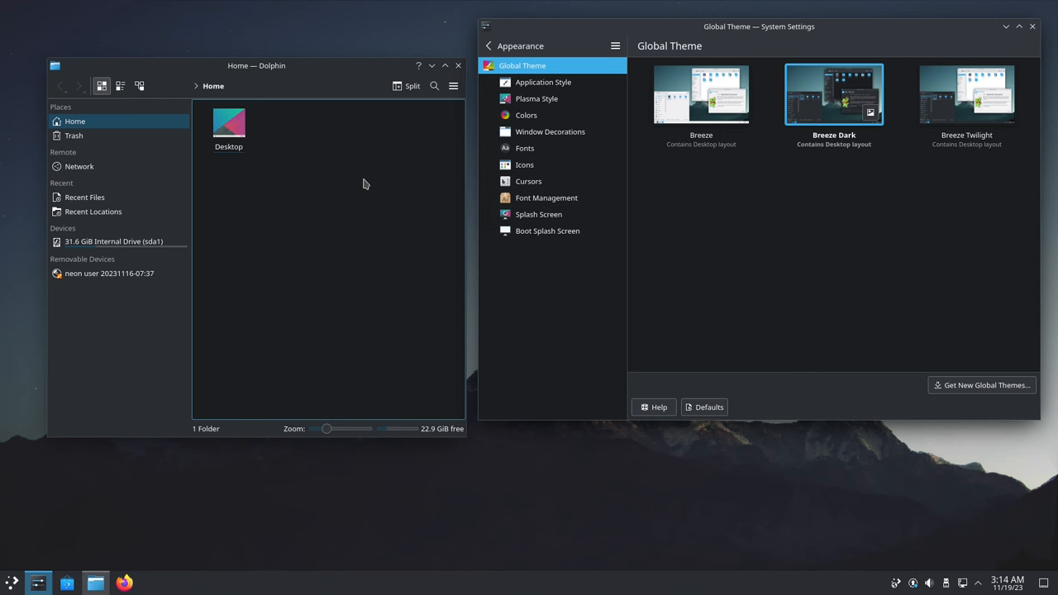
pyautogui.moveTo(676, 278)
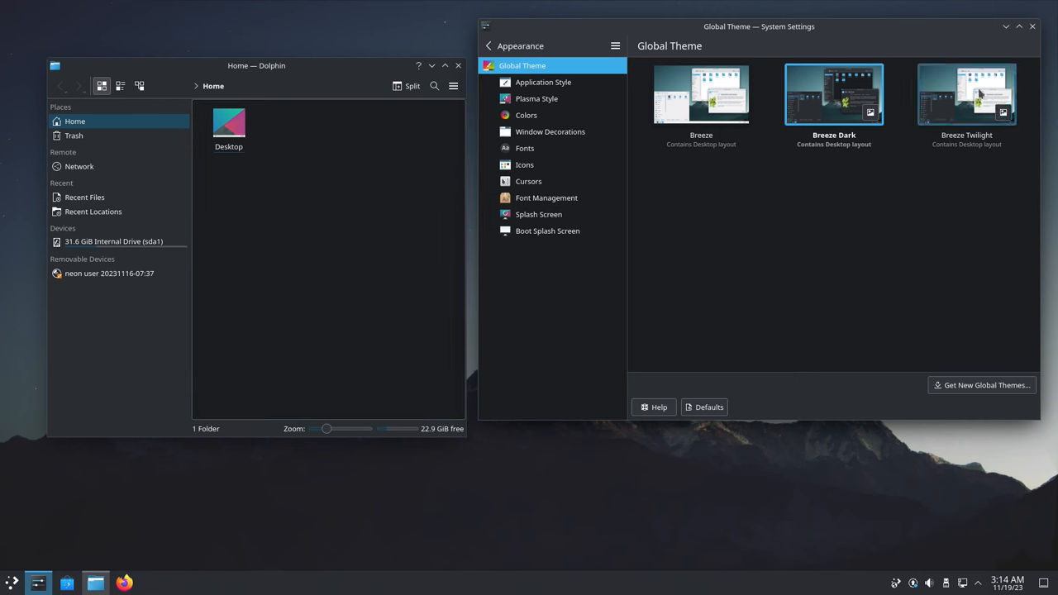
# Apply Breeze Twilight with layout, then reselect Breeze Dark with desktop and window layout
pyautogui.click(965, 93)
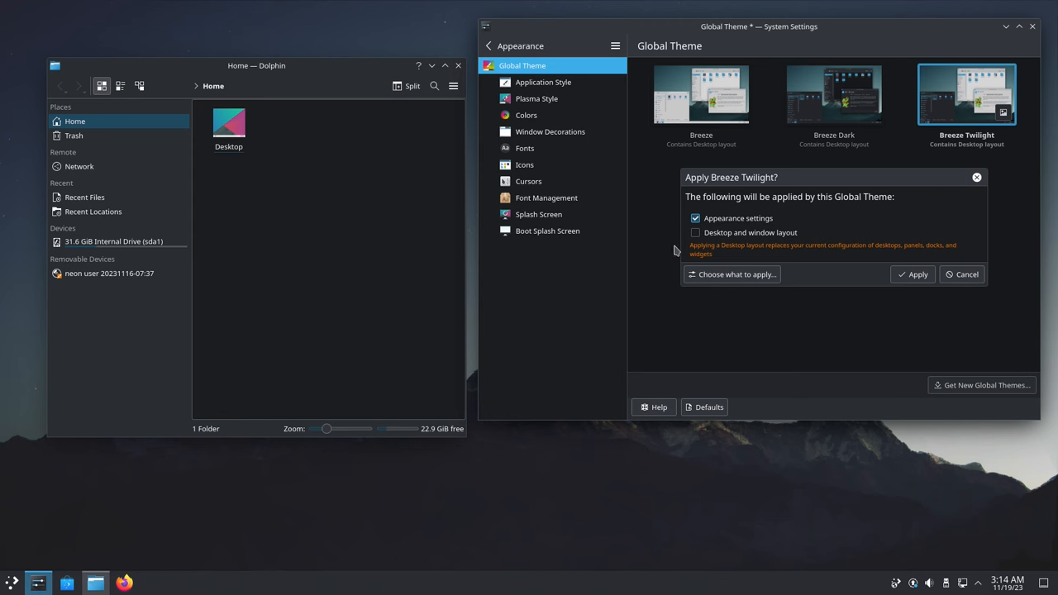
pyautogui.click(694, 232)
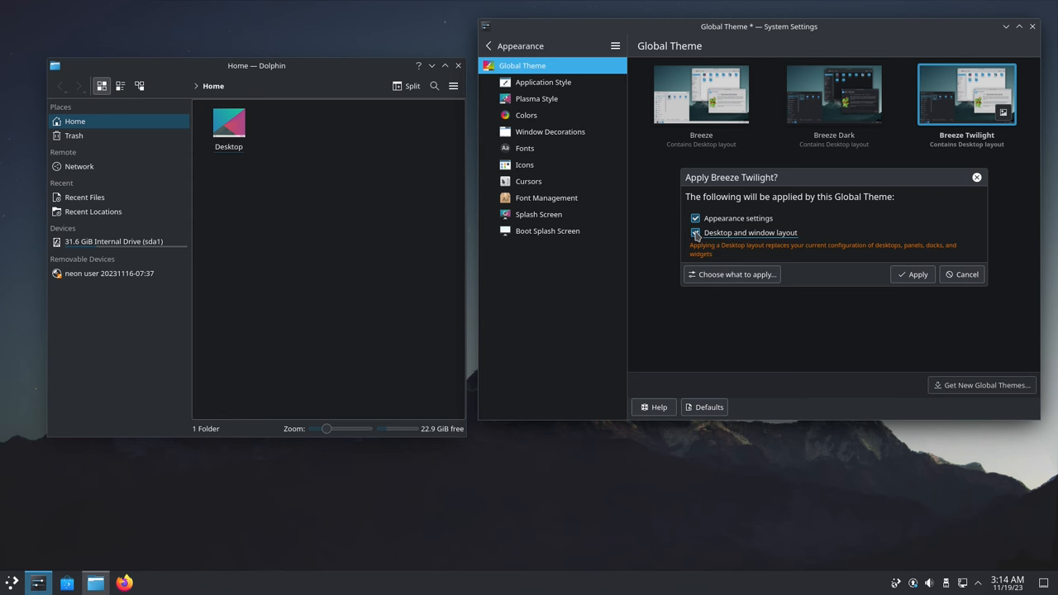
pyautogui.click(917, 273)
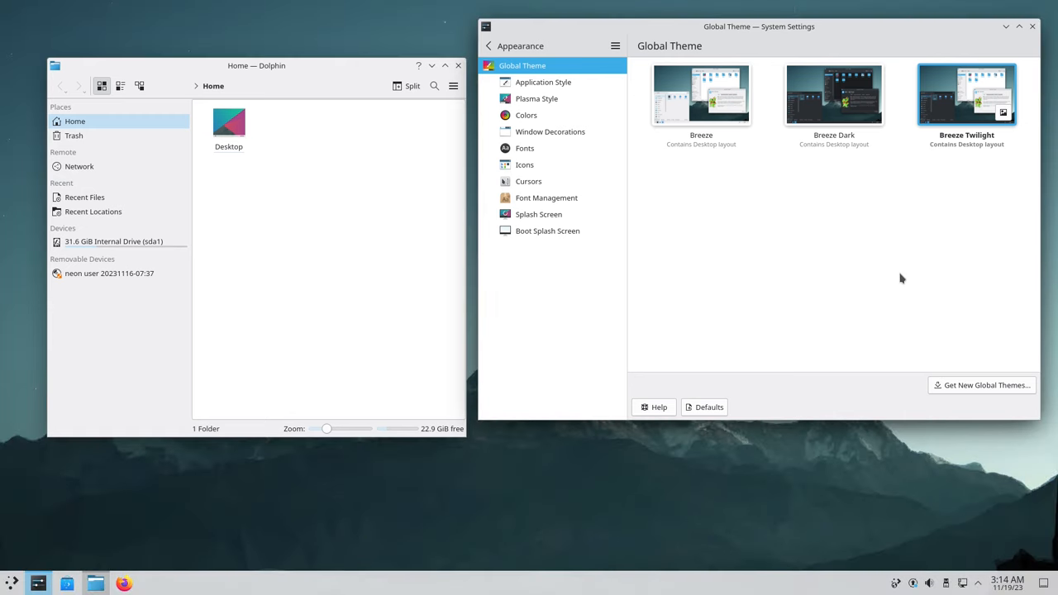
pyautogui.moveTo(800, 184)
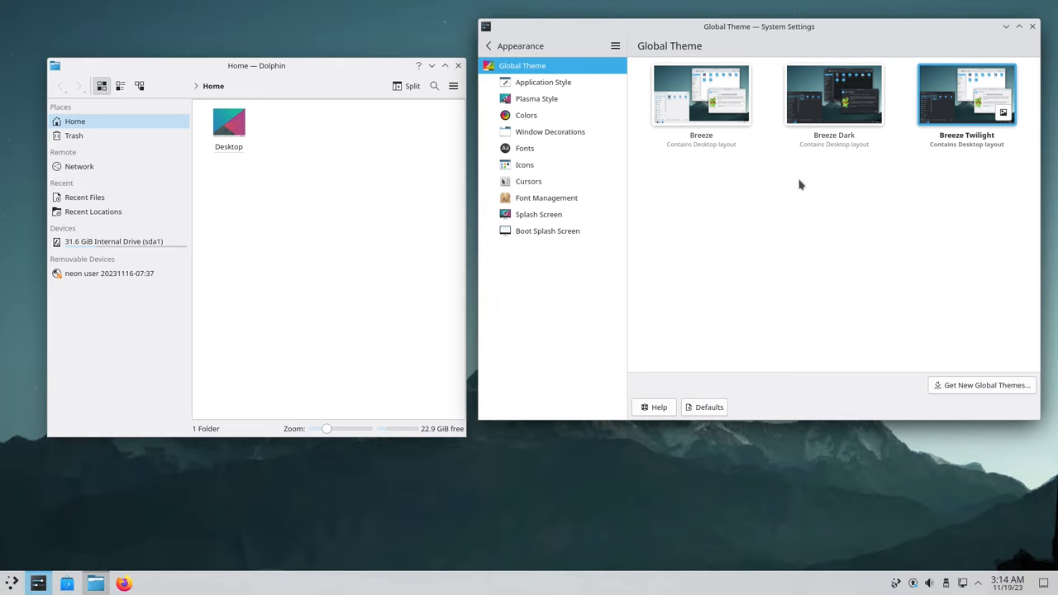
pyautogui.moveTo(700, 99)
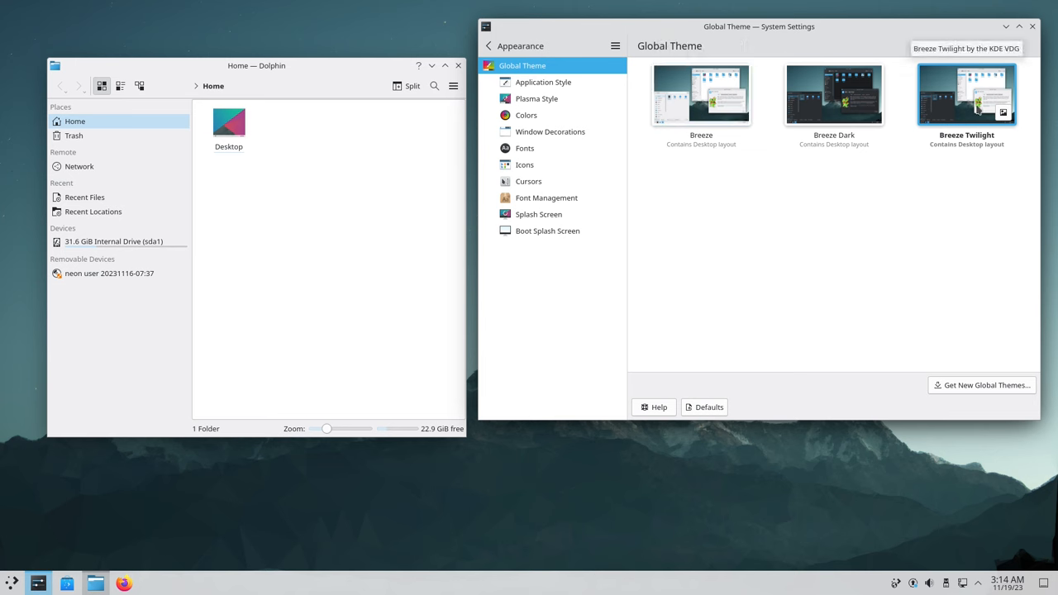
pyautogui.moveTo(834, 95)
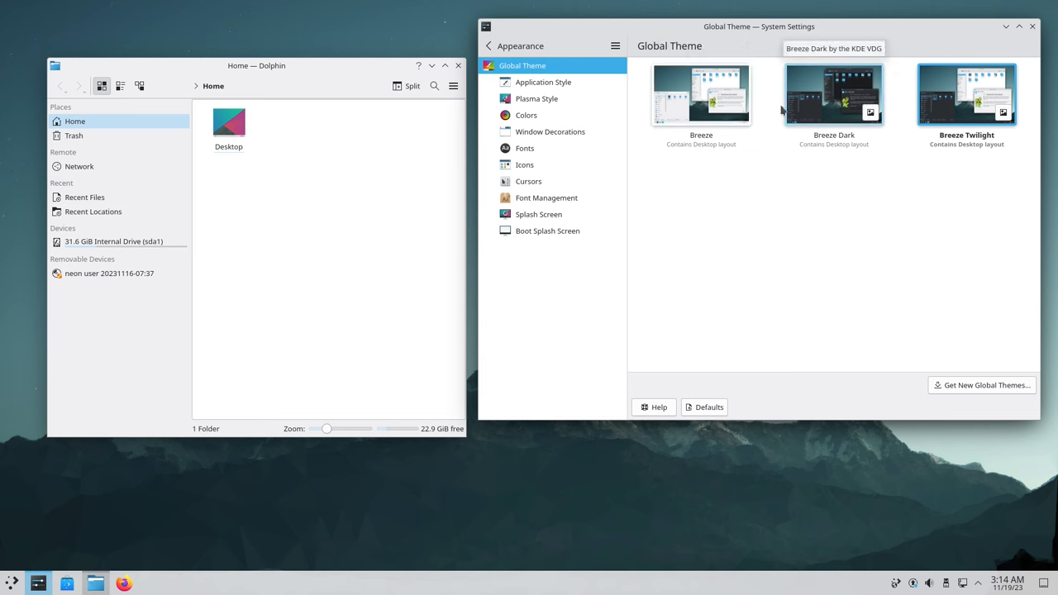
pyautogui.click(833, 95)
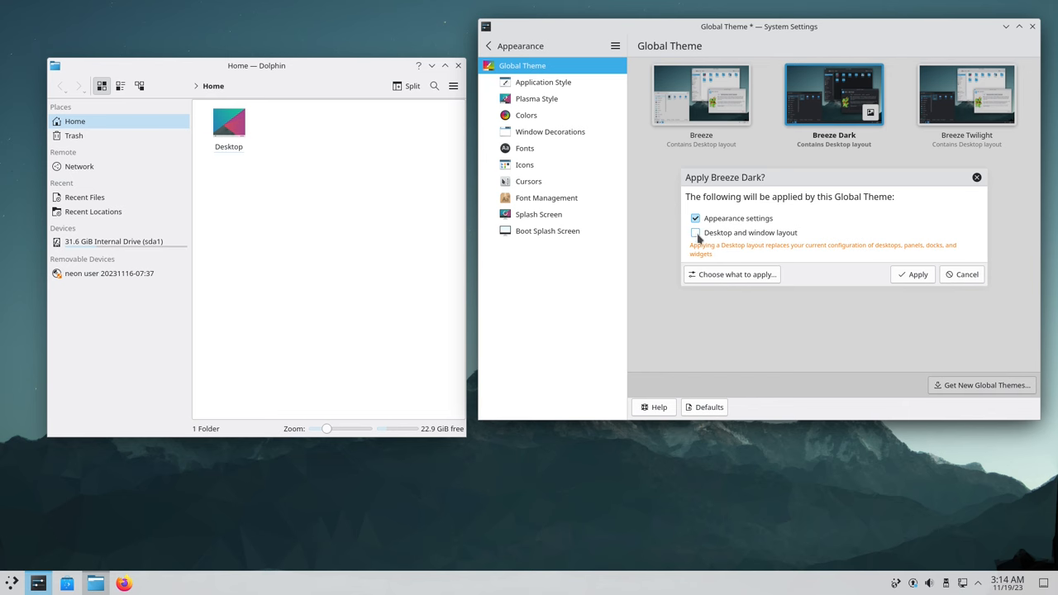
pyautogui.click(695, 232)
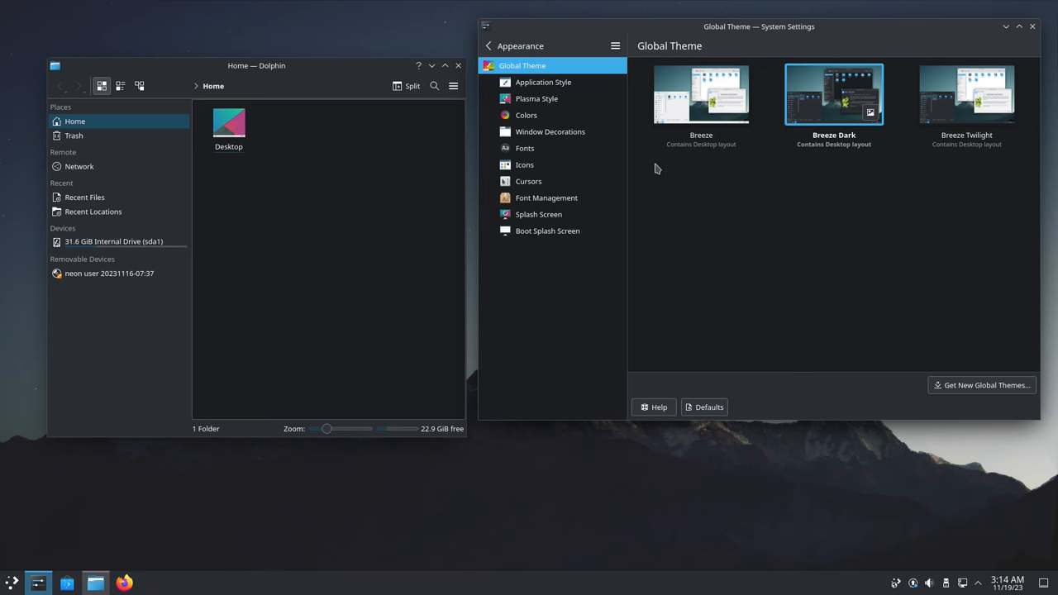
# Open Application Style, apply Fusion, then select Oxygen
pyautogui.click(543, 82)
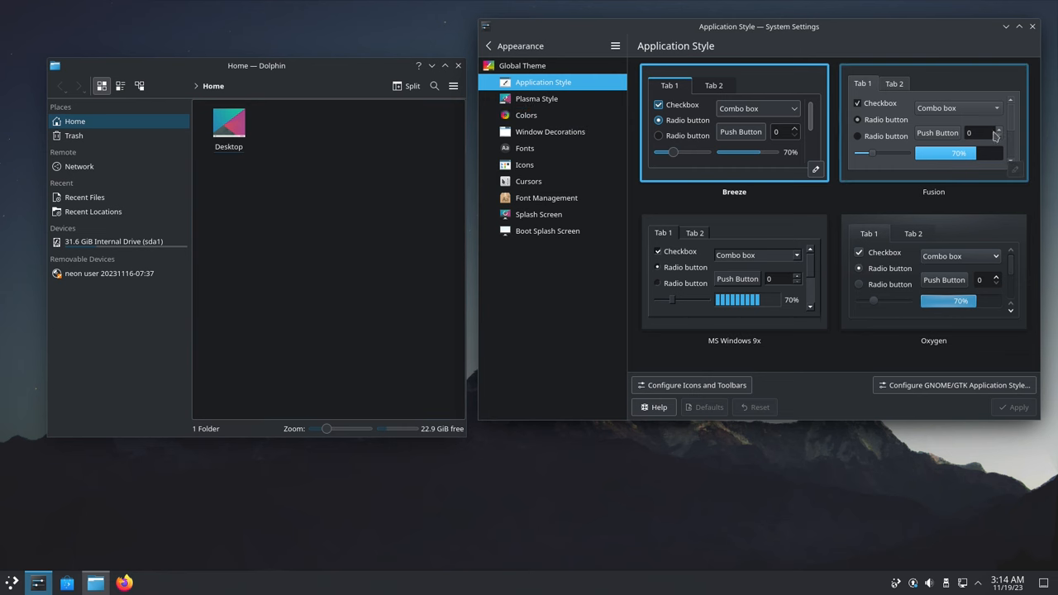
pyautogui.click(933, 124)
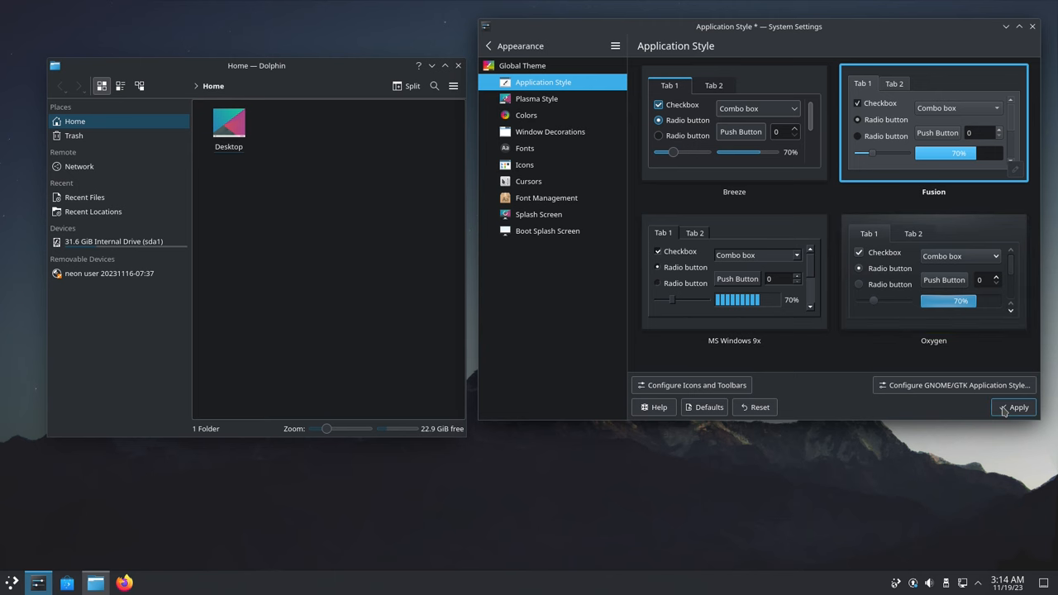
pyautogui.click(1014, 406)
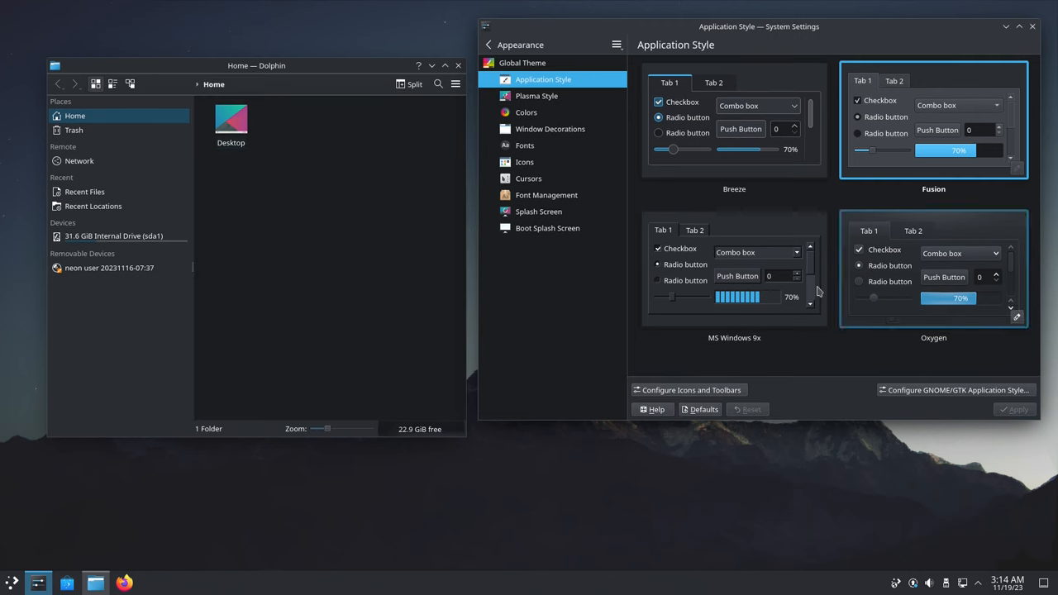
pyautogui.click(733, 268)
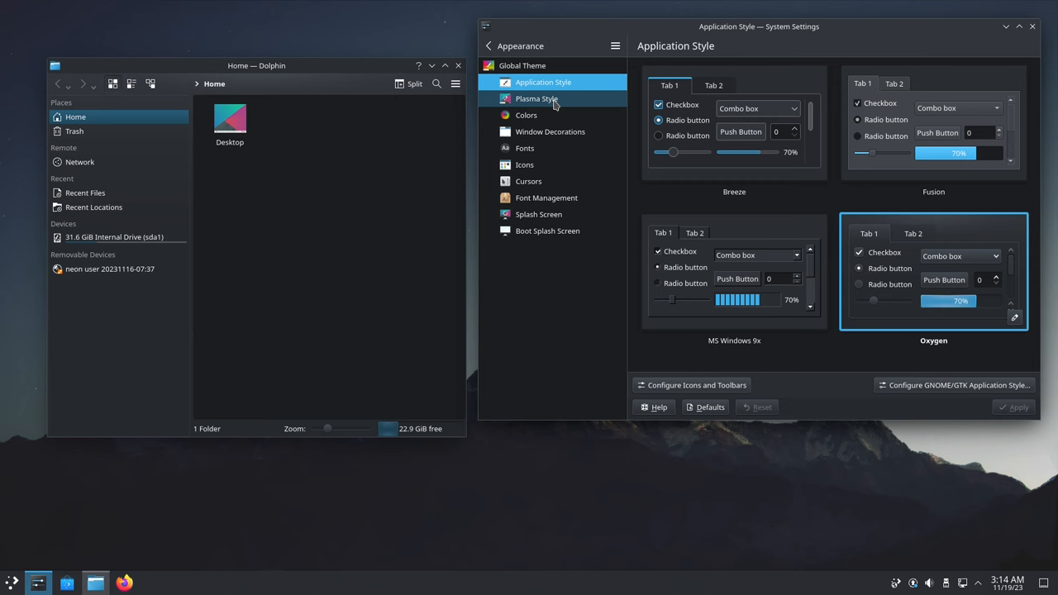
# In Plasma Style, apply Air, then apply Breeze
pyautogui.click(536, 98)
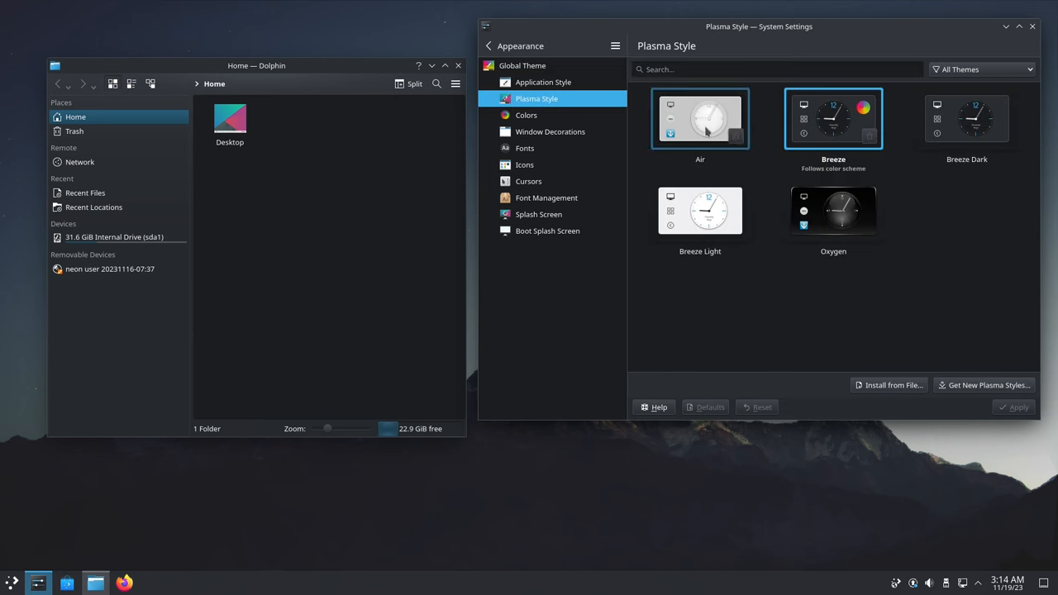
pyautogui.click(700, 118)
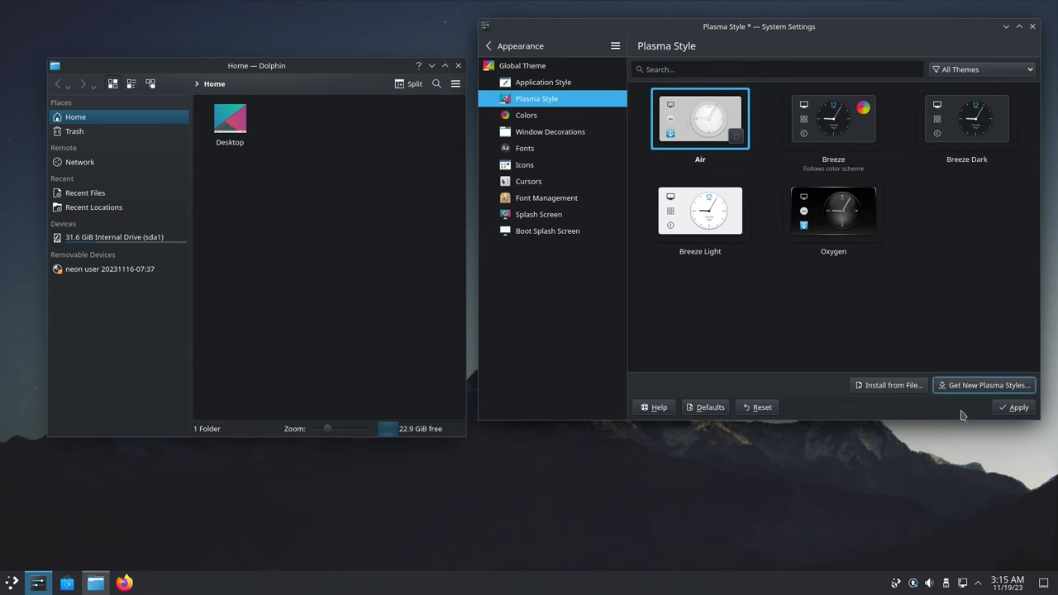
pyautogui.click(1017, 407)
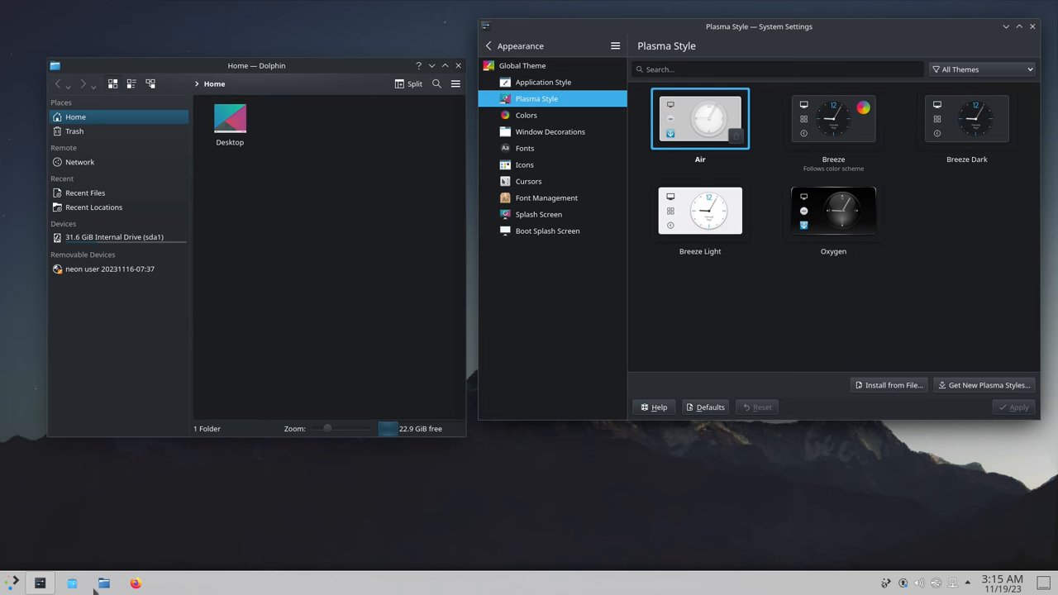
pyautogui.moveTo(12, 583)
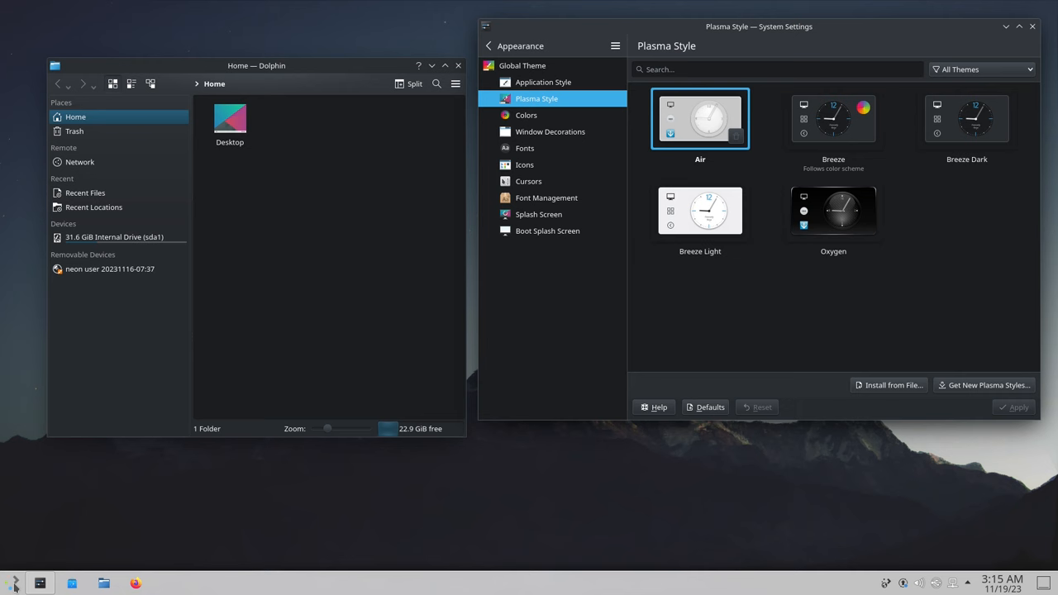
pyautogui.click(15, 583)
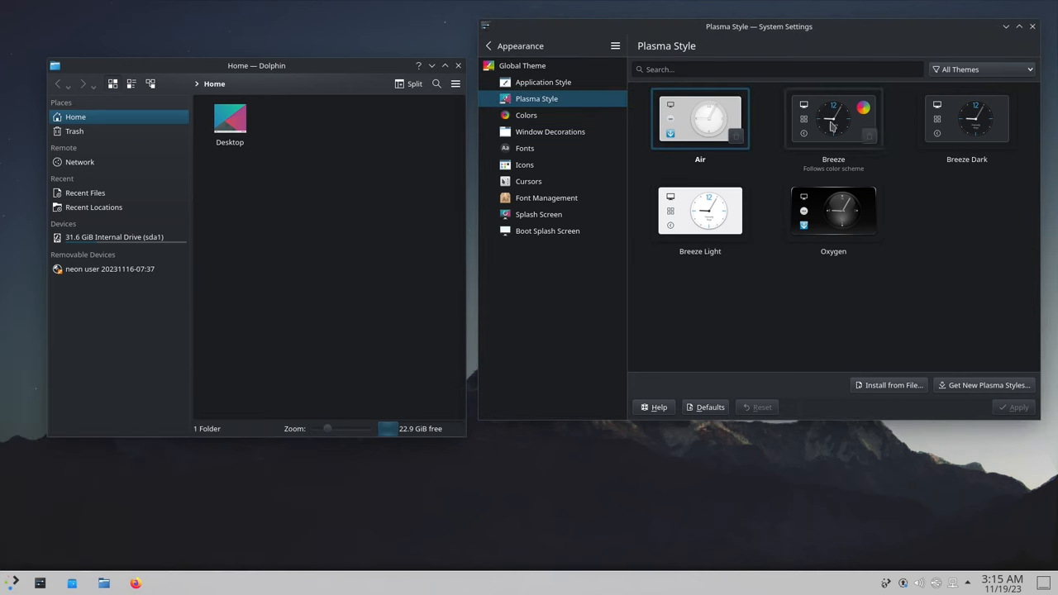
pyautogui.click(832, 118)
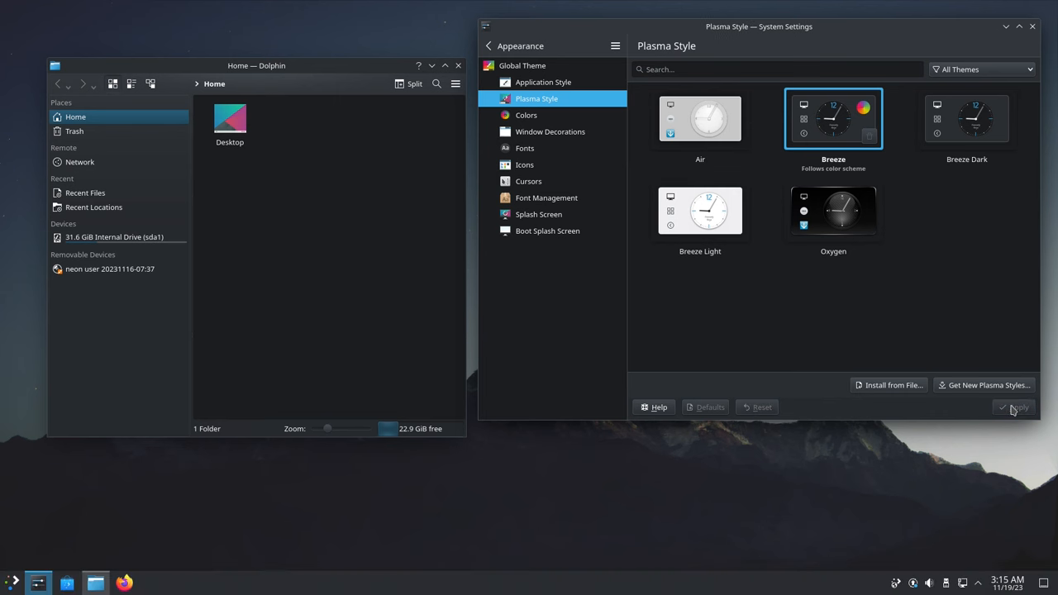
# Apply Breeze Dark as the Plasma style, then apply Oxygen
pyautogui.click(965, 118)
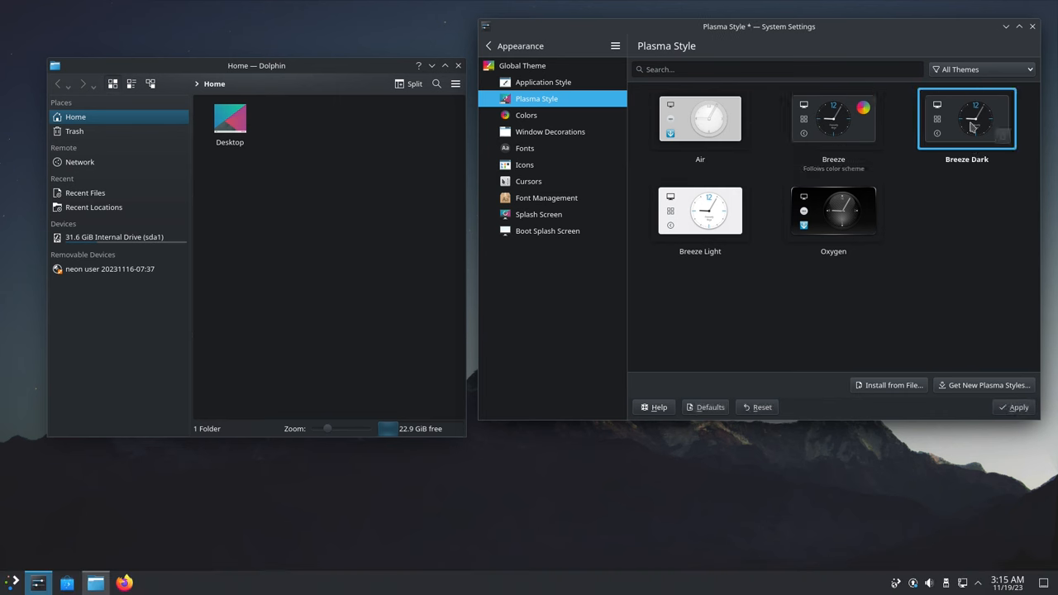
pyautogui.click(1017, 407)
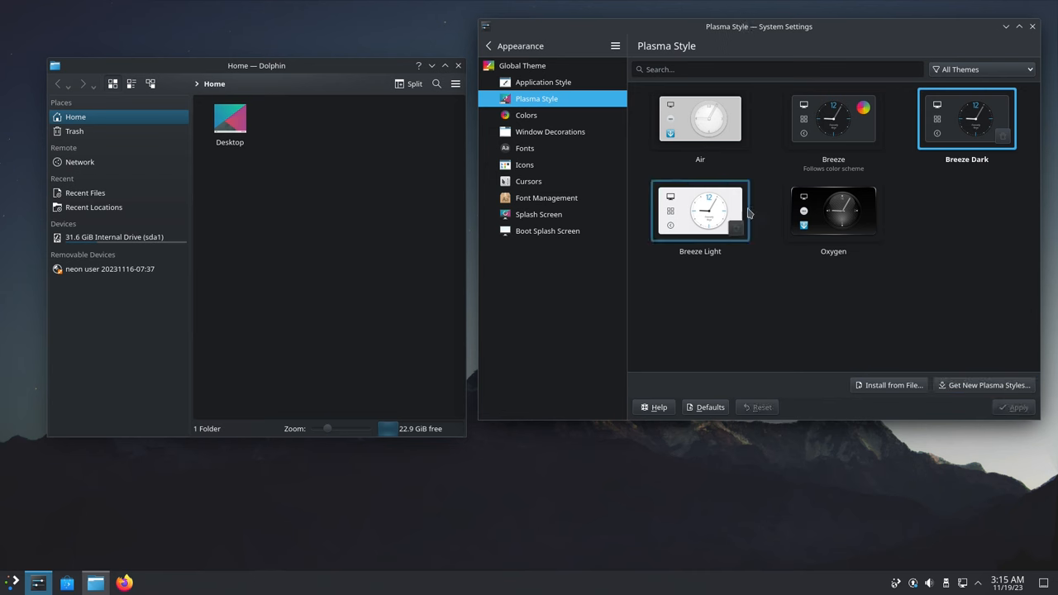
pyautogui.click(833, 211)
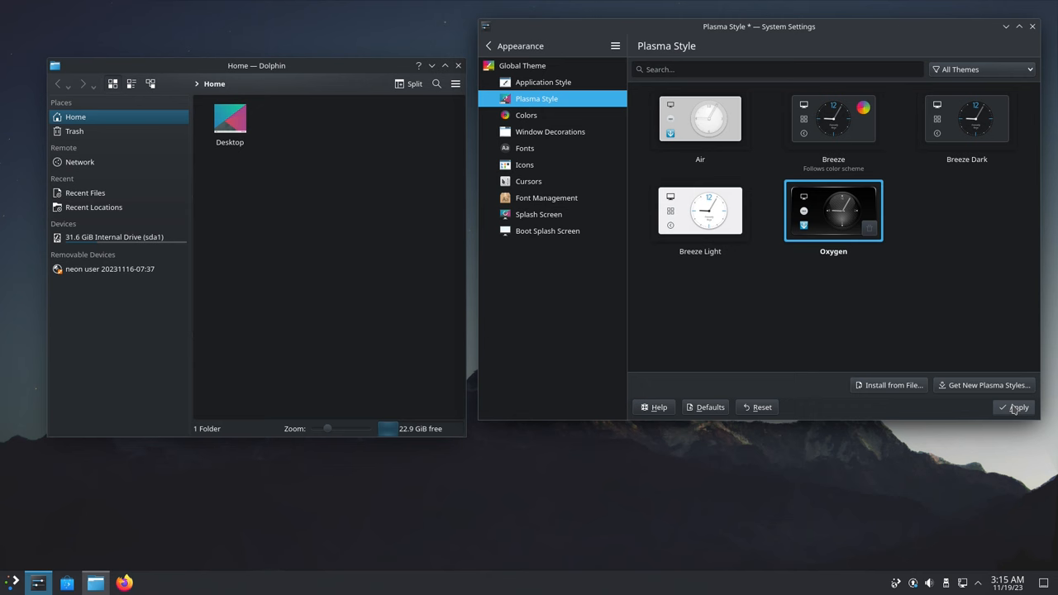
pyautogui.click(1014, 407)
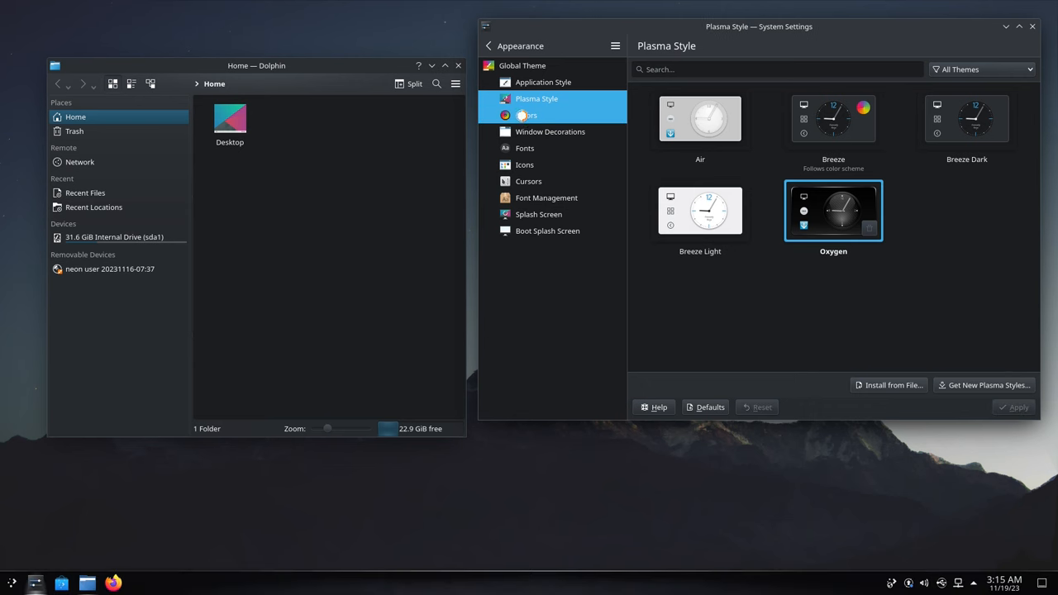
# Open Colors and try the Breeze Classic and Breeze Light colour schemes
pyautogui.click(526, 115)
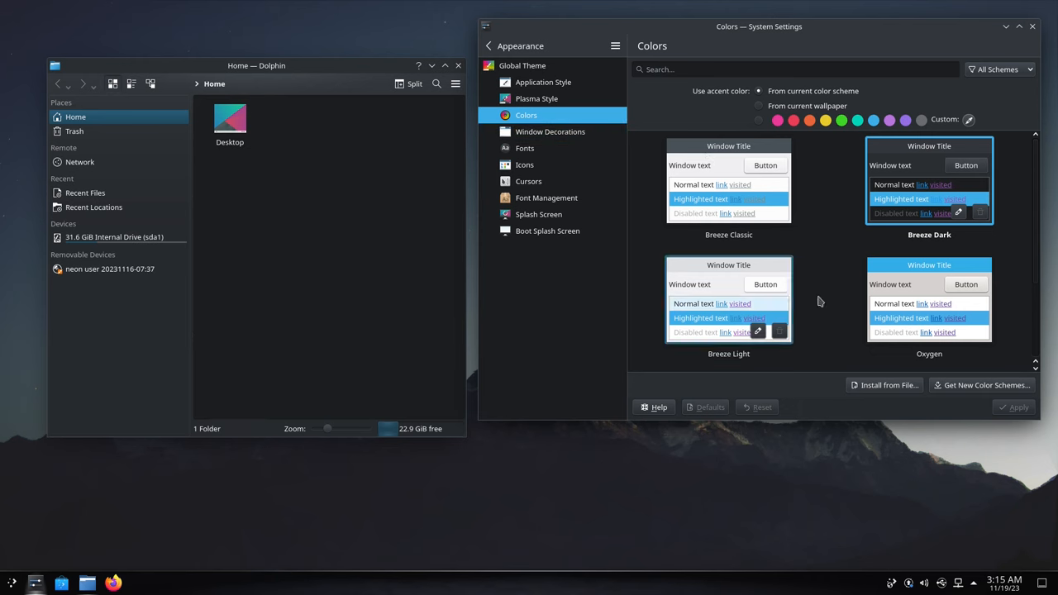
pyautogui.click(728, 186)
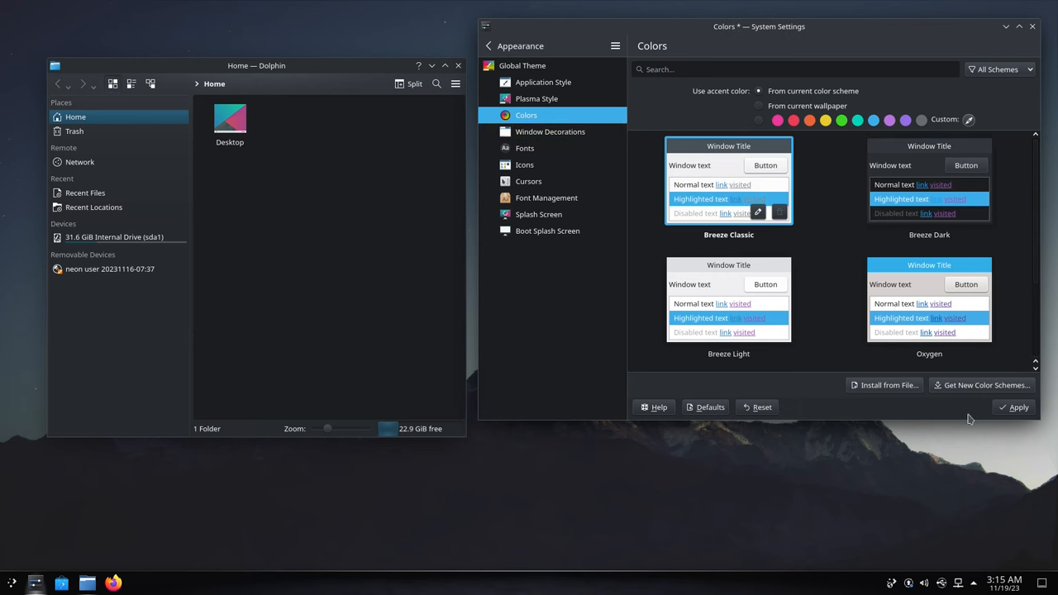
pyautogui.click(1013, 406)
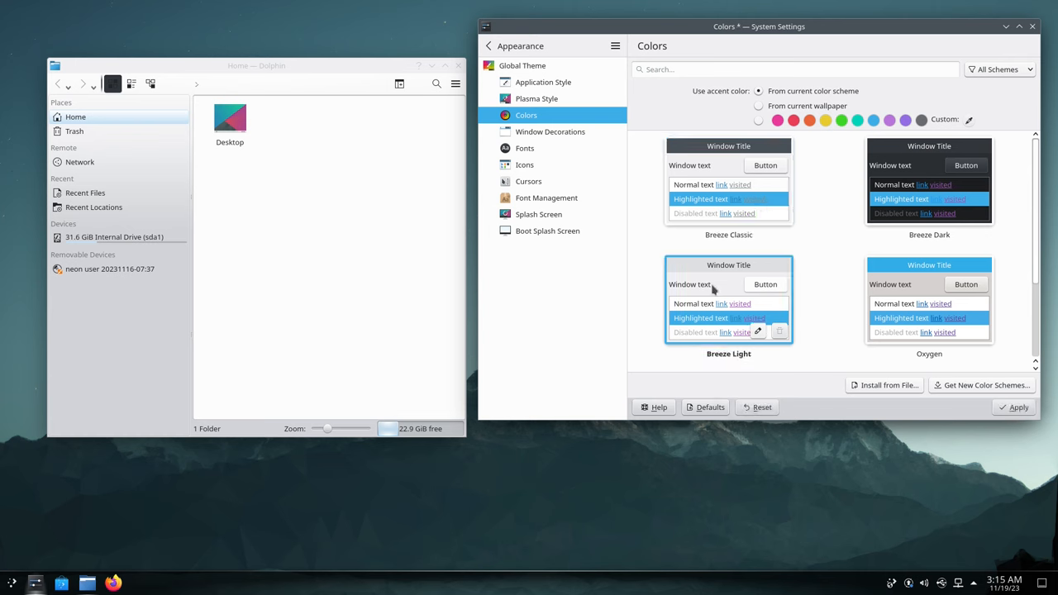
pyautogui.click(929, 297)
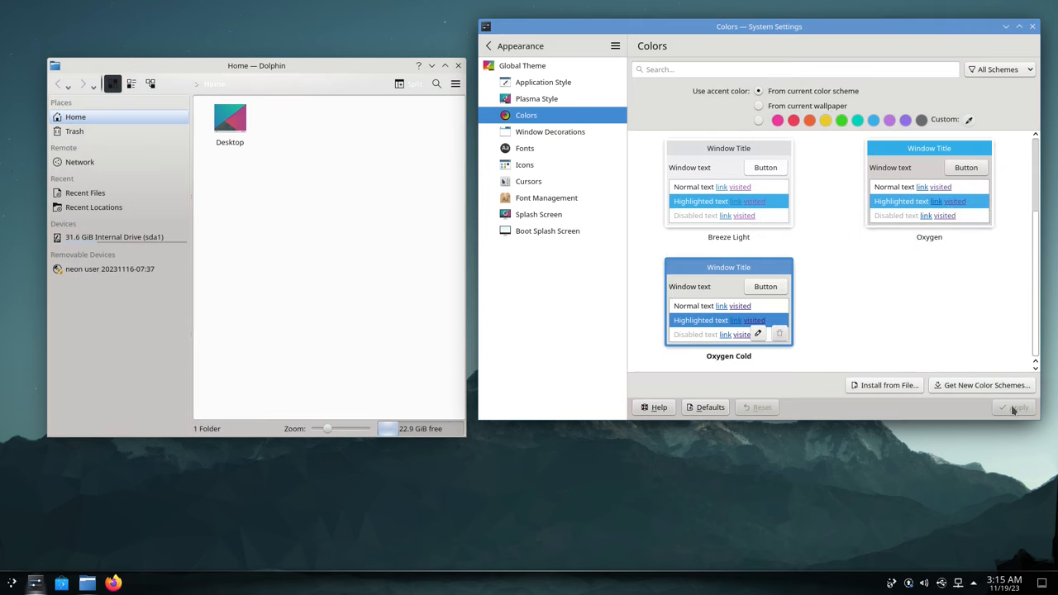
# Select Breeze Dark and apply it as the colour scheme
pyautogui.click(929, 181)
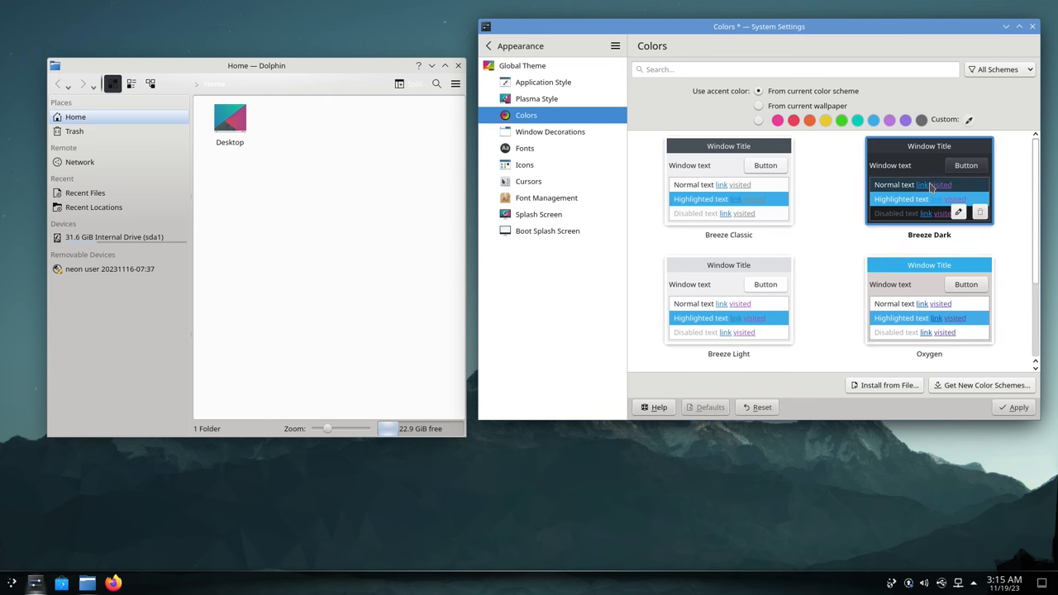
pyautogui.click(1016, 407)
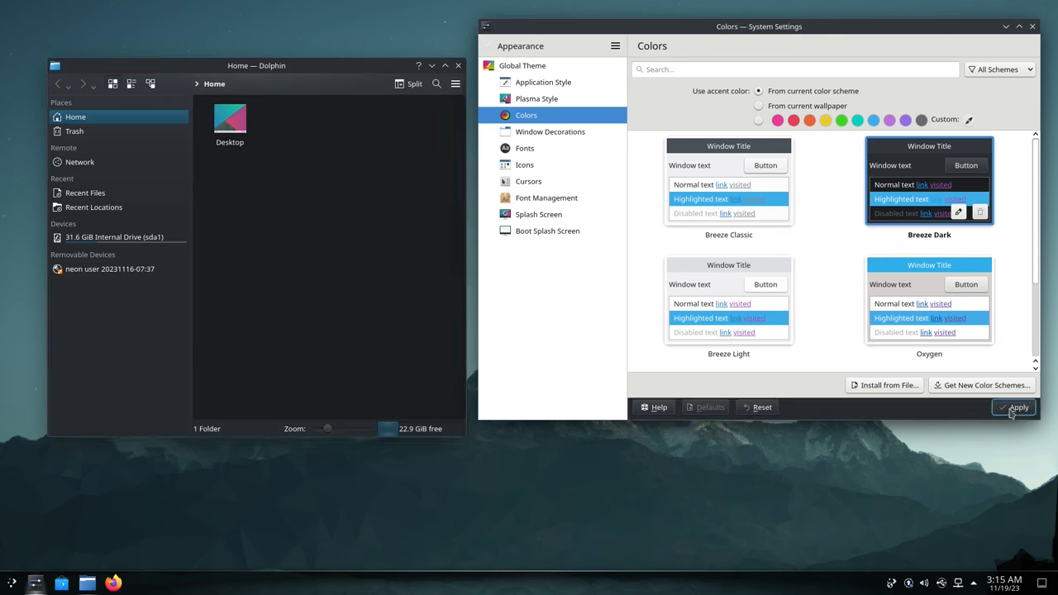
pyautogui.click(1013, 406)
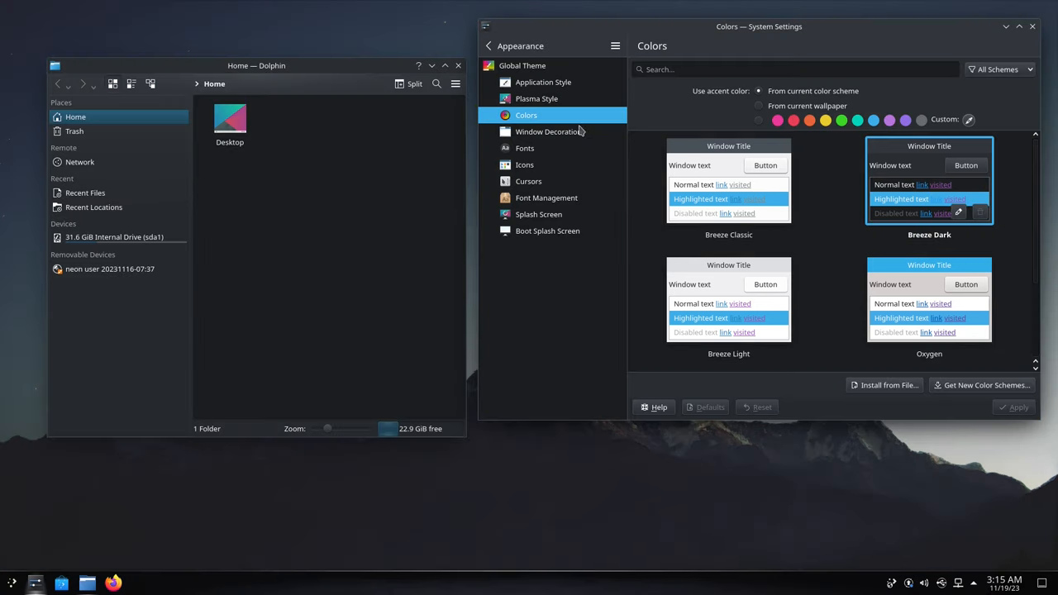
# Apply the Plastik window decoration, then close Dolphin and System Settings
pyautogui.click(549, 132)
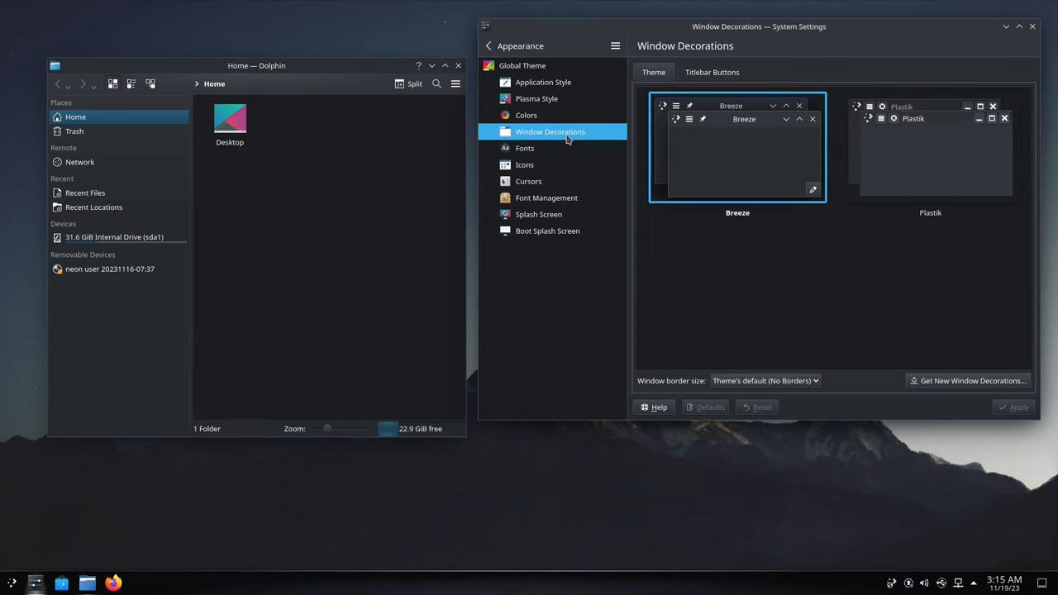
pyautogui.moveTo(202, 55)
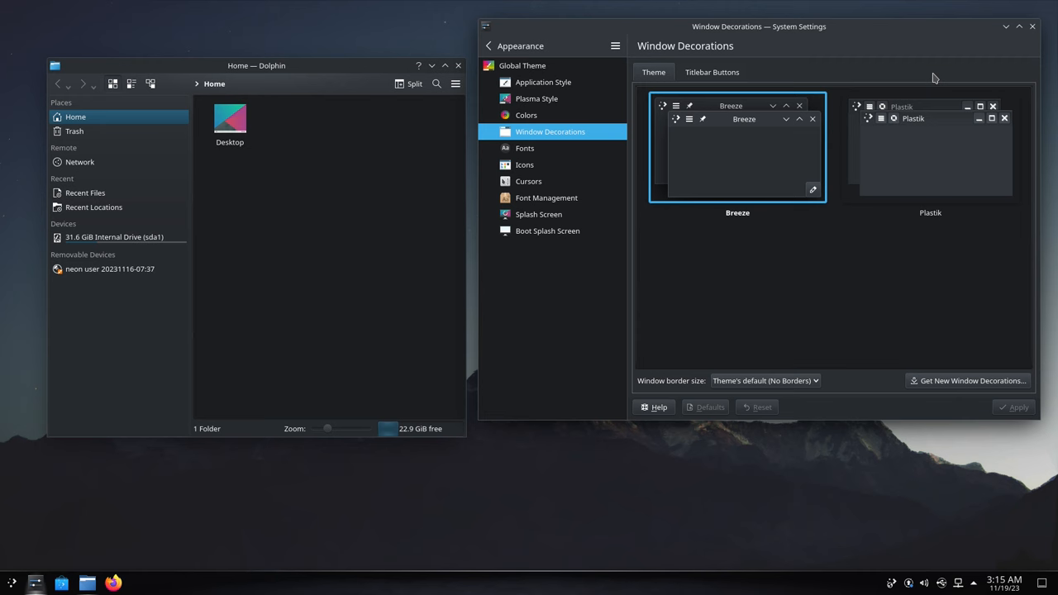
pyautogui.click(930, 147)
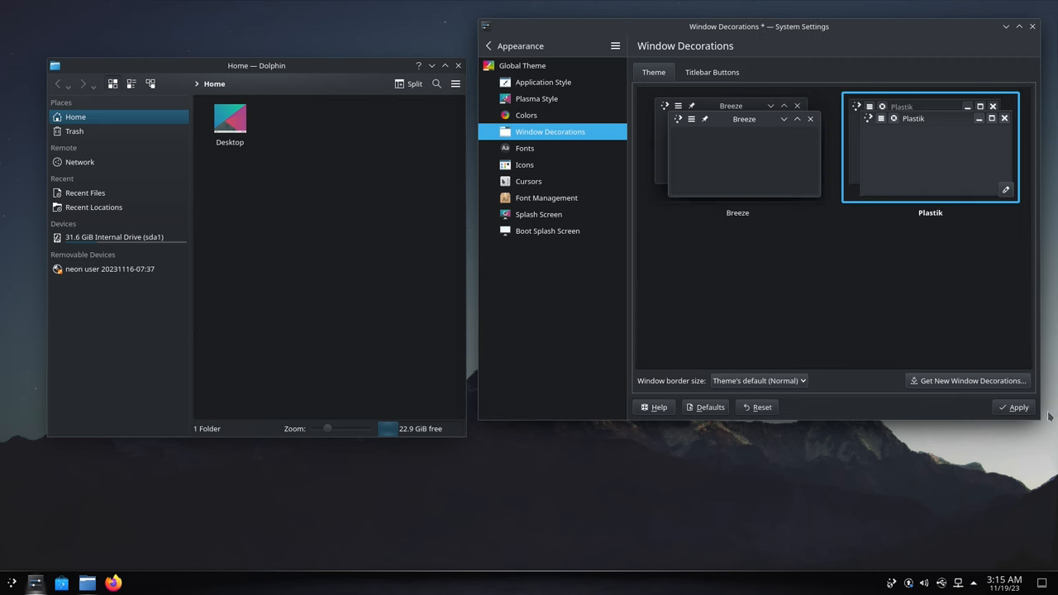
pyautogui.click(1018, 406)
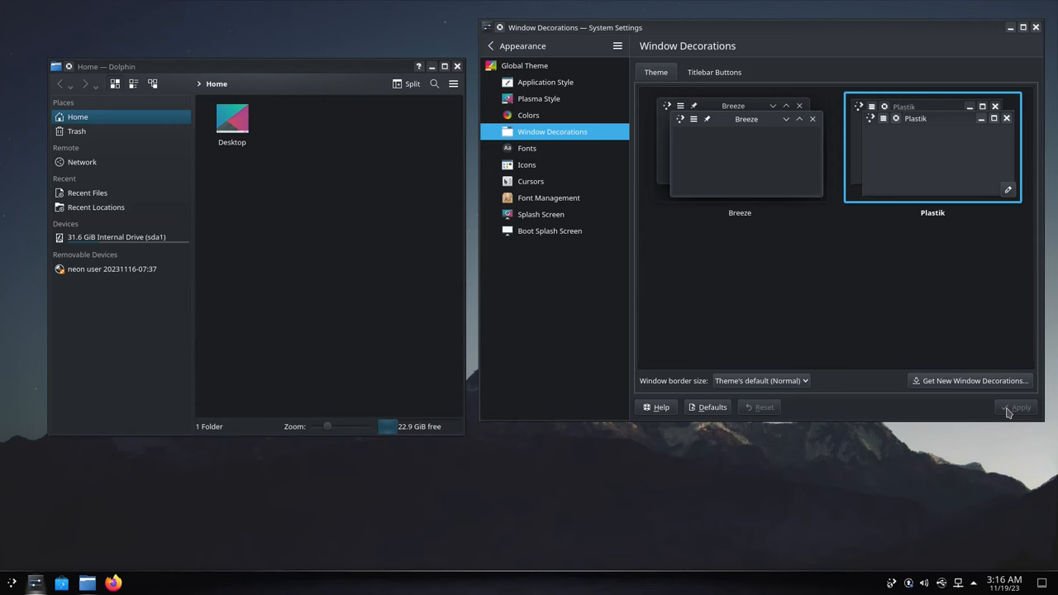
pyautogui.click(739, 149)
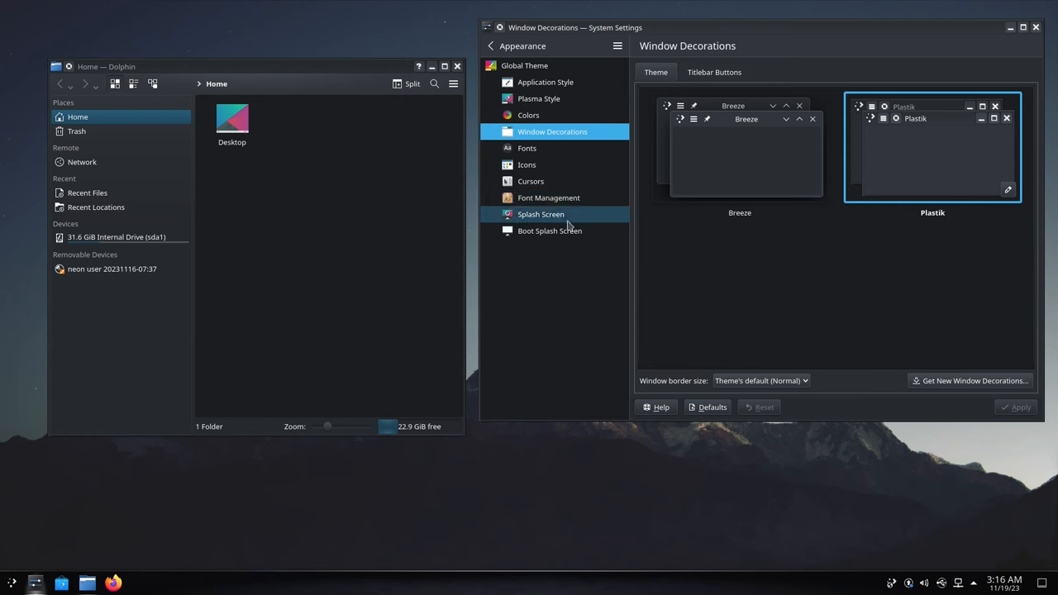
pyautogui.moveTo(649, 285)
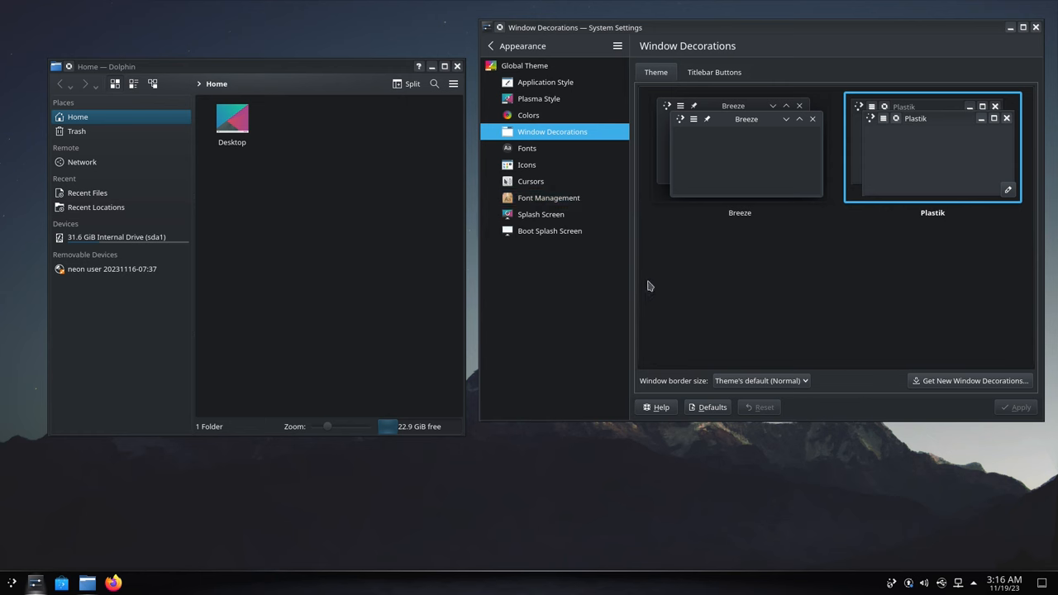
pyautogui.moveTo(752, 284)
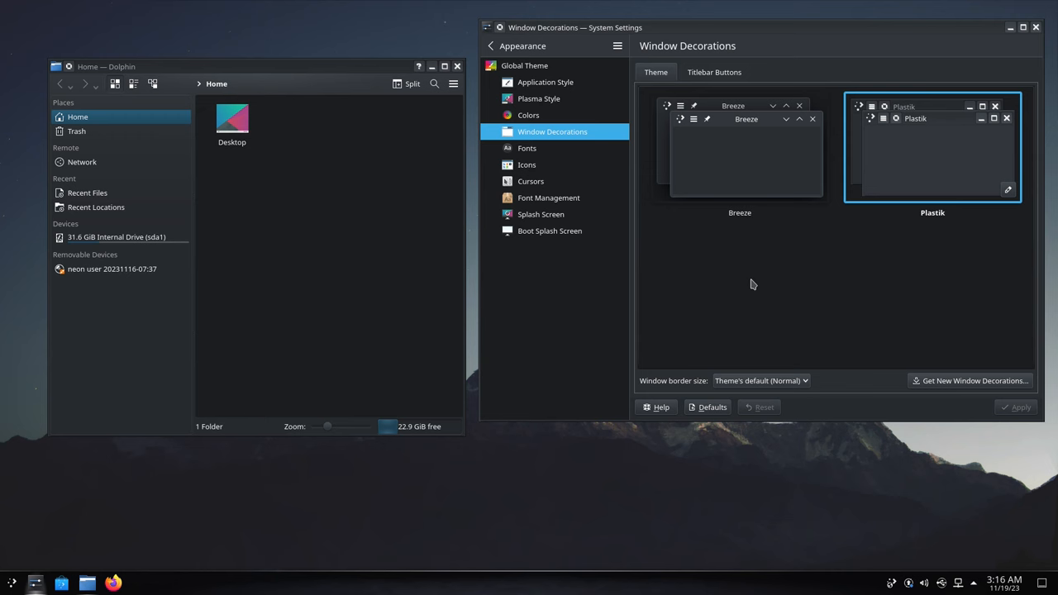
pyautogui.moveTo(457, 67)
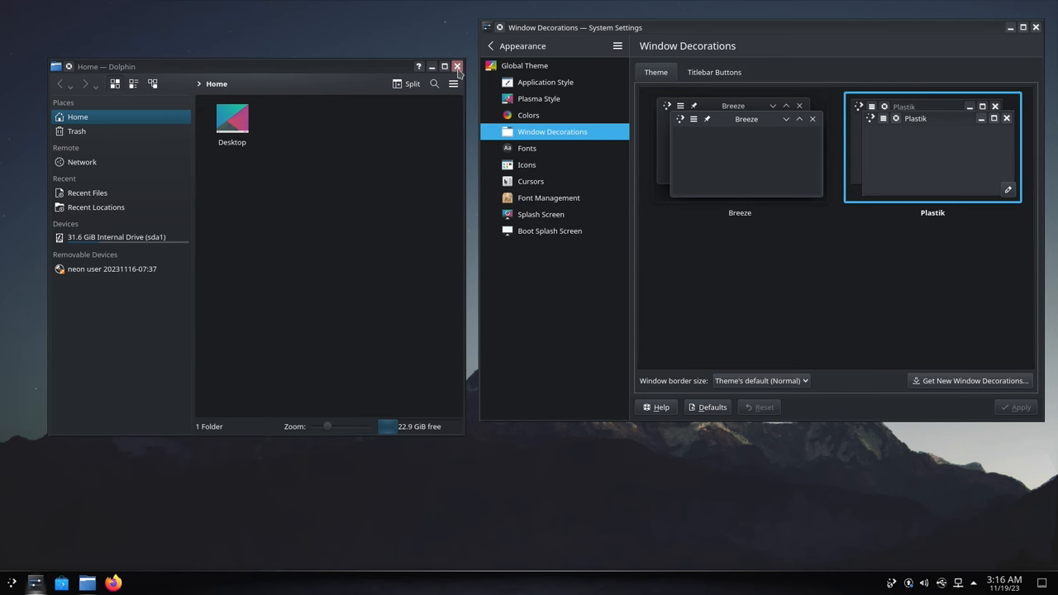
pyautogui.moveTo(458, 73)
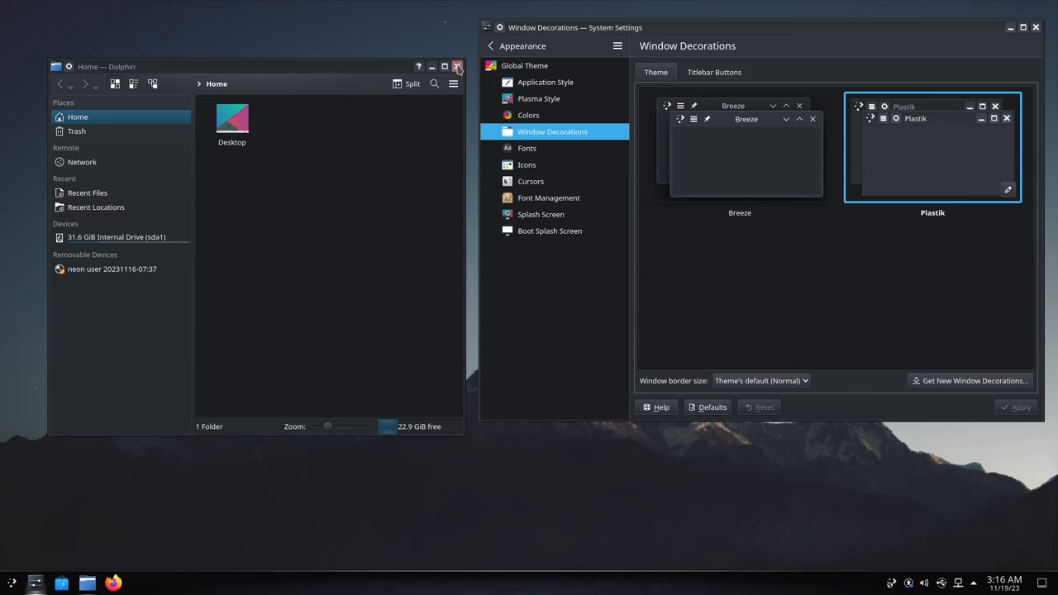
pyautogui.click(457, 66)
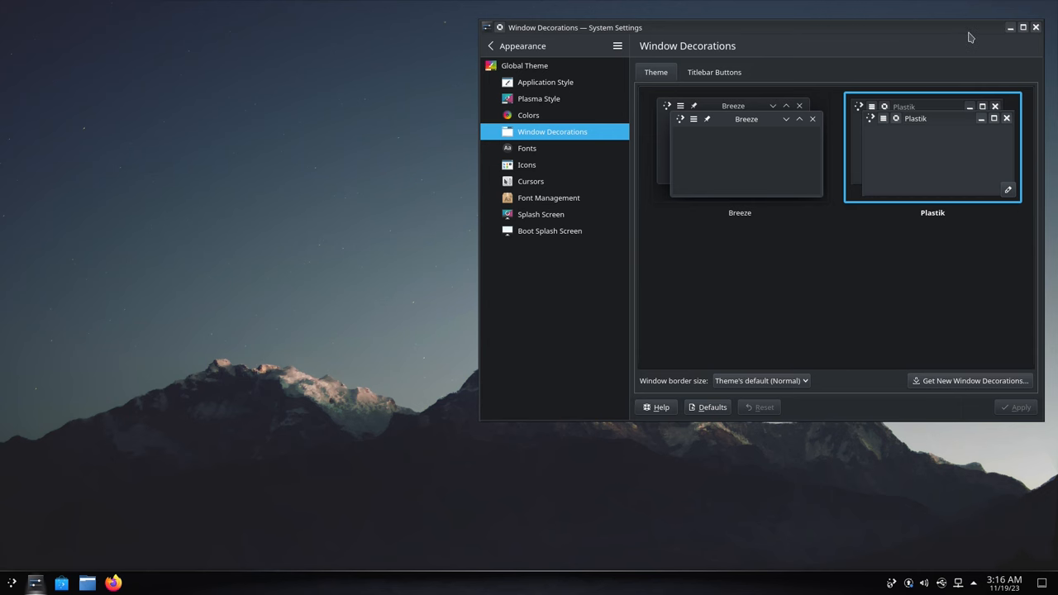
pyautogui.moveTo(1047, 33)
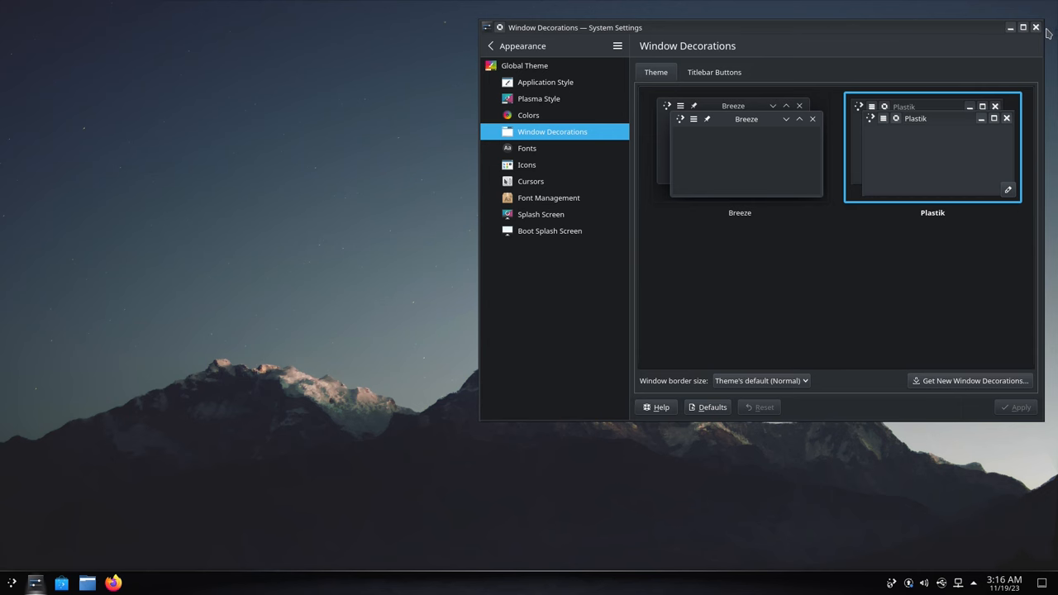
pyautogui.click(1034, 27)
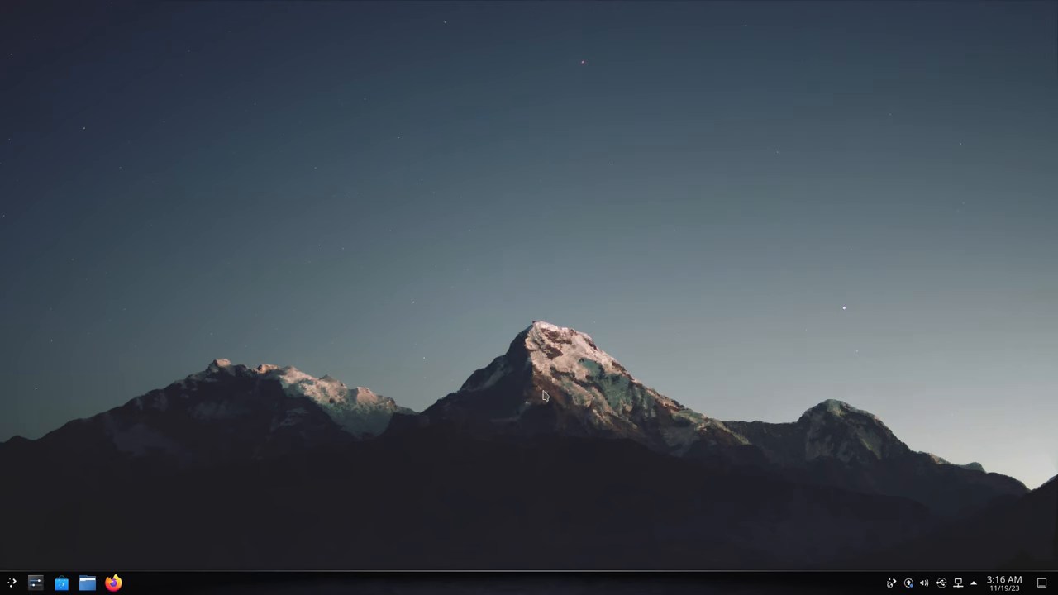
pyautogui.moveTo(686, 224)
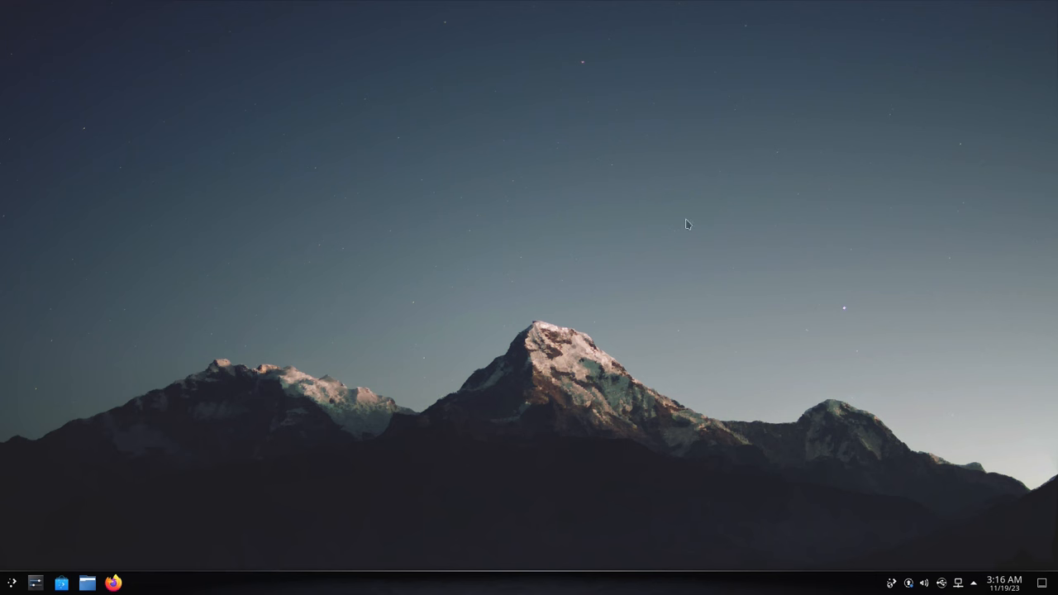
# From the desktop menu, preview several wallpapers and choose Cold Ripple
pyautogui.rightClick(686, 224)
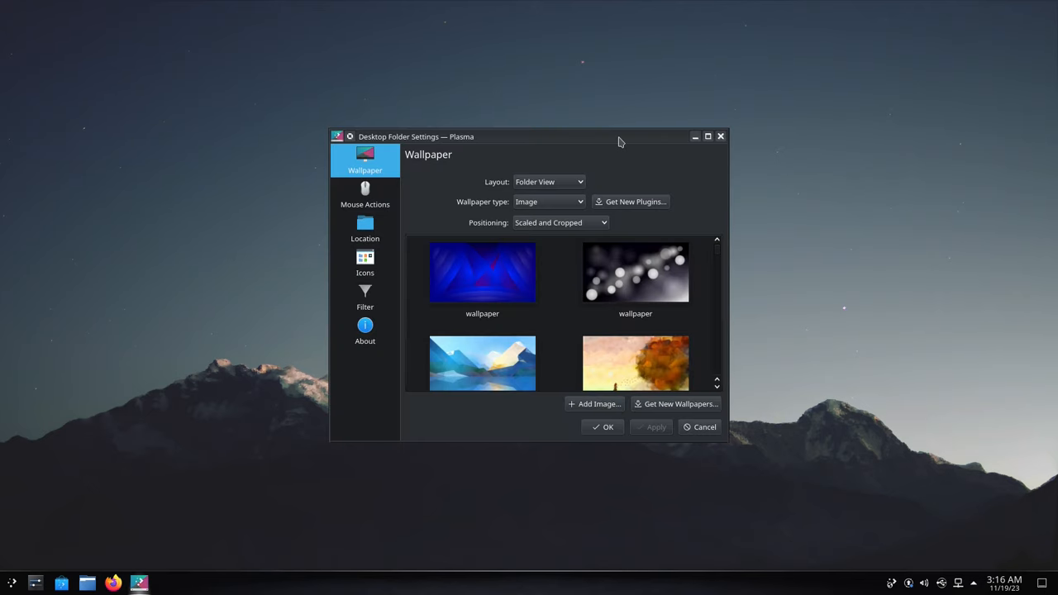
pyautogui.moveTo(620, 136); pyautogui.dragTo(944, 18)
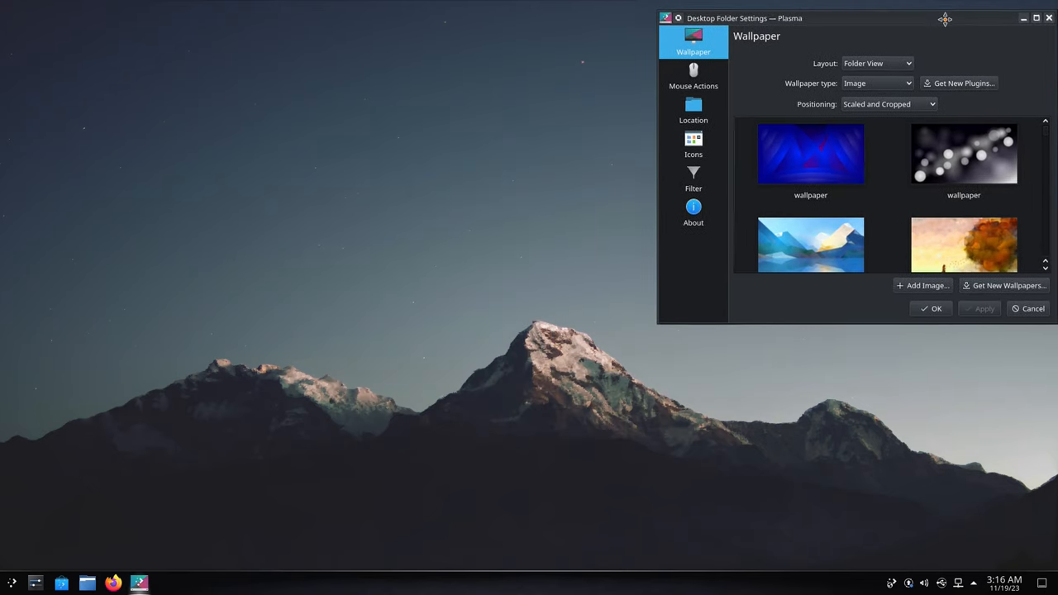
pyautogui.click(952, 155)
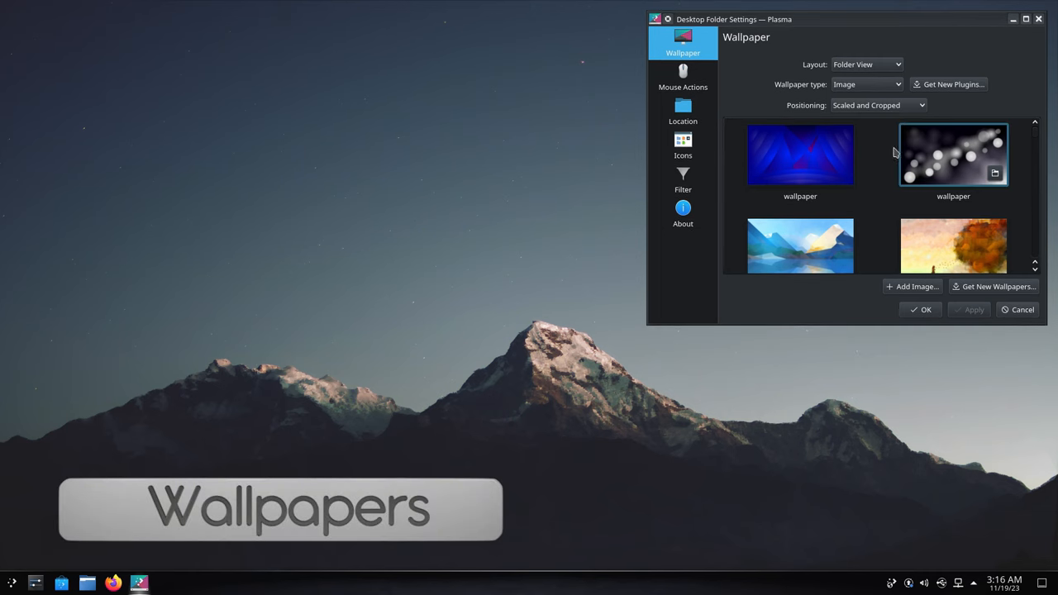
pyautogui.click(798, 155)
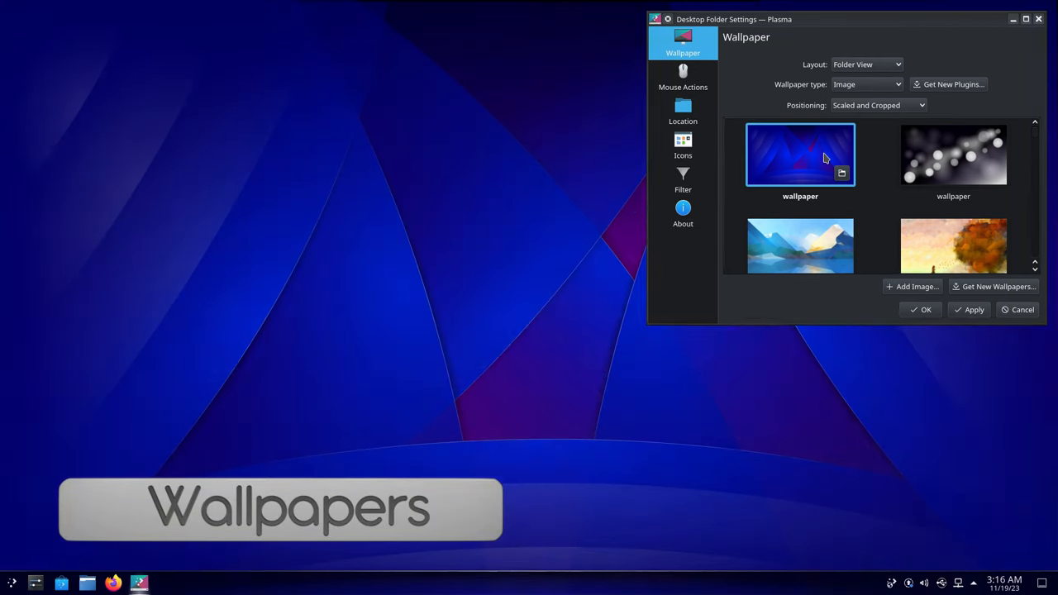
pyautogui.click(953, 155)
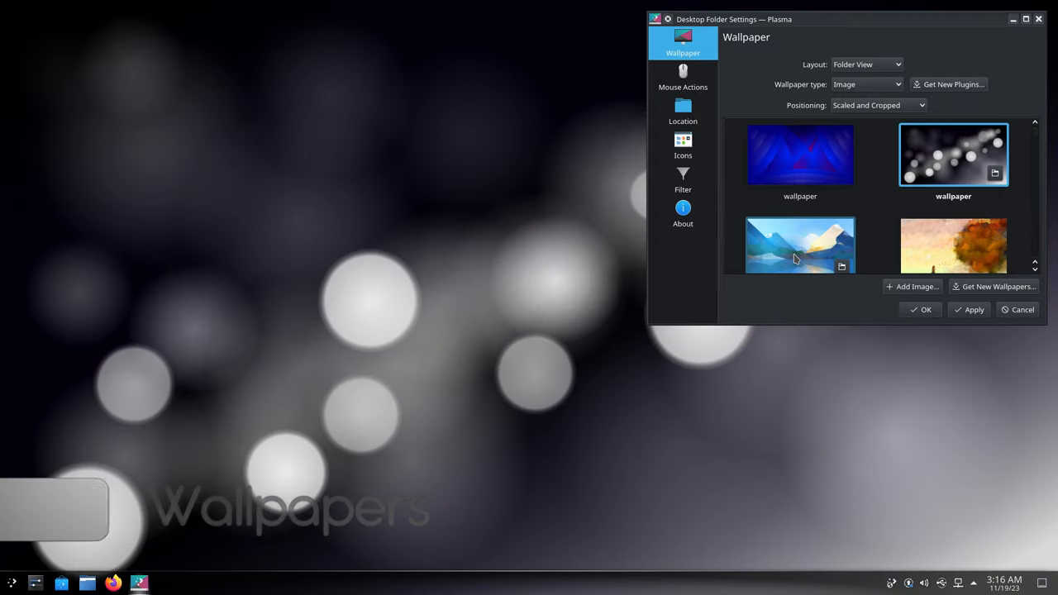
pyautogui.click(799, 244)
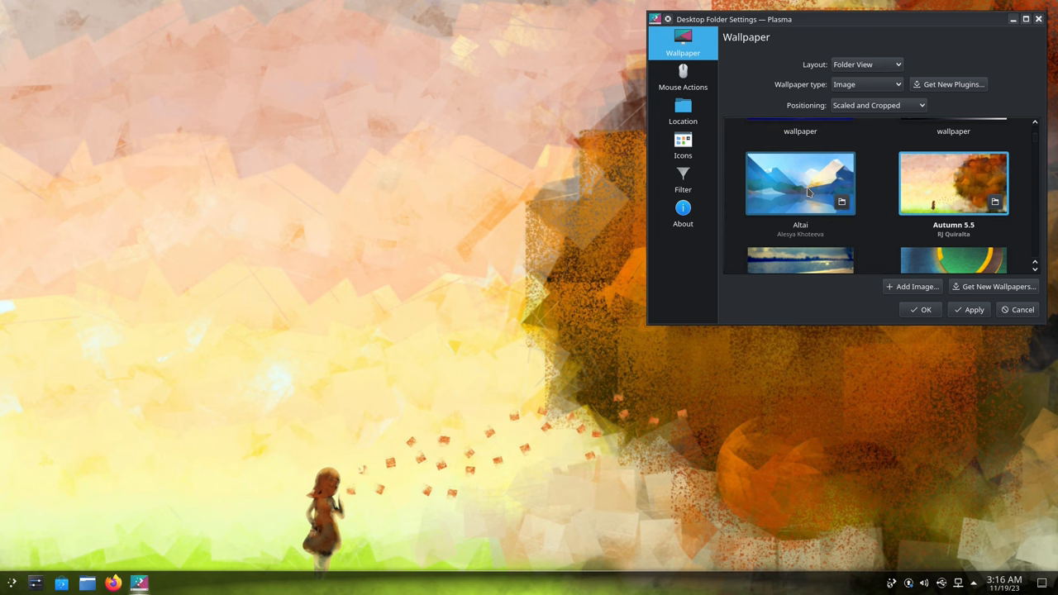
pyautogui.click(799, 215)
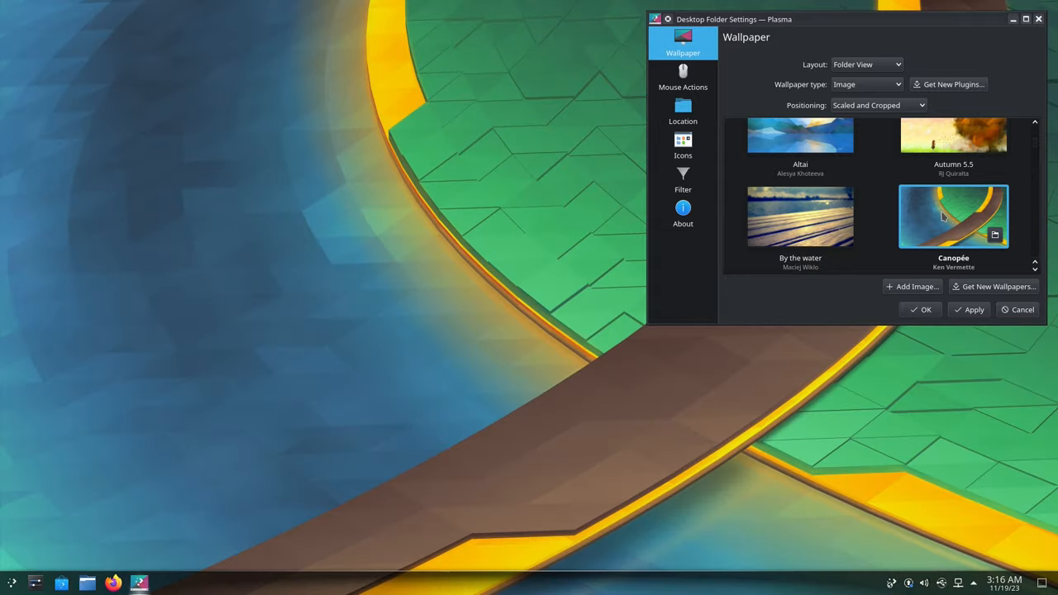
pyautogui.scroll(-3)
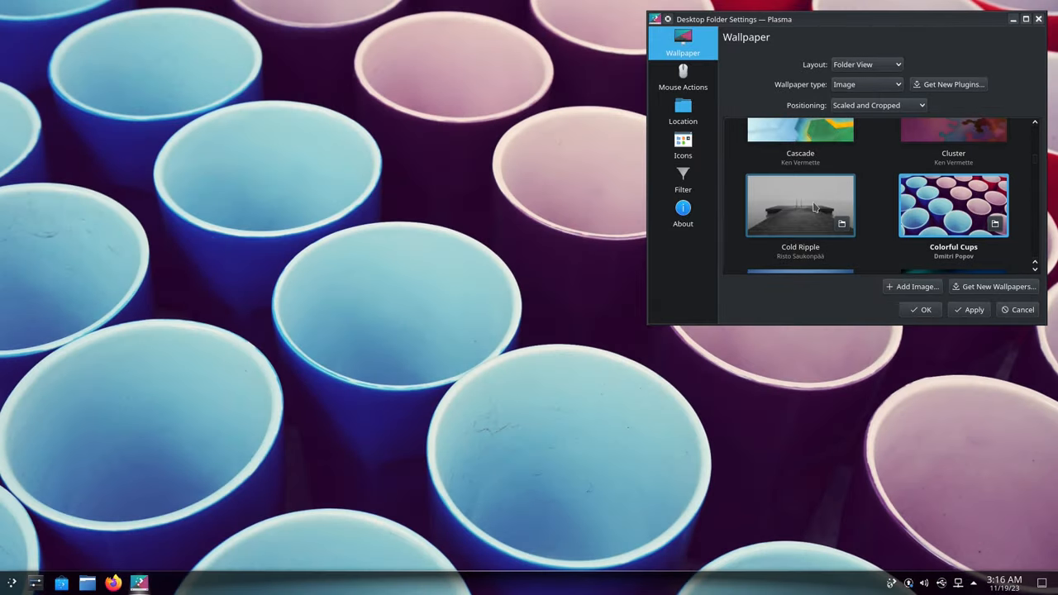
pyautogui.click(798, 205)
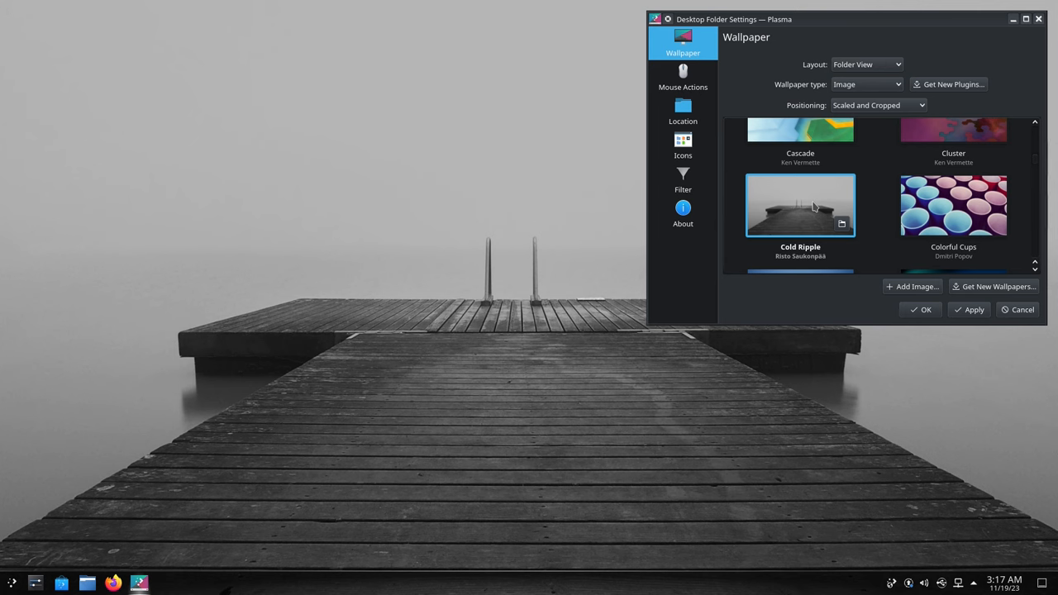
pyautogui.moveTo(811, 205)
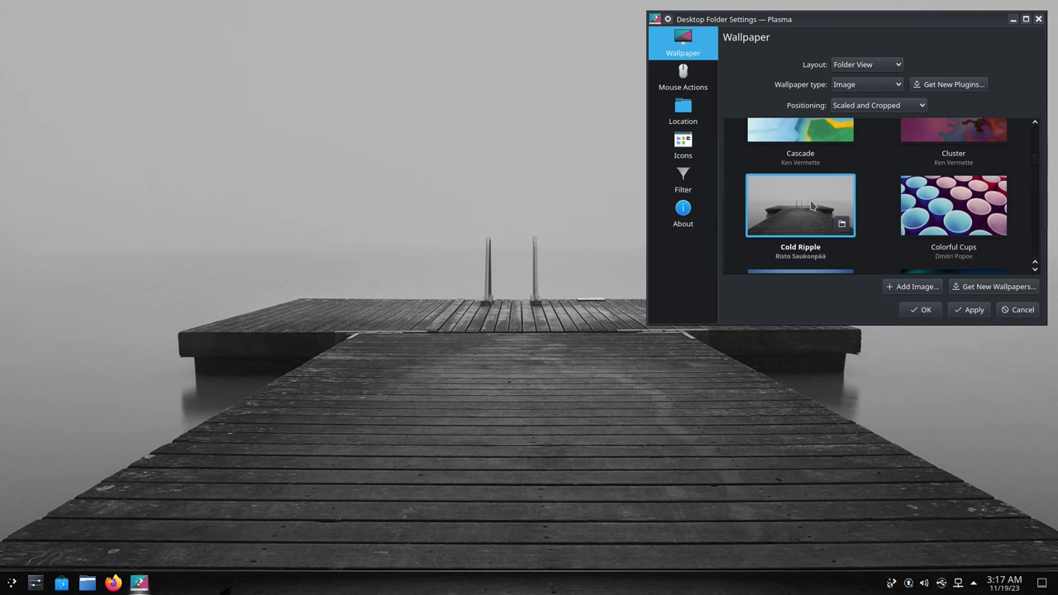
pyautogui.moveTo(798, 218)
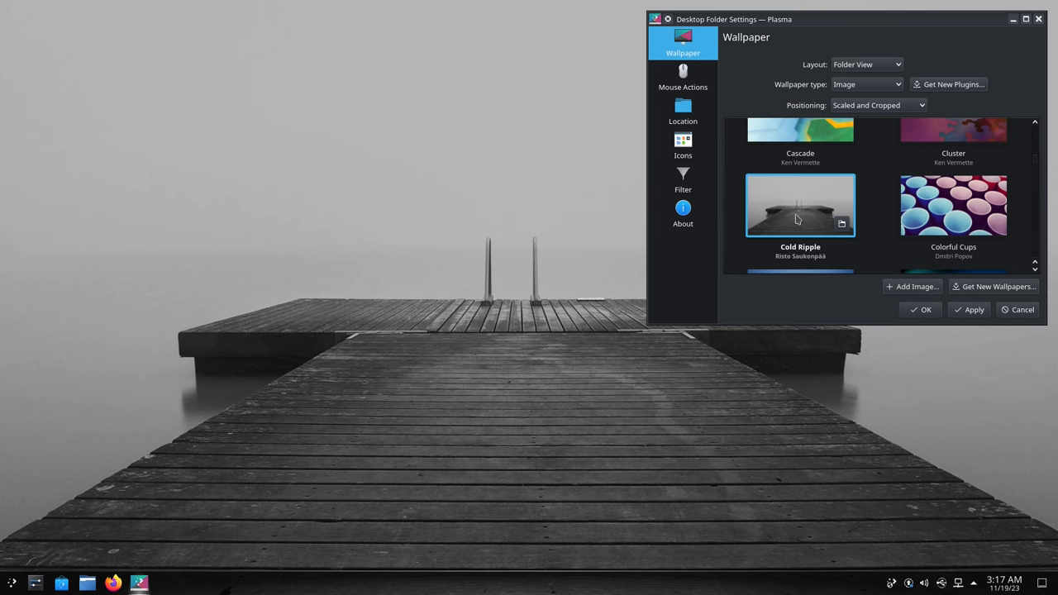
pyautogui.moveTo(996, 287)
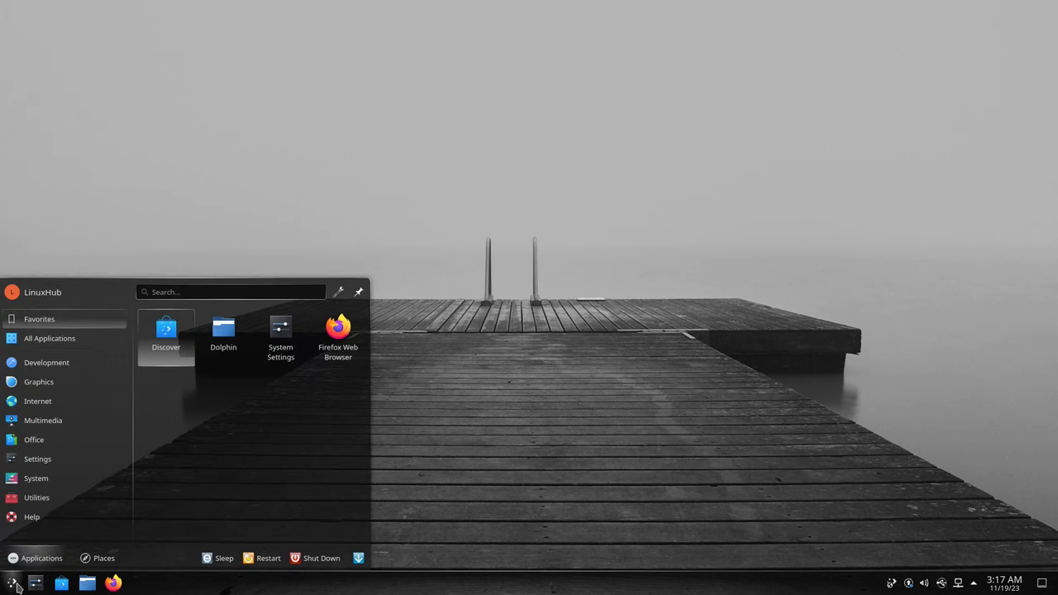
# Launch Konsole from System apps and view its About dialog (version 23.08.3)
pyautogui.click(36, 496)
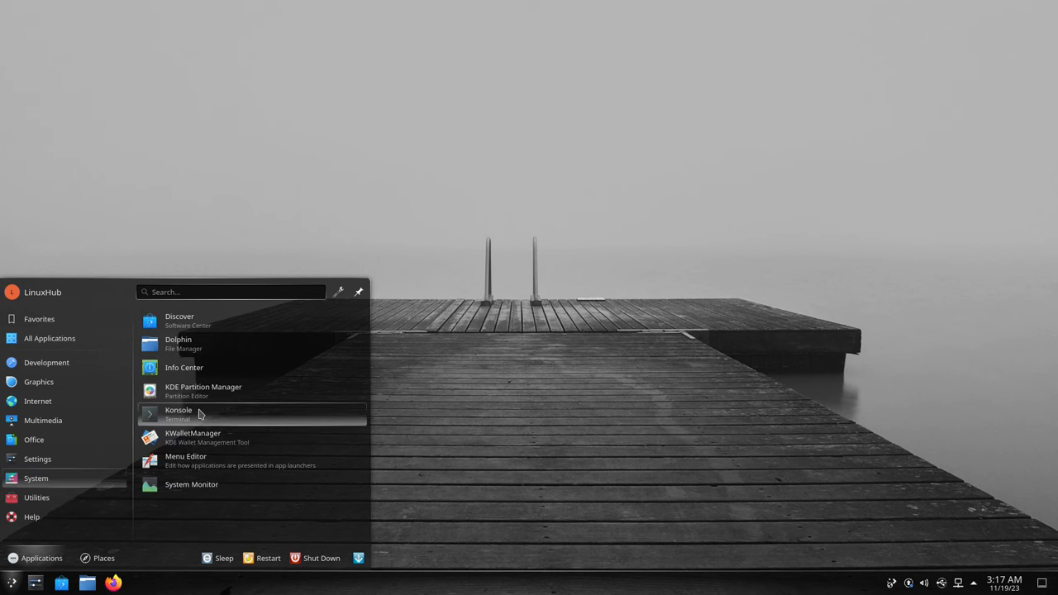
pyautogui.click(178, 414)
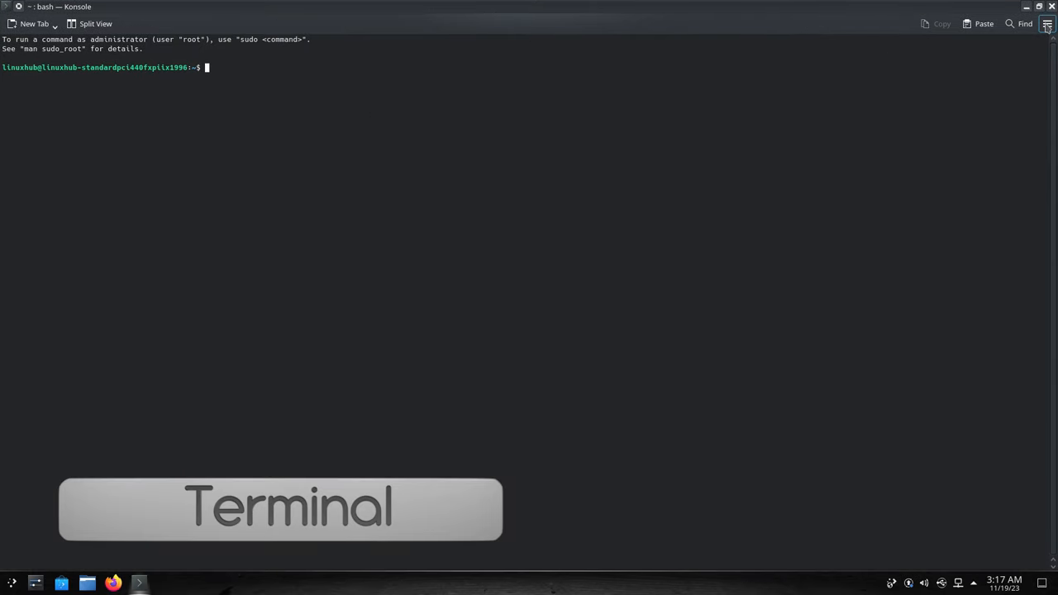
pyautogui.click(1047, 23)
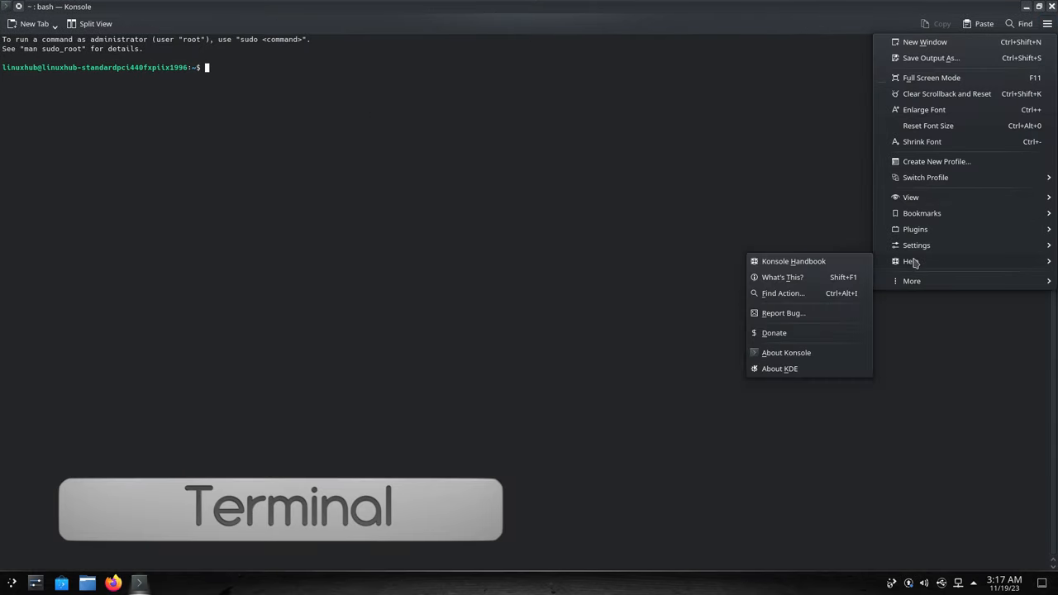
pyautogui.click(786, 352)
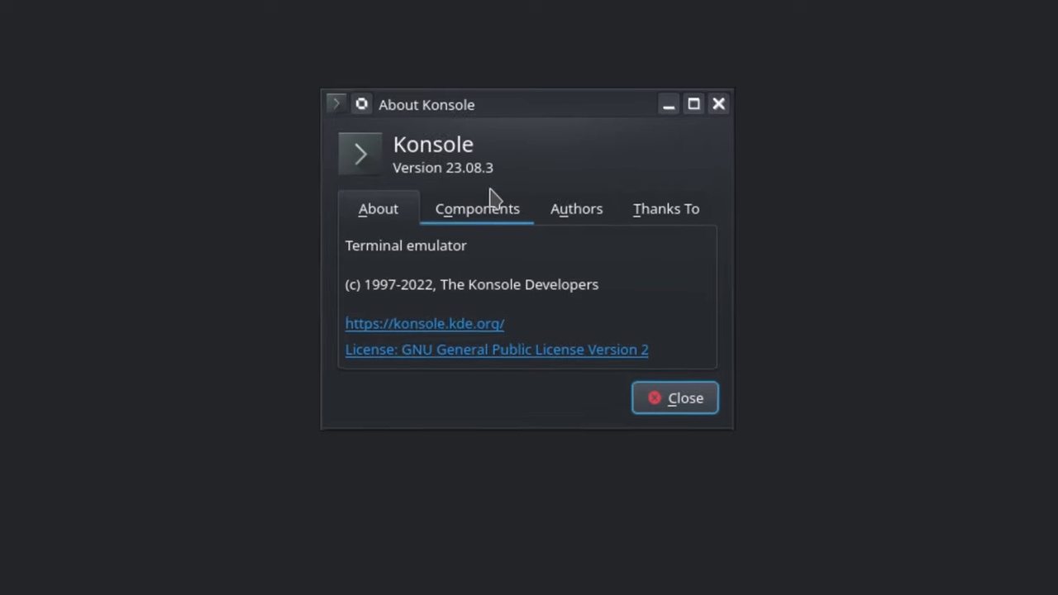
pyautogui.click(674, 398)
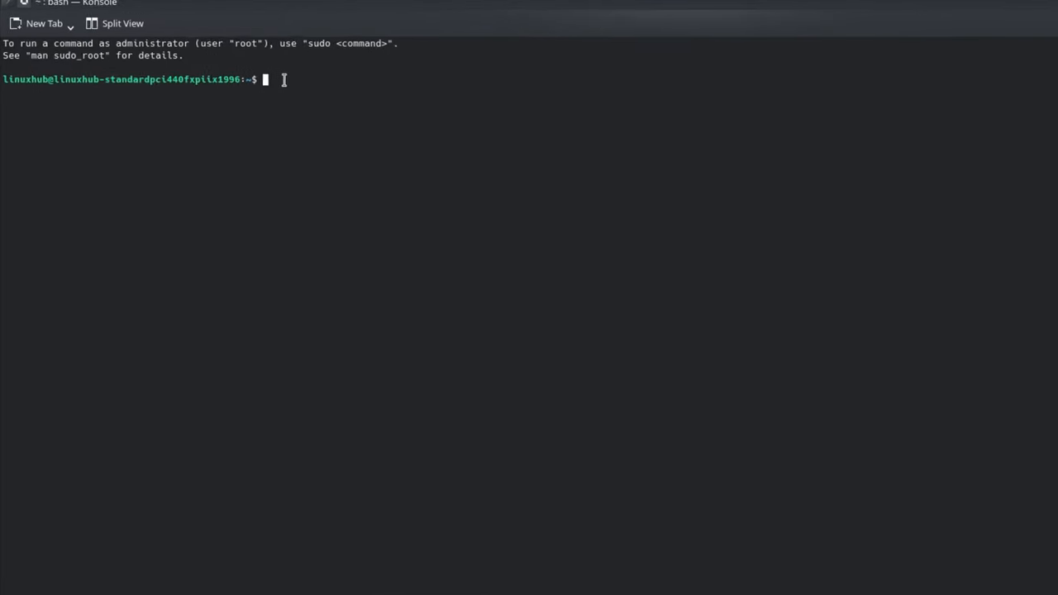
# Try htop and neofetch, then run 'sudo apt install htop neofetch'
pyautogui.write('htop')
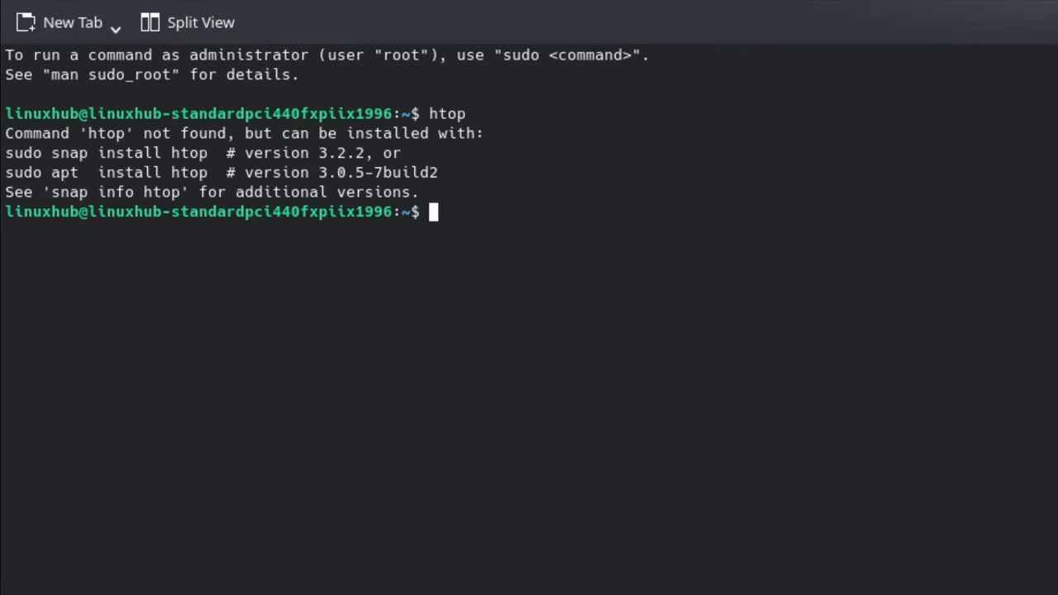
pyautogui.write('neofetch')
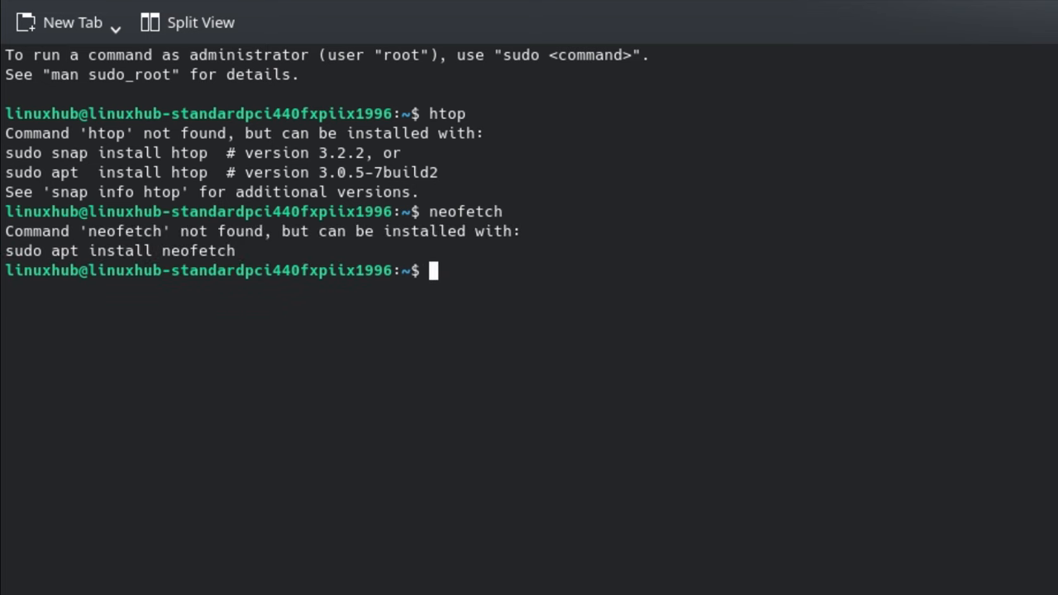
pyautogui.write('sudo')
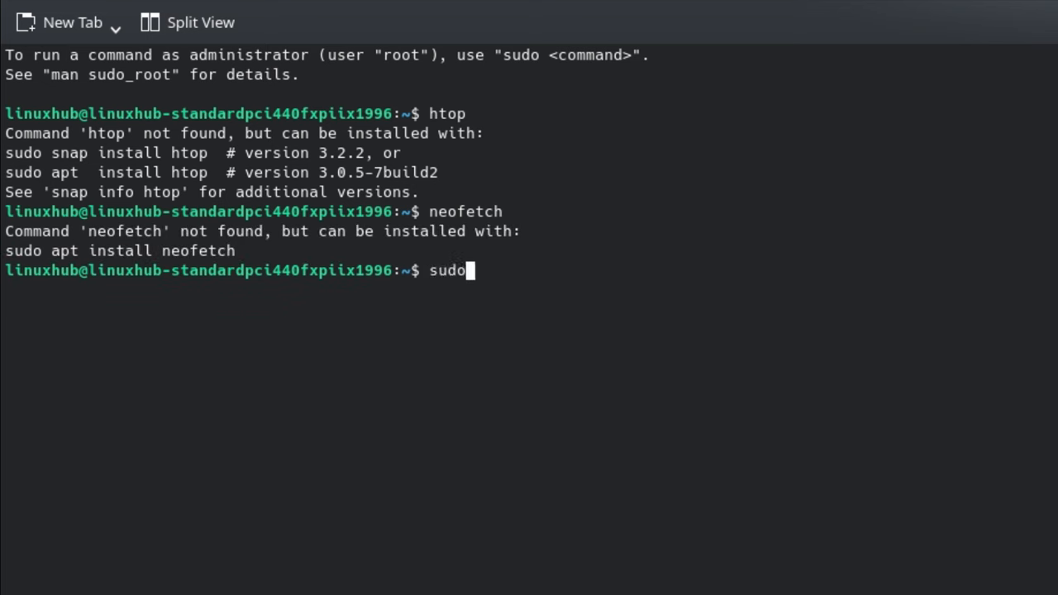
pyautogui.write('apt')
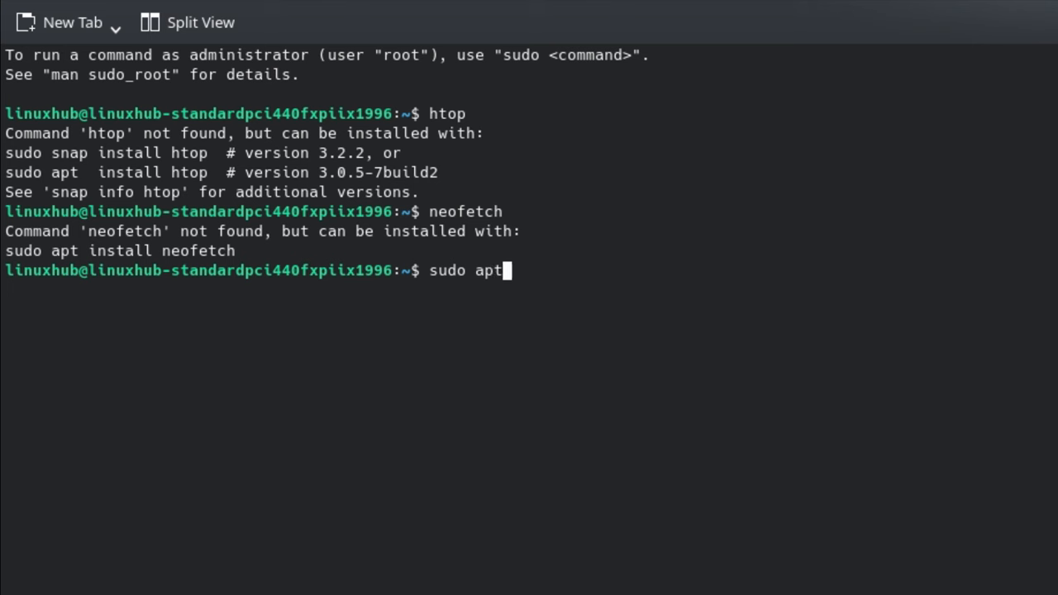
pyautogui.write('insta')
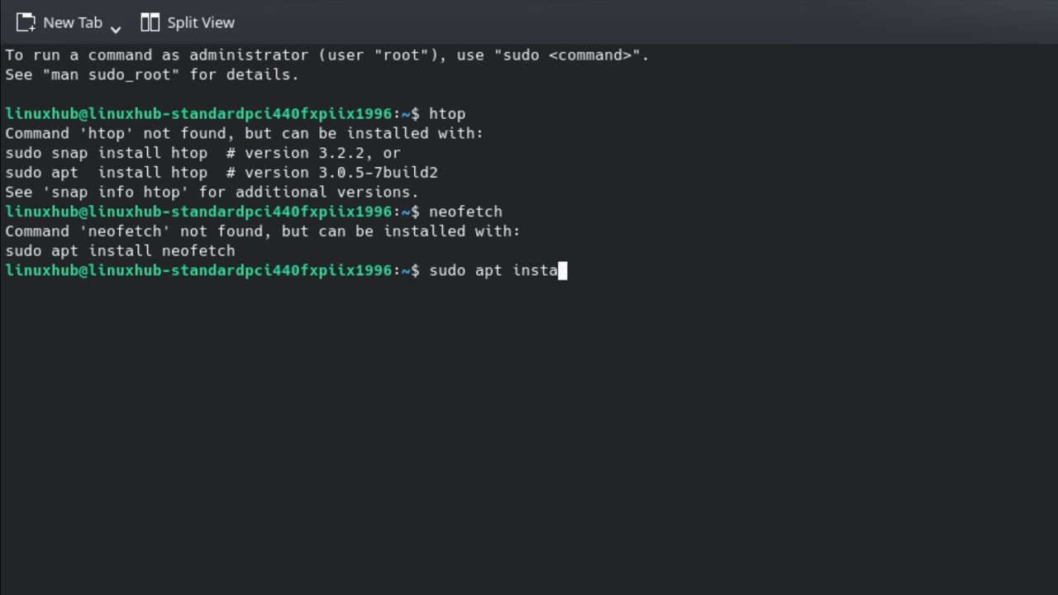
pyautogui.write('ll htop')
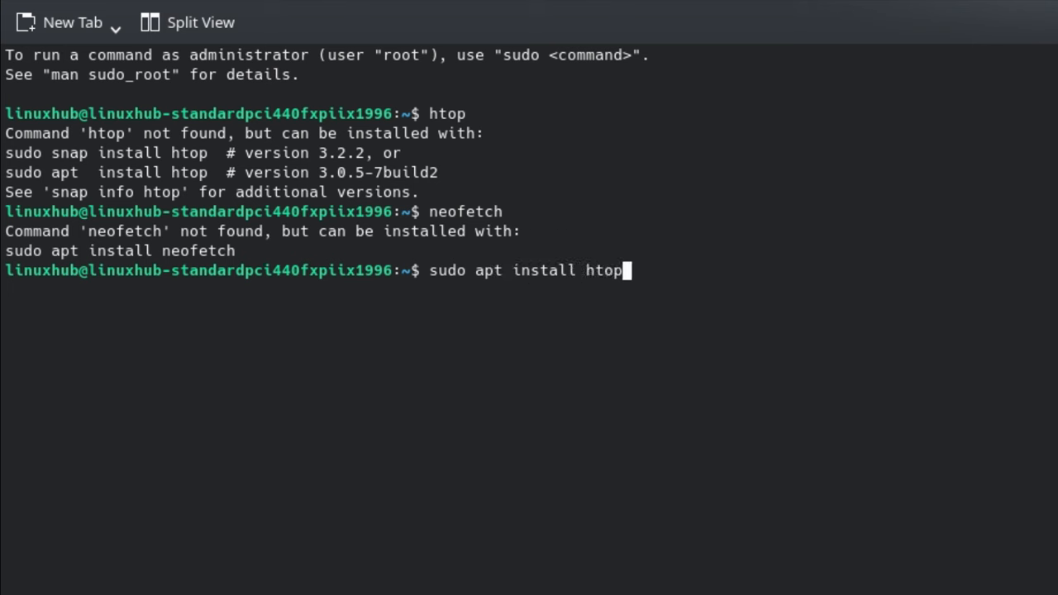
pyautogui.write('neof')
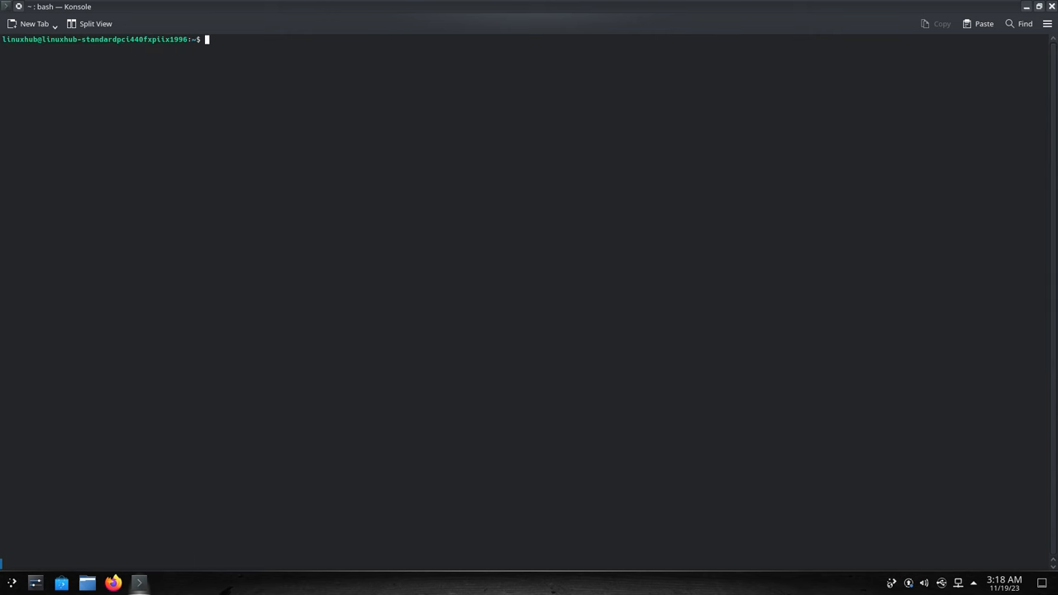
# Run htop to view the process list, then quit with q
pyautogui.write('htop')
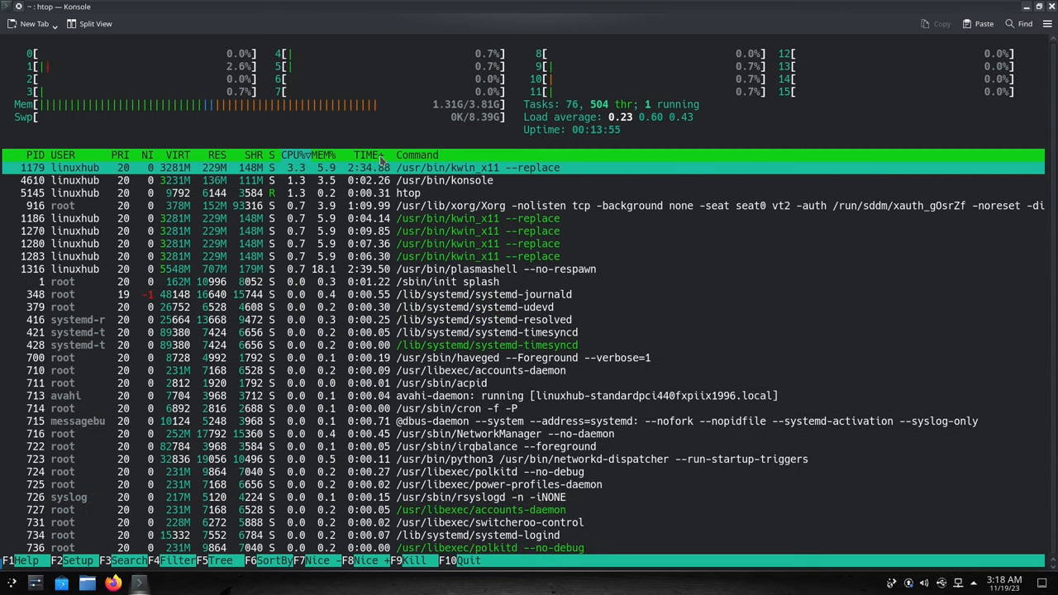
pyautogui.press('q')
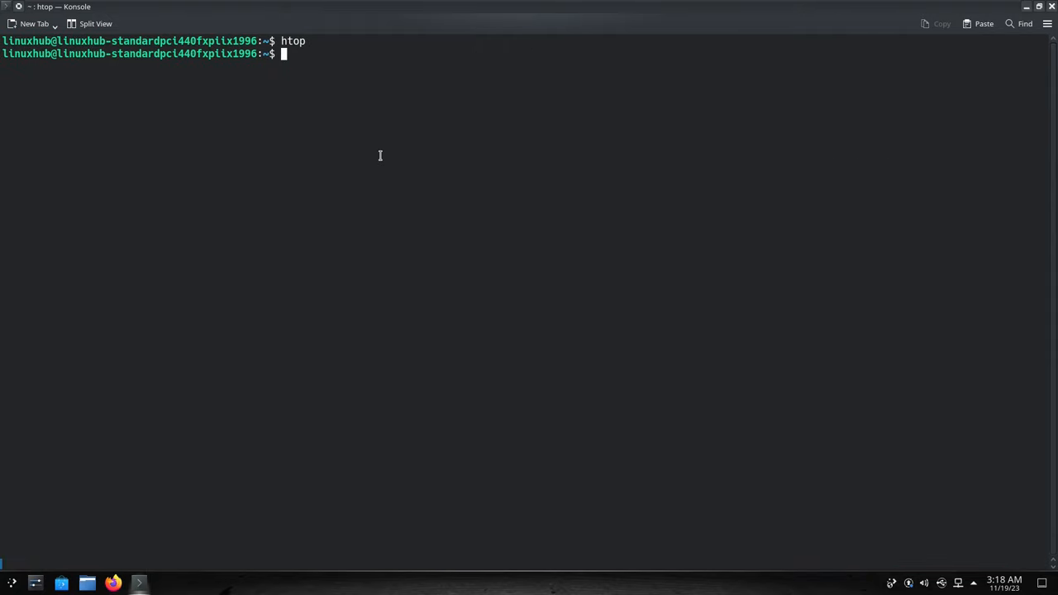
# Run neofetch to print the KDE neon system summary
pyautogui.write('neofetch')
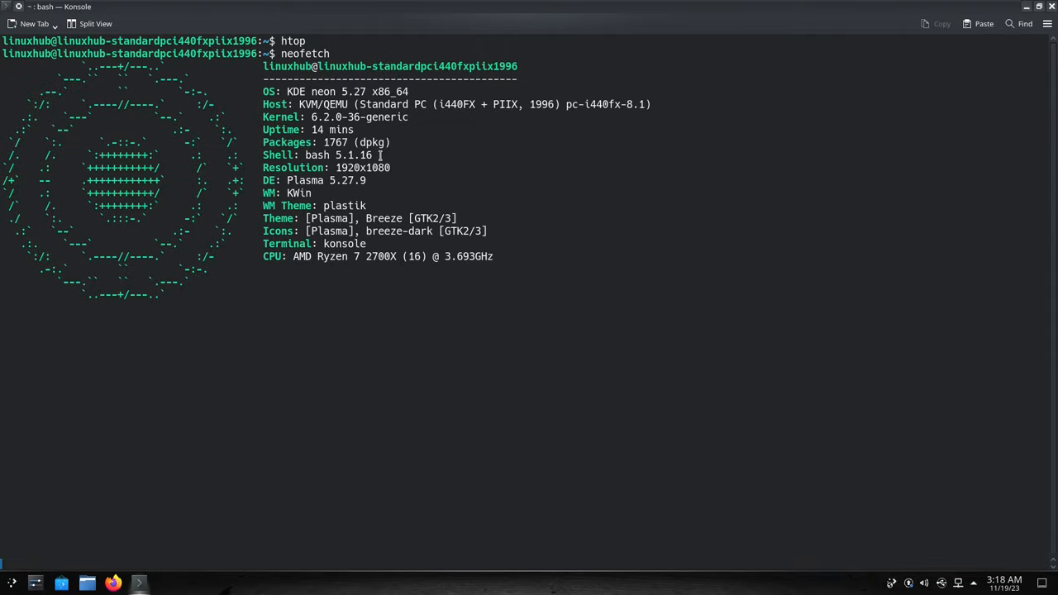
pyautogui.press('Return')
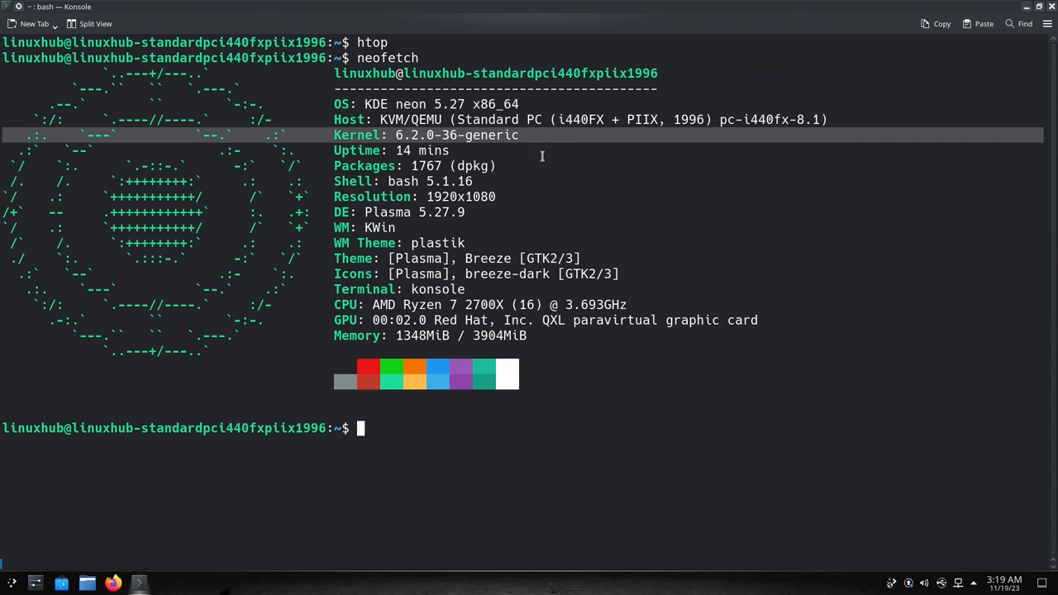
pyautogui.moveTo(506, 156)
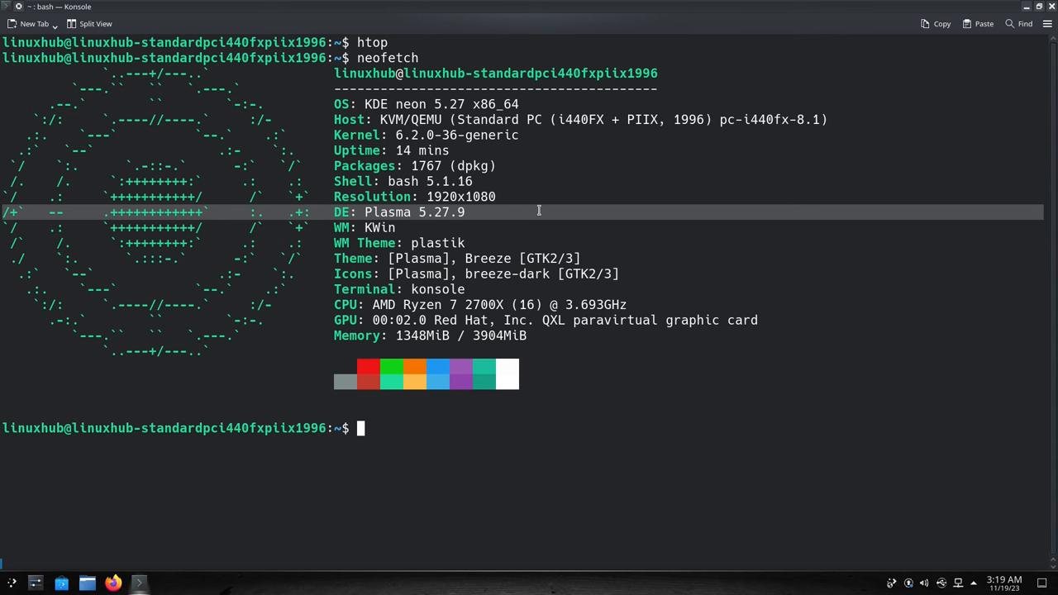
pyautogui.moveTo(294, 441)
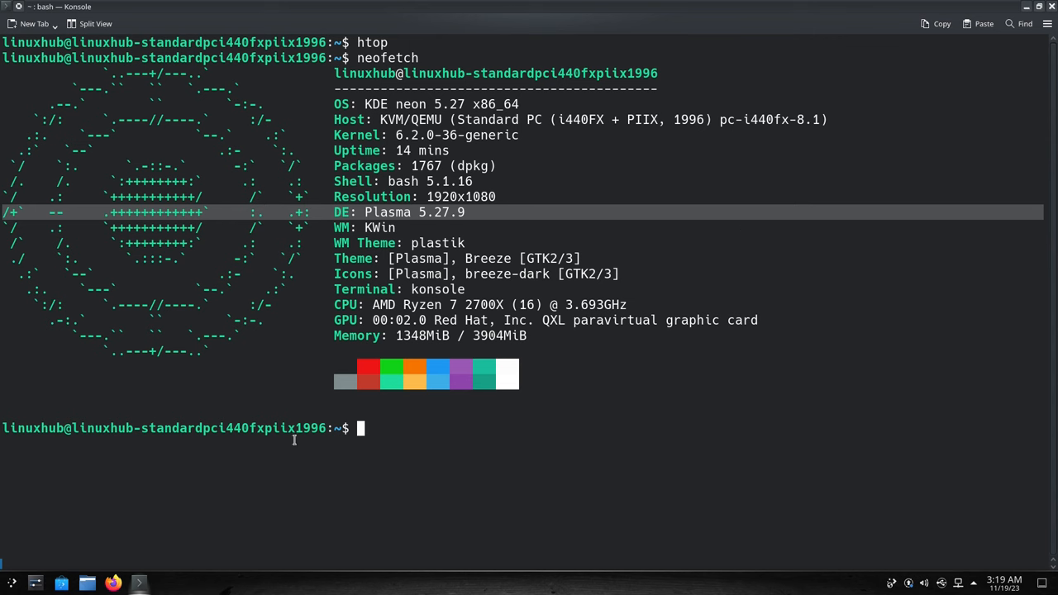